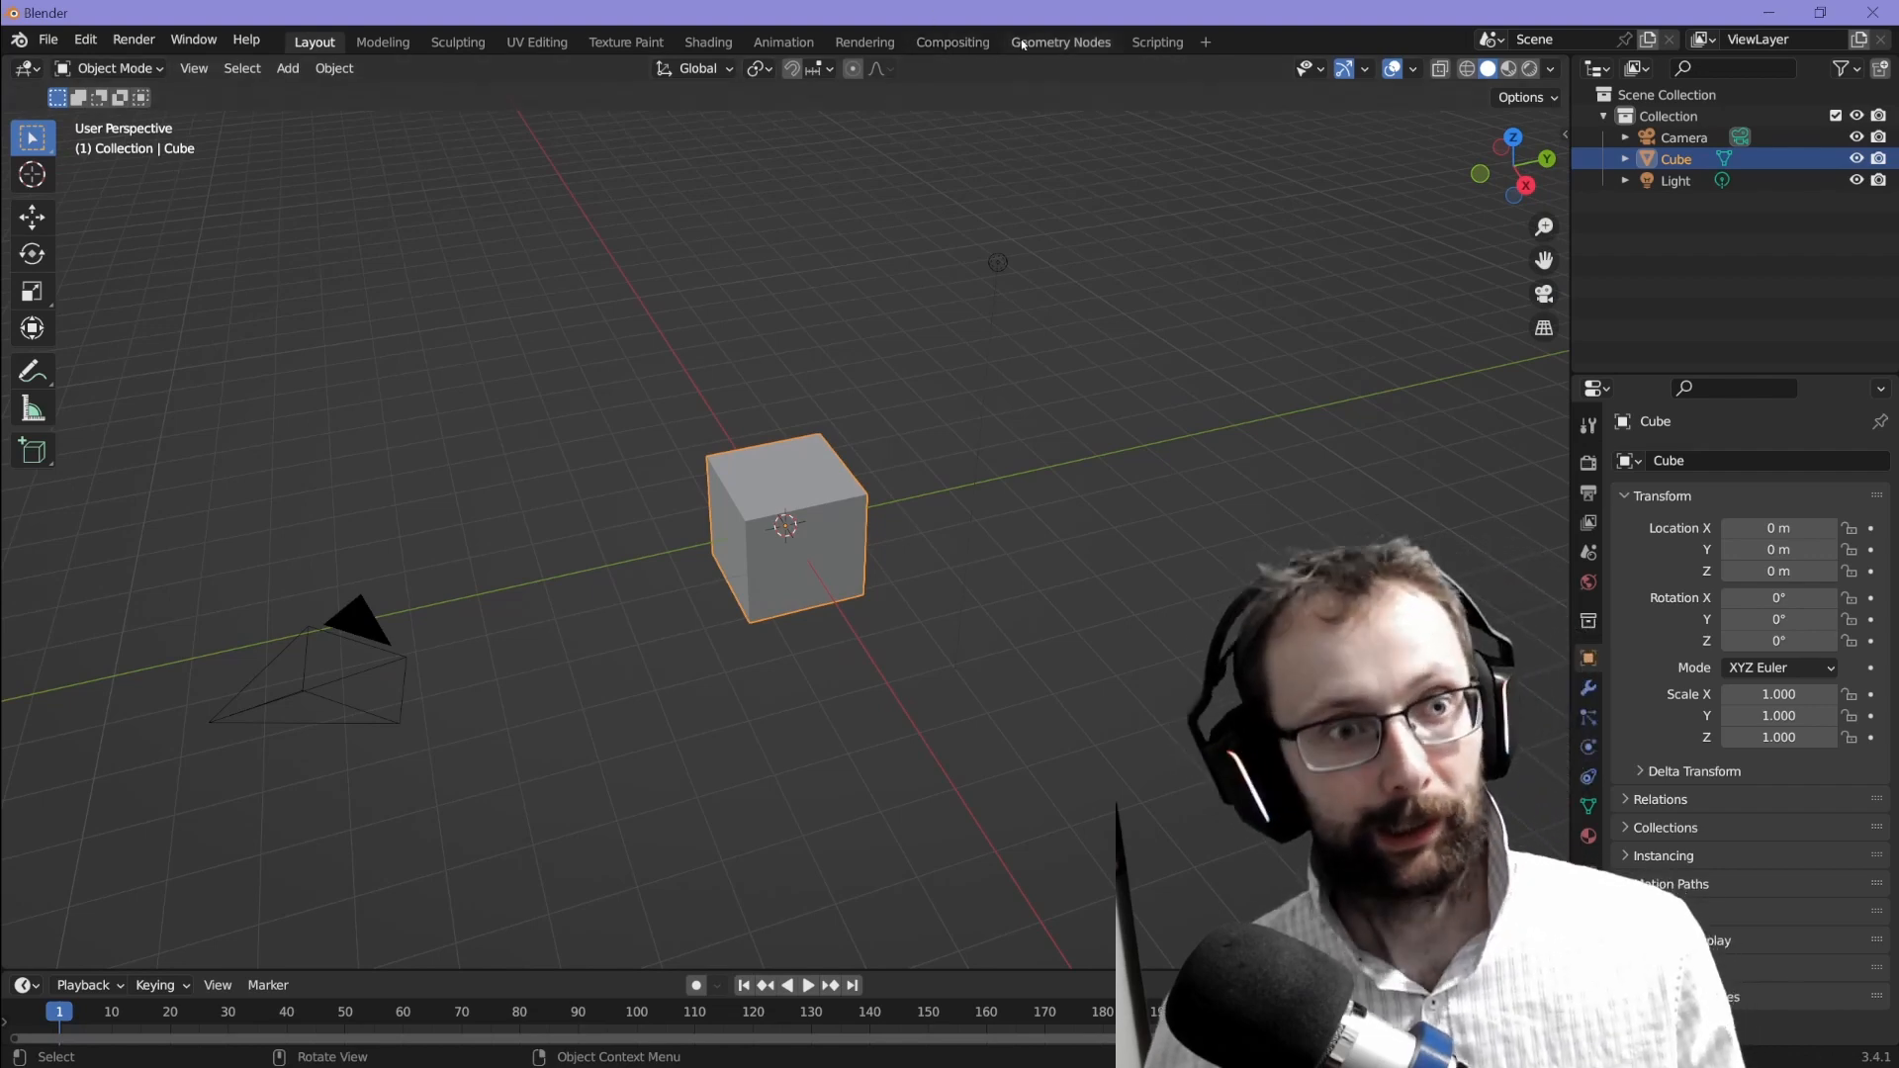
Step: Switch to the Geometry Nodes workspace and create a new node tree on the default cube
left_click(1058, 42)
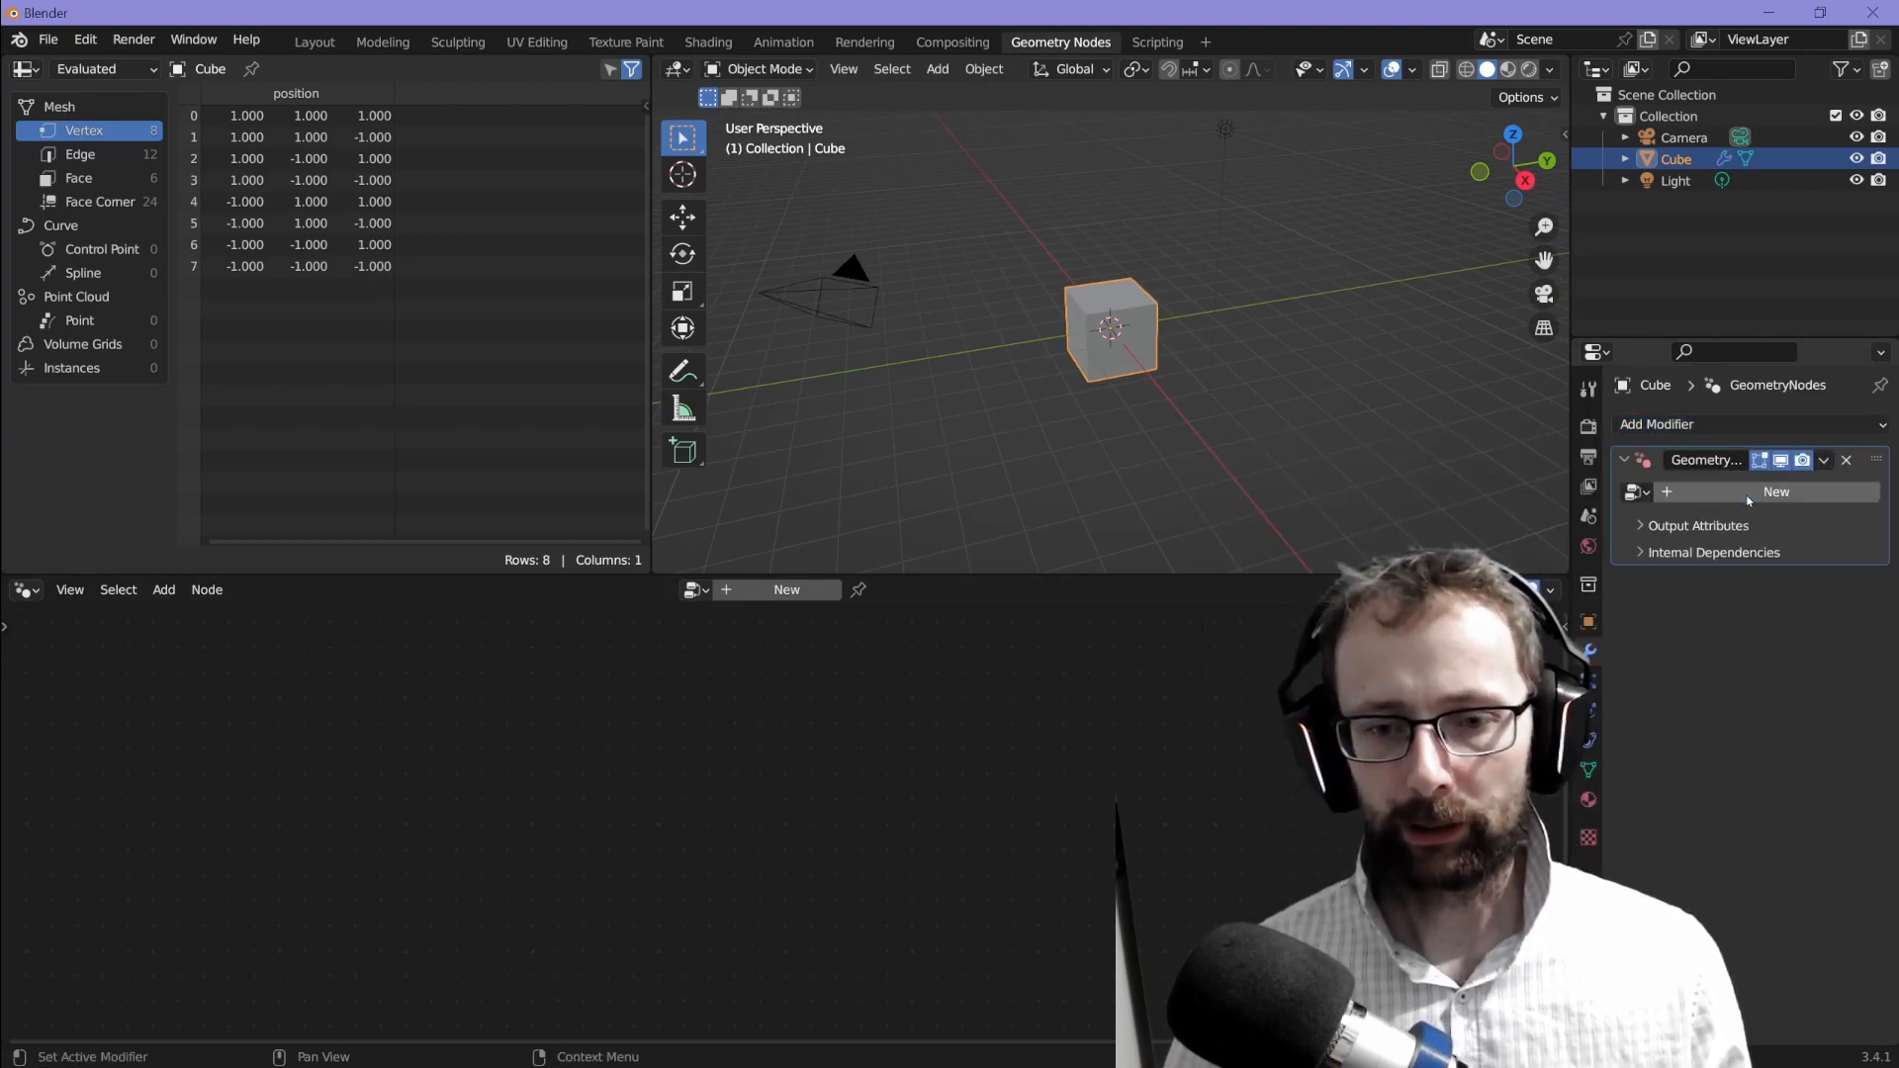
left_click(1774, 492)
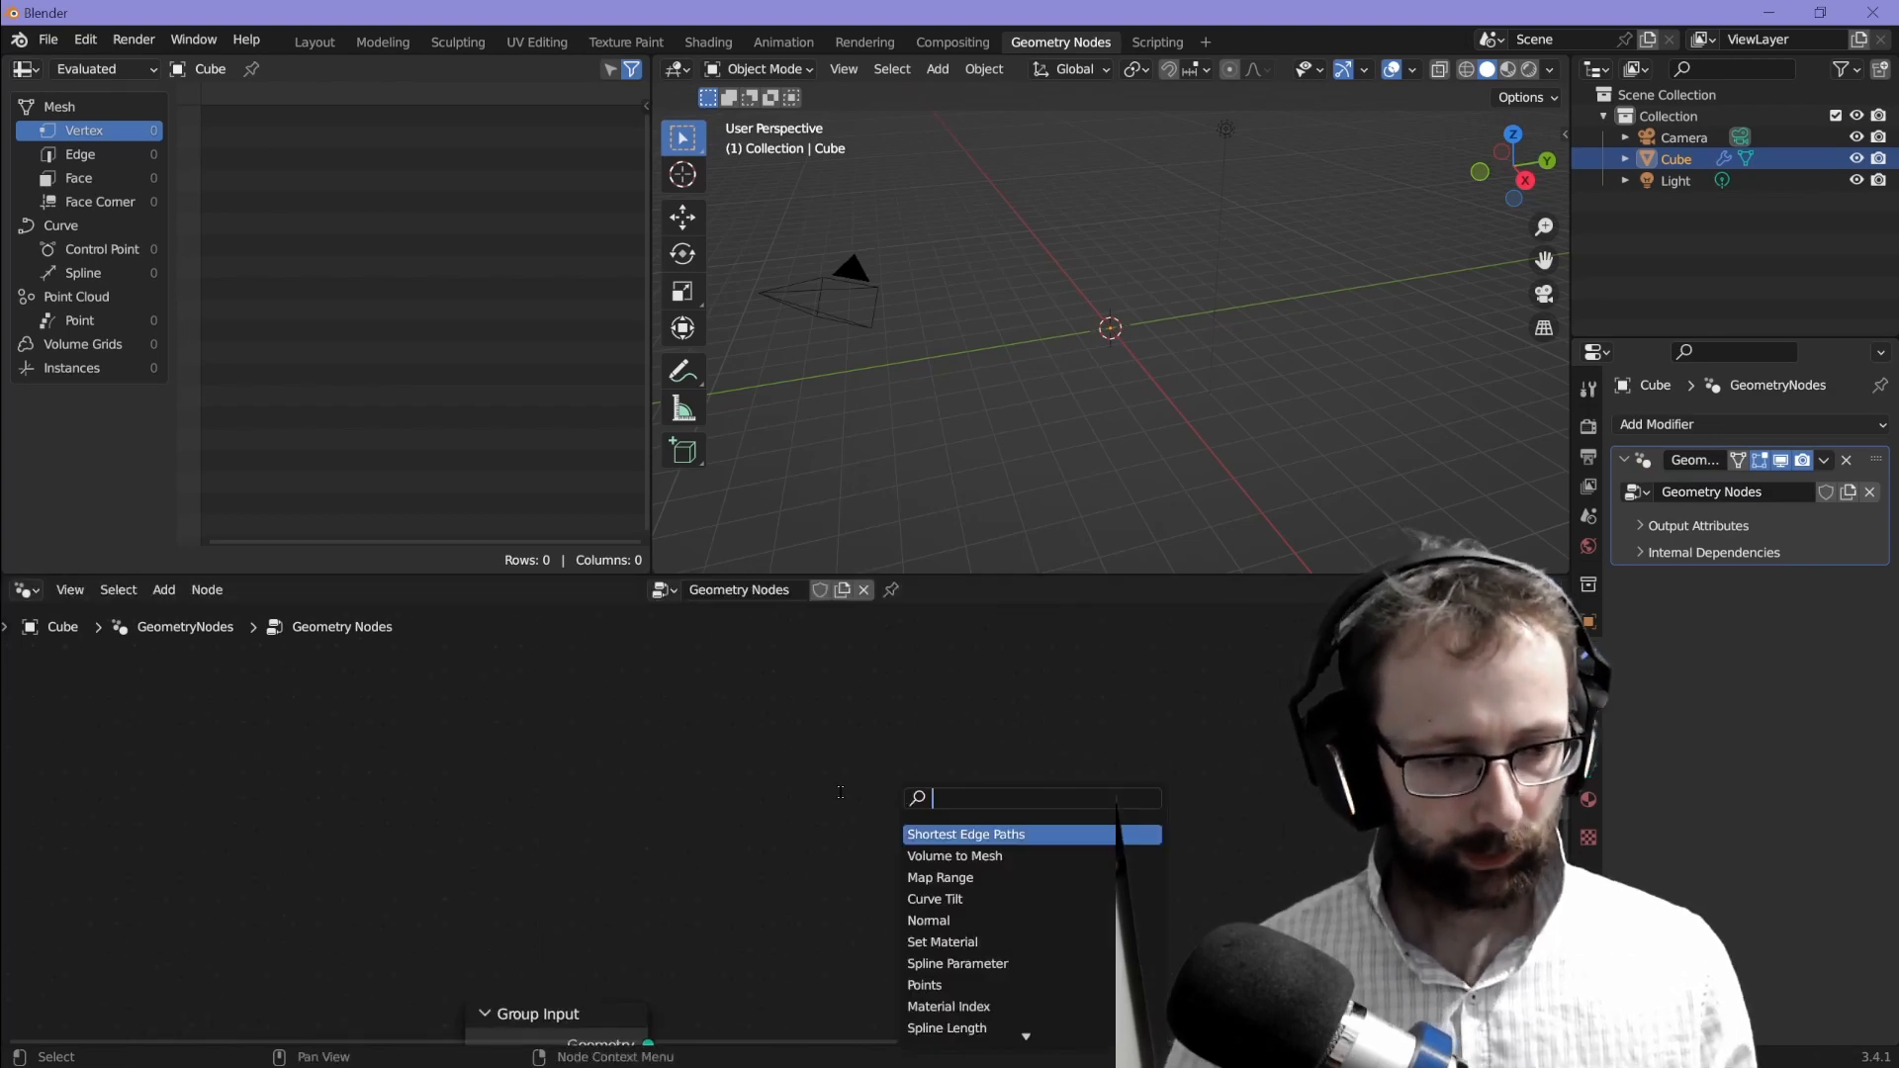
Step: Add a Curve Line into a 262-point Resample Curve, and set its End X to 1 m
type("c")
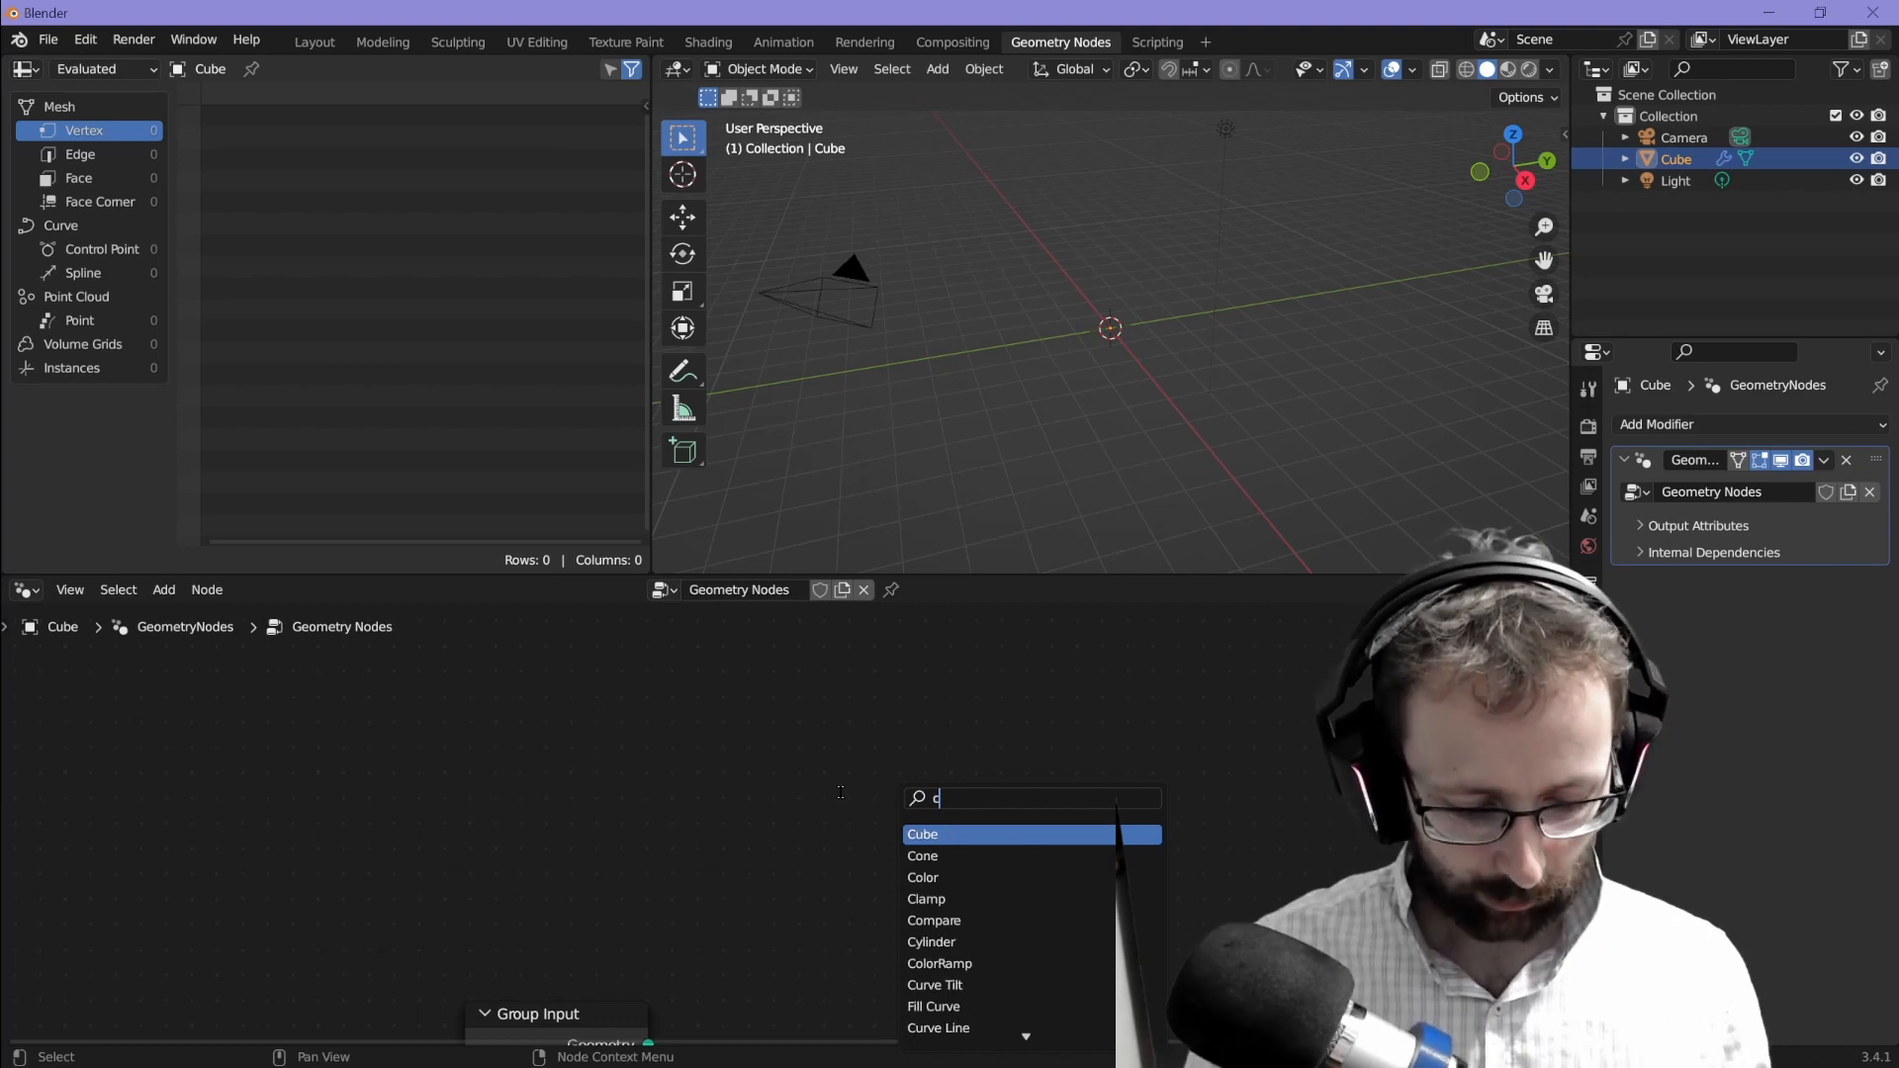
left_click(938, 1027)
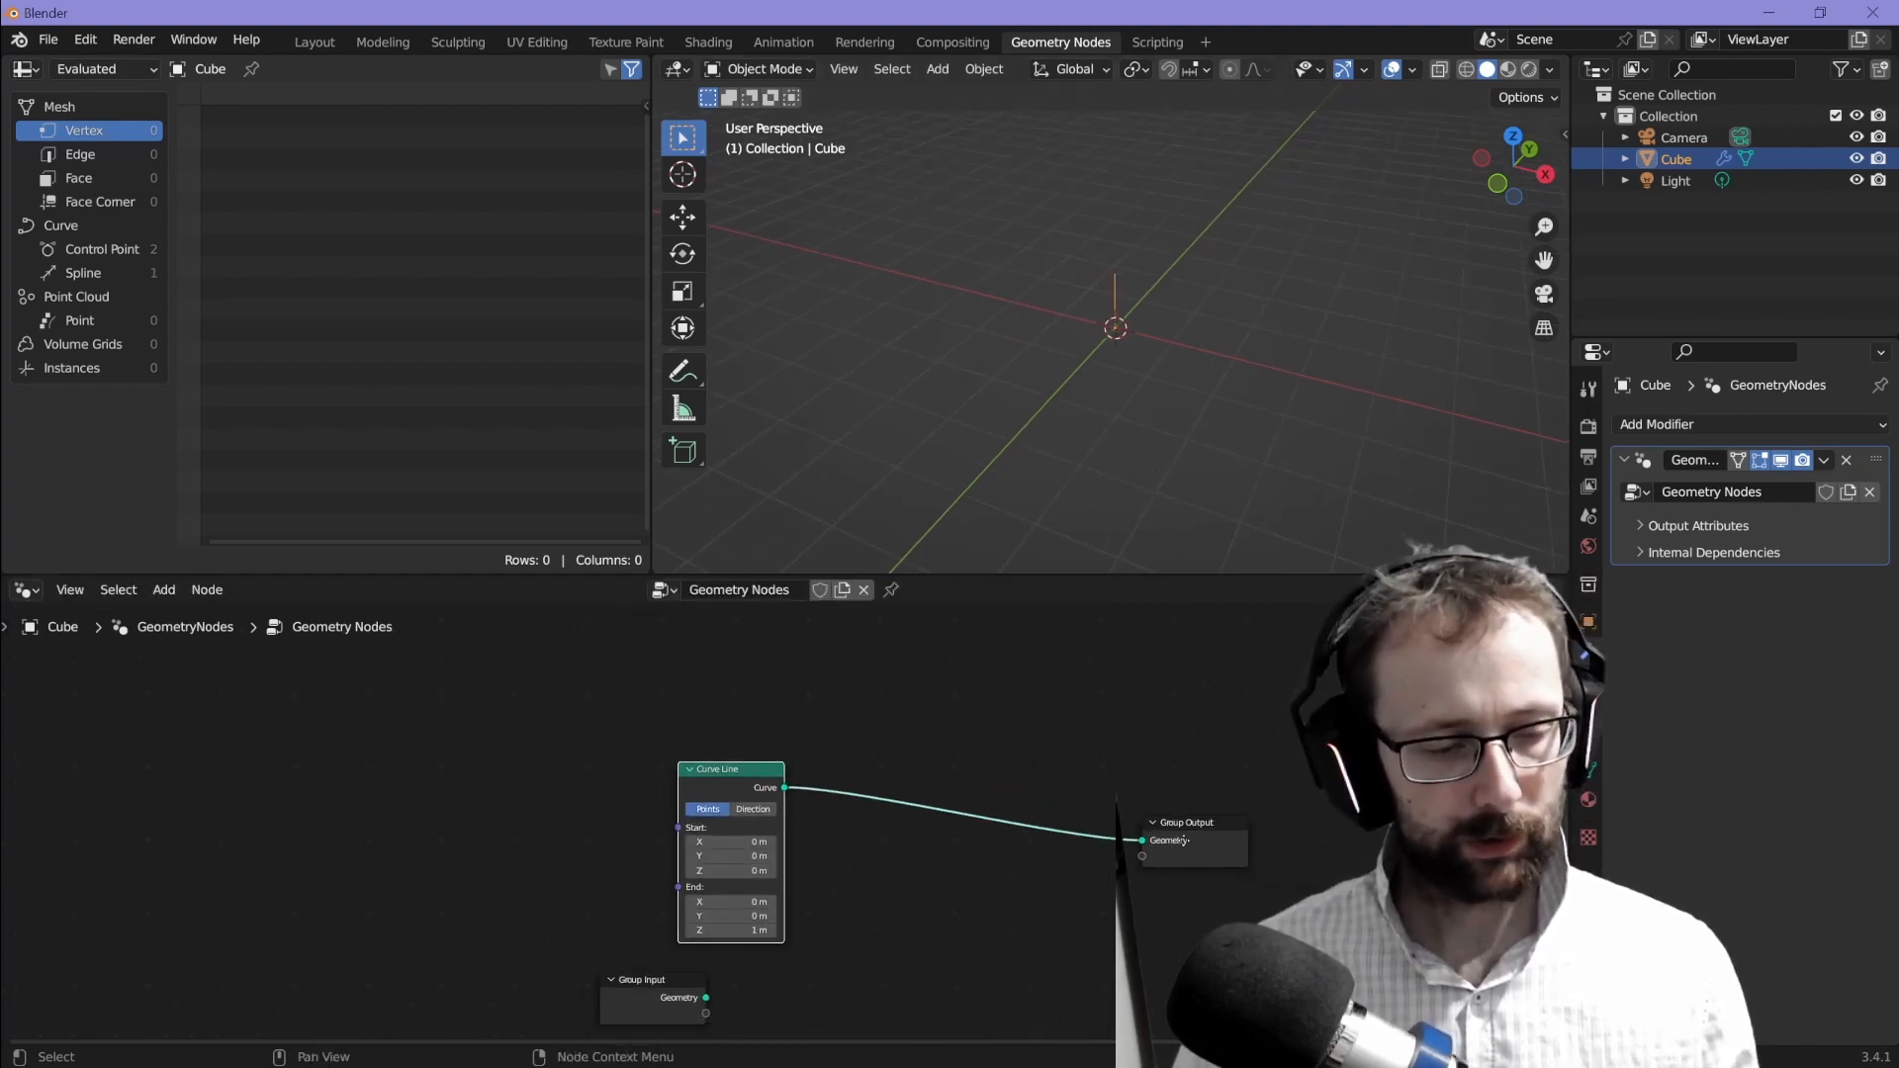
left_click_drag(730, 767, 296, 667)
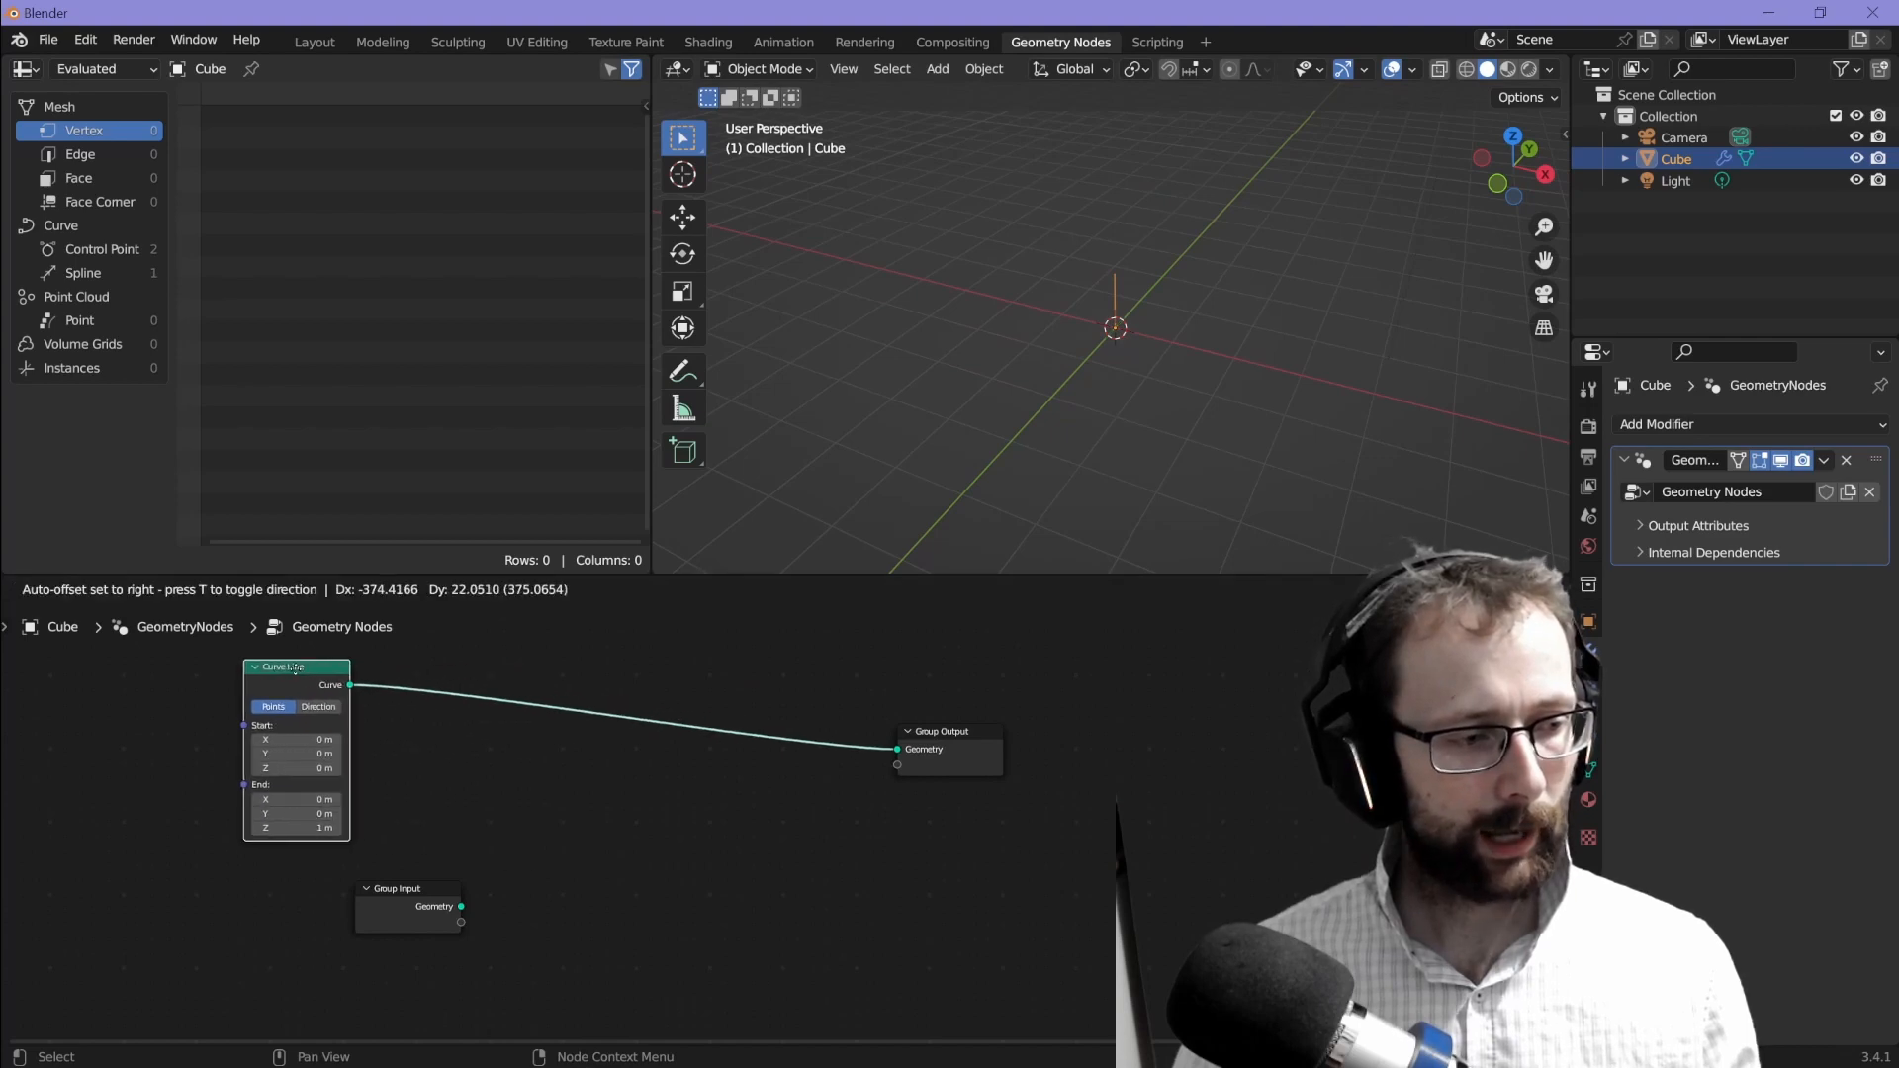
type("re")
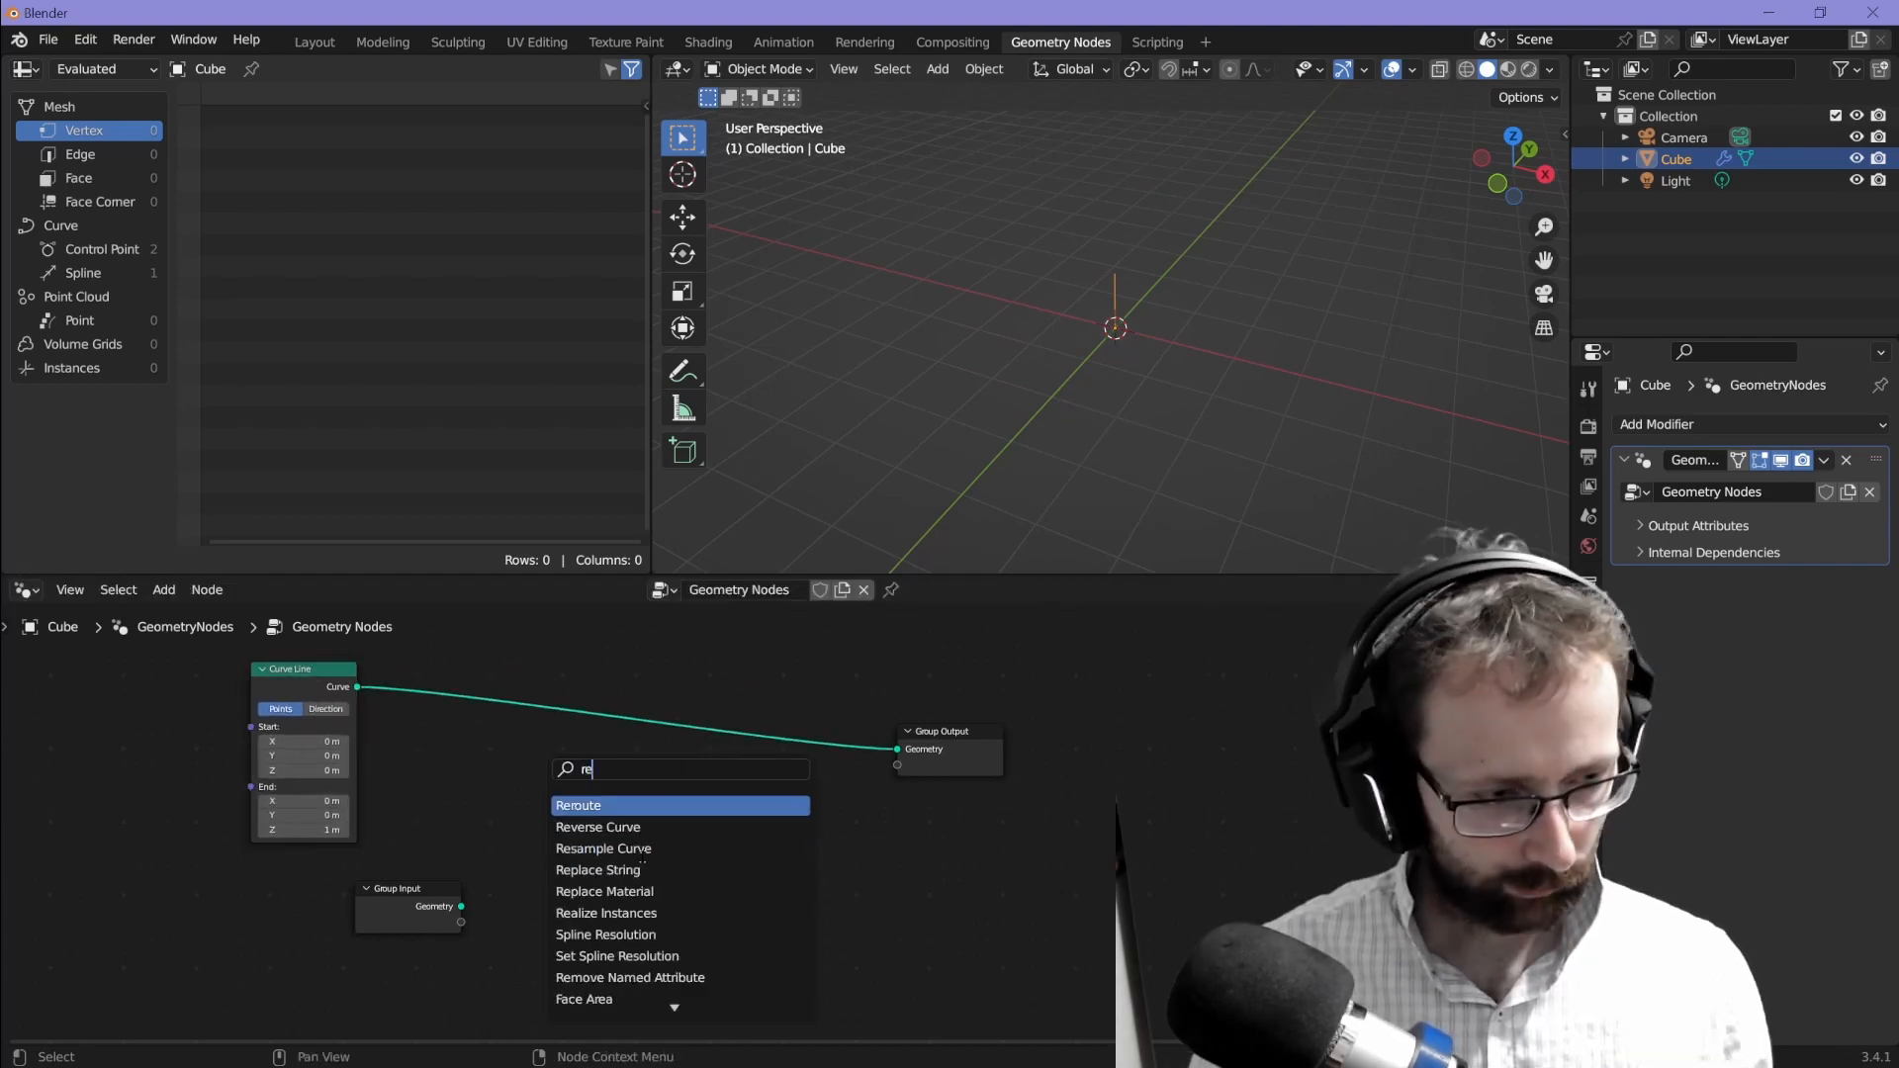
left_click(603, 847)
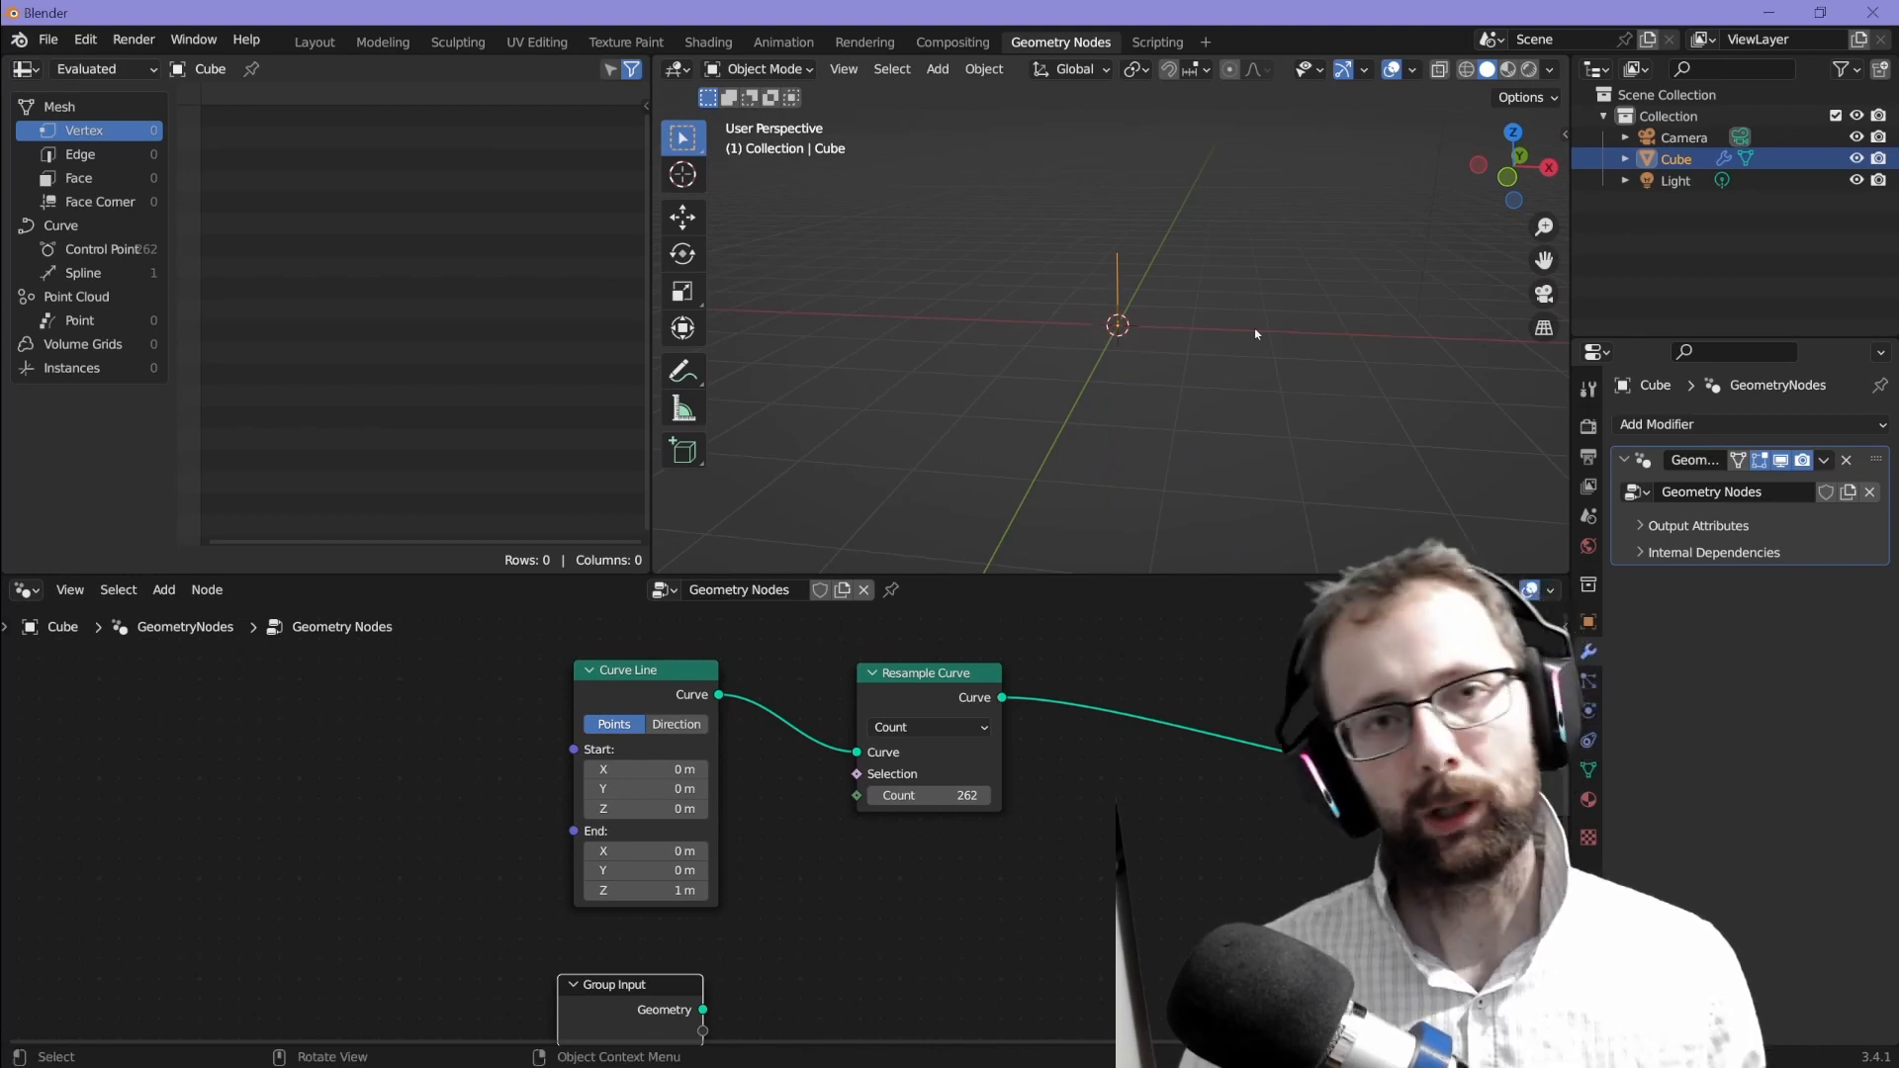
double_click(643, 890)
type("curve to")
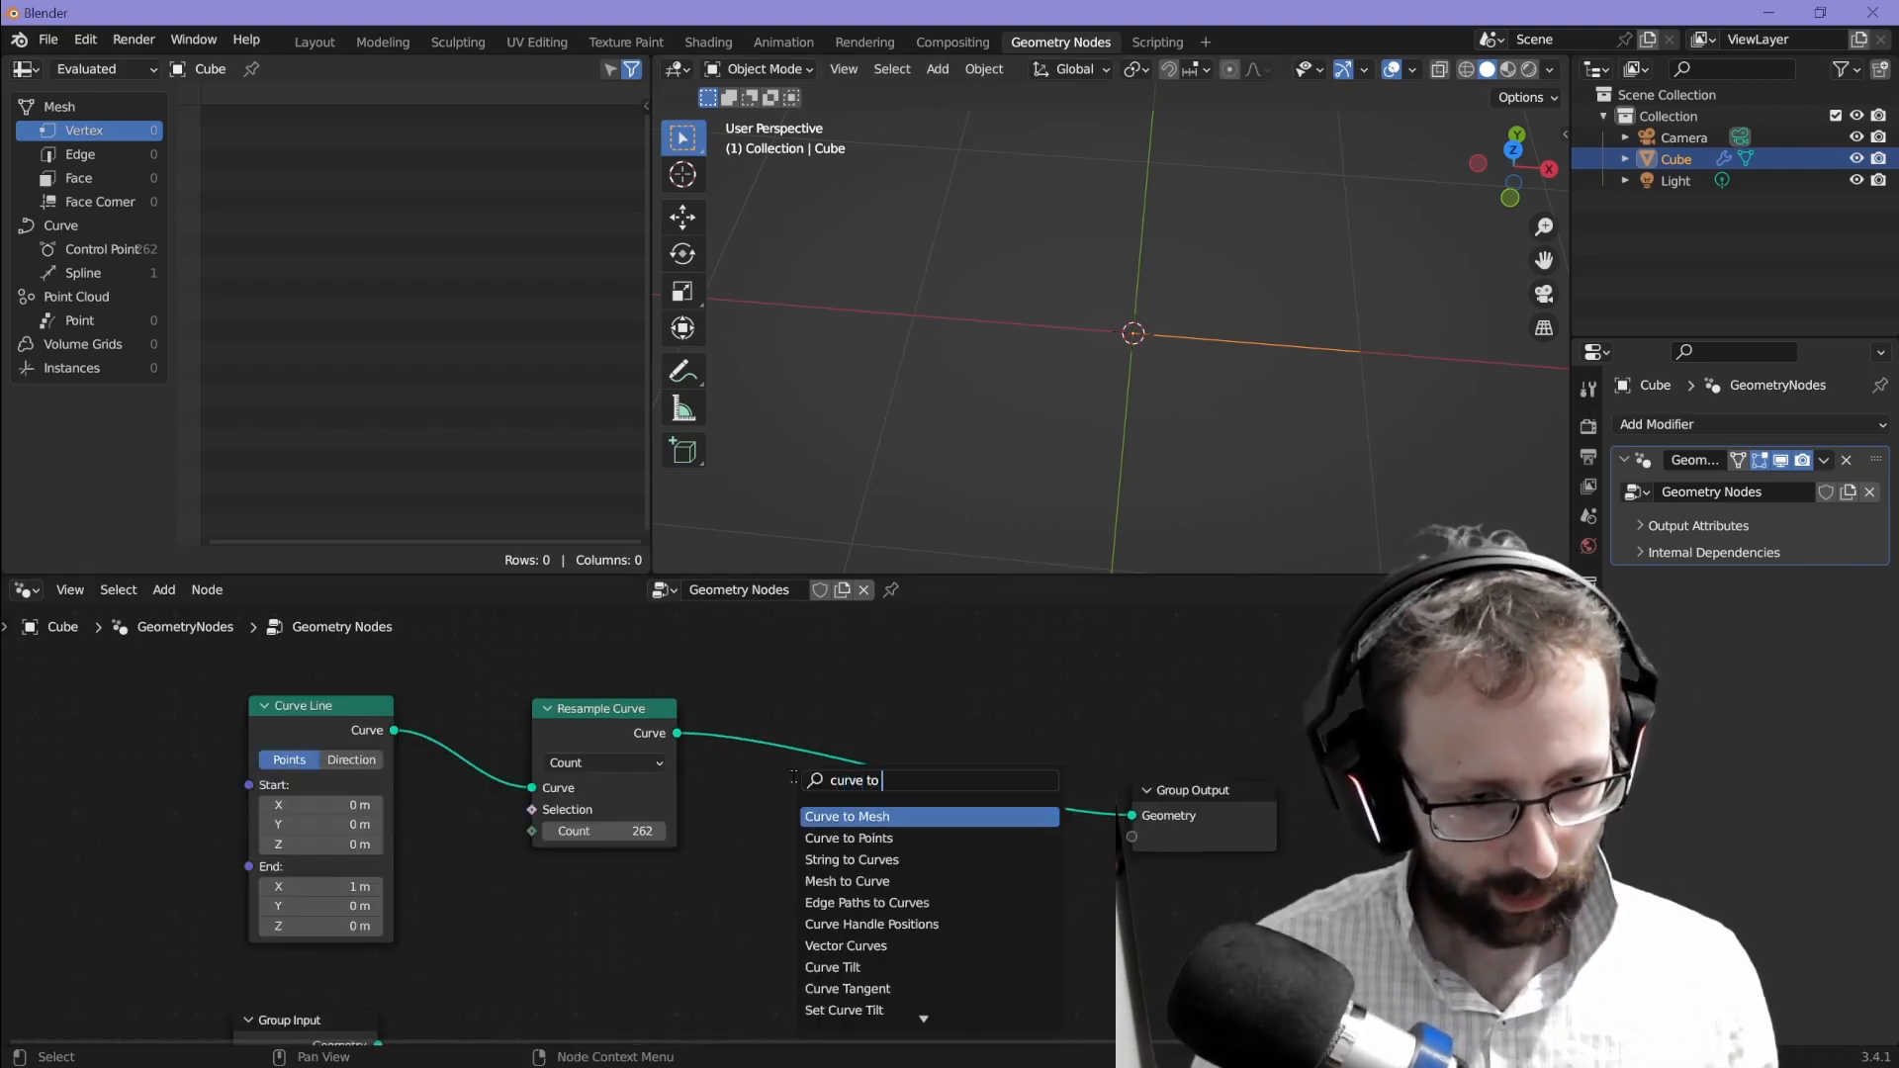
Step: Sweep the line through Curve to Mesh with a 0.01 m radius Curve Circle profile
left_click(845, 815)
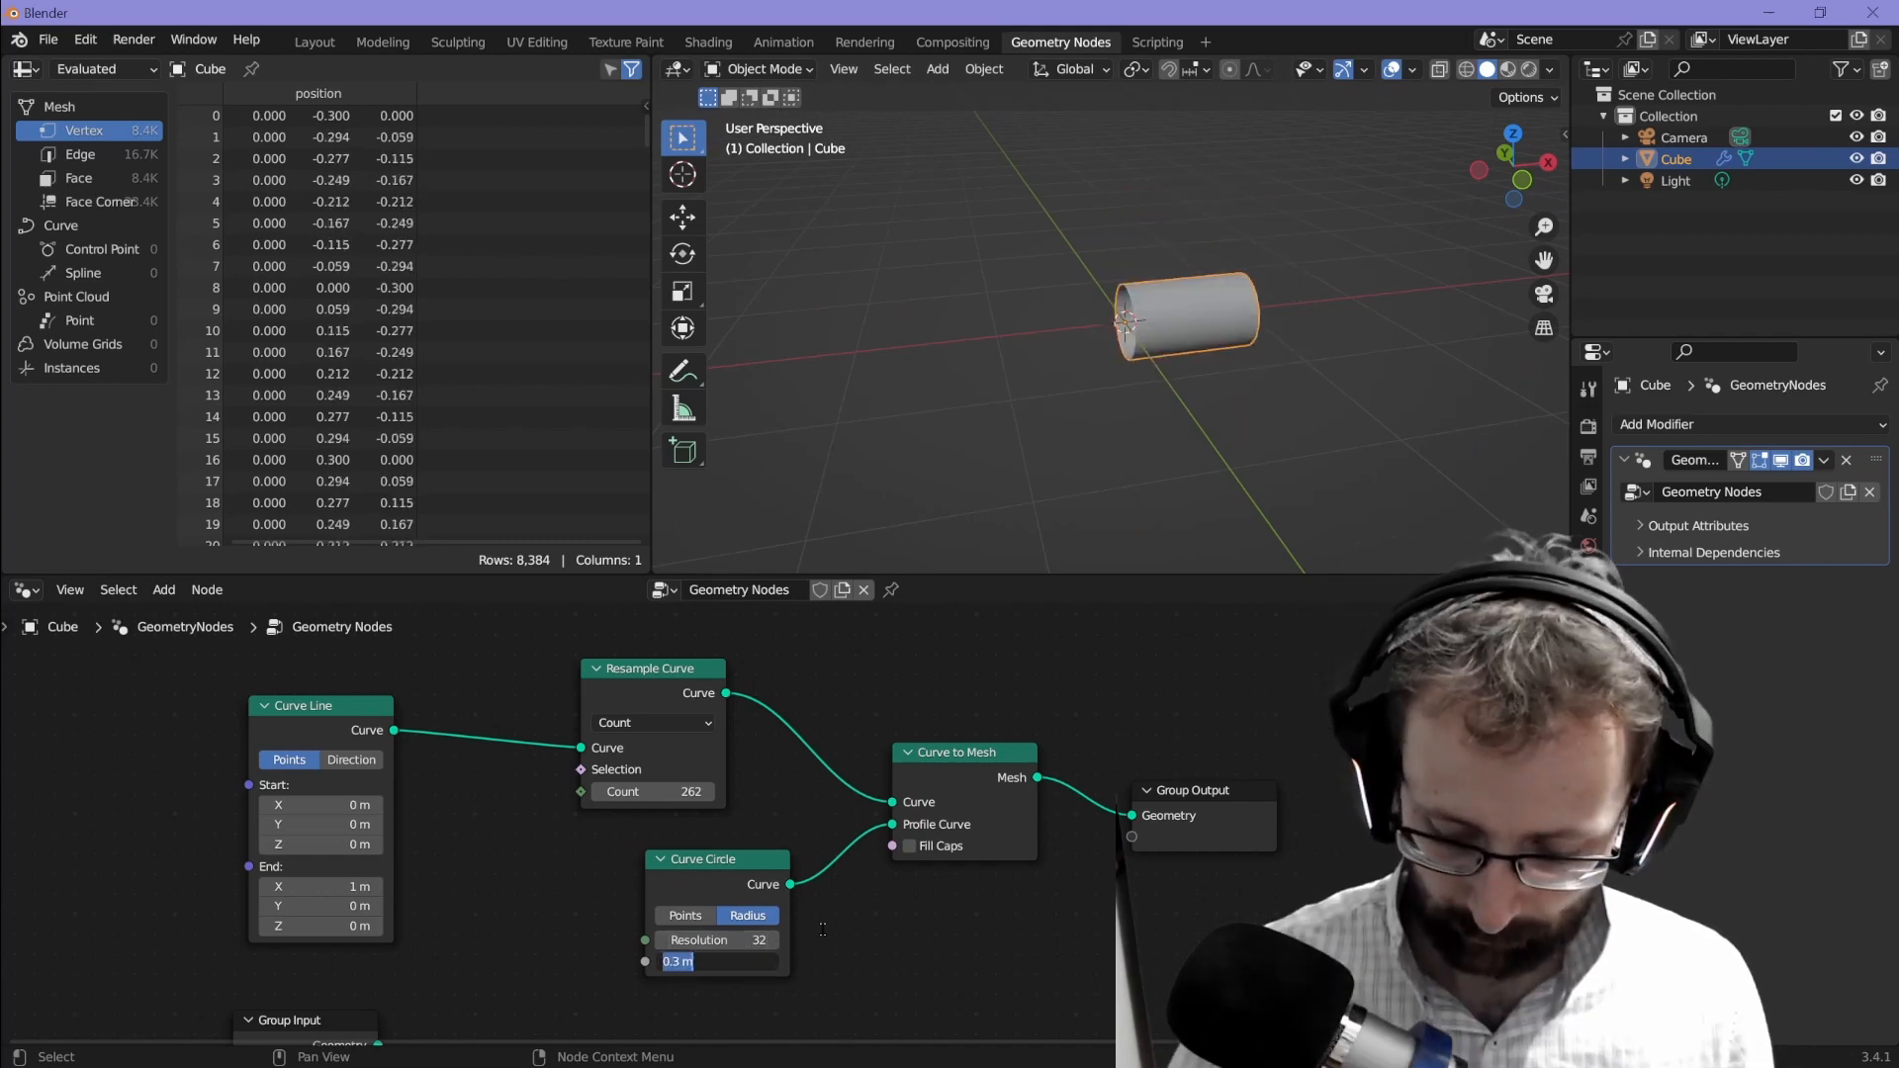
type("0.01")
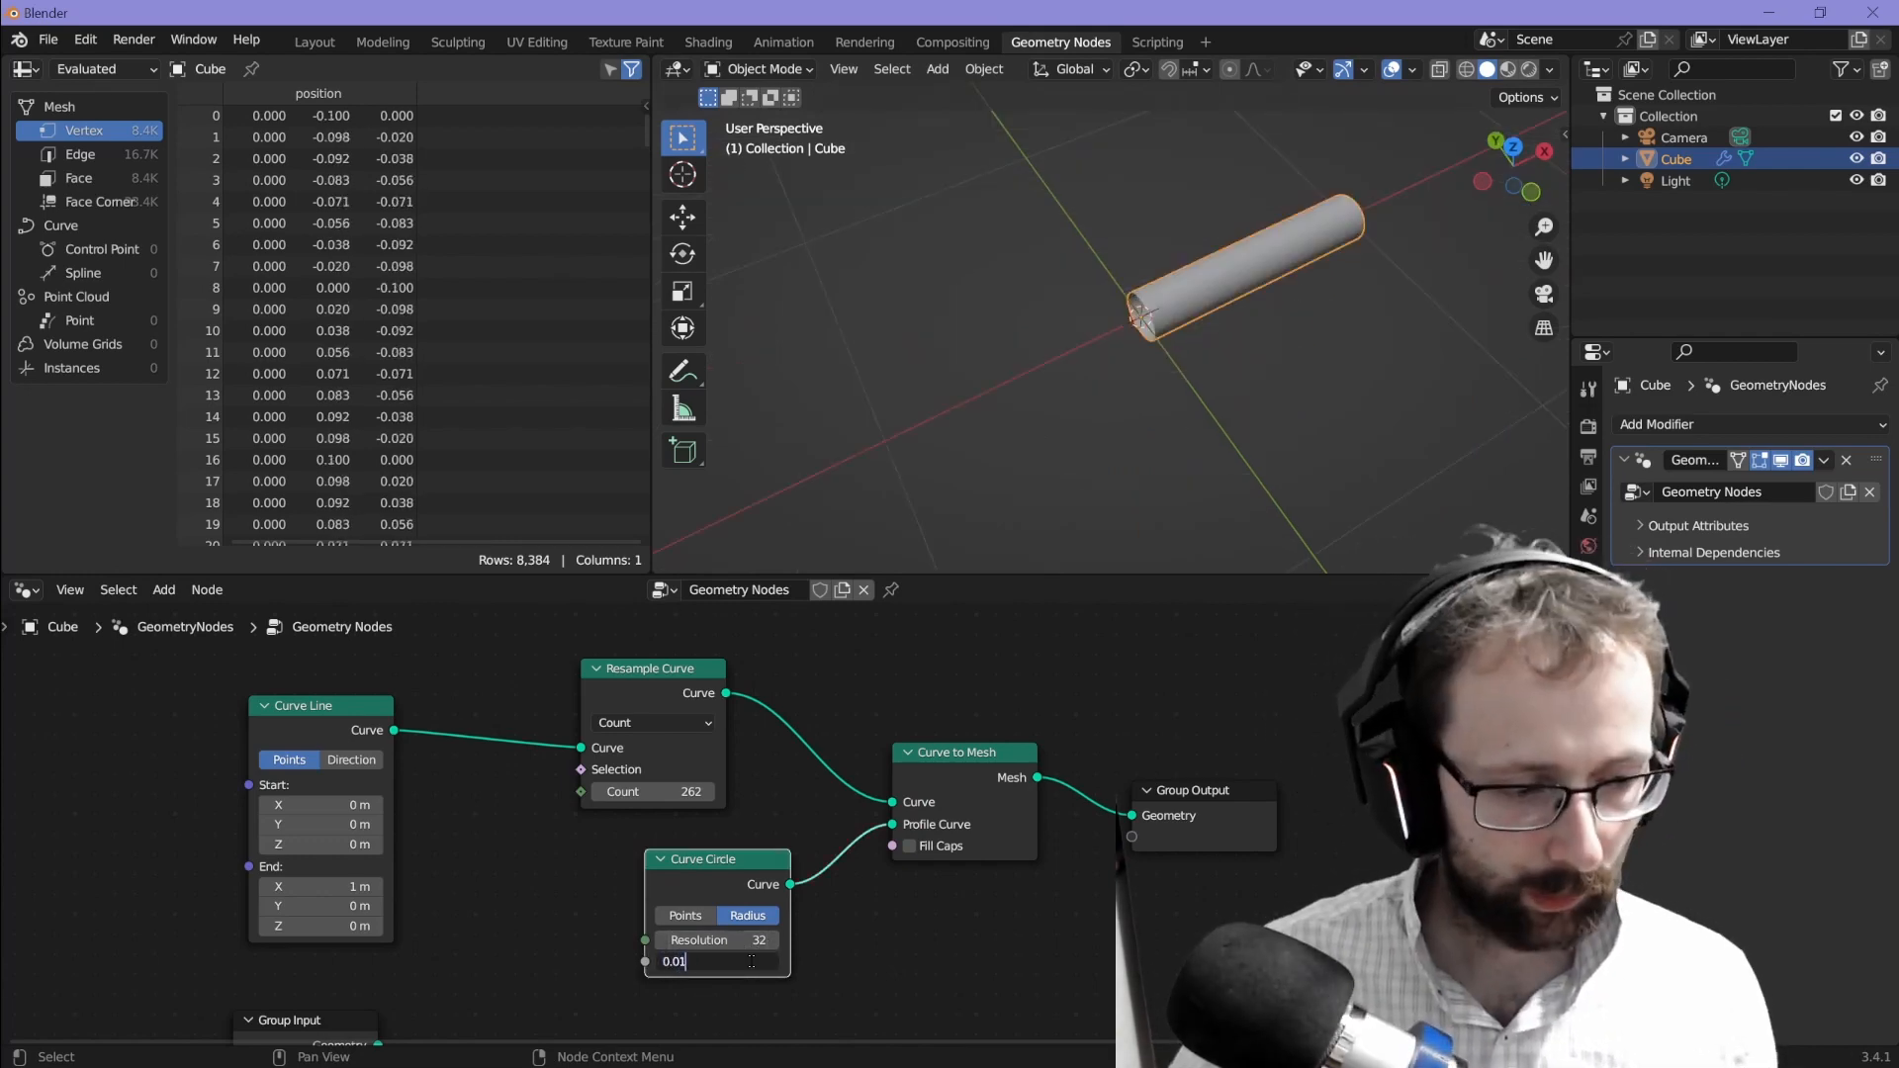
key("Return")
type("sa")
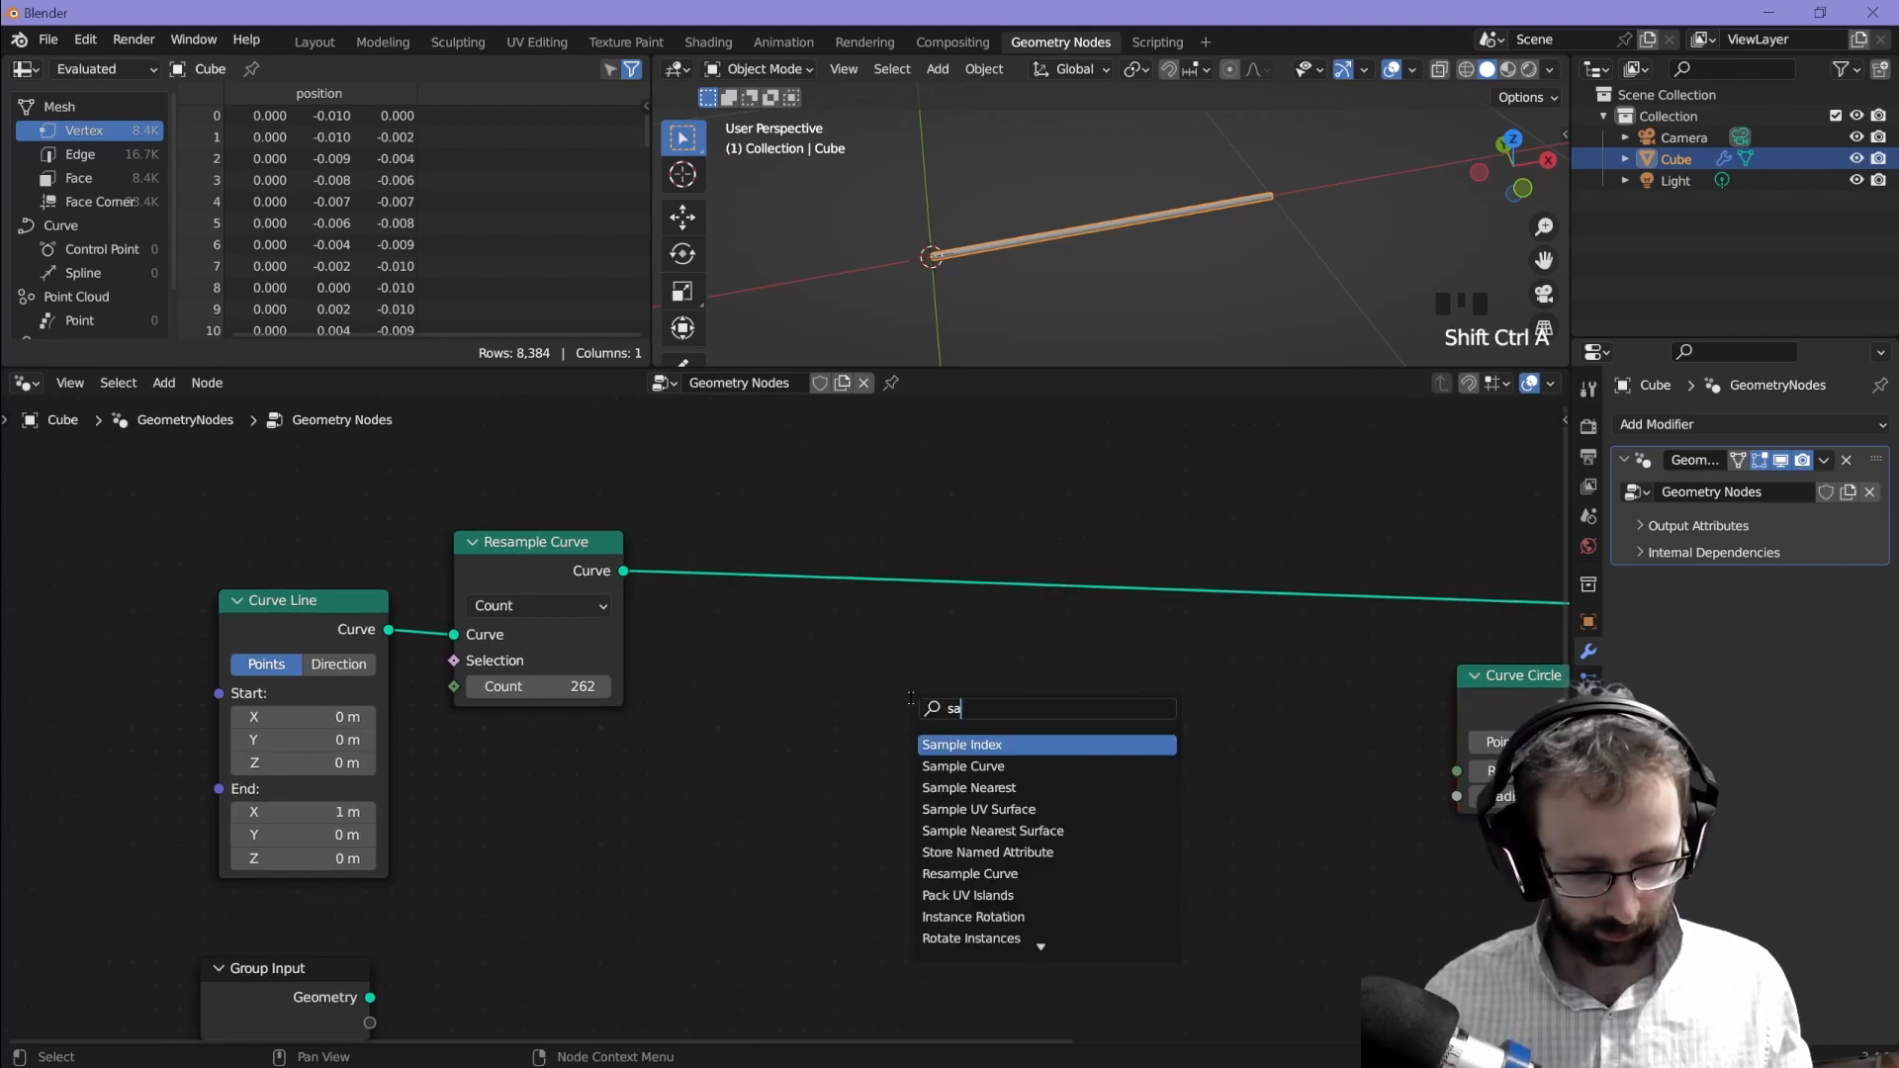
Step: Add Sample Curve and Set Position nodes, with Spline Parameter driving the sample factor
left_click(962, 766)
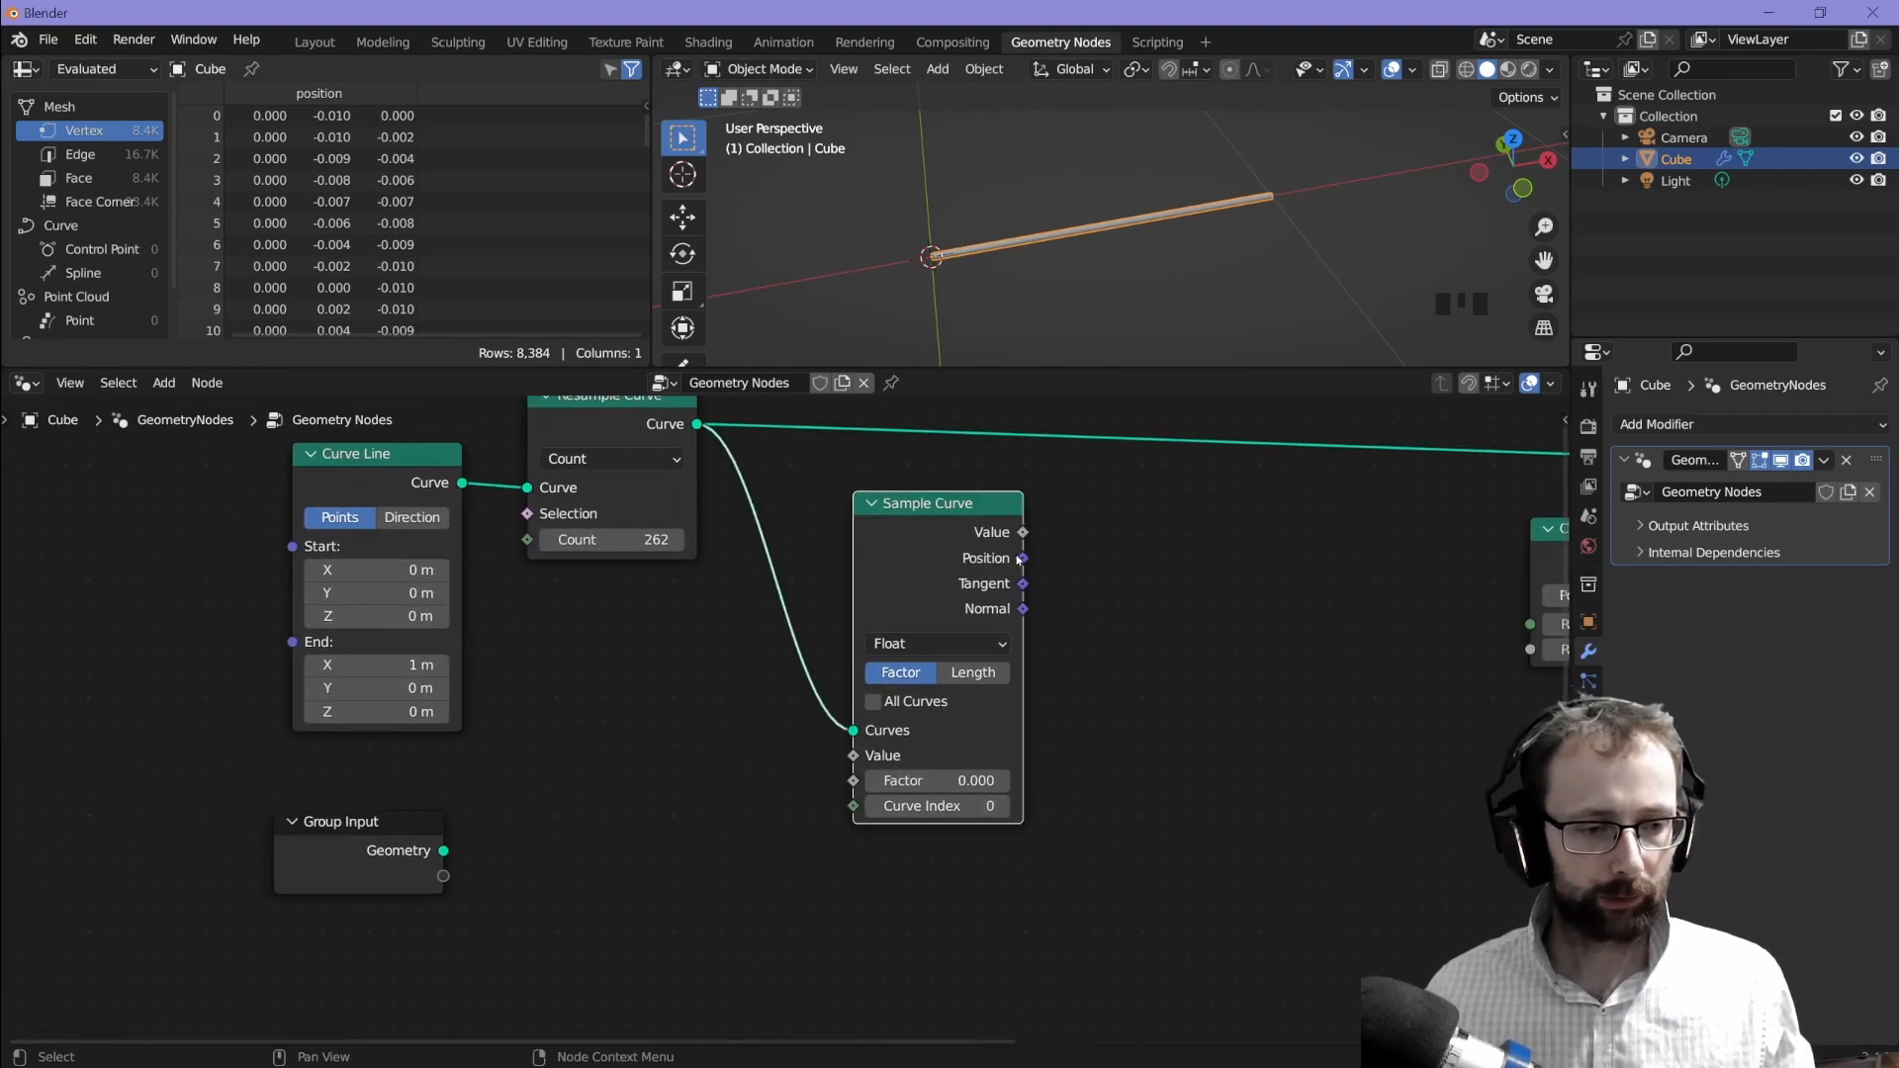
mouse_move(938, 171)
type("set po")
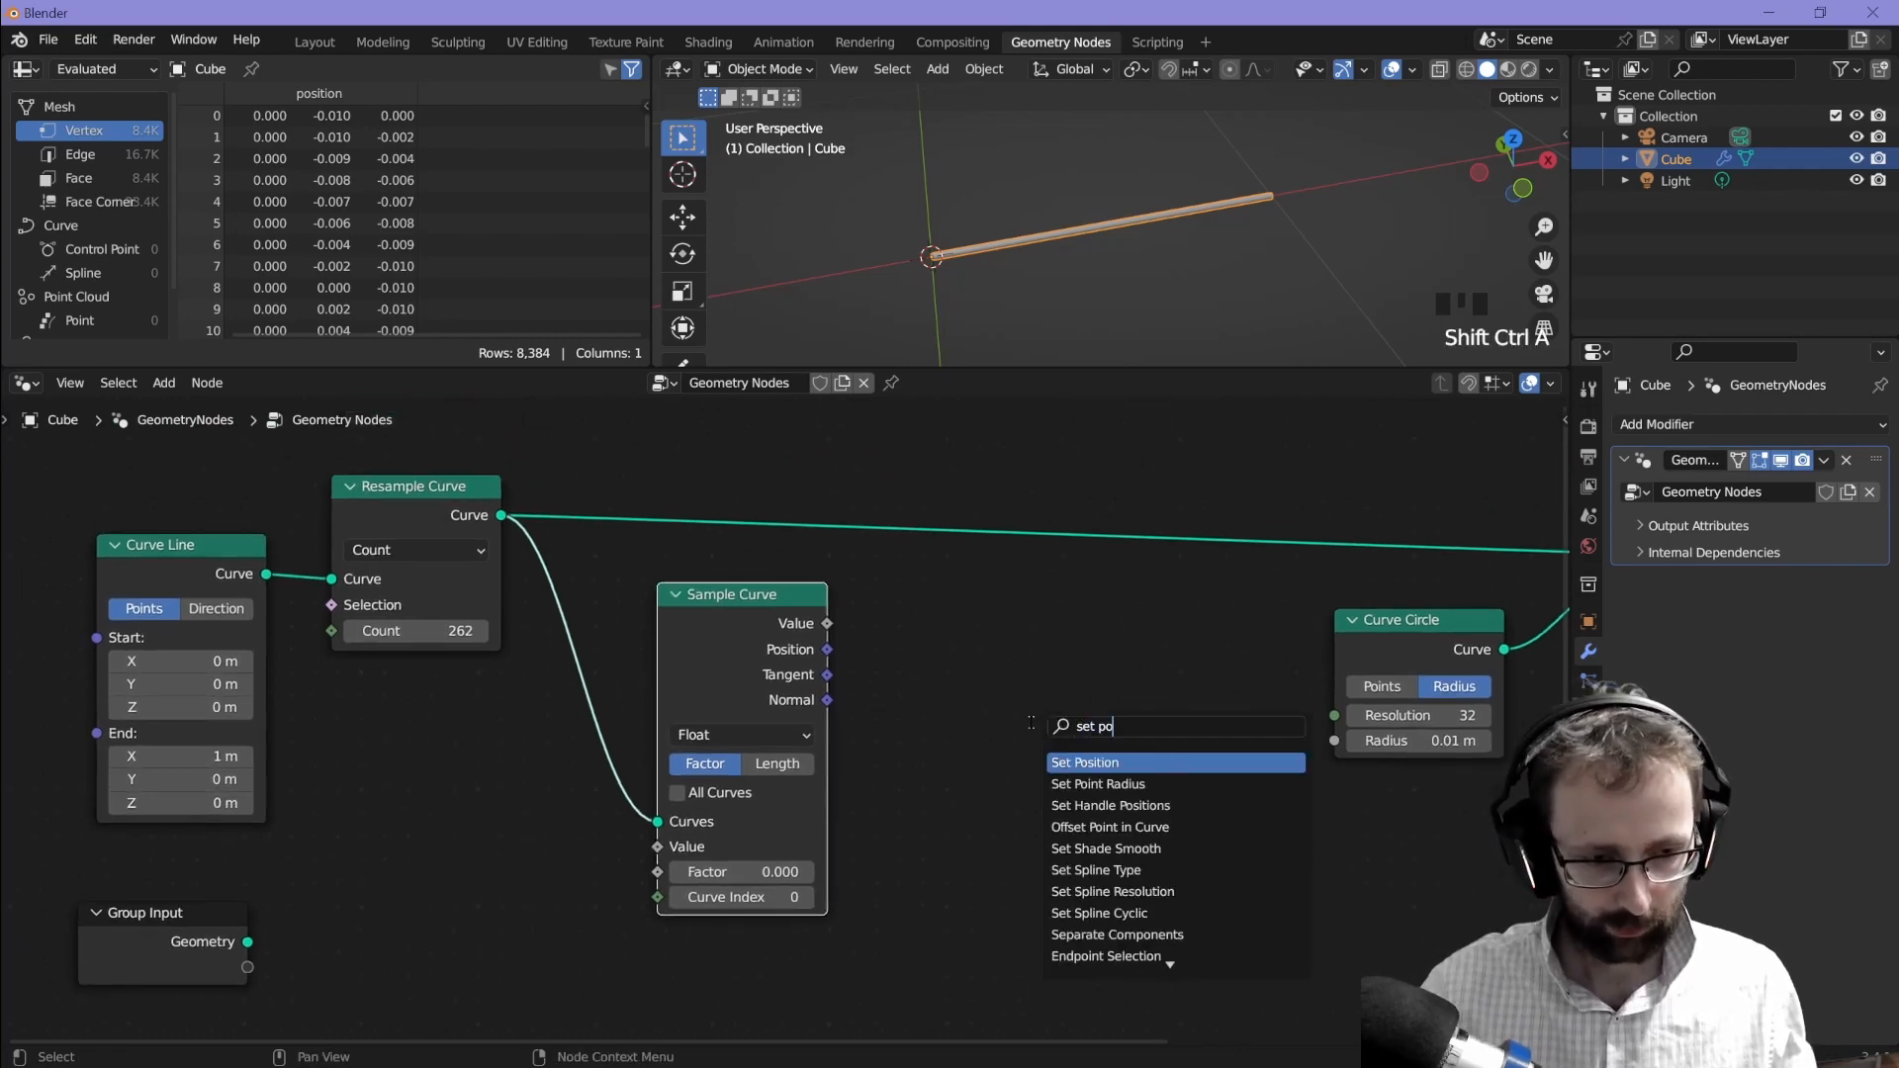
left_click(1084, 761)
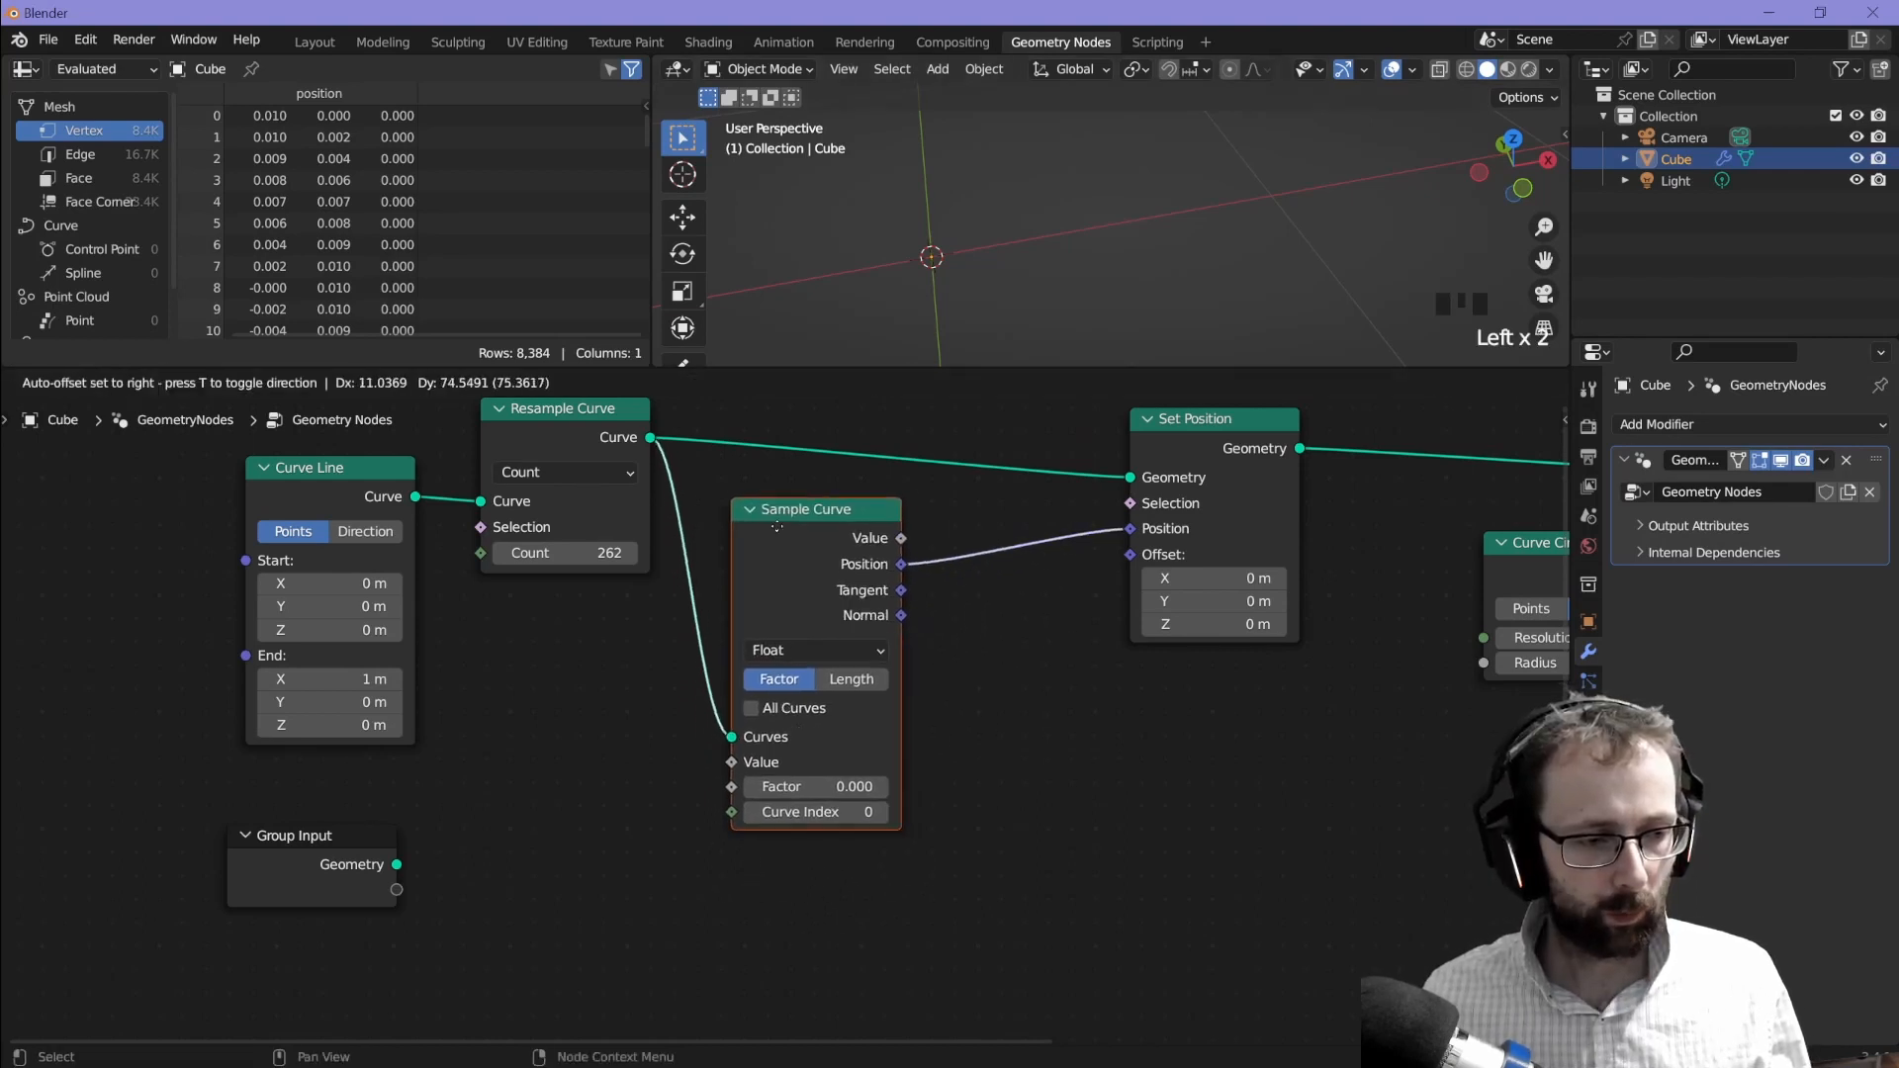
key("shift+ctrl+a")
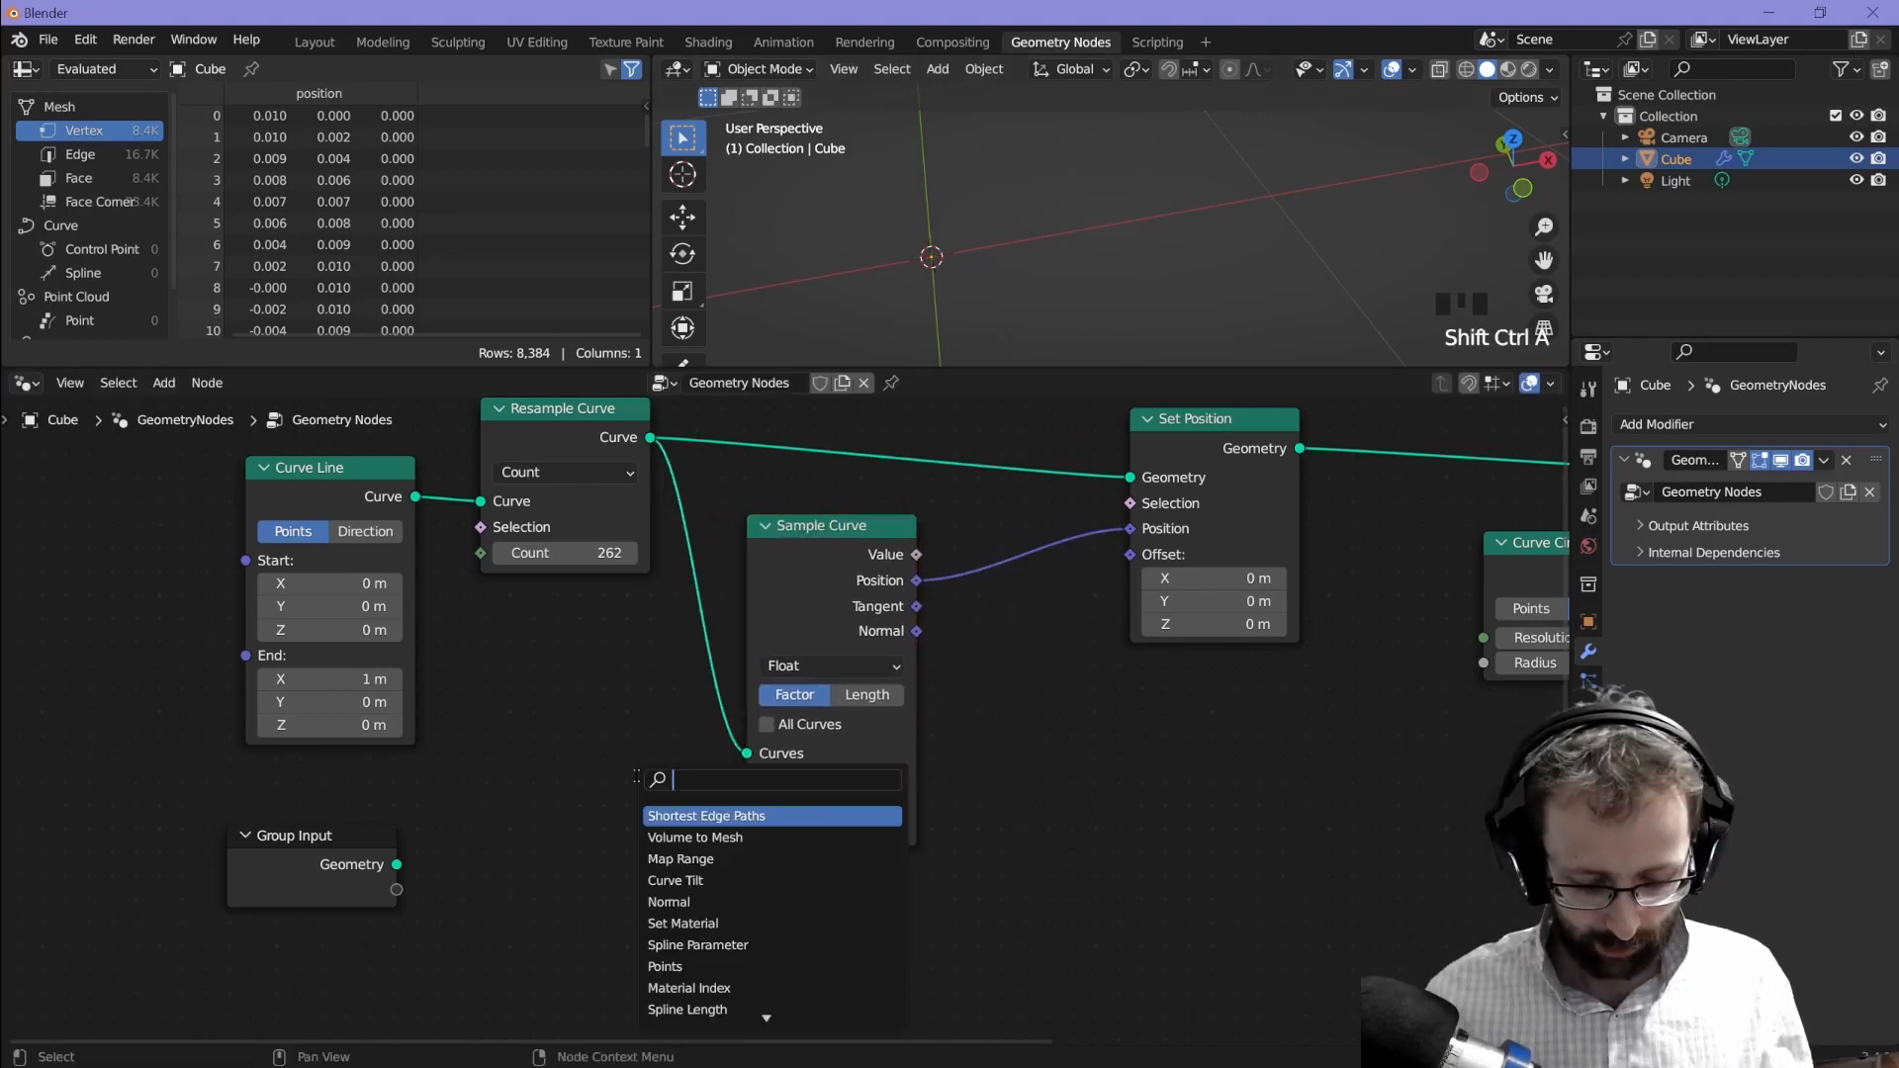
type("splin")
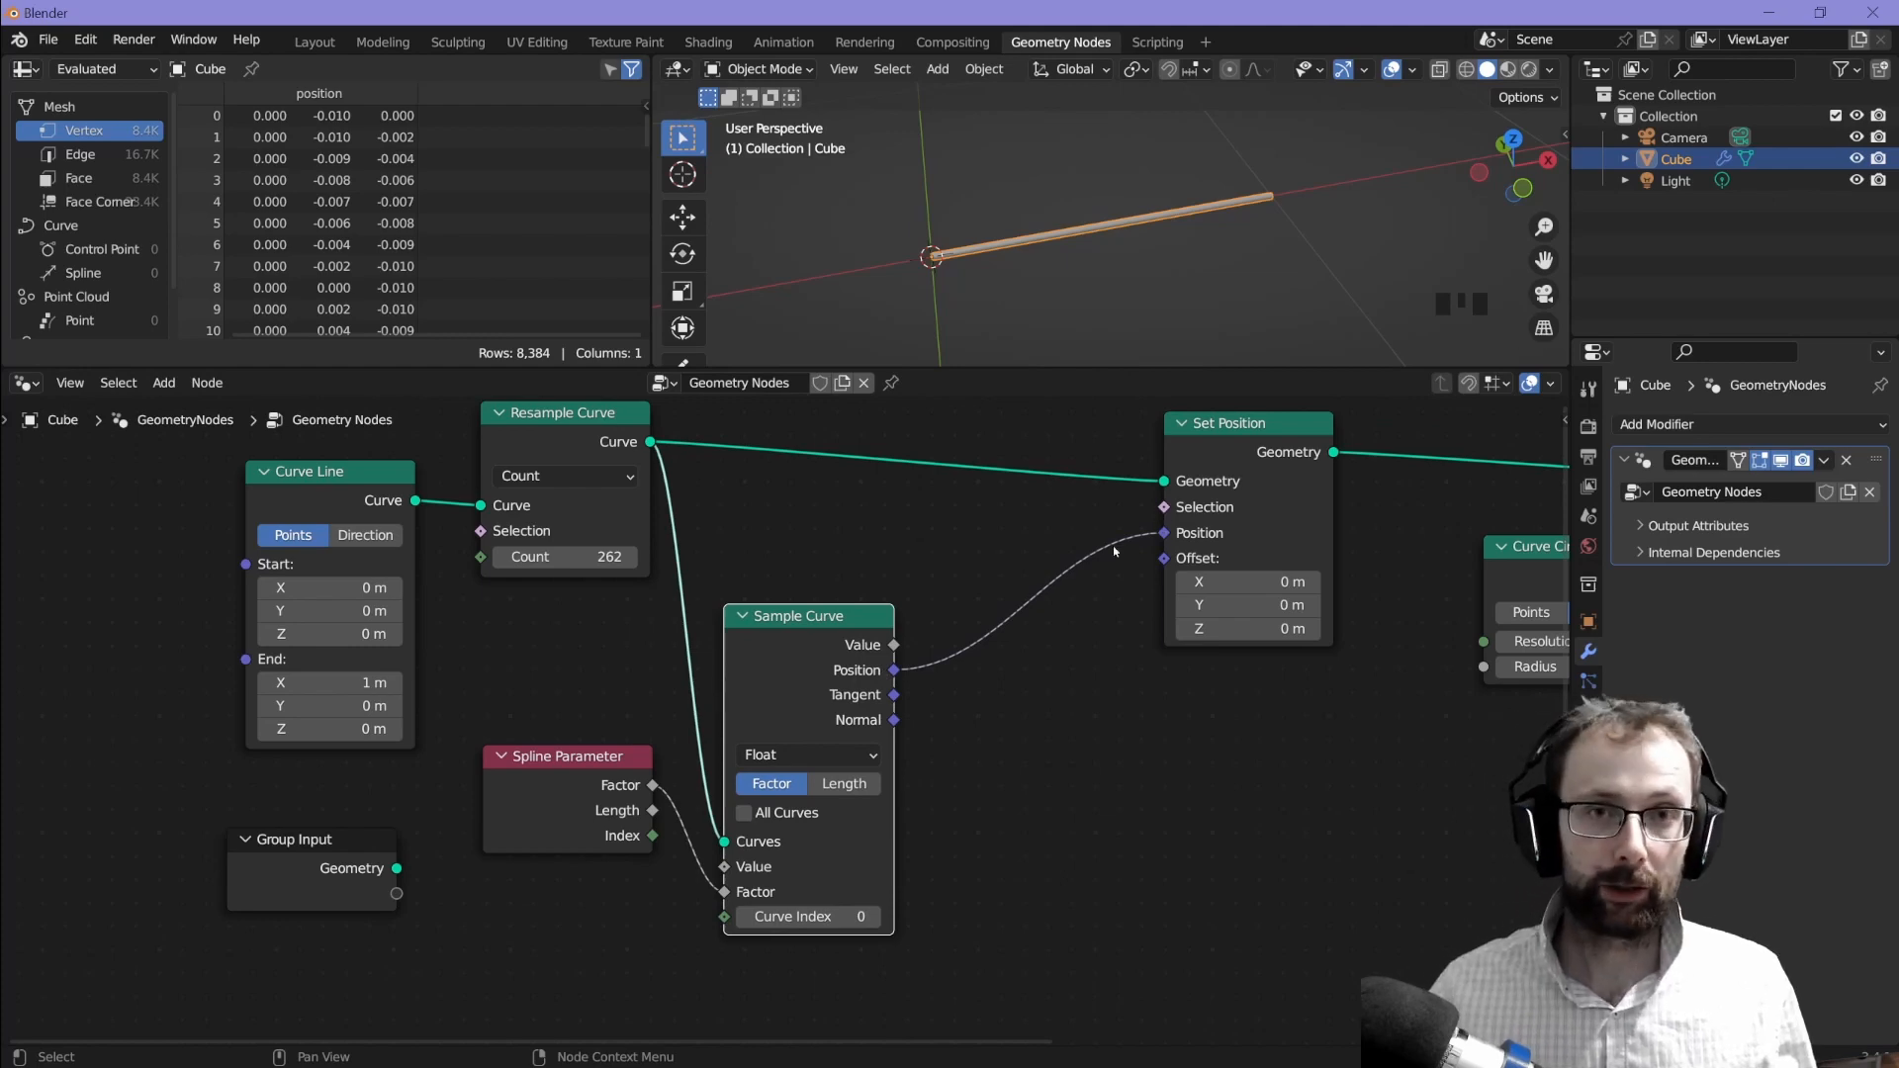
mouse_move(975, 743)
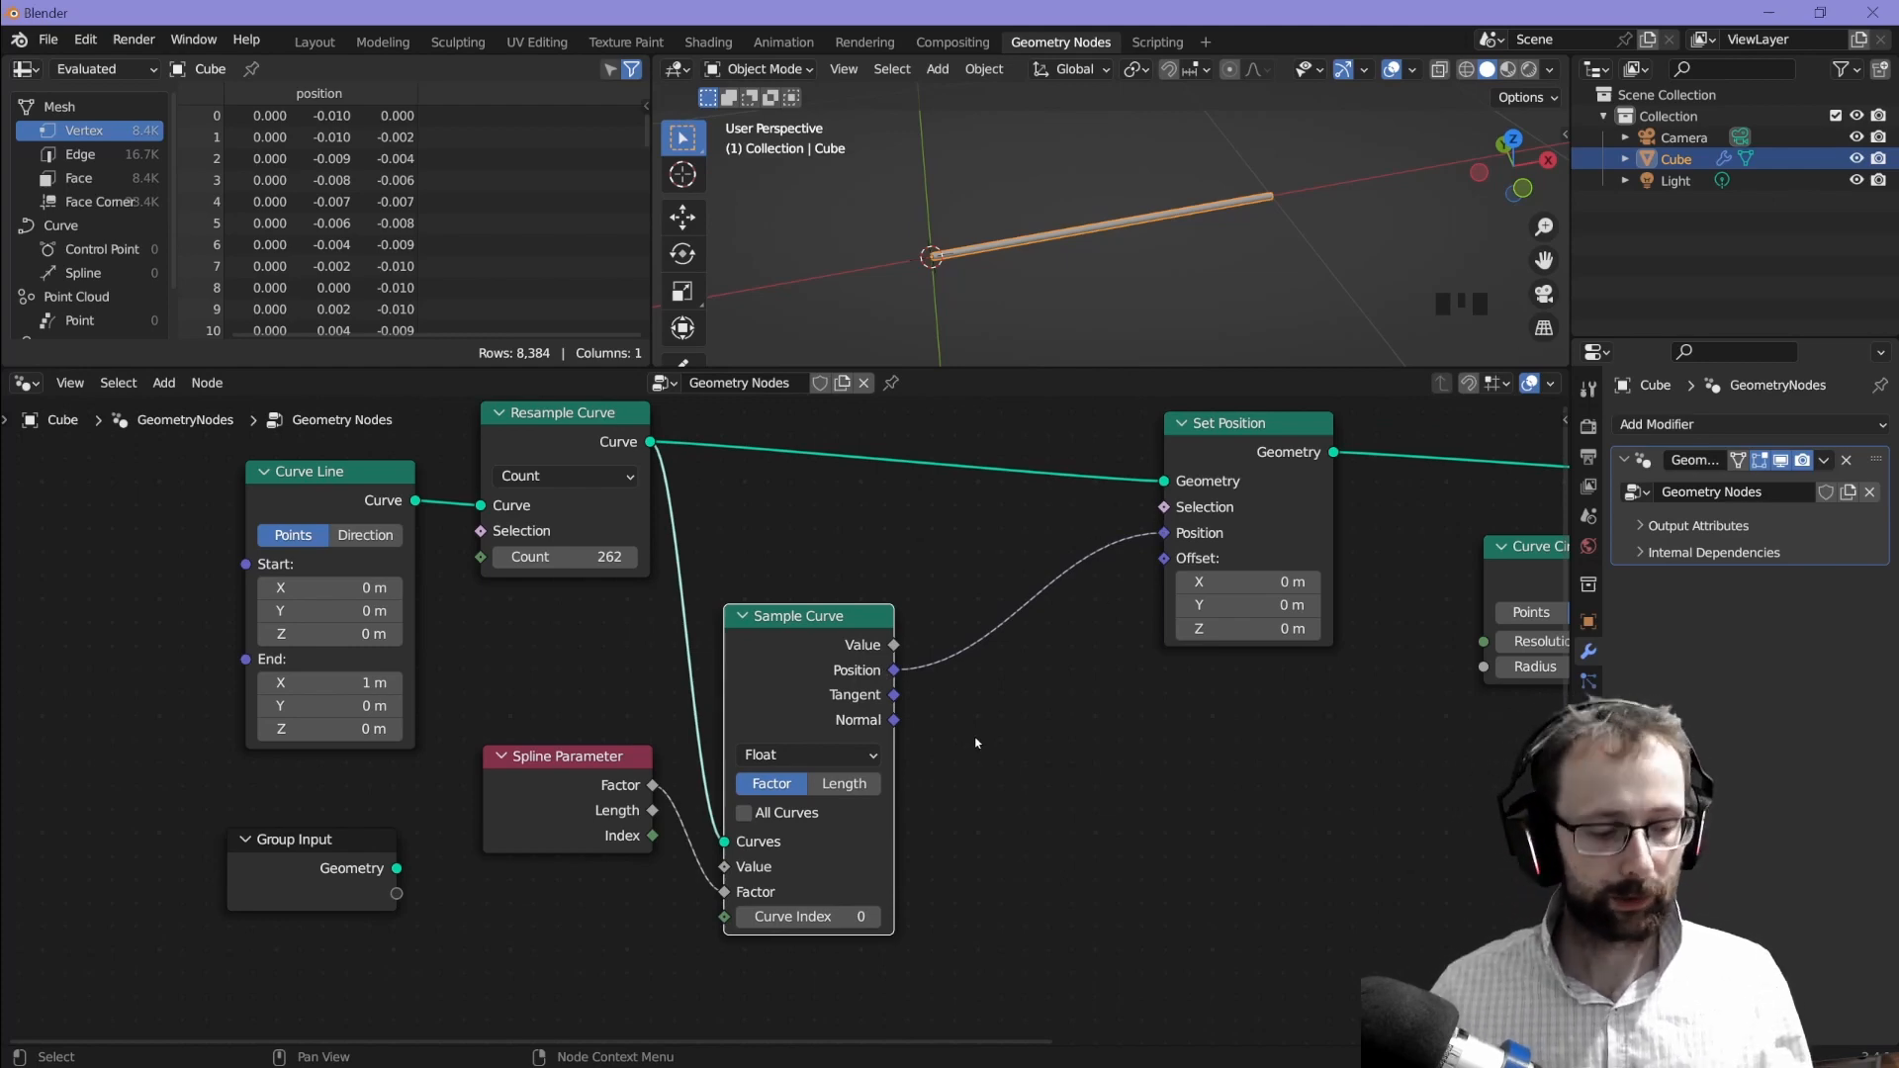
Step: Add Separate XYZ and a Math node switched to Subtract 0.5 for the X channel
type("sep")
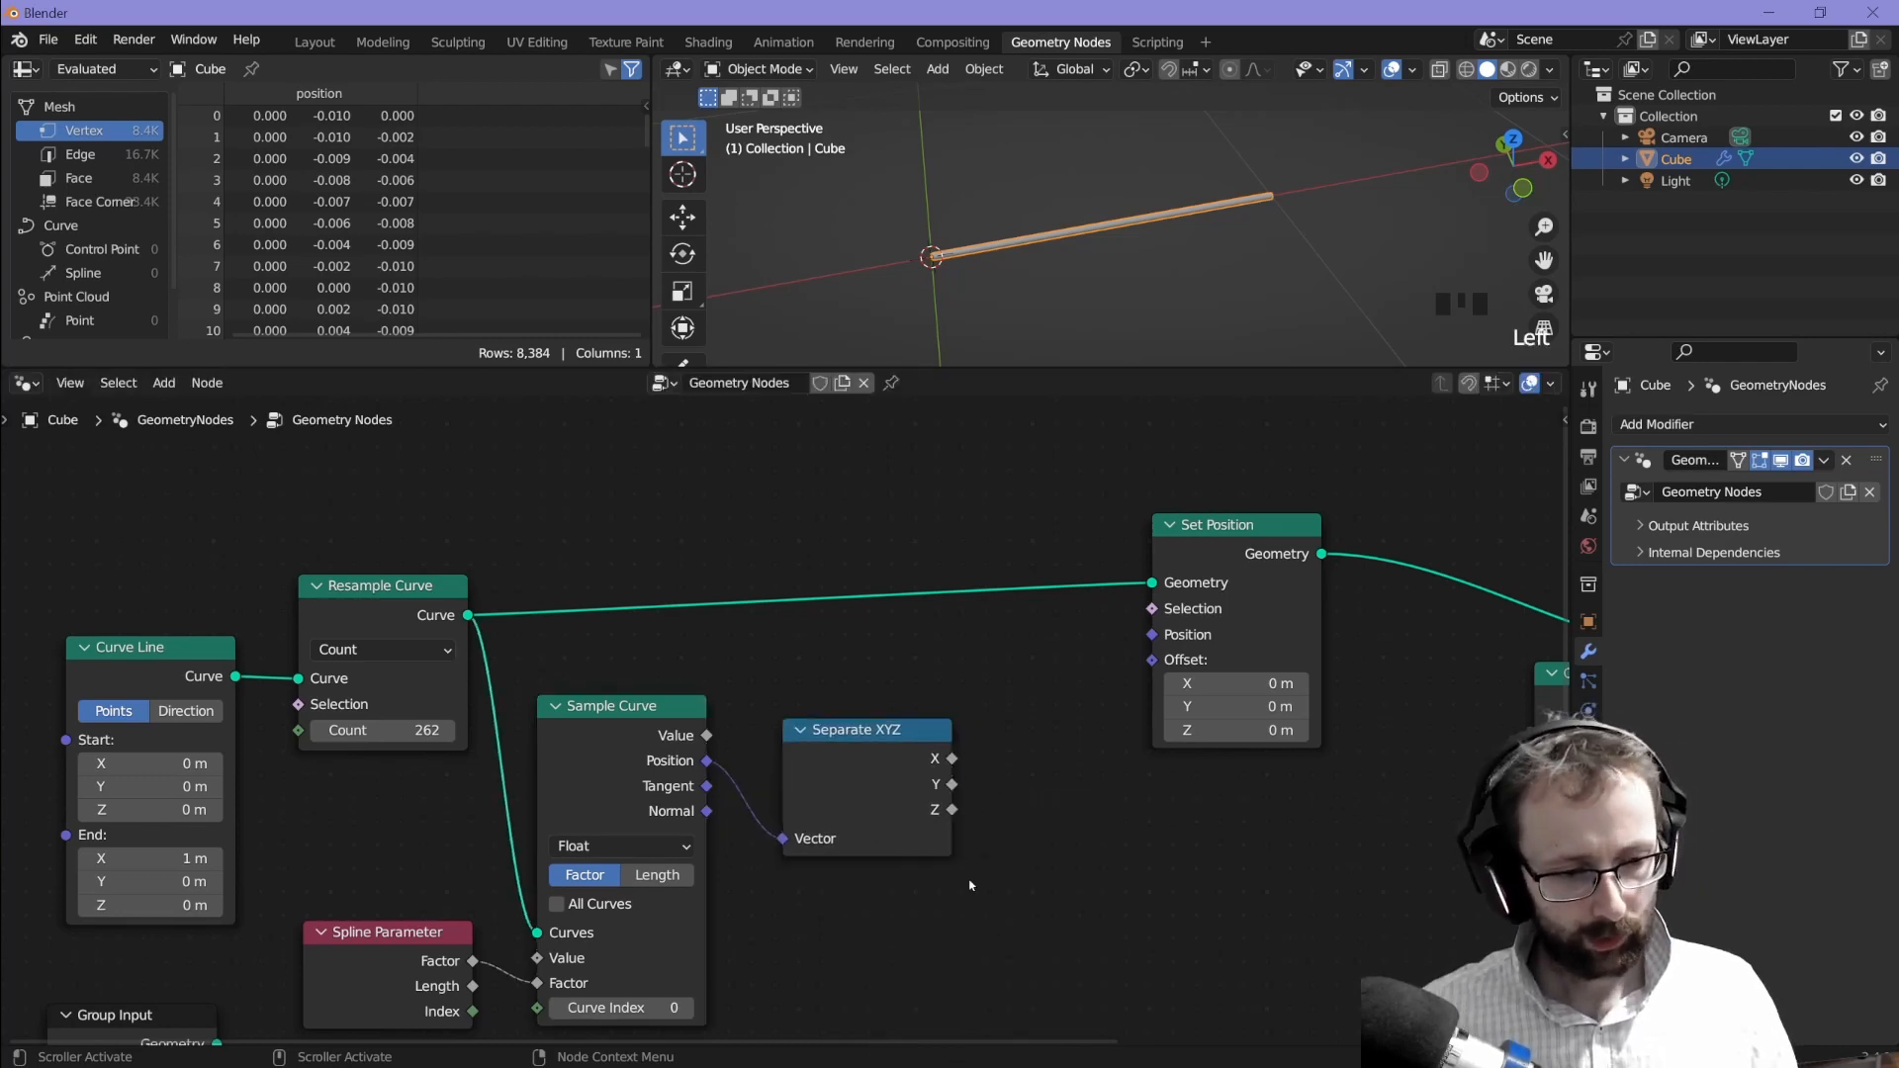
key("shift+ctrl+a")
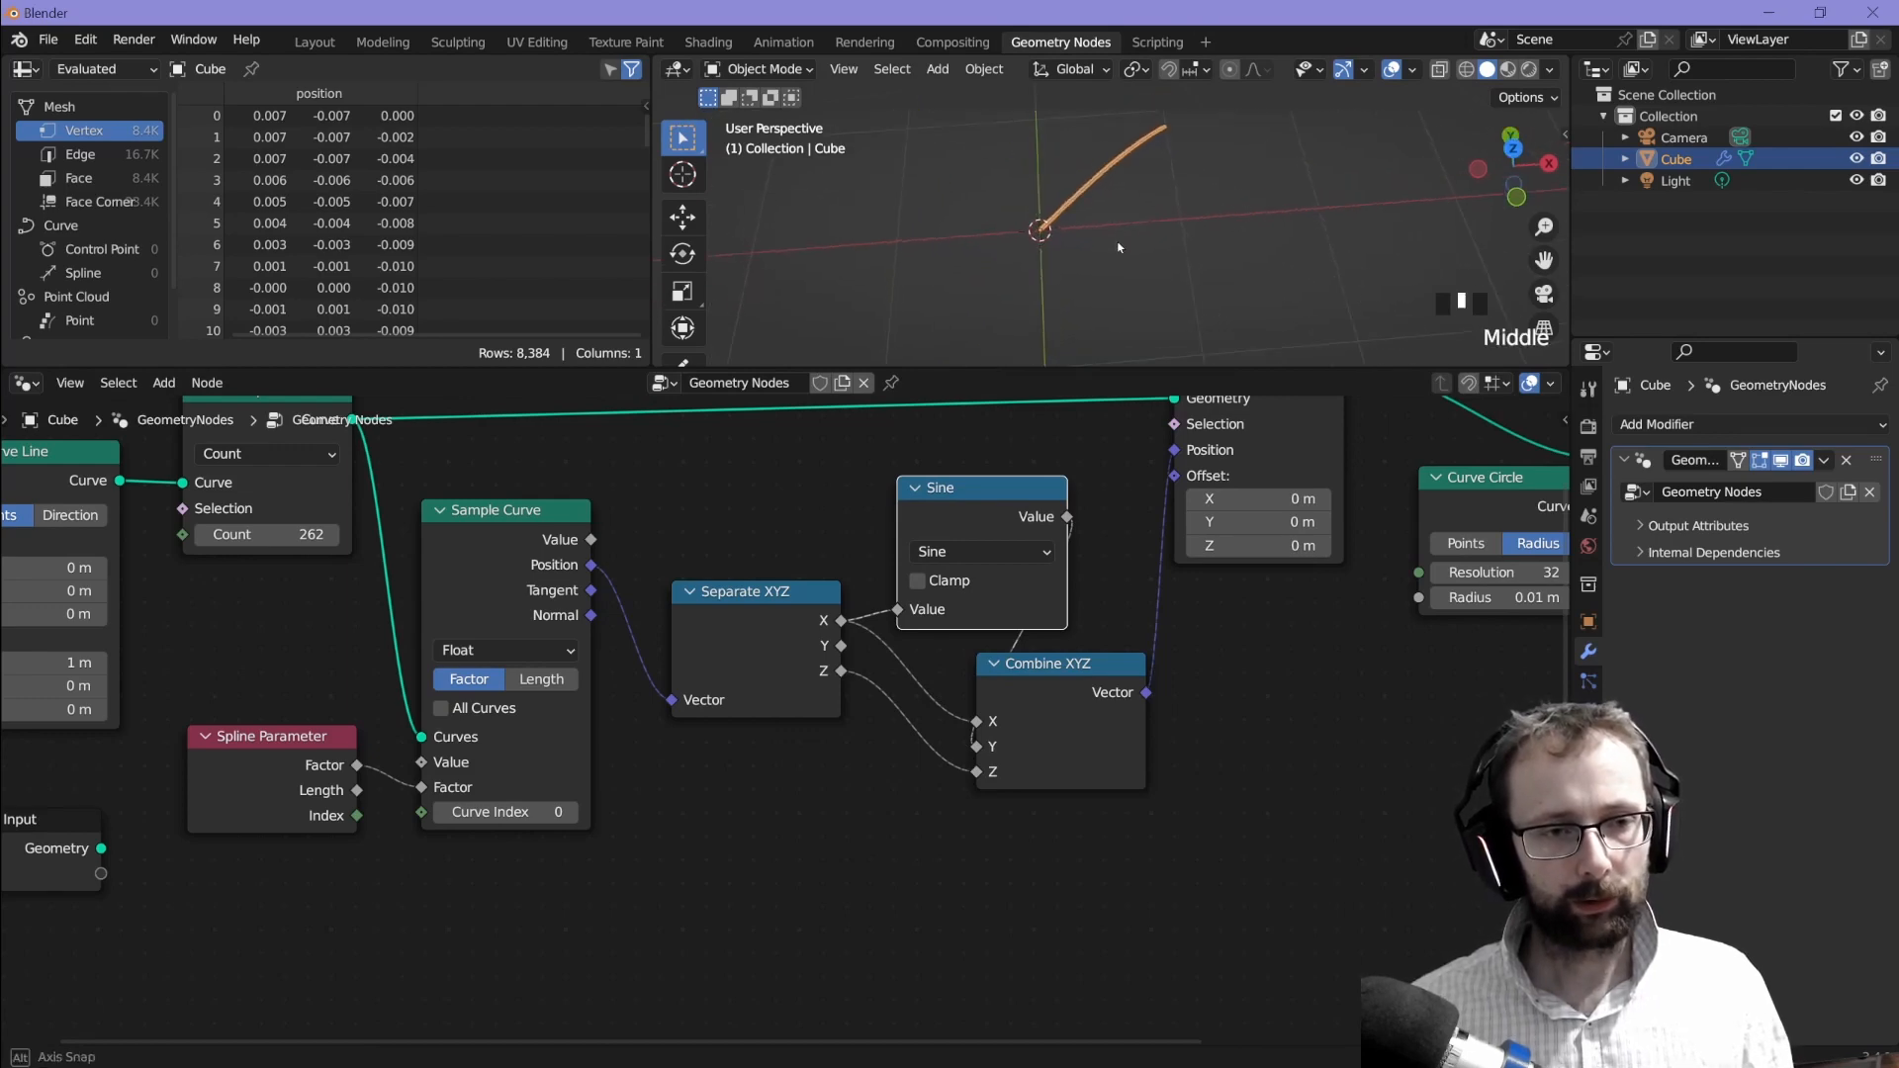
mouse_move(1219, 117)
type("ma")
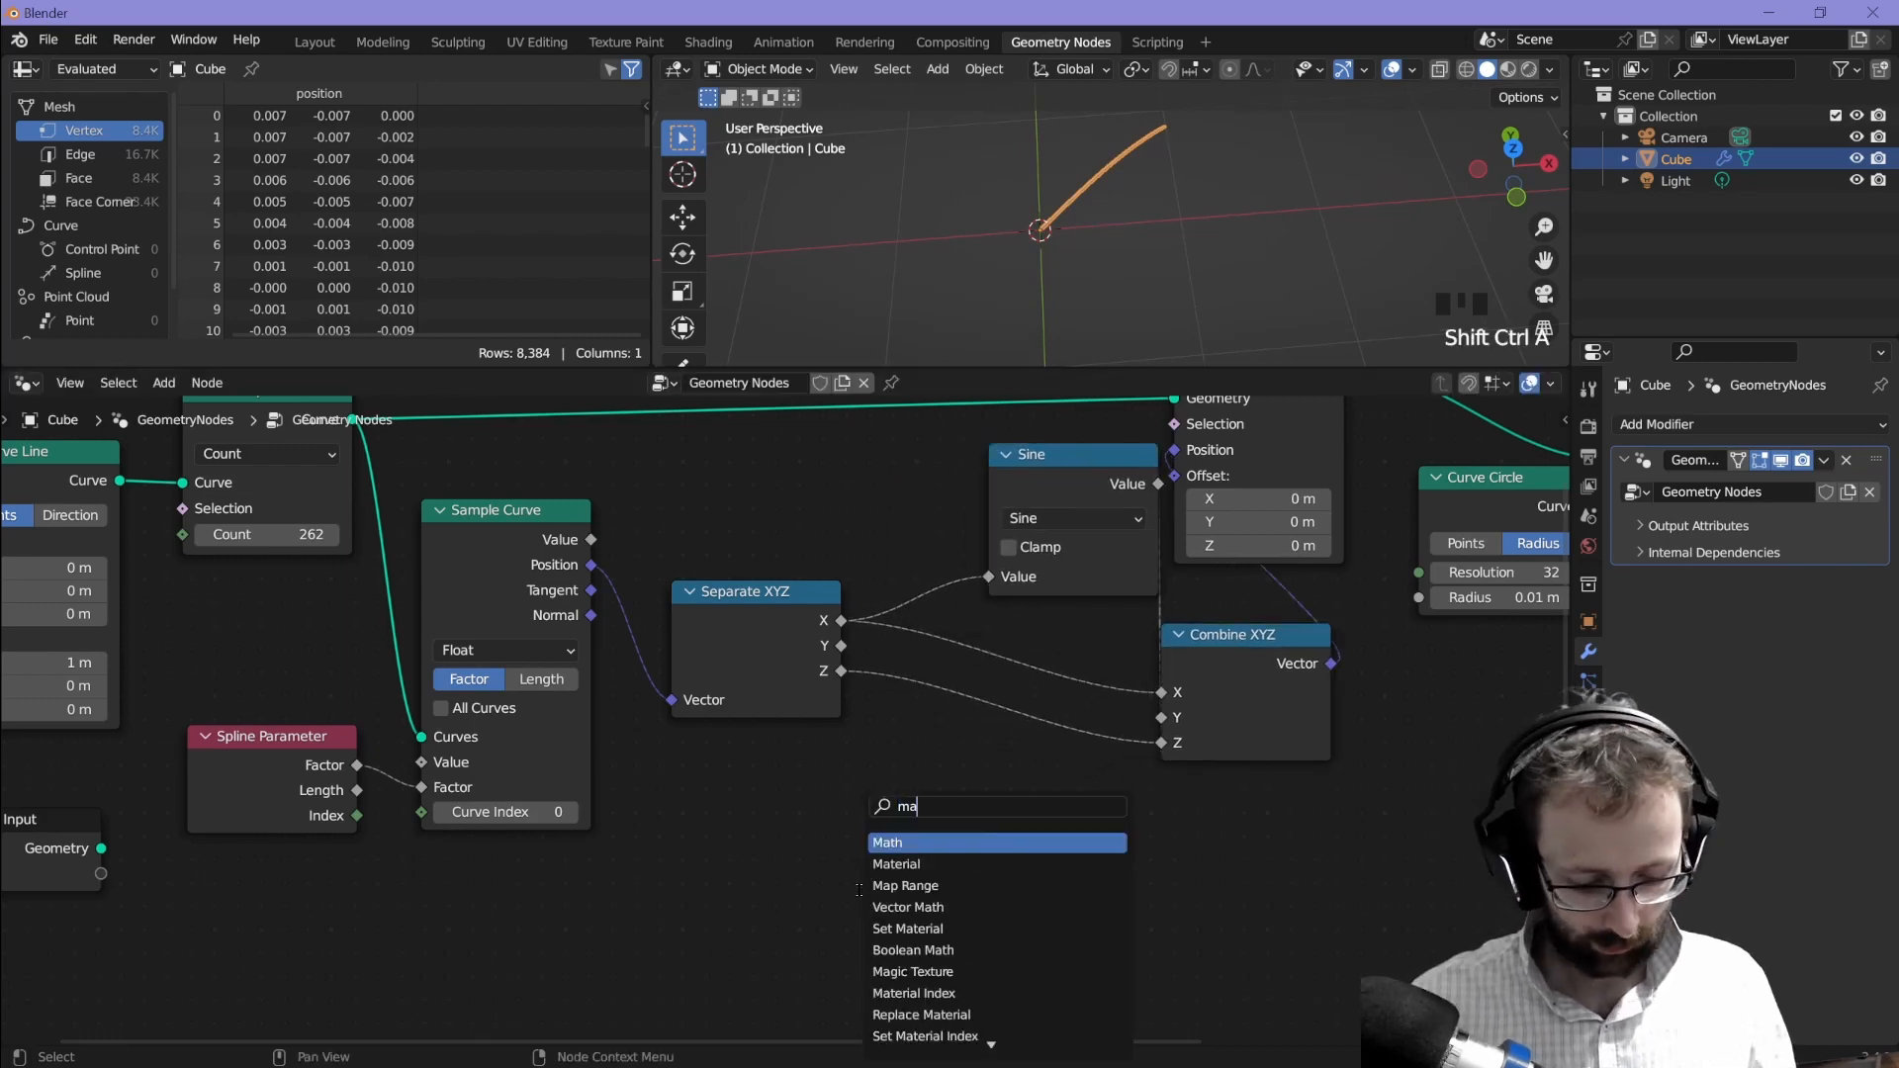
left_click(886, 842)
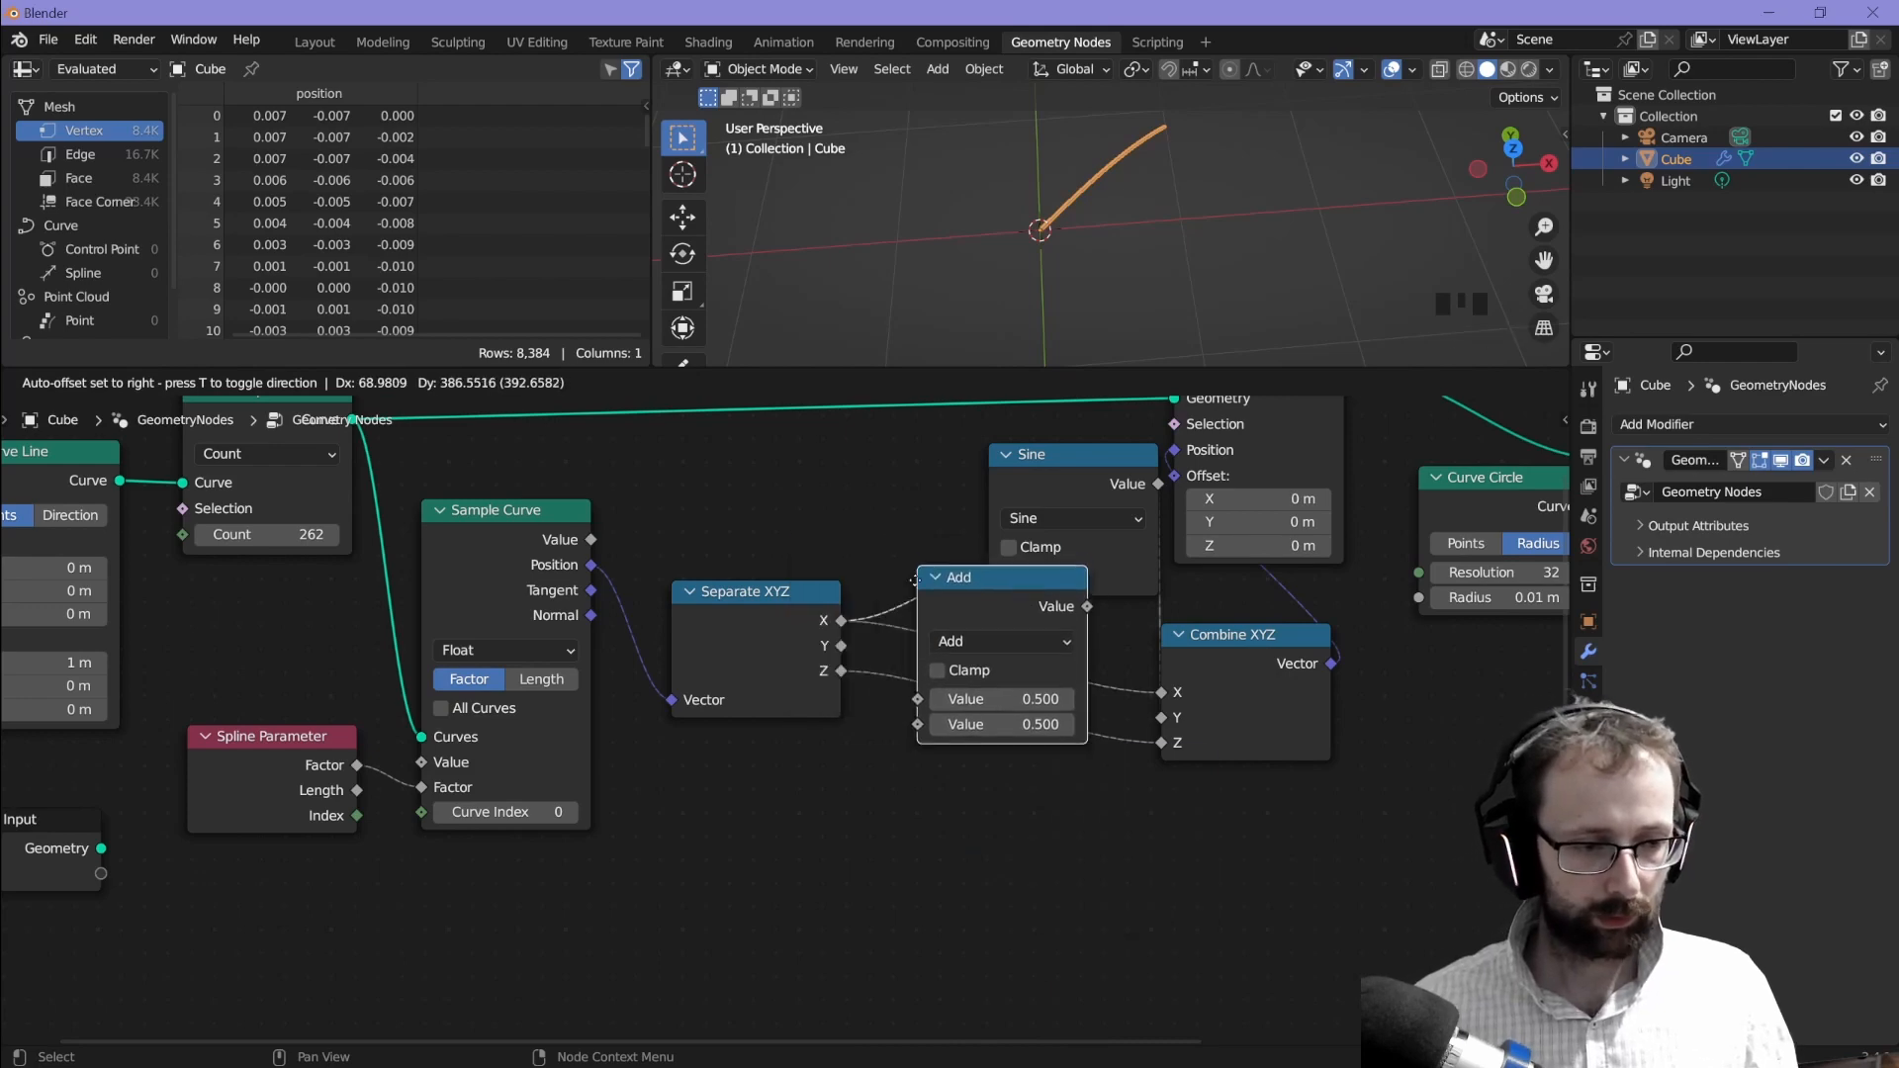
left_click(1024, 513)
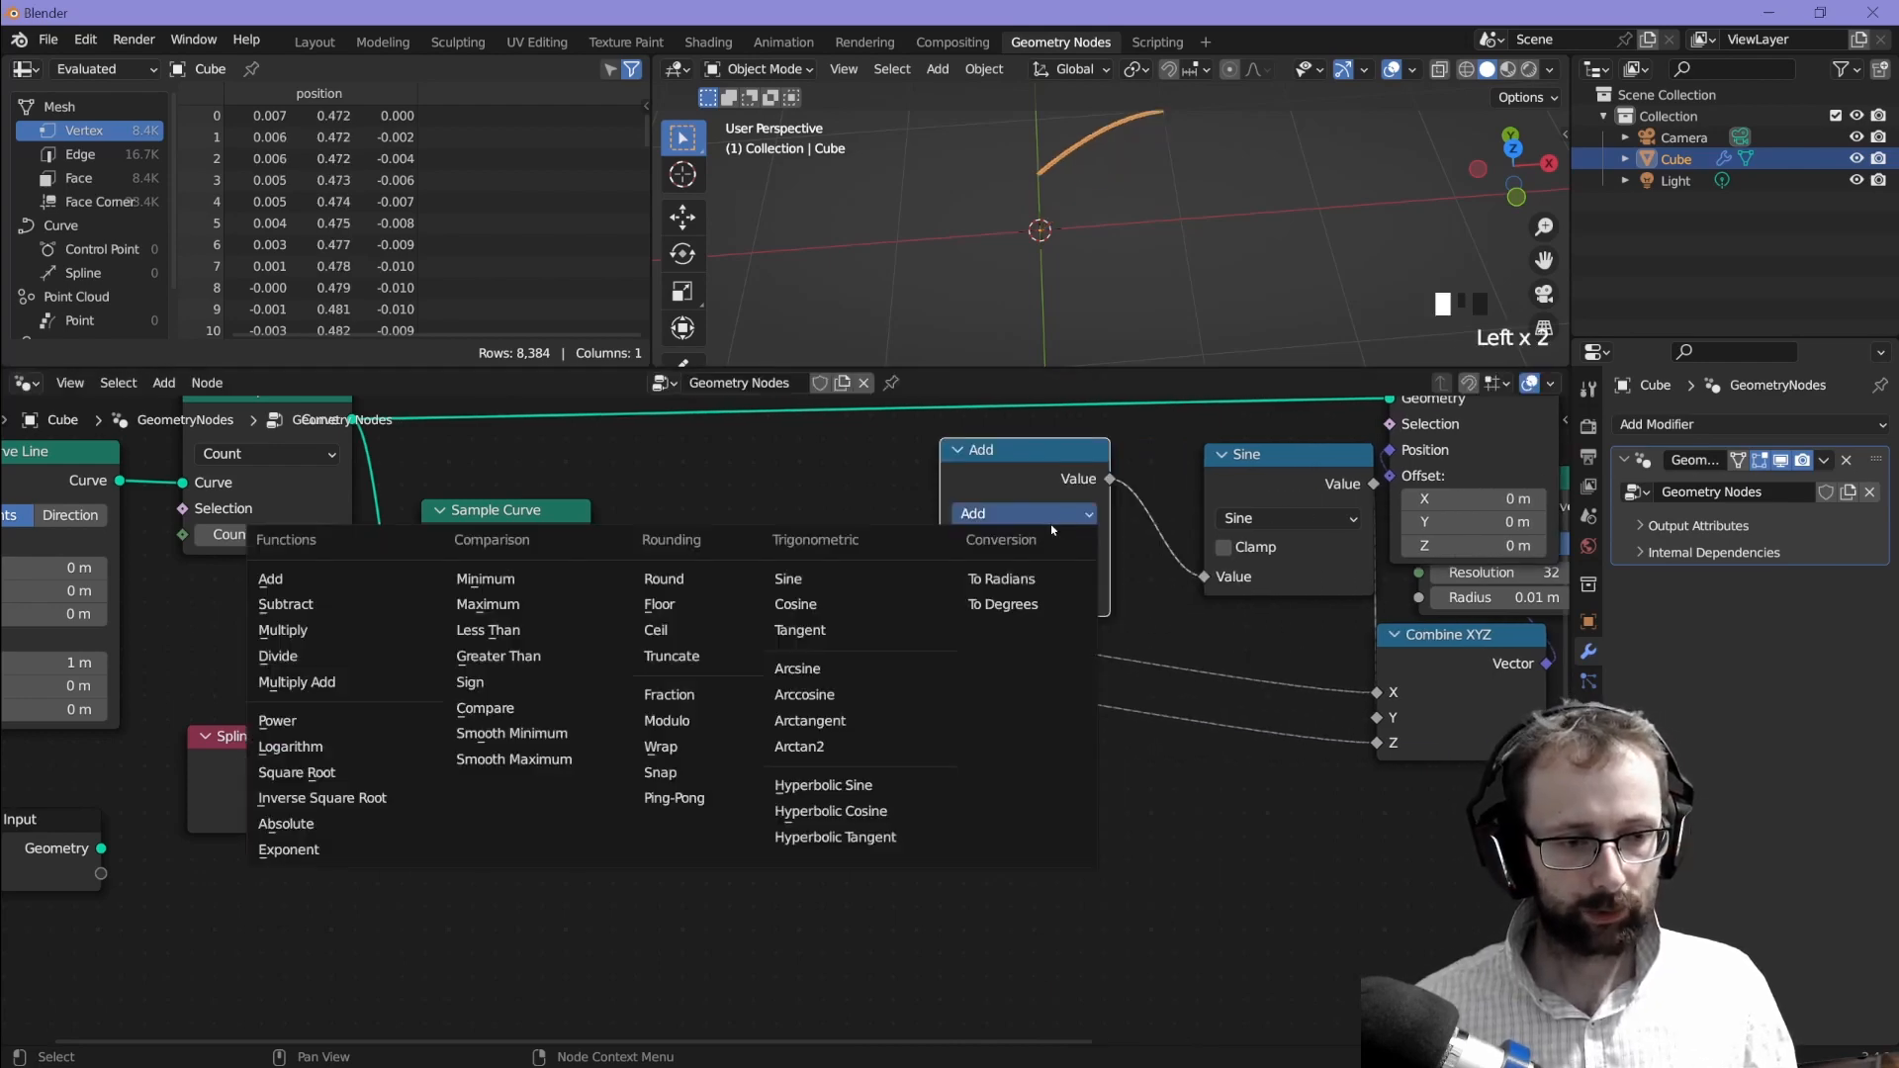
left_click(286, 603)
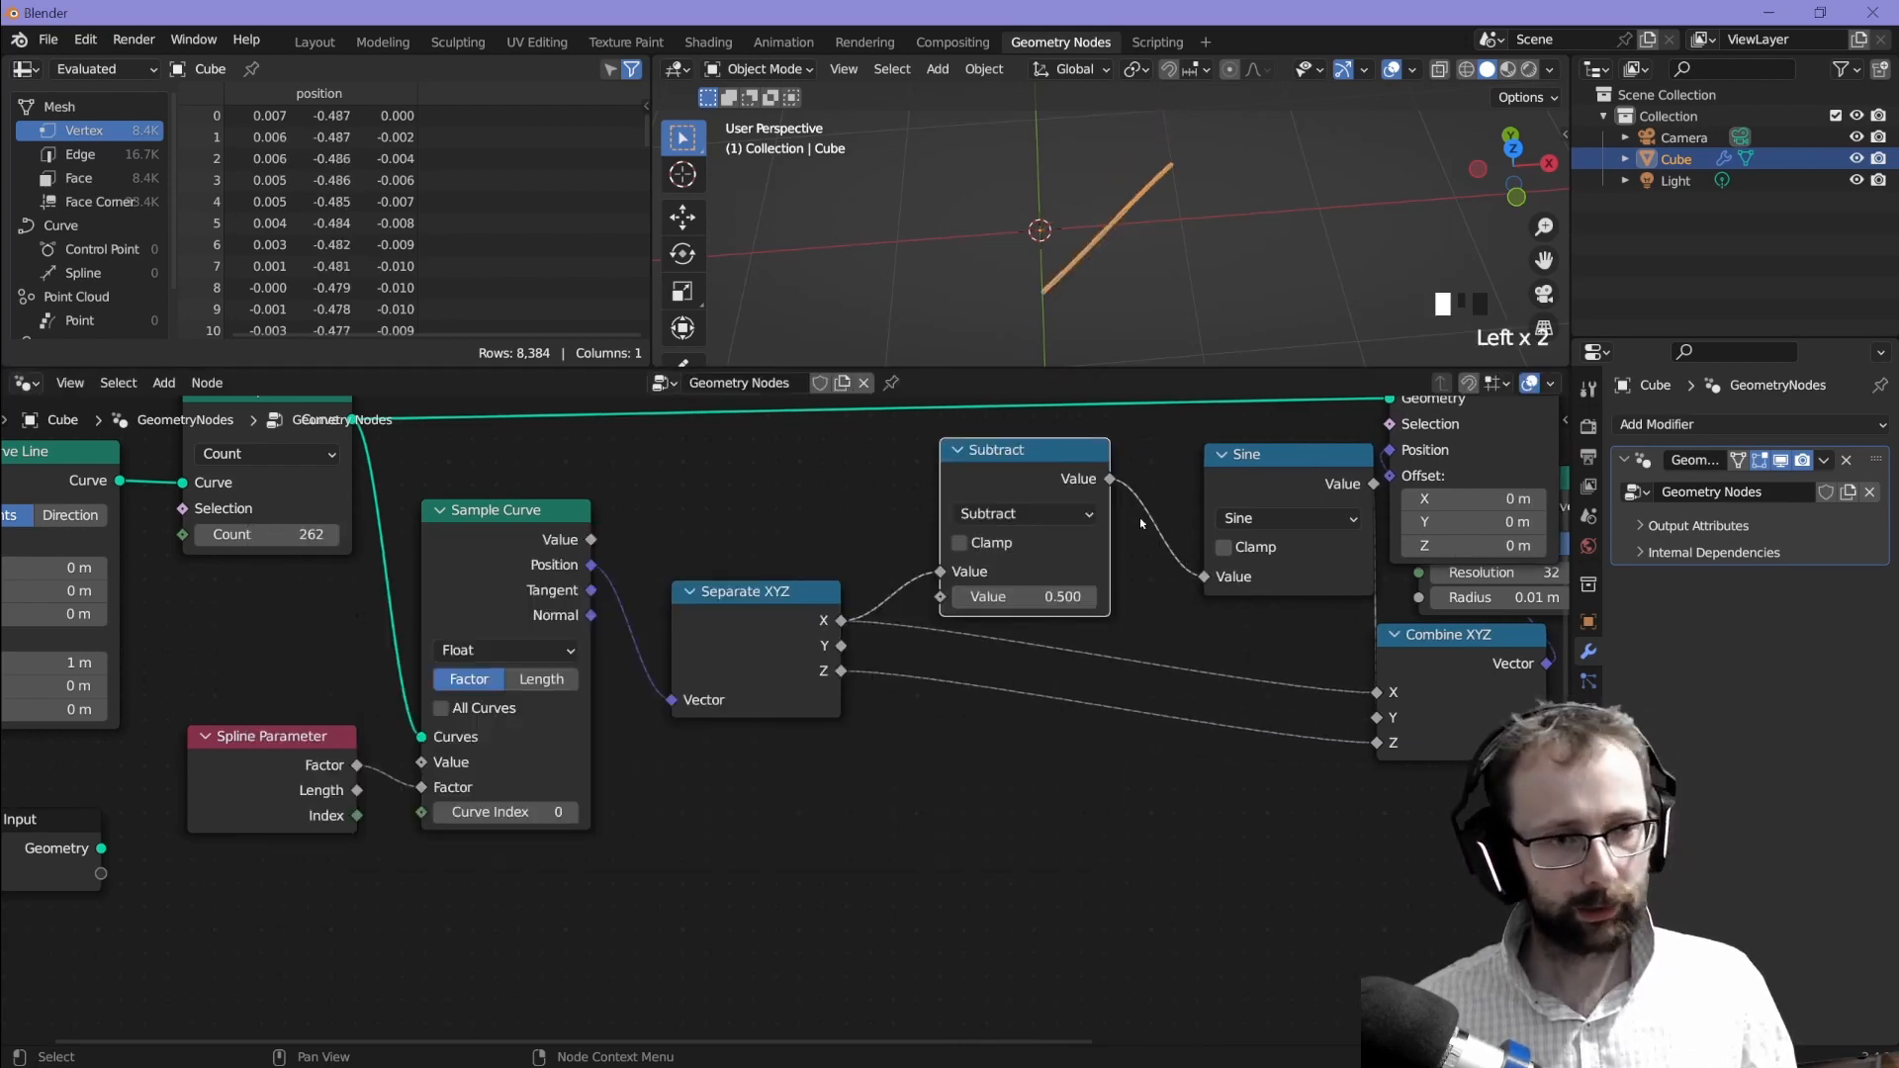
left_click(1021, 512)
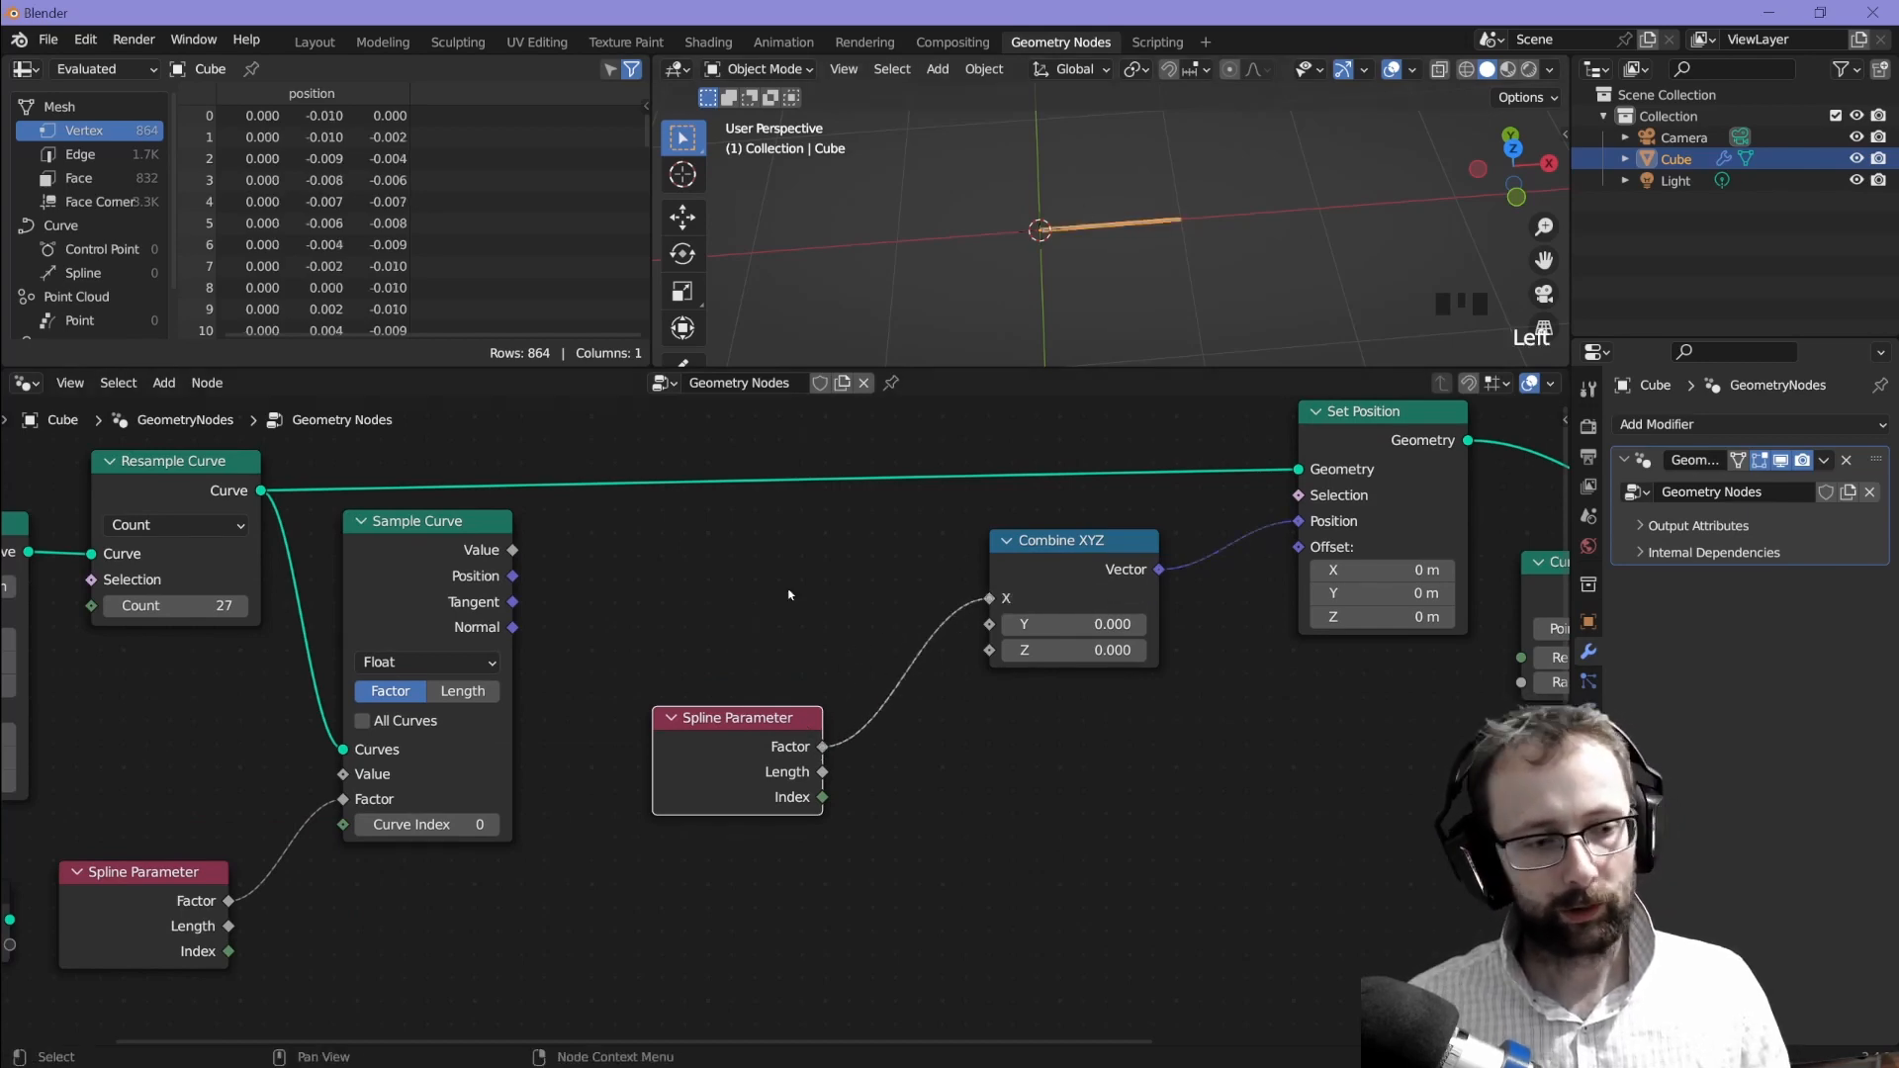
Step: Connect the Spline Parameter factor to Combine XYZ's X input
left_click_drag(736, 717, 754, 616)
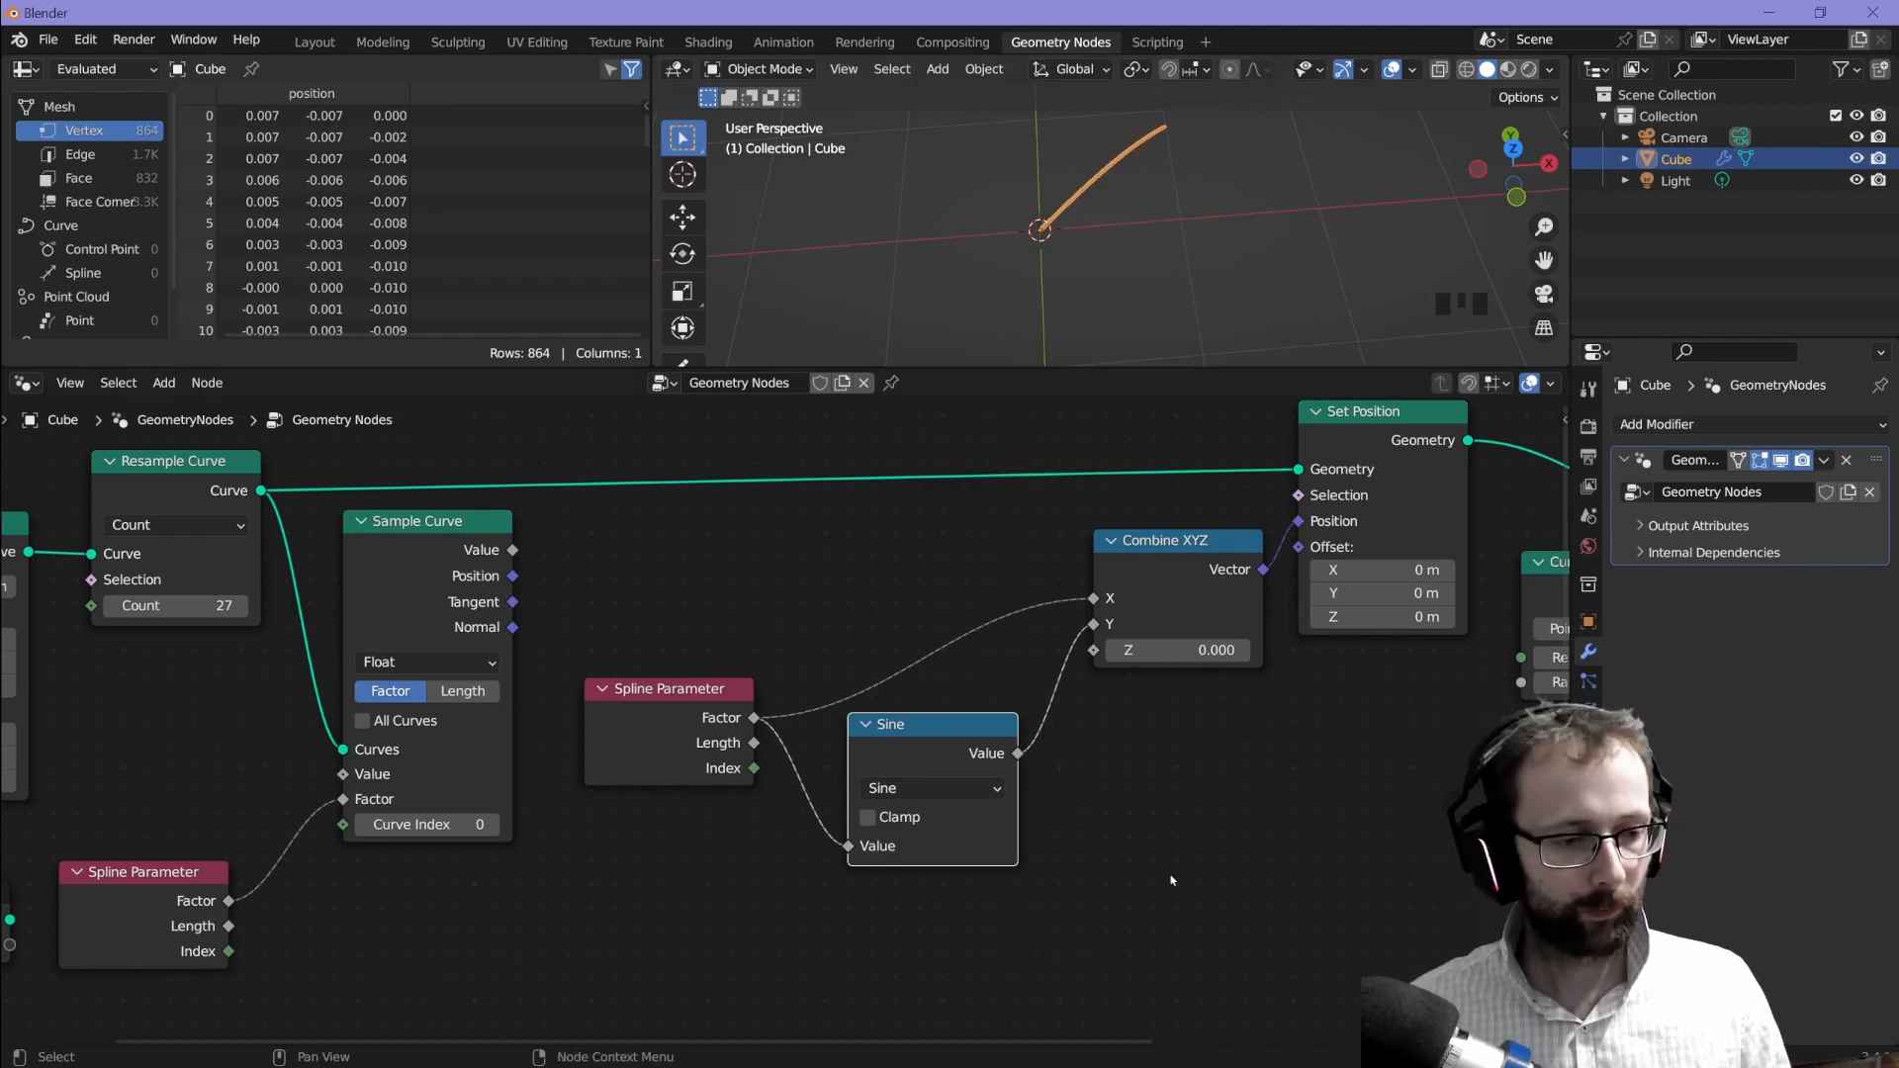
scroll("down", 3)
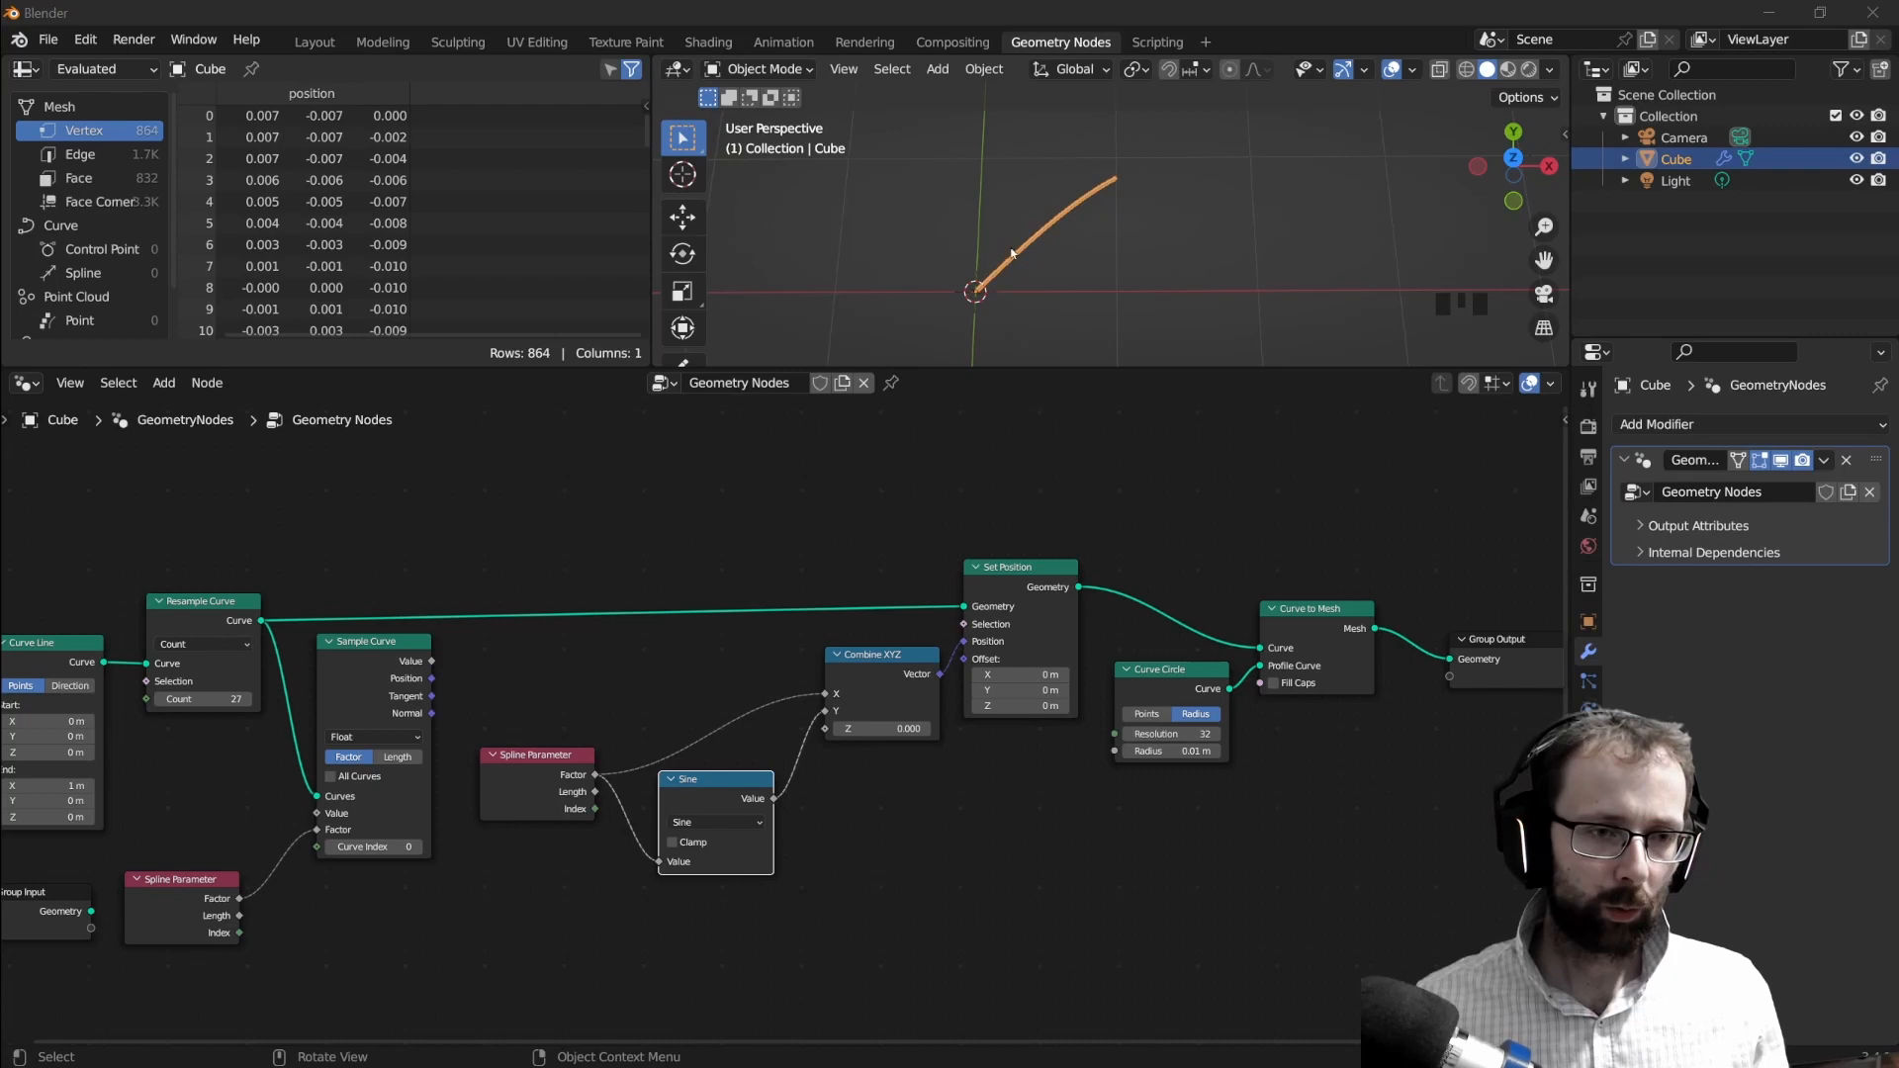
mouse_move(1318, 211)
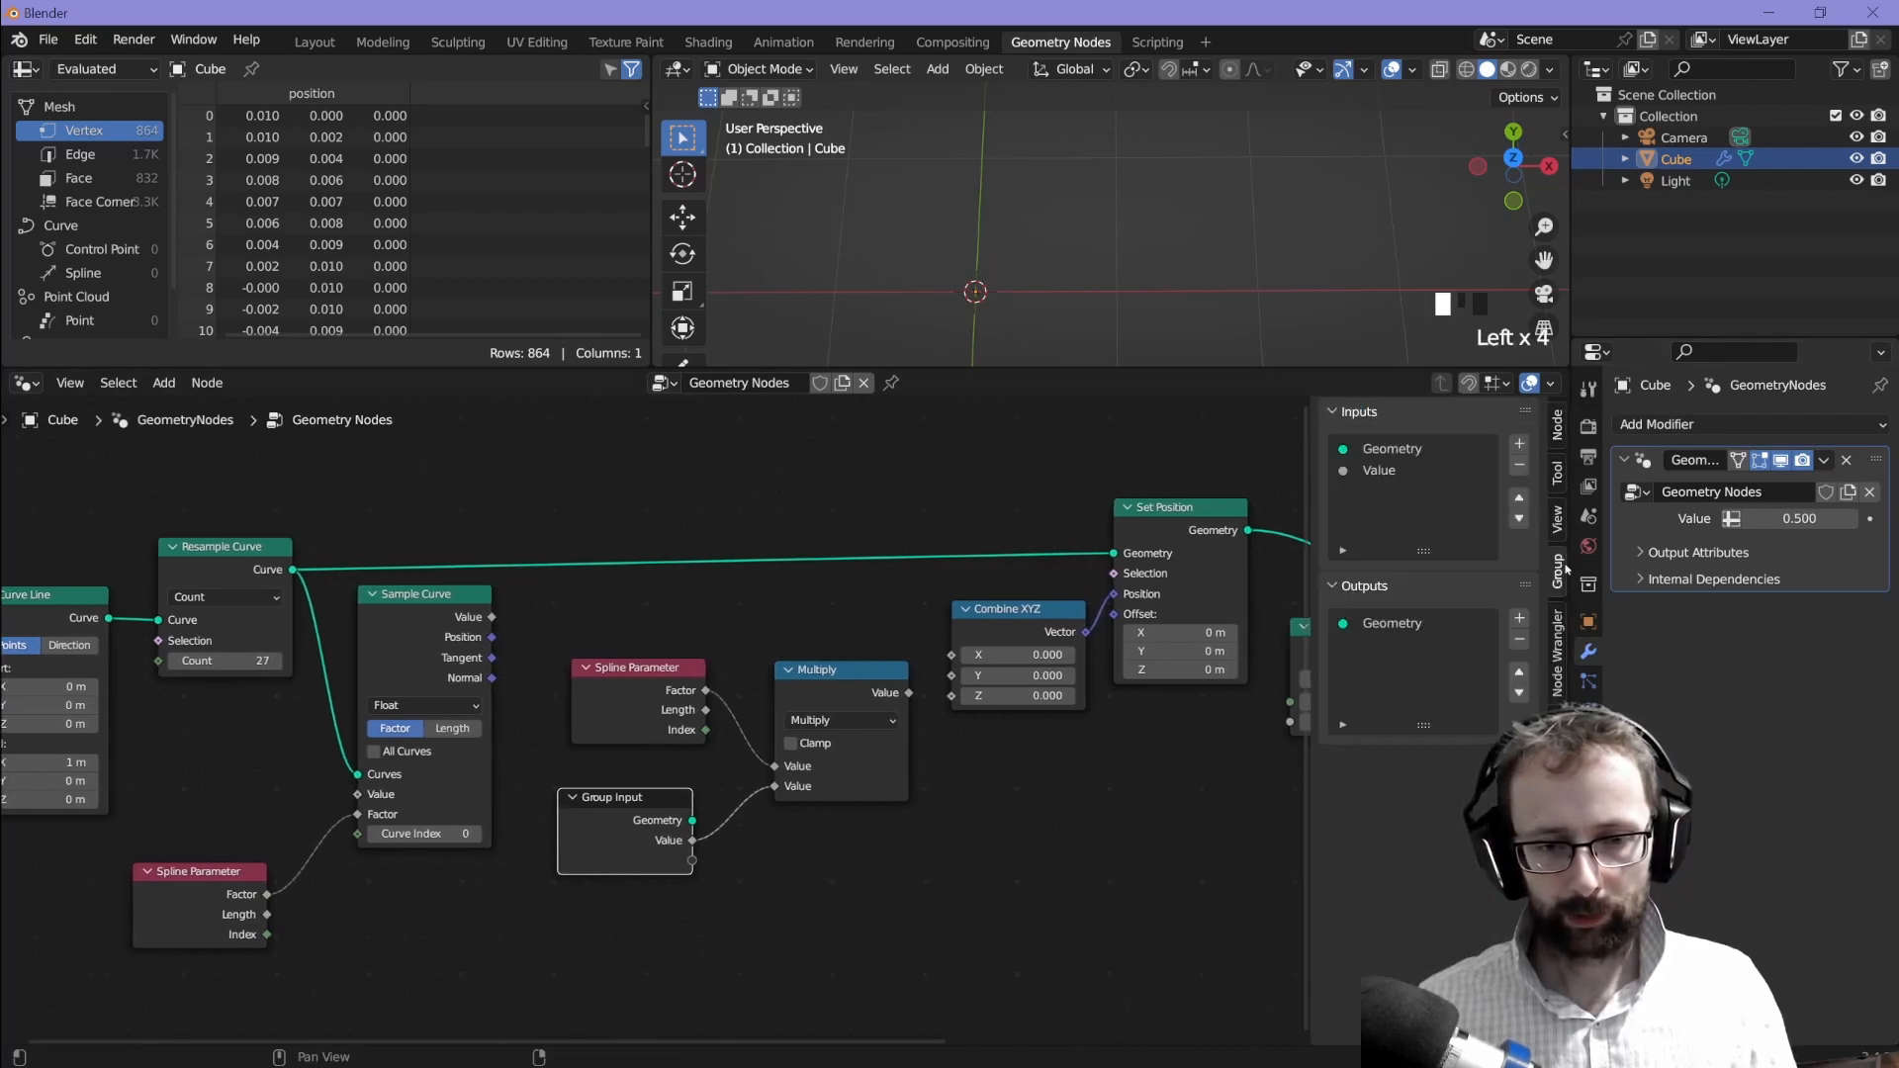
Step: Add a Stitch Count group input and Multiply nodes scaling the spline factor by it and tau
left_click(1380, 470)
type("Stitch Count")
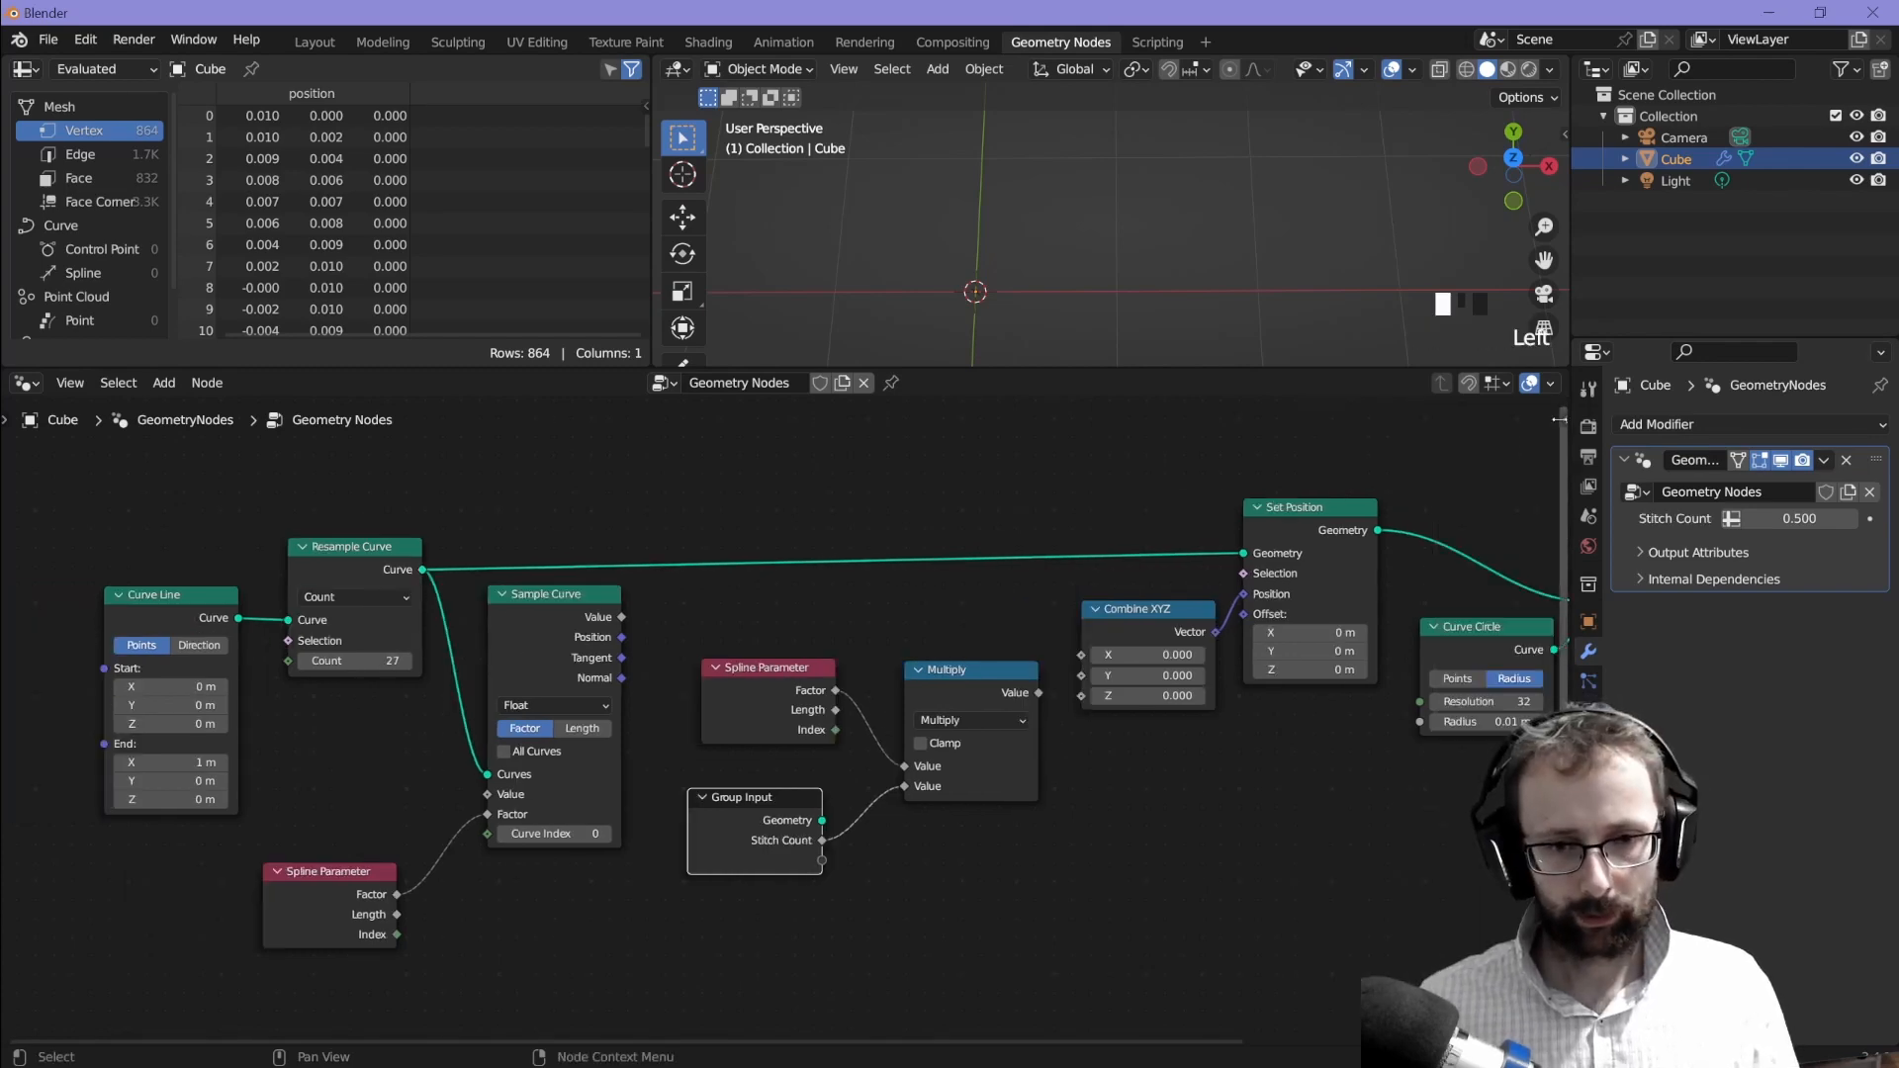
left_click(1469, 577)
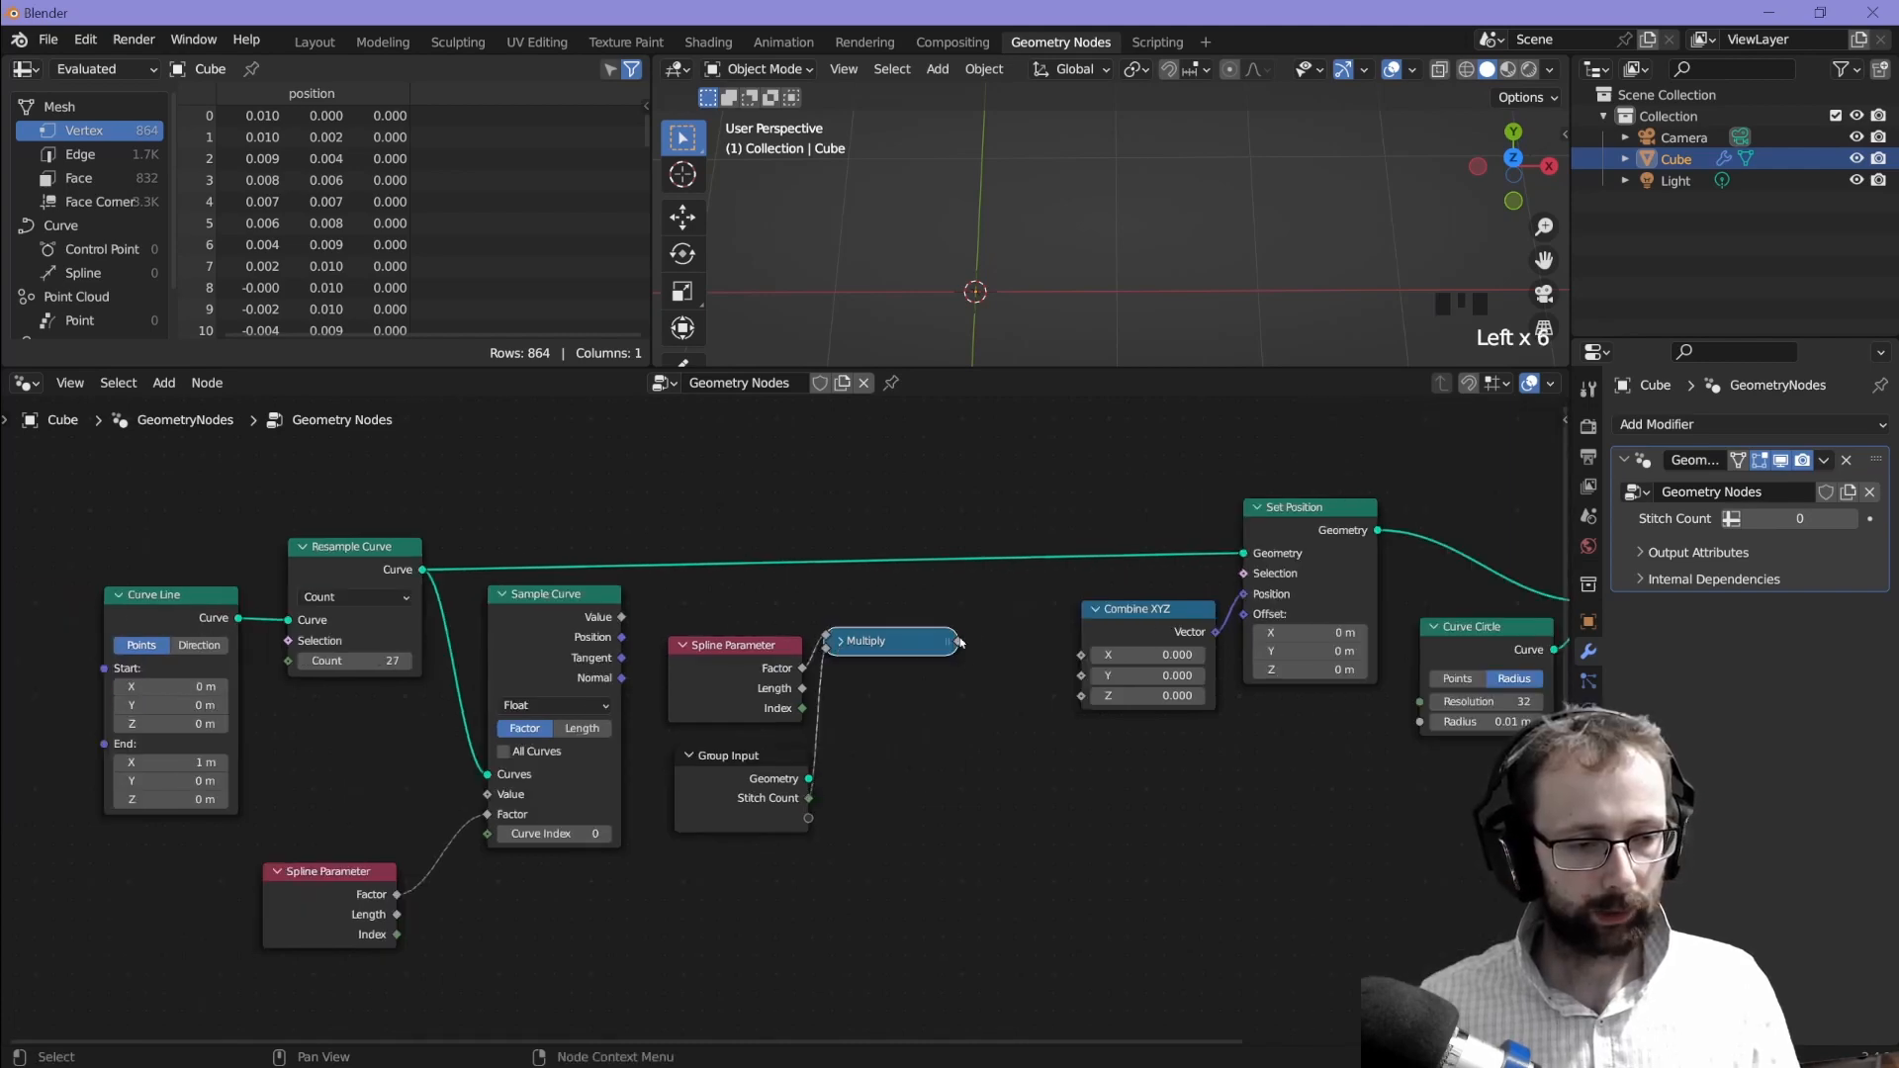
type("mul")
type("tau")
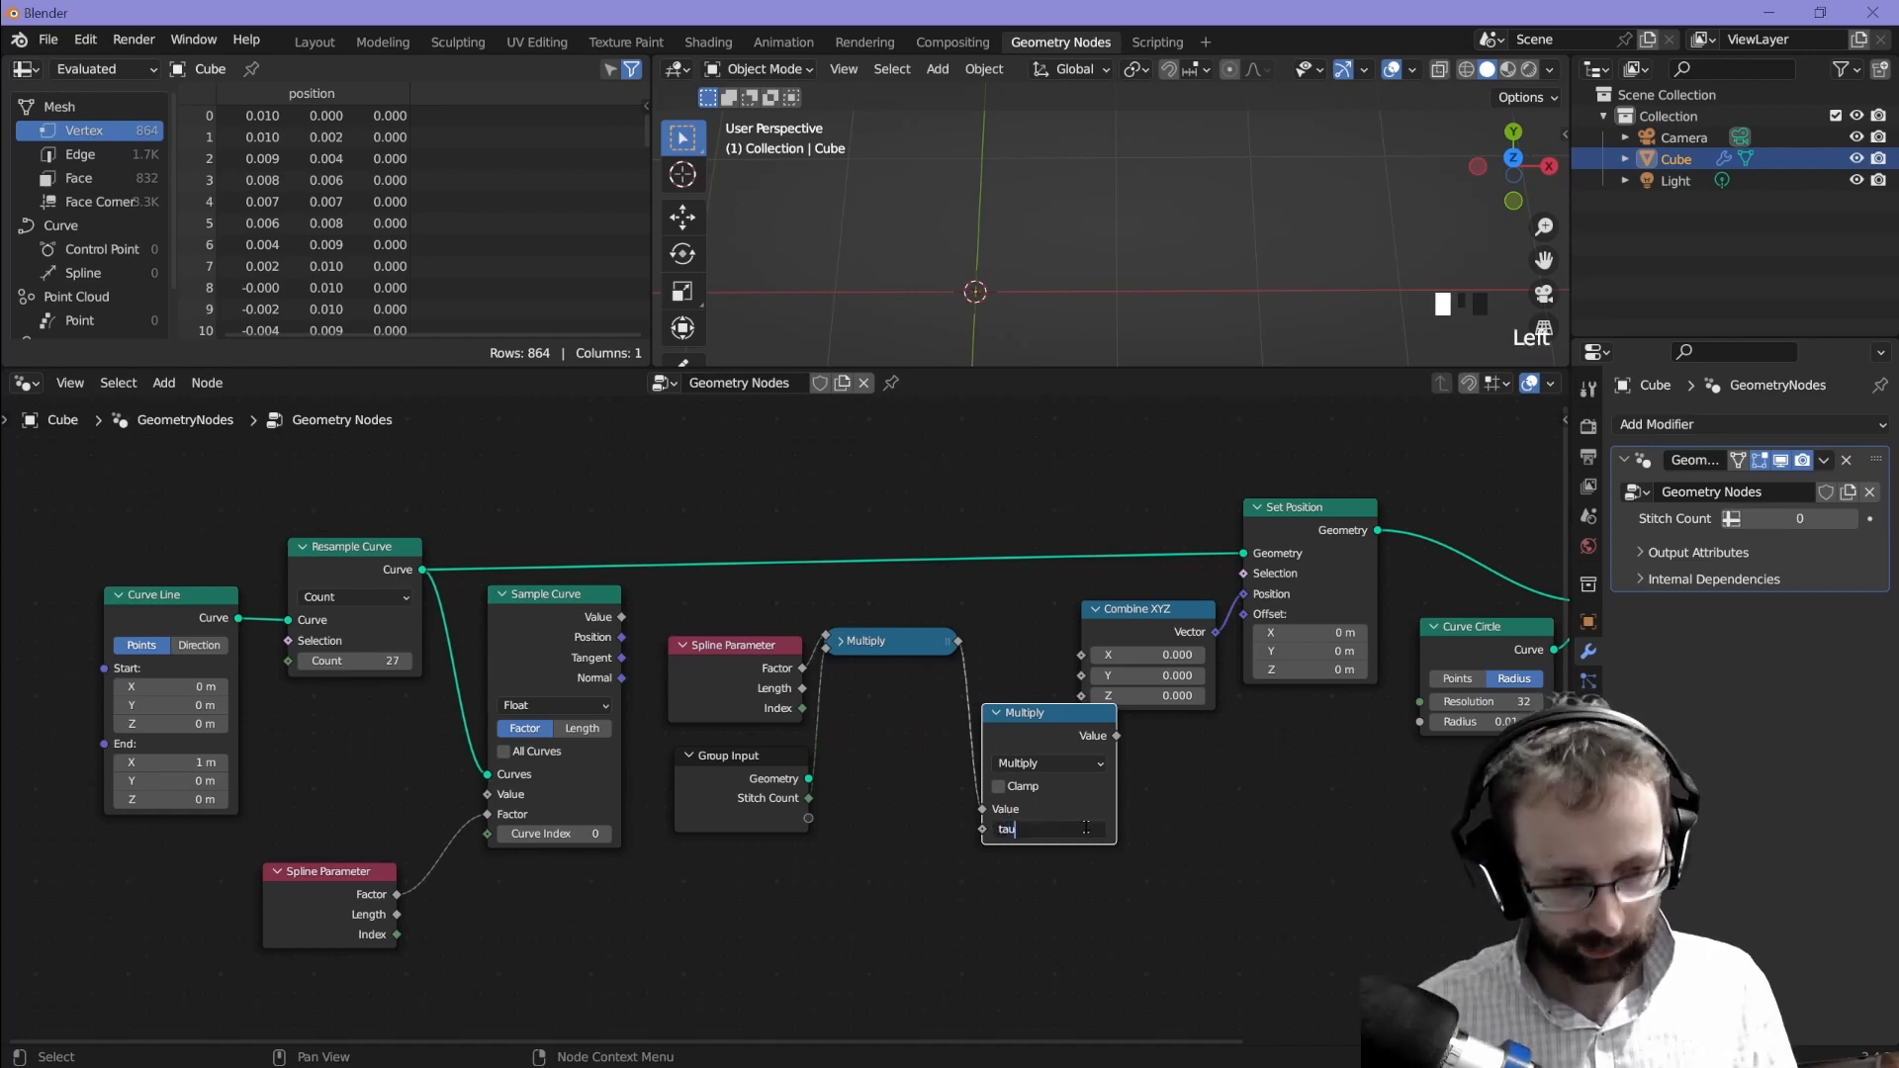
key("Return")
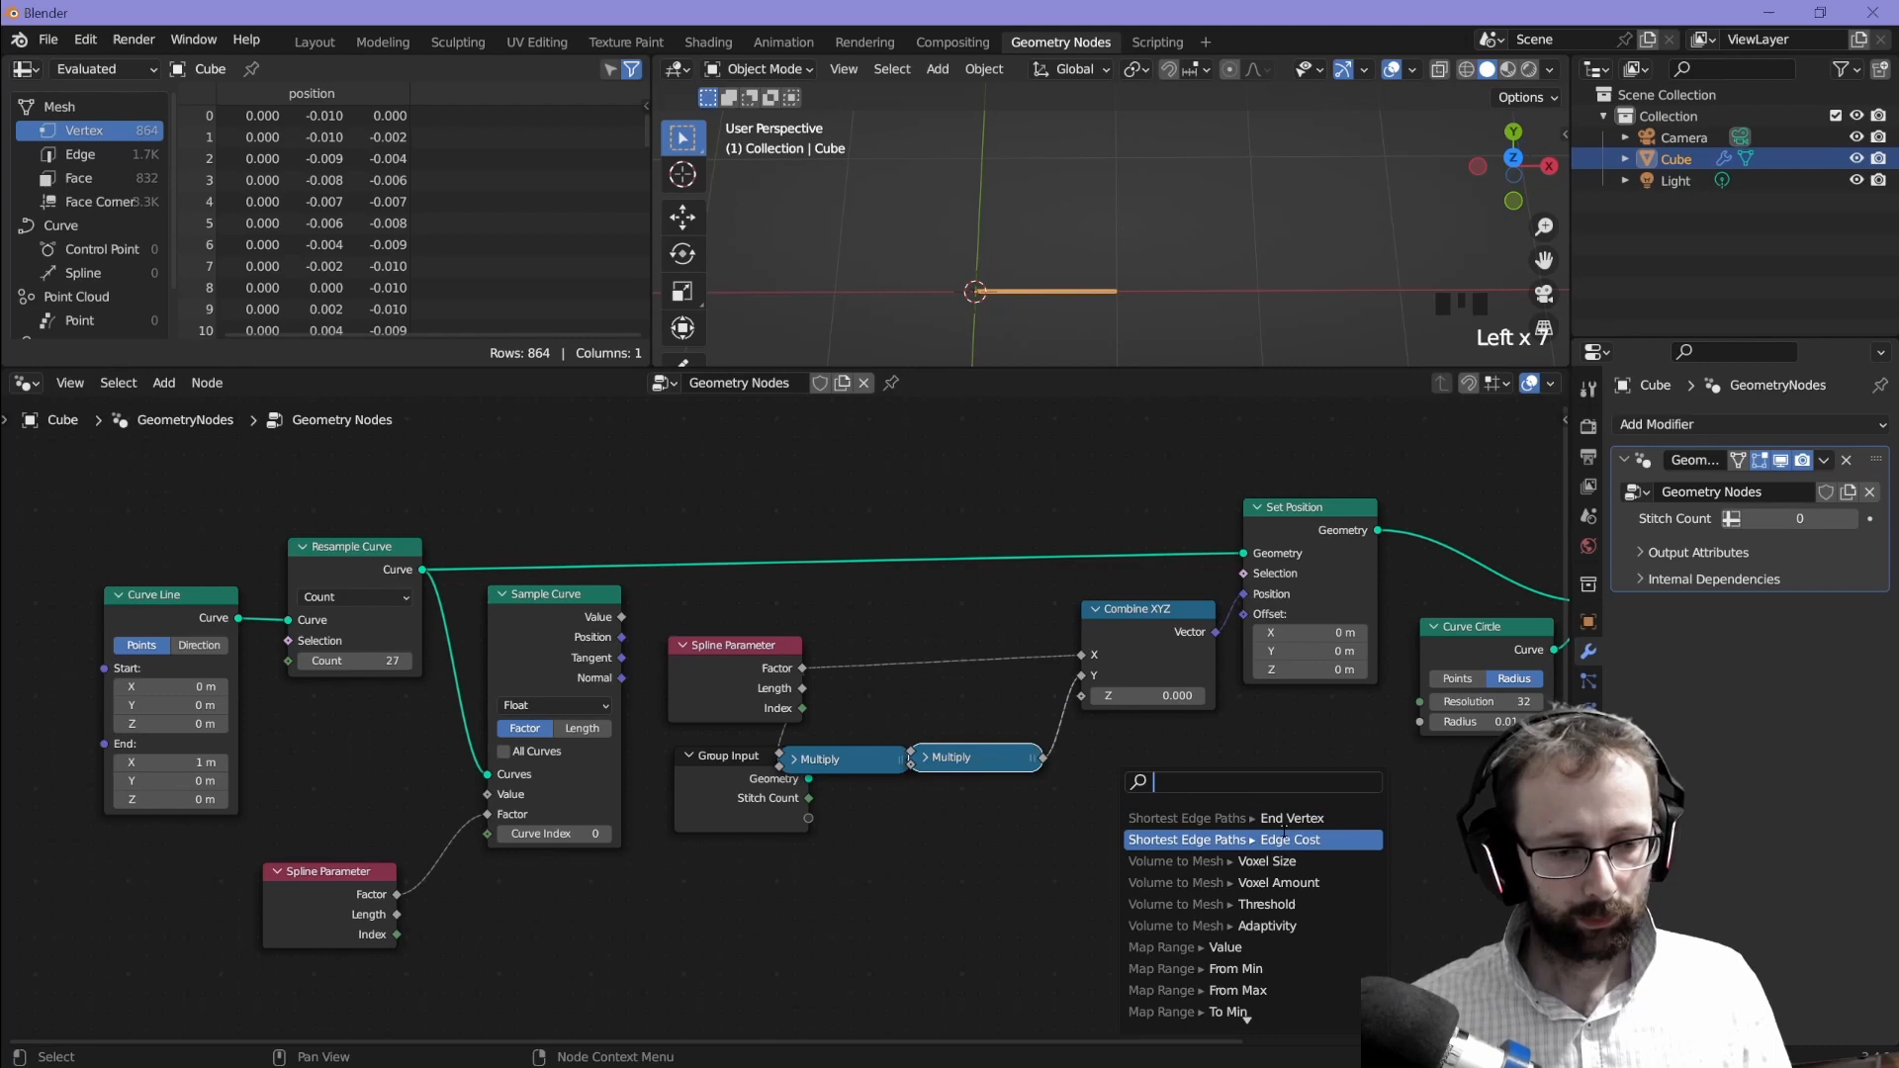
left_click(1252, 837)
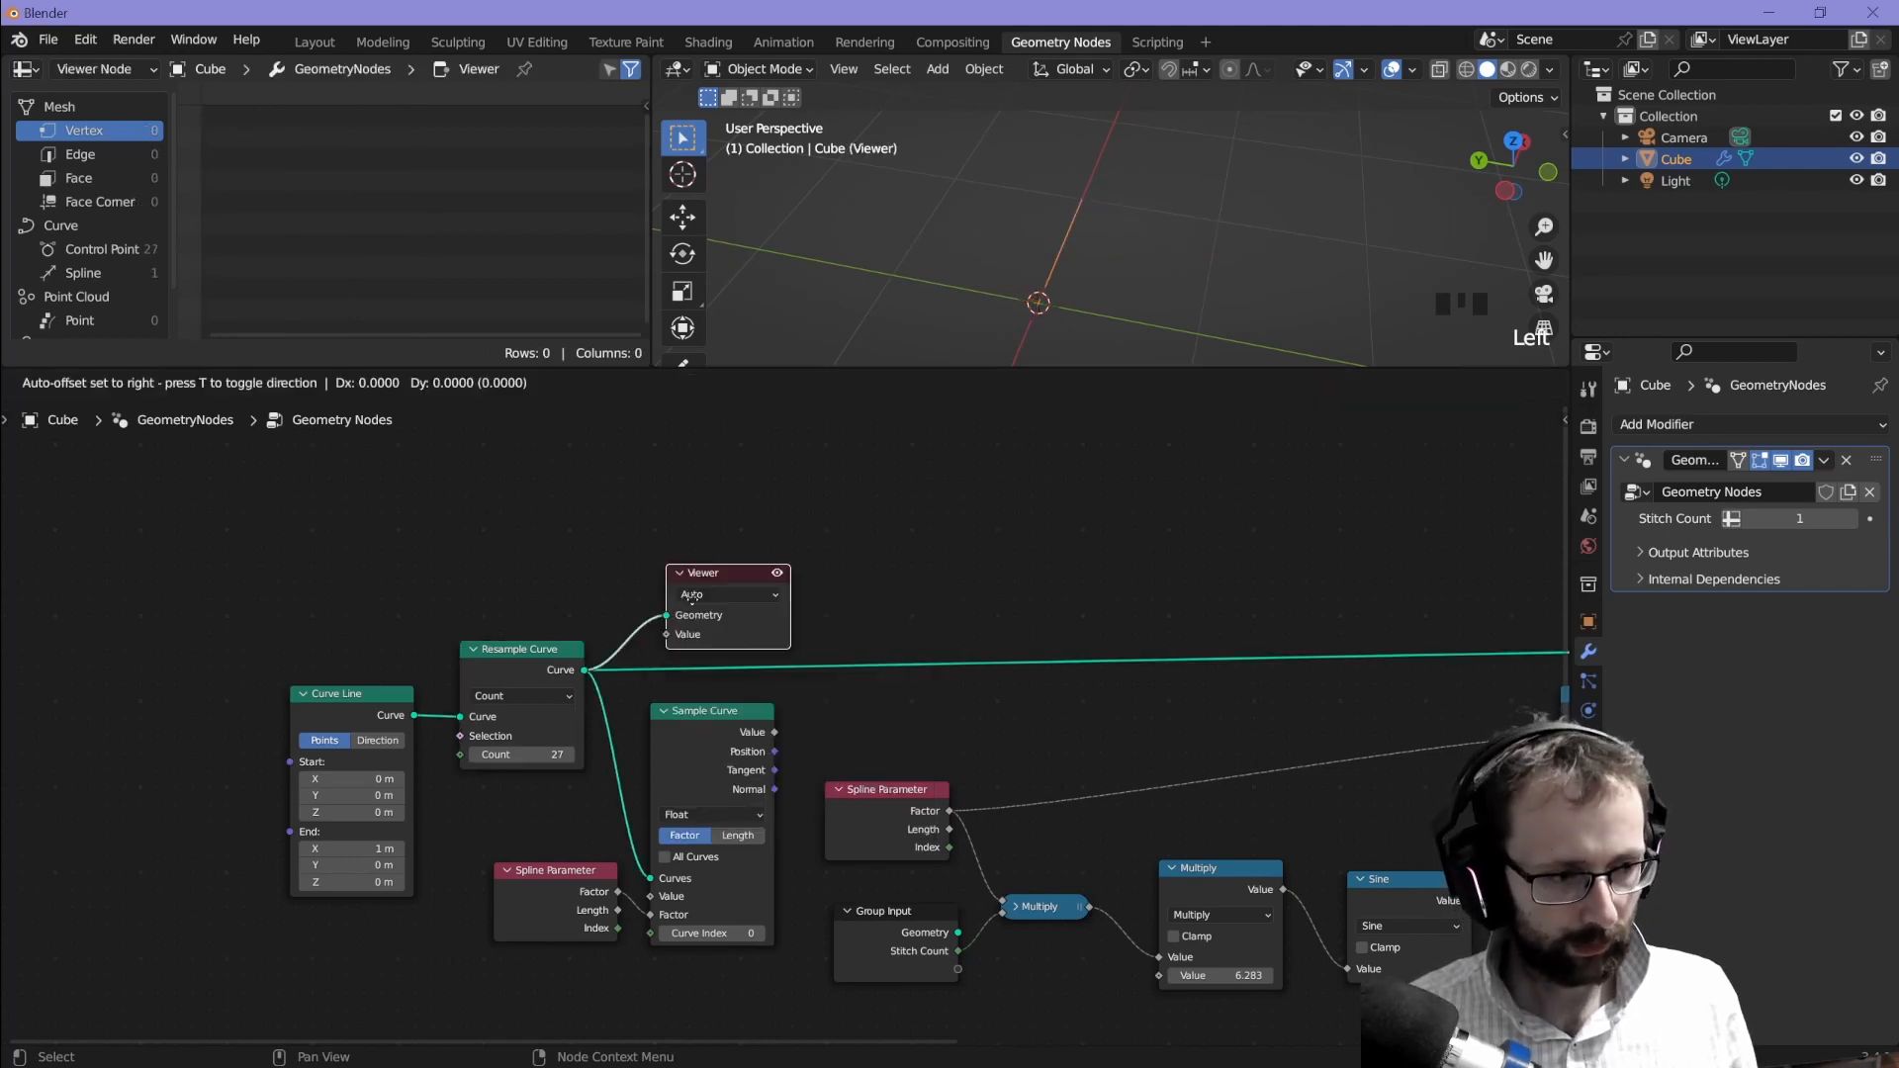
Step: Place a Viewer node above Resample Curve, then turn its preview off
left_click_drag(727, 572, 685, 512)
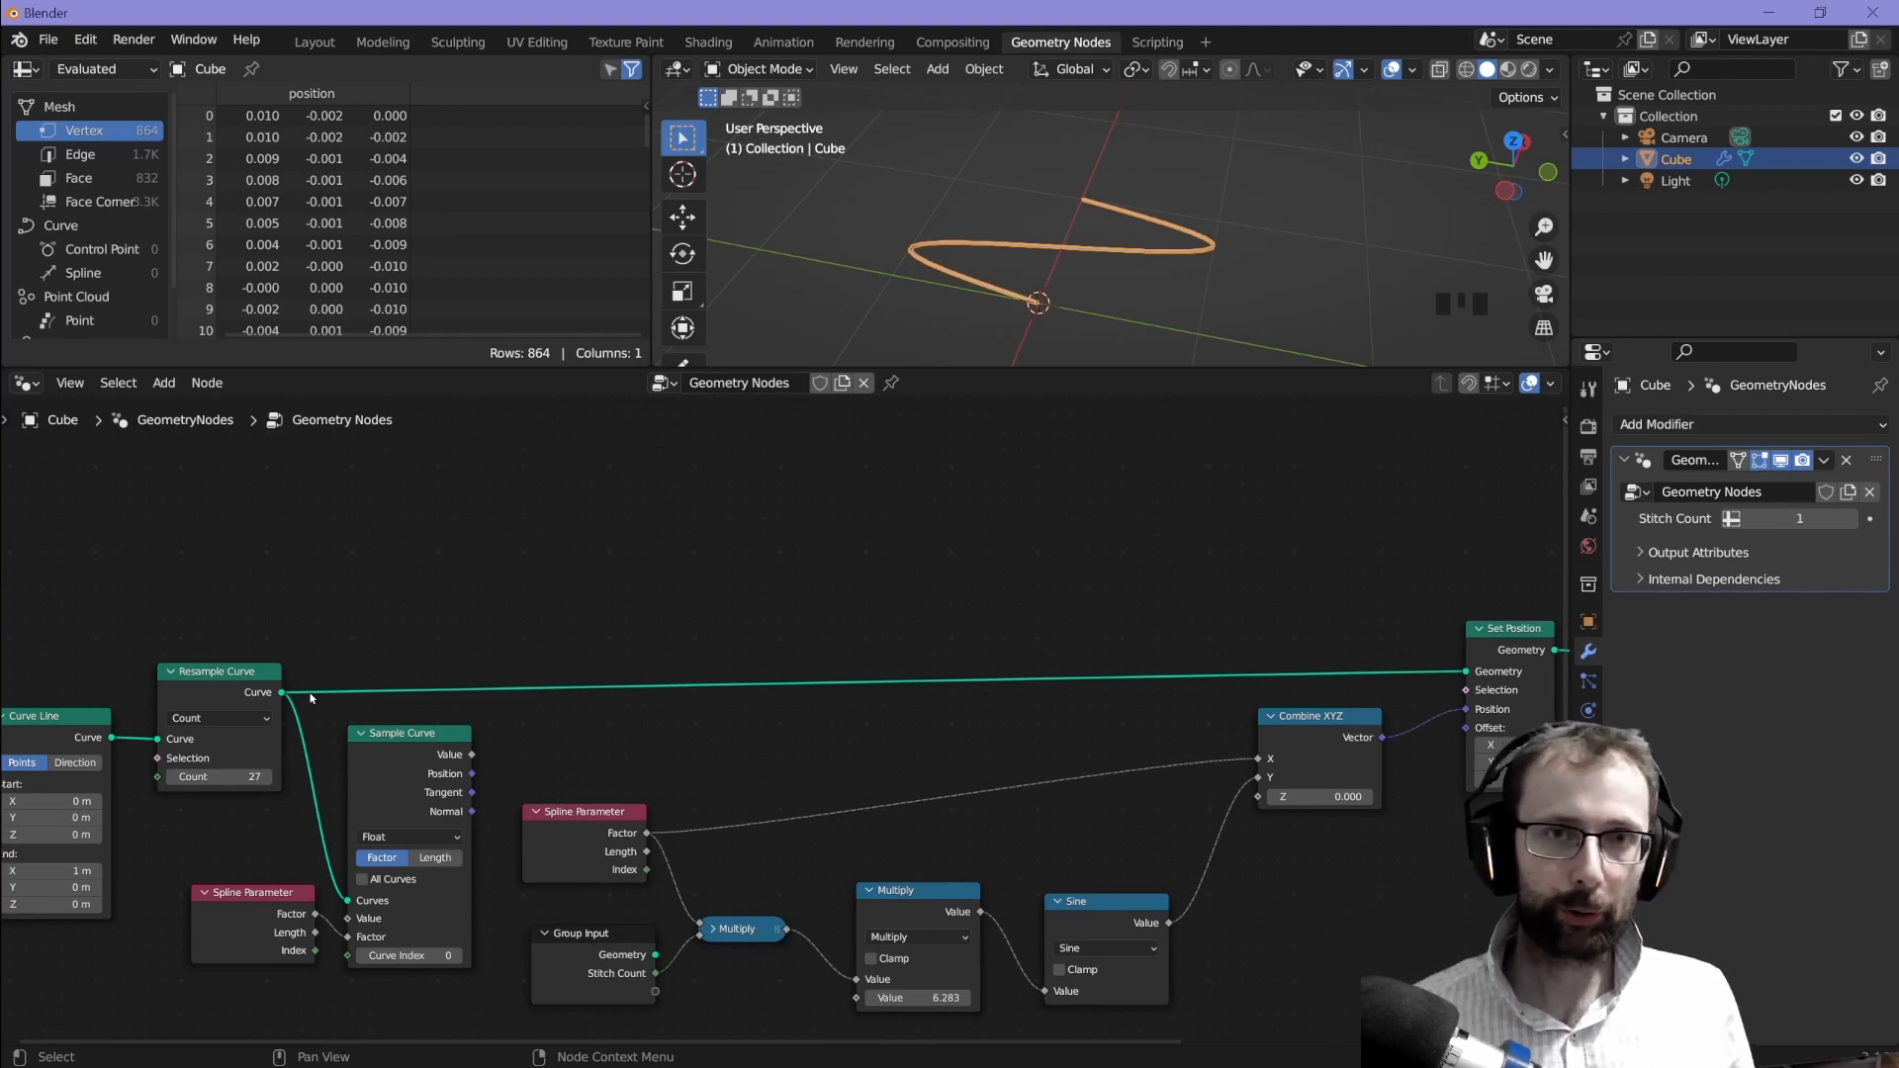
mouse_move(69, 535)
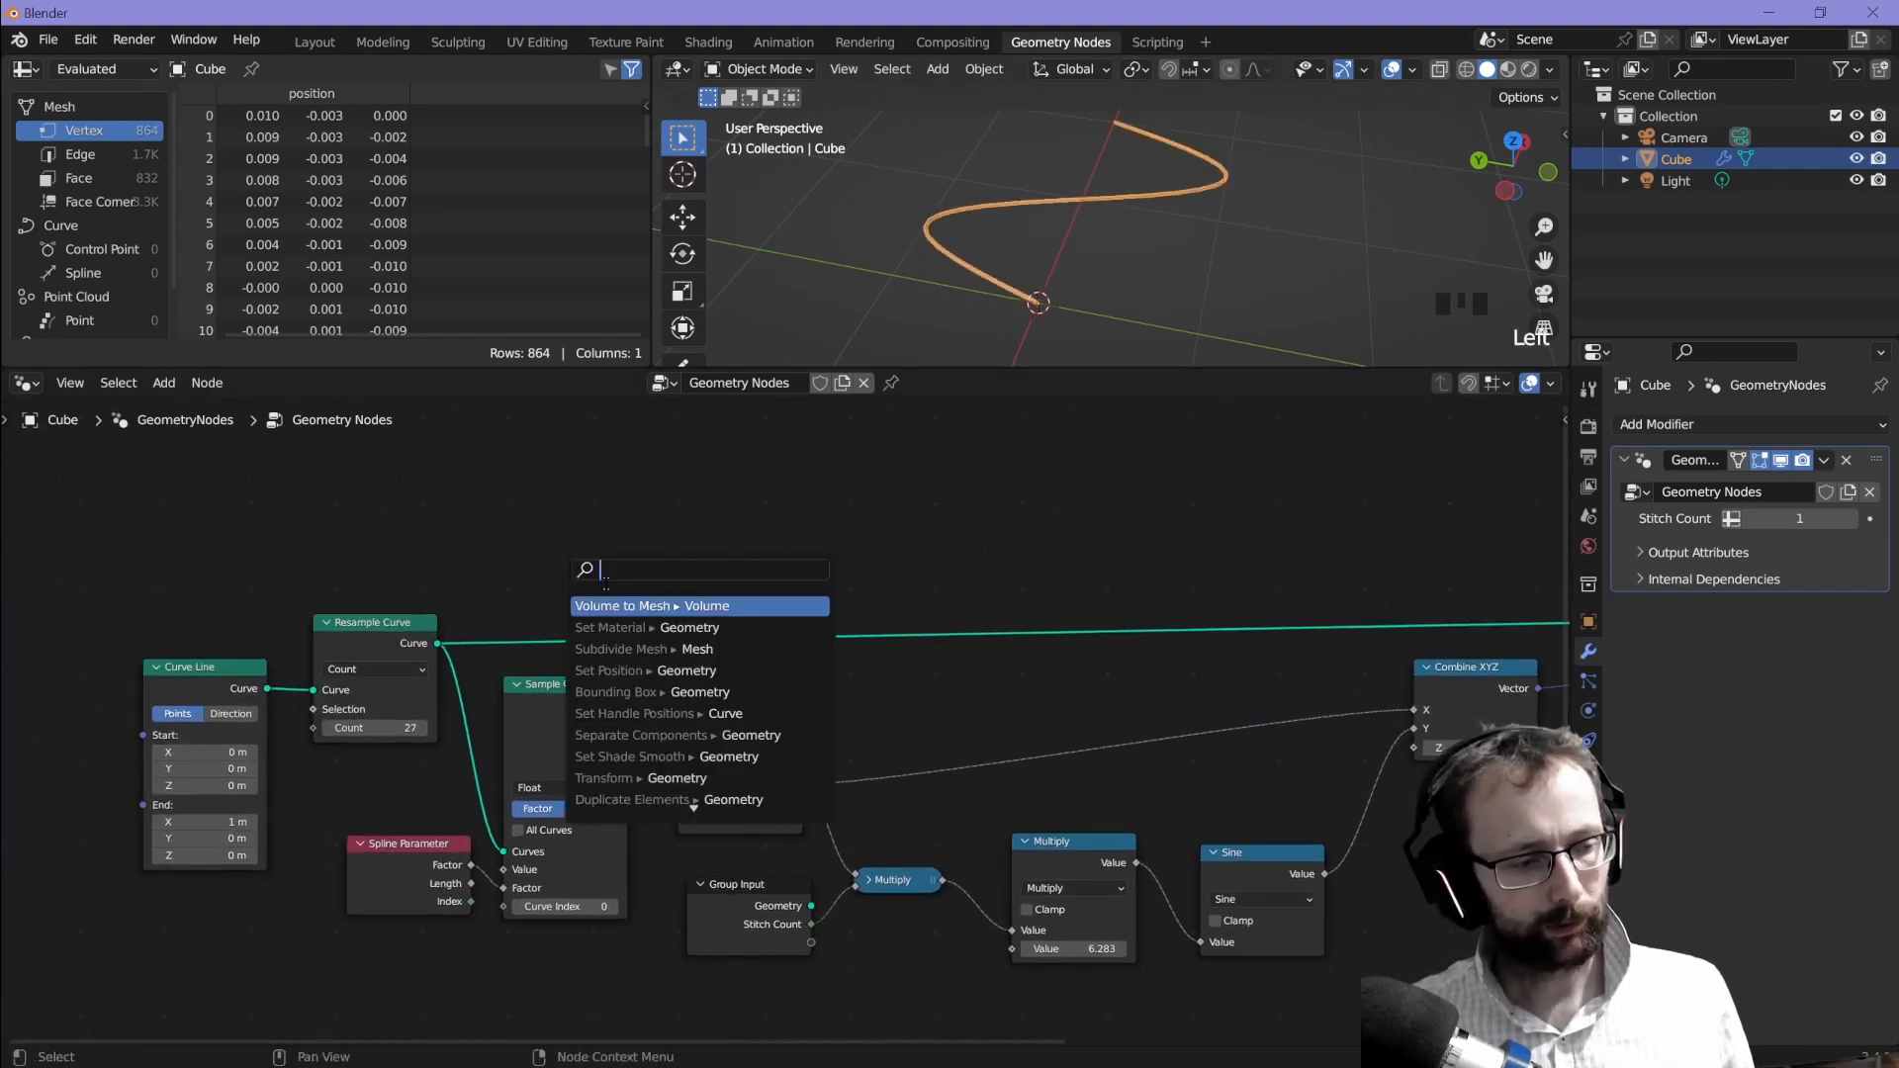
left_click(651, 606)
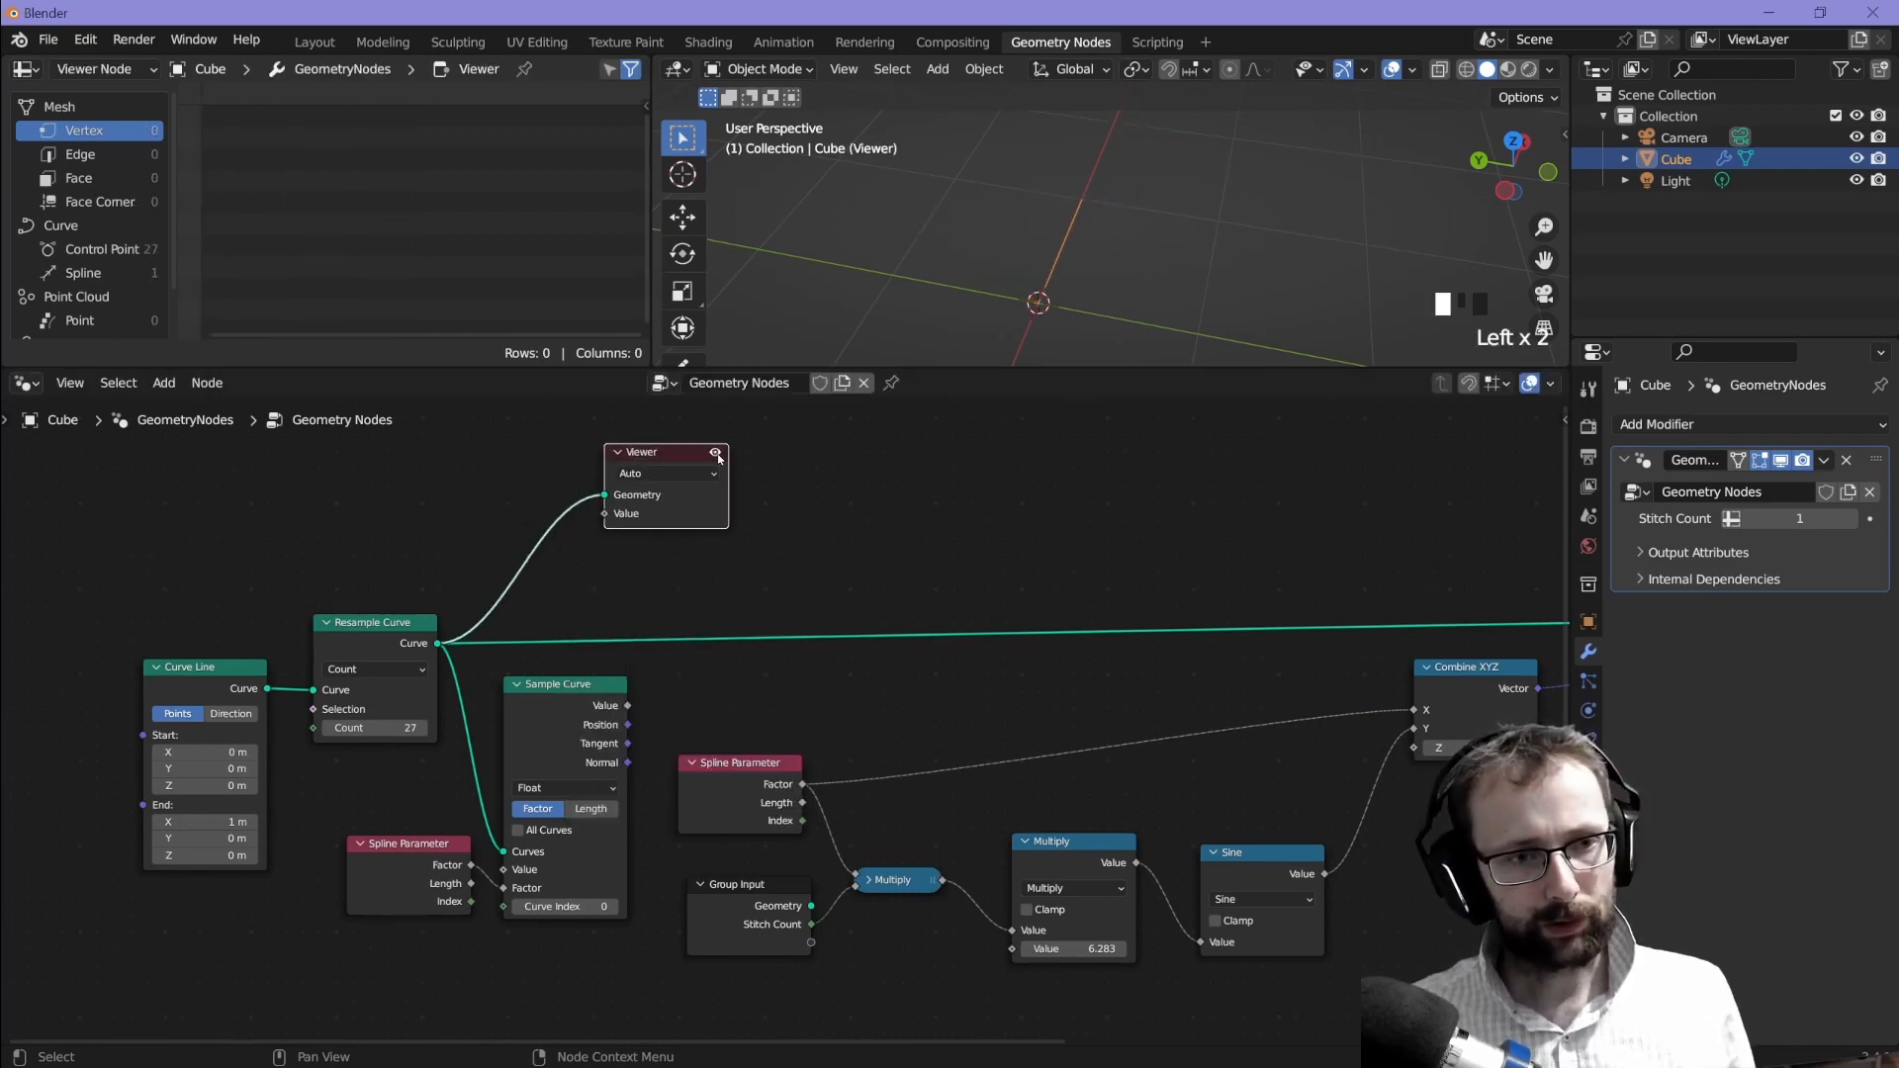
left_click(714, 452)
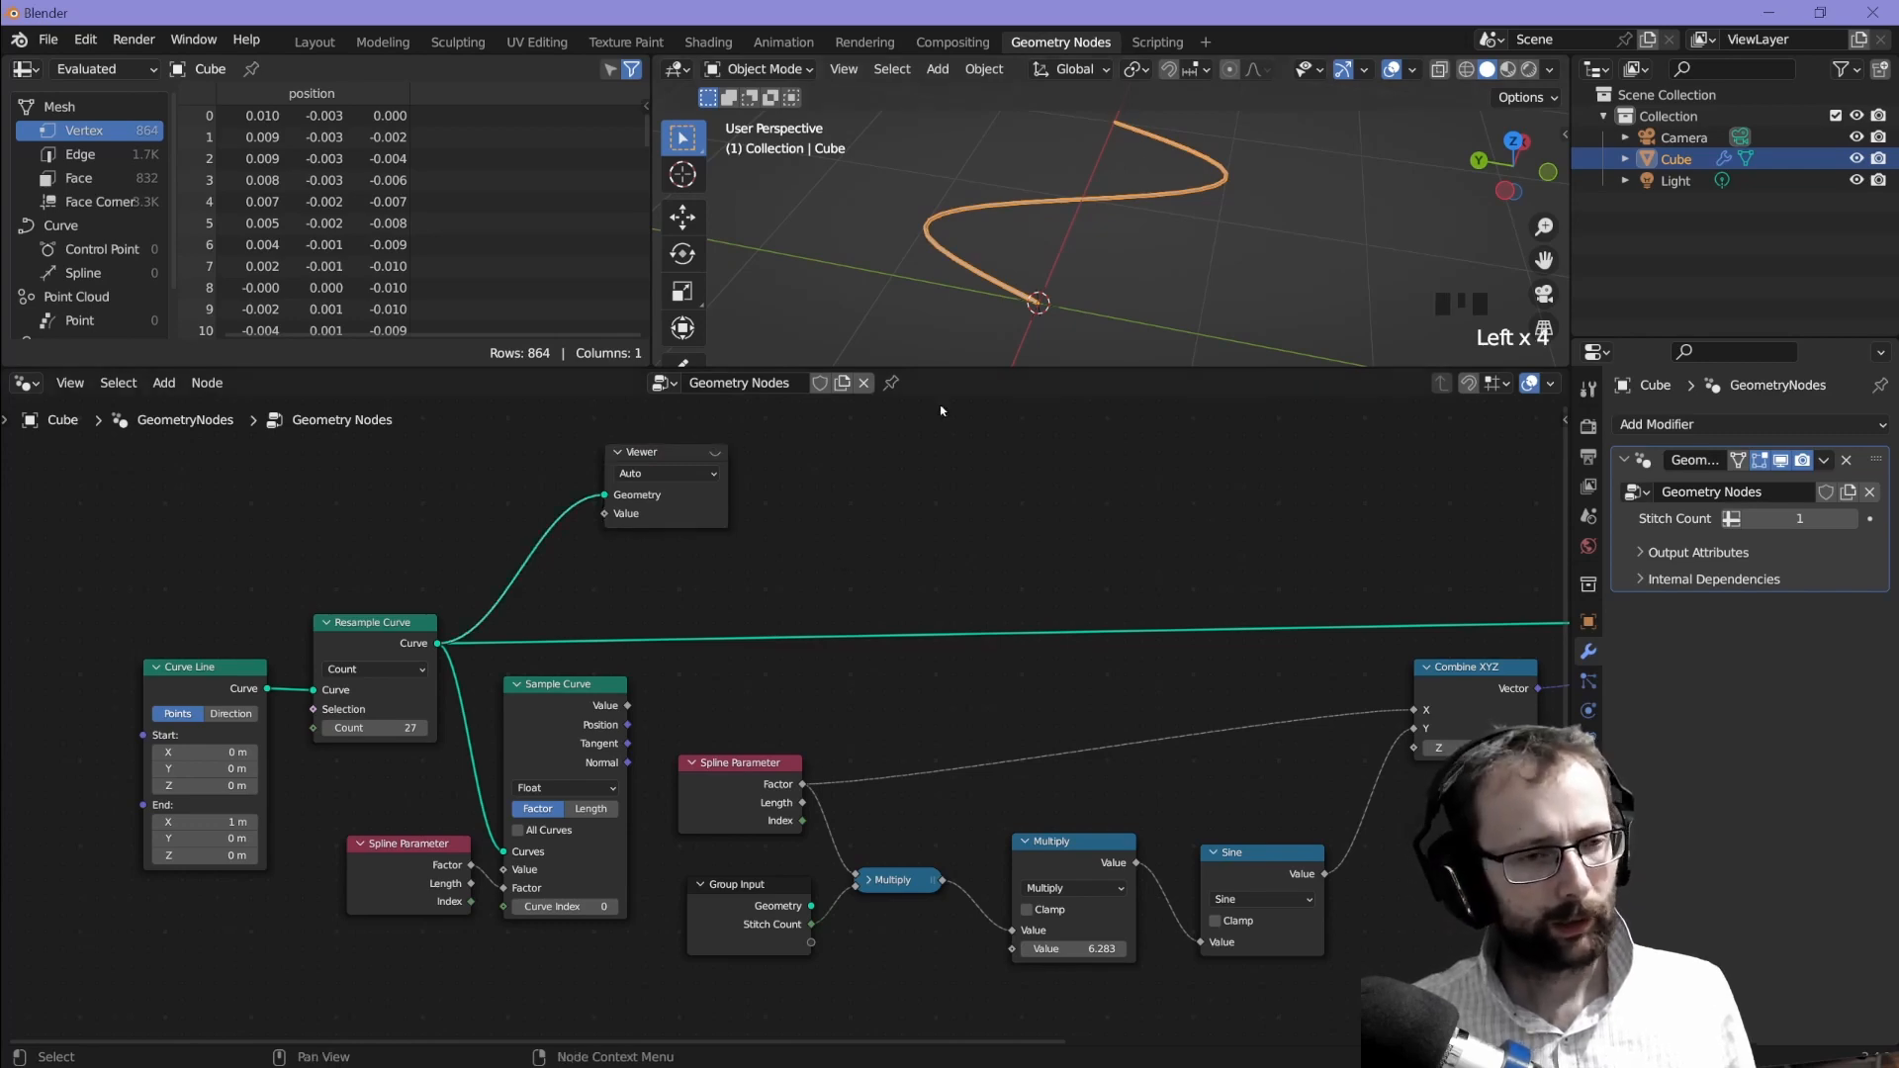
left_click(664, 451)
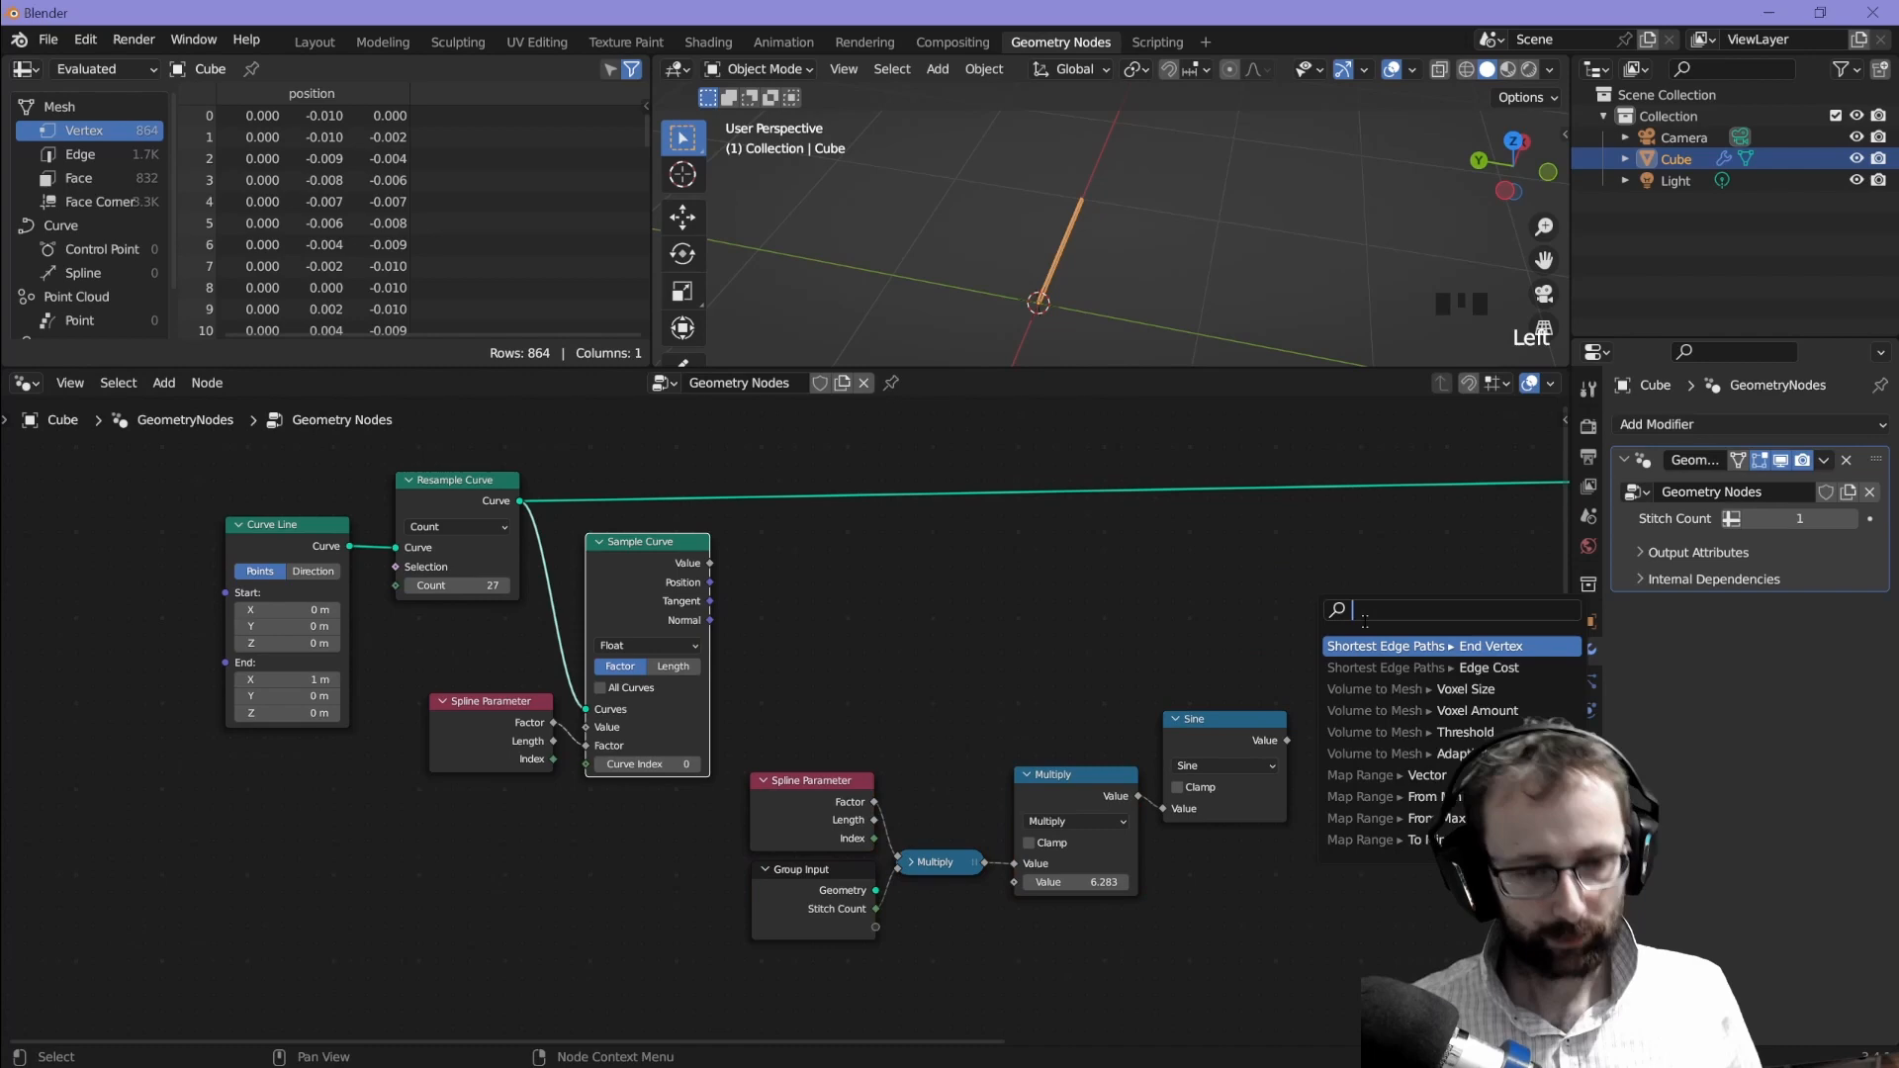
Step: Add a Vector Math Scale node multiplying the curve normal by the Sine output
type("scal")
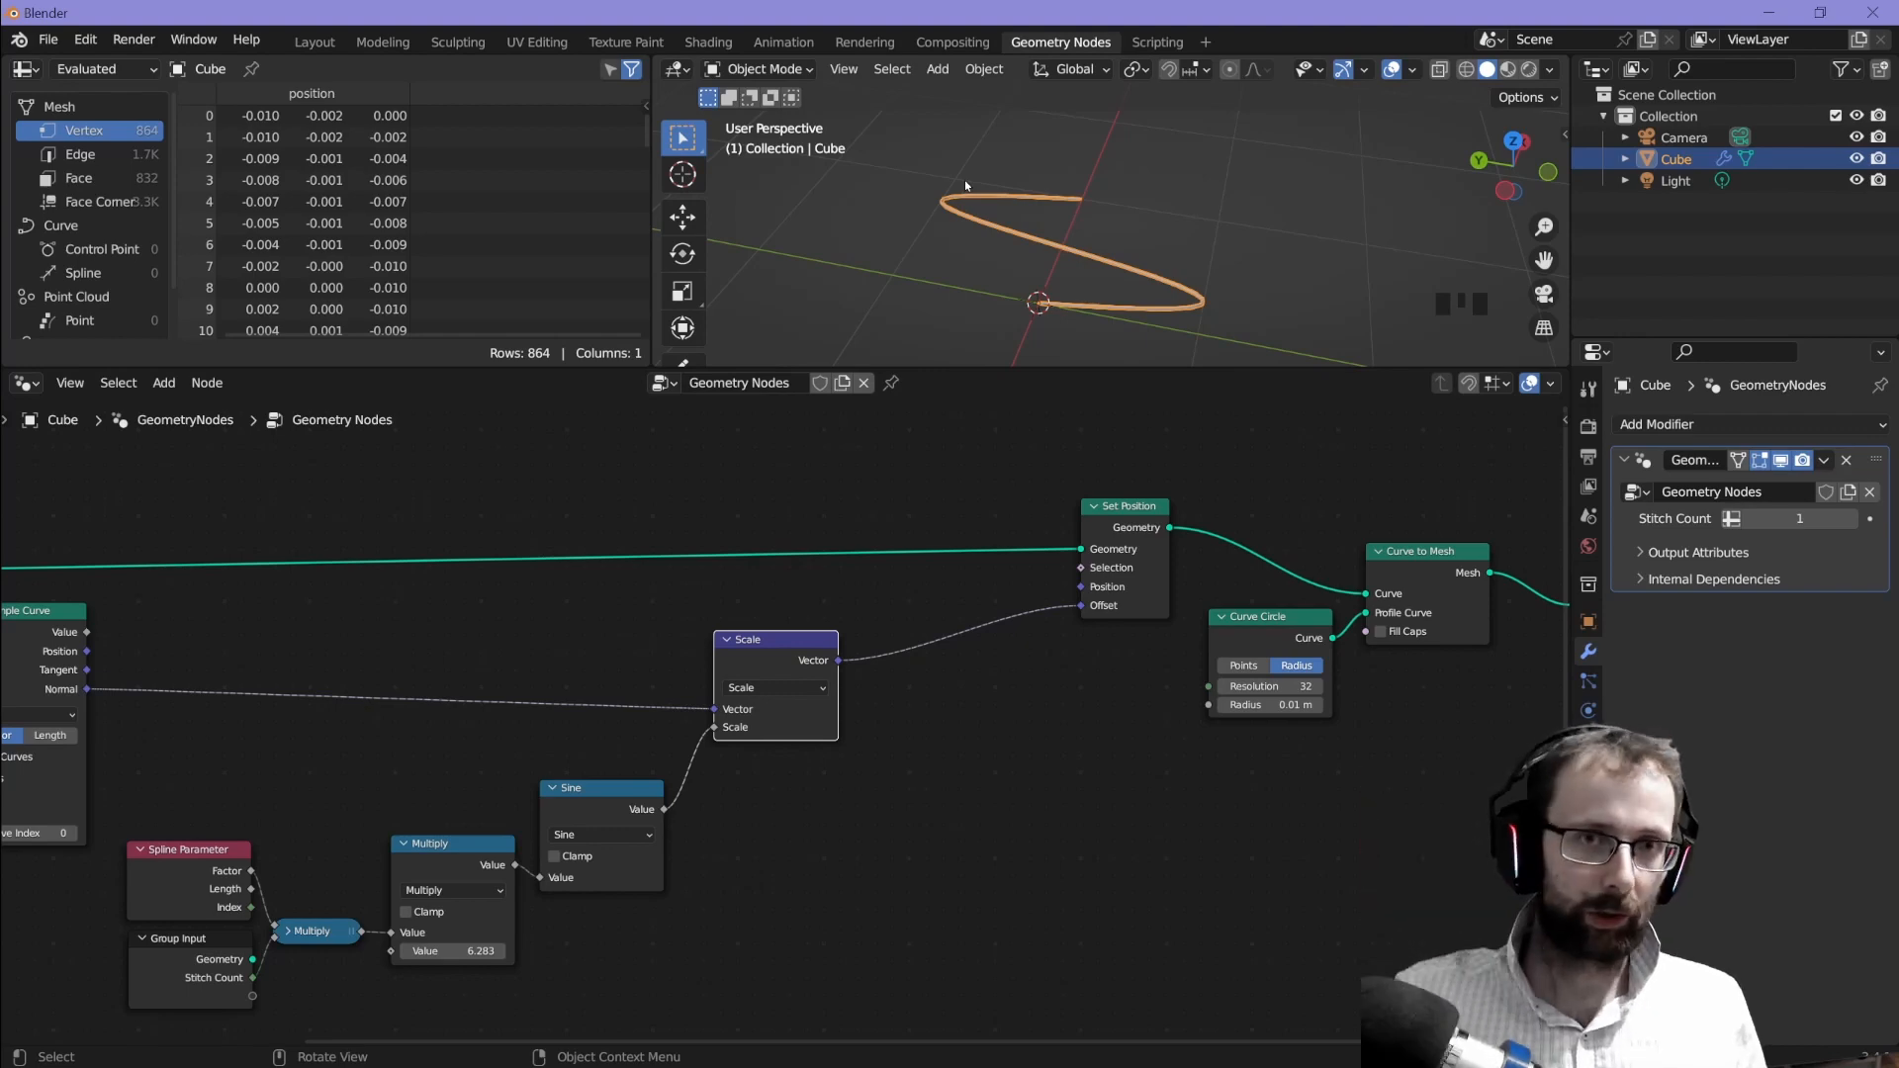
mouse_move(664, 539)
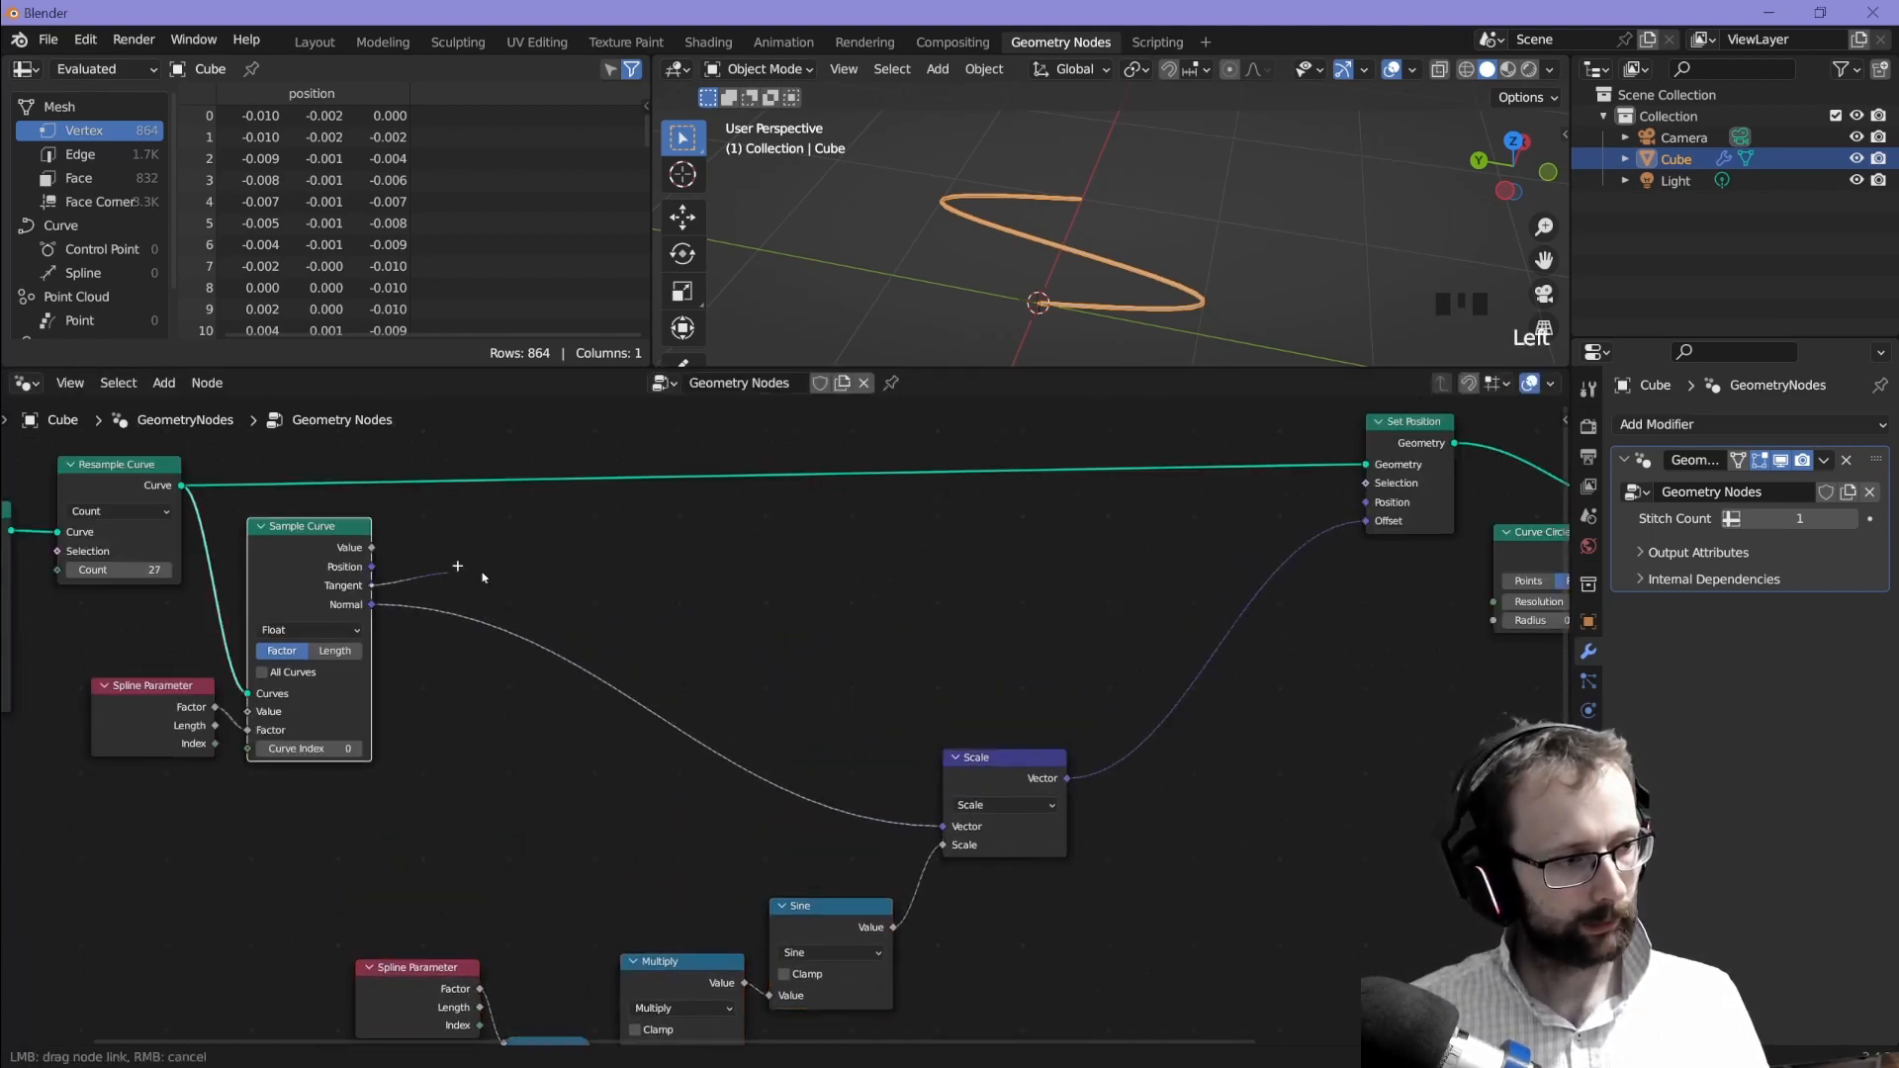
mouse_move(997, 566)
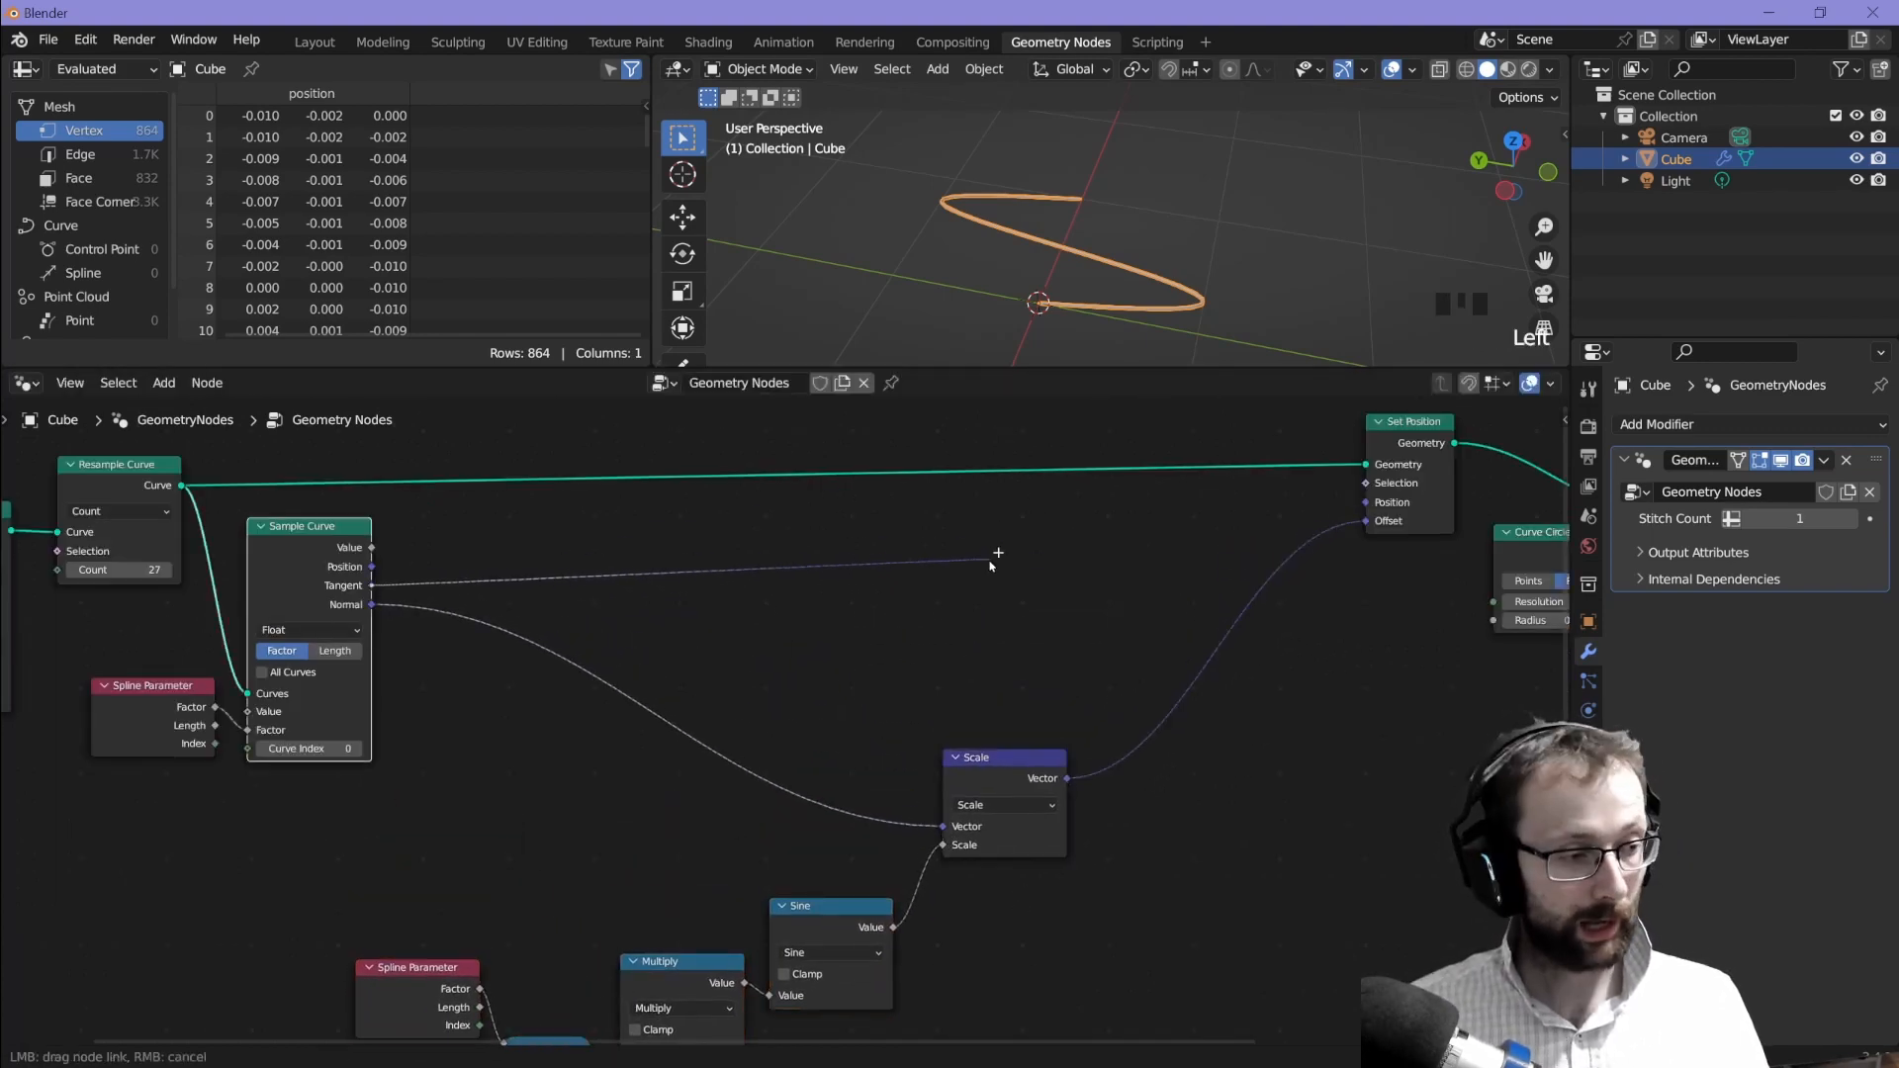
Step: Add a tangent-scaled sine offset to the normal offset, changing the 6.283 multiplier to -12.566
left_click(997, 562)
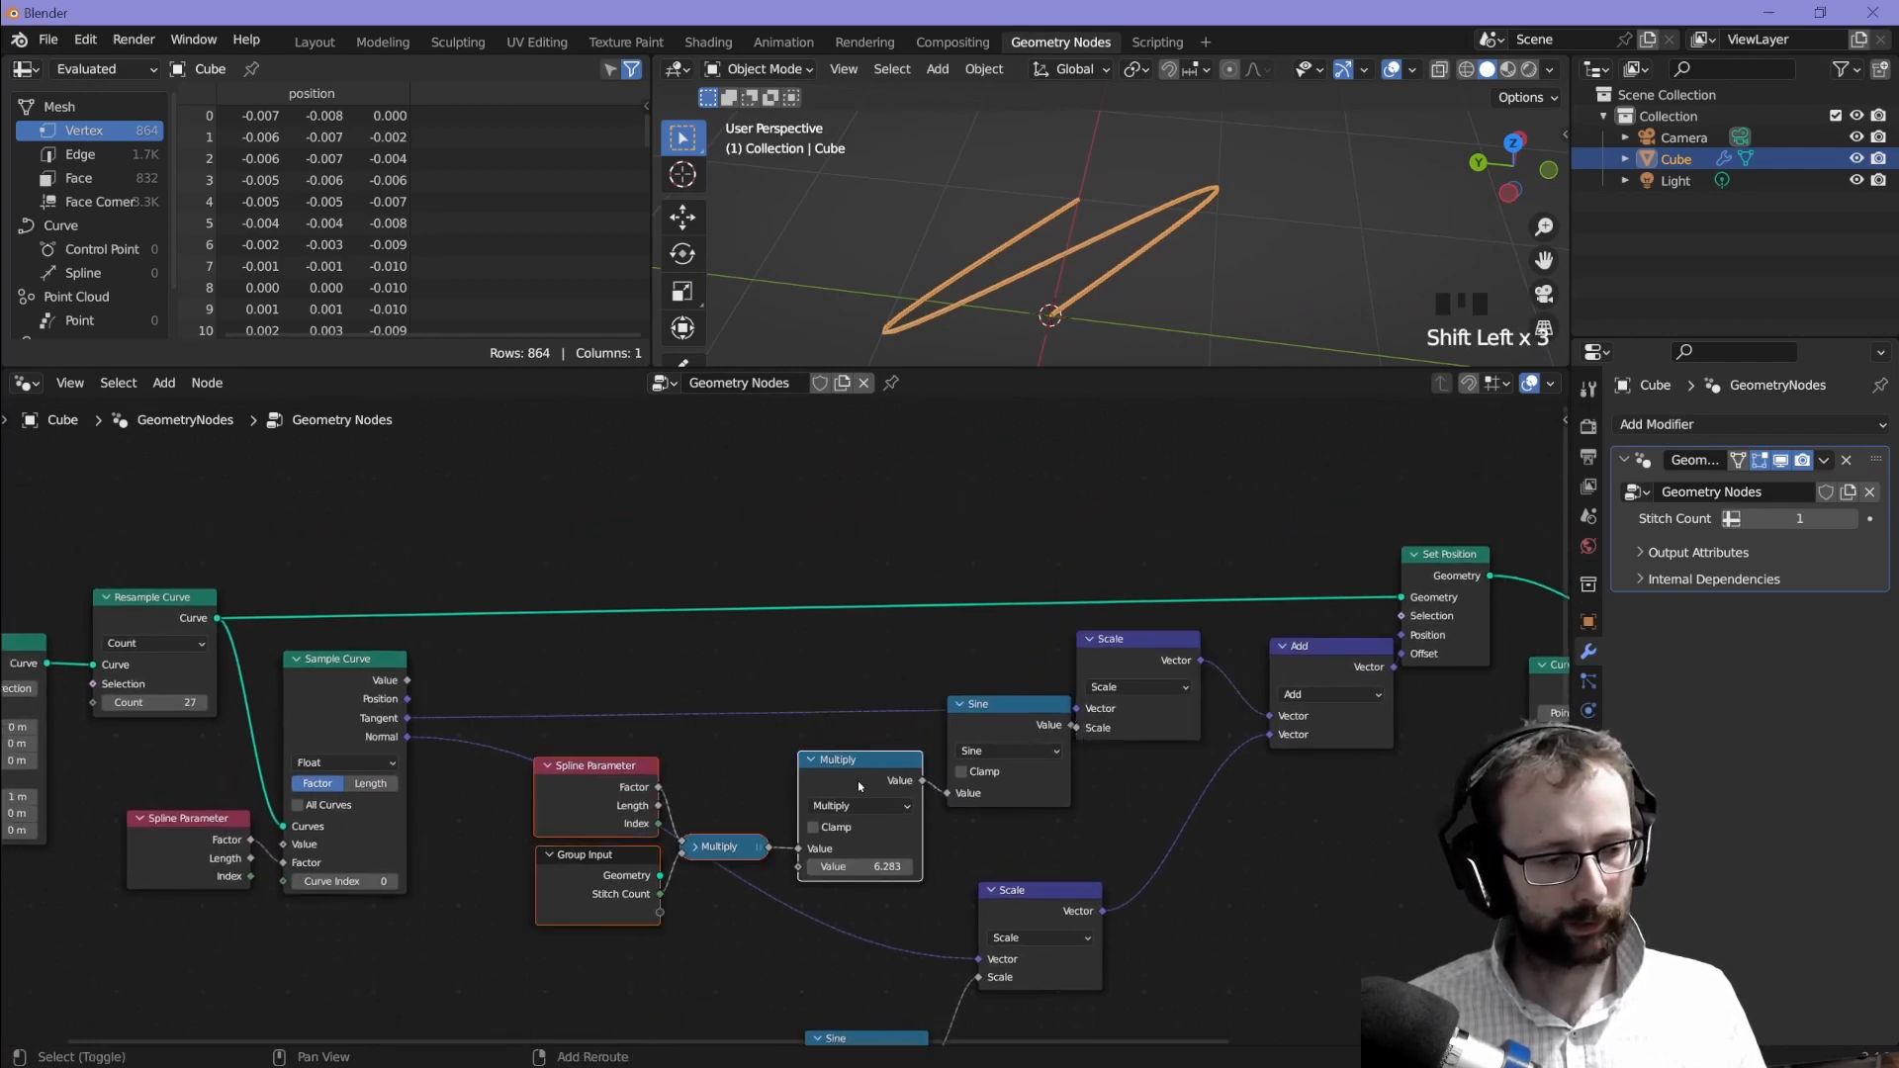
mouse_move(1138, 687)
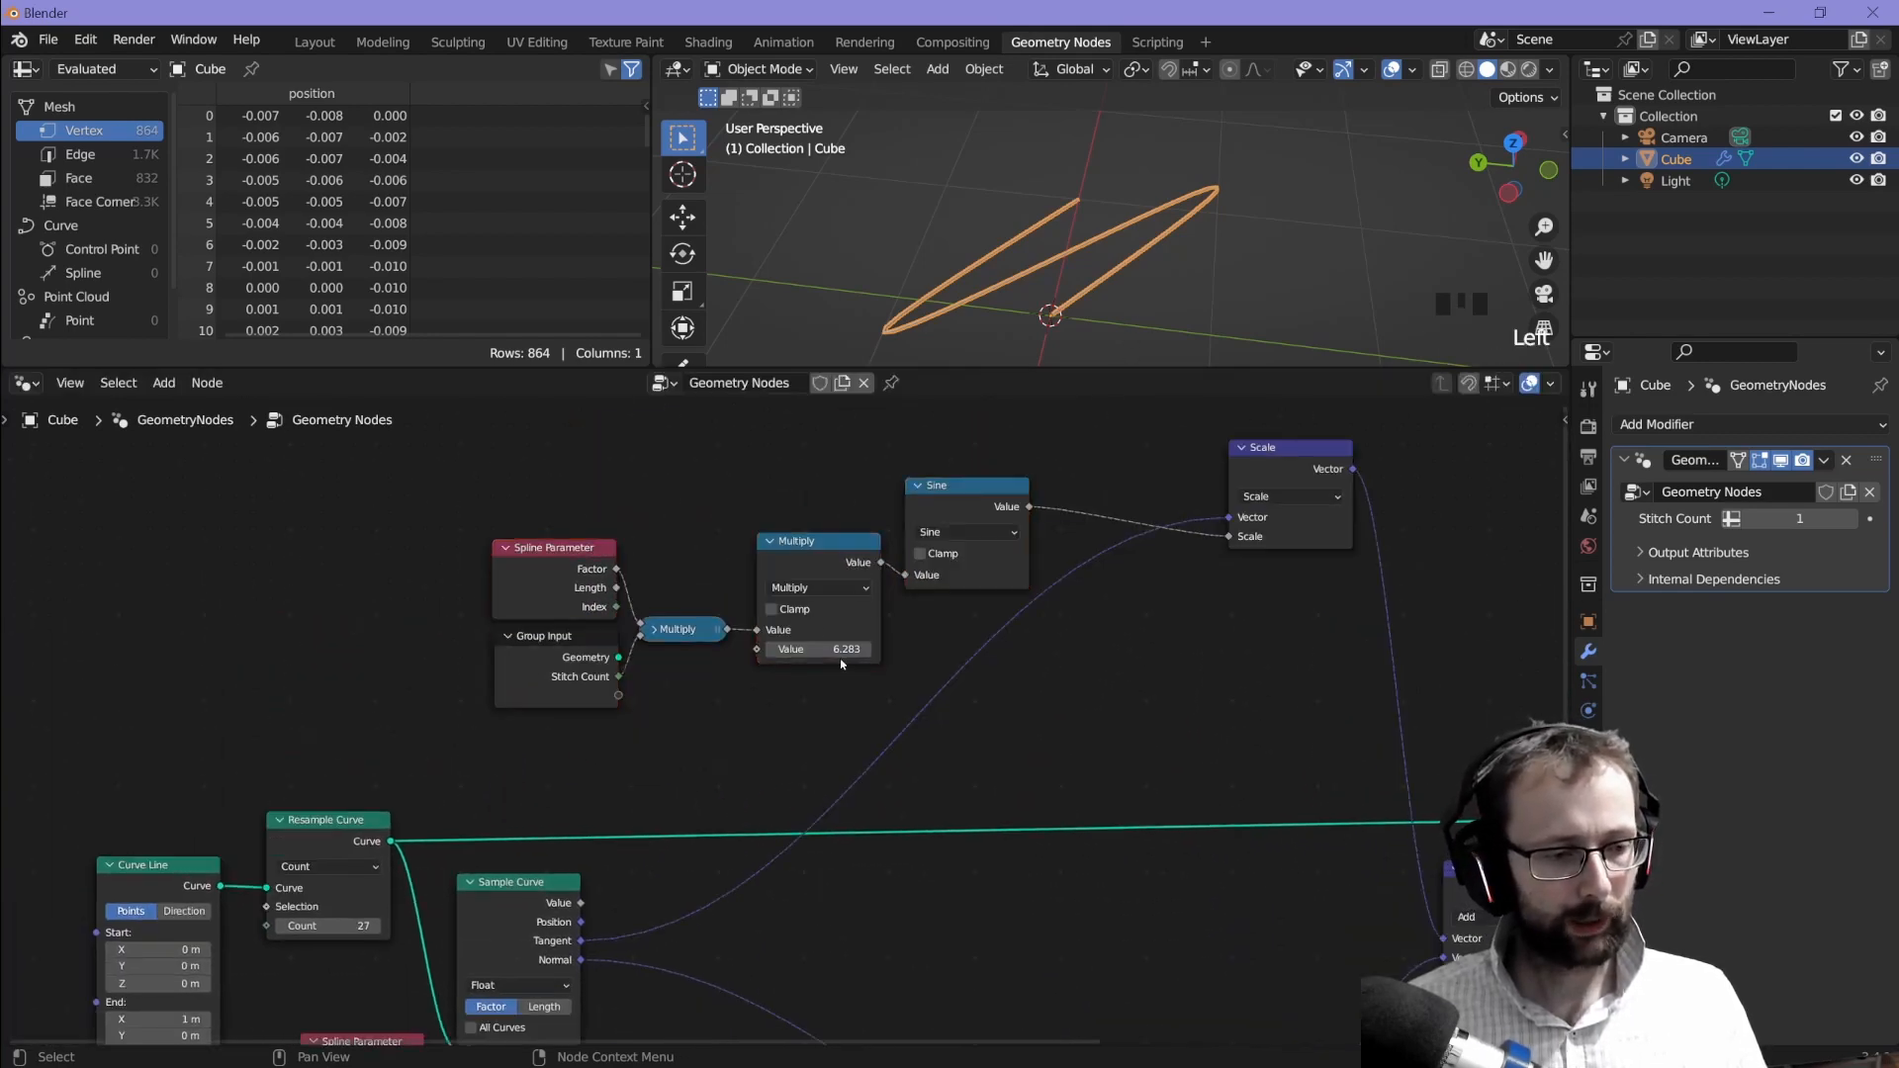
double_click(818, 647)
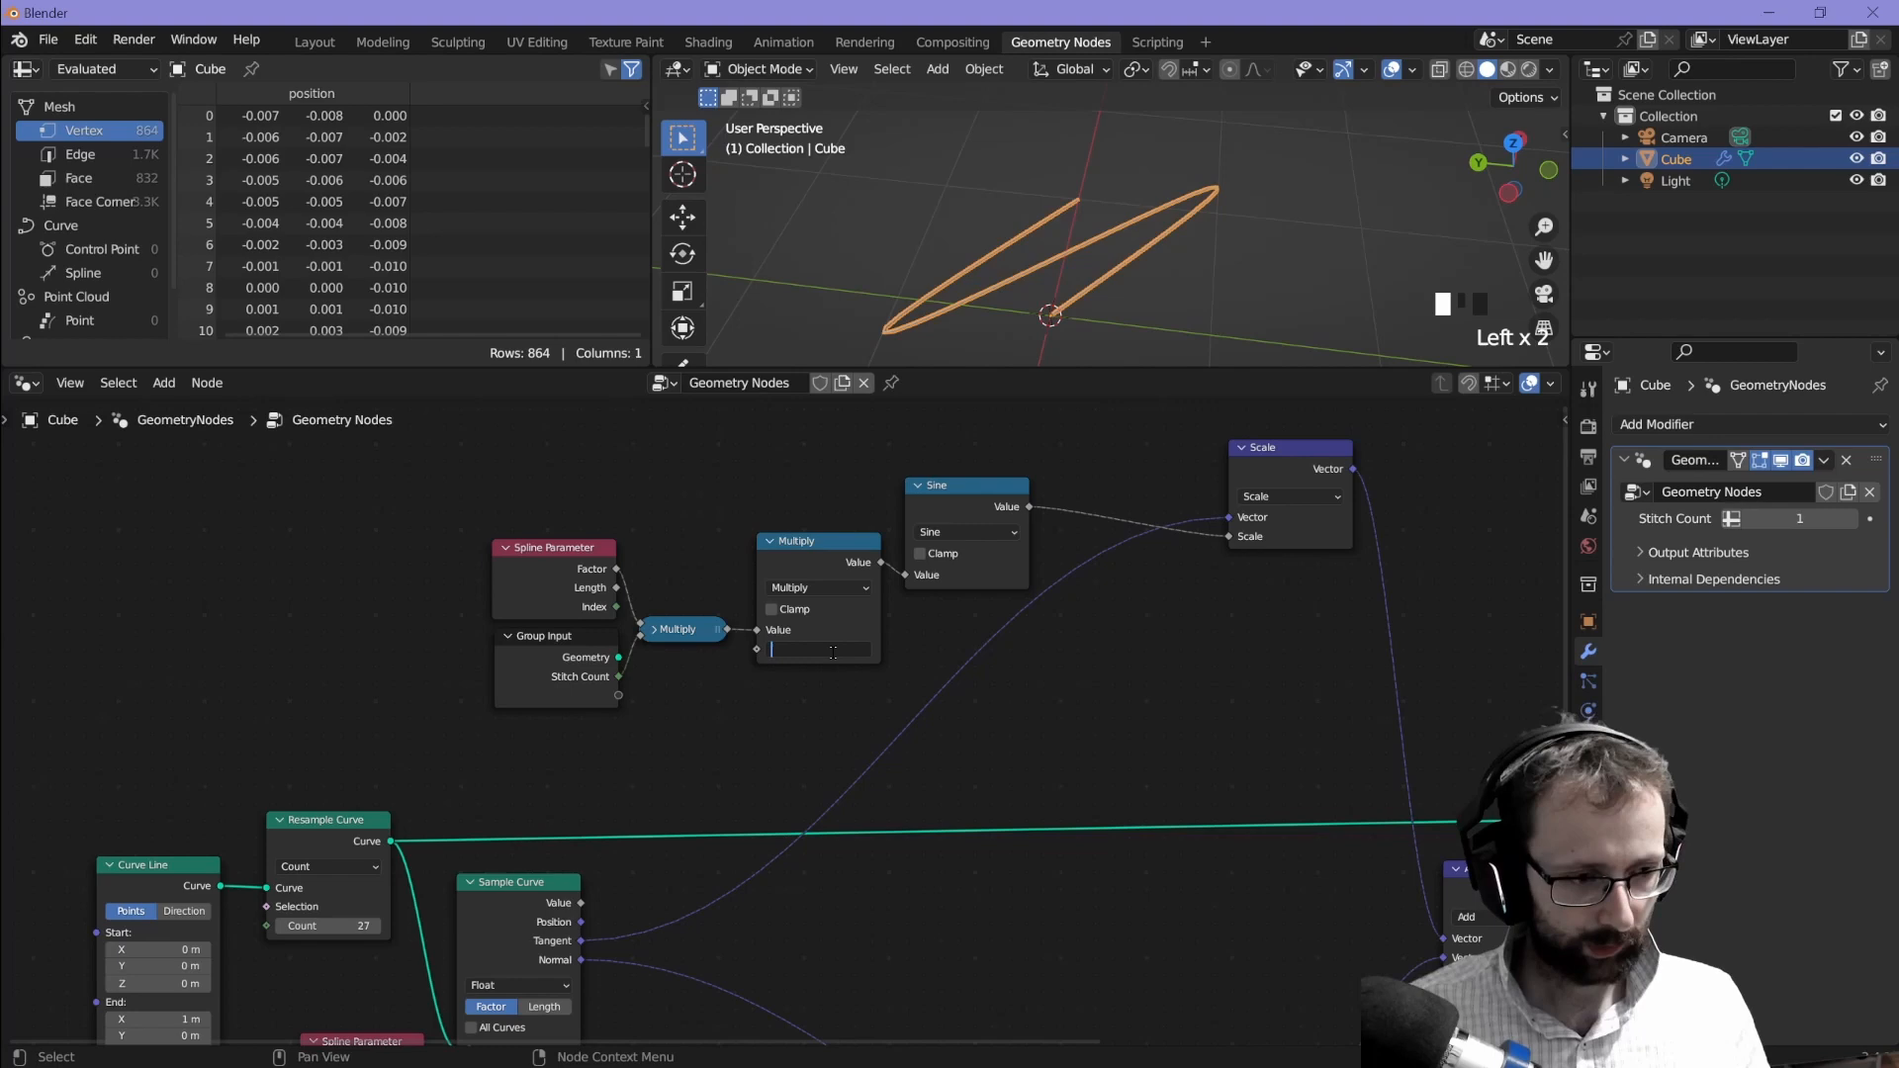
type("2")
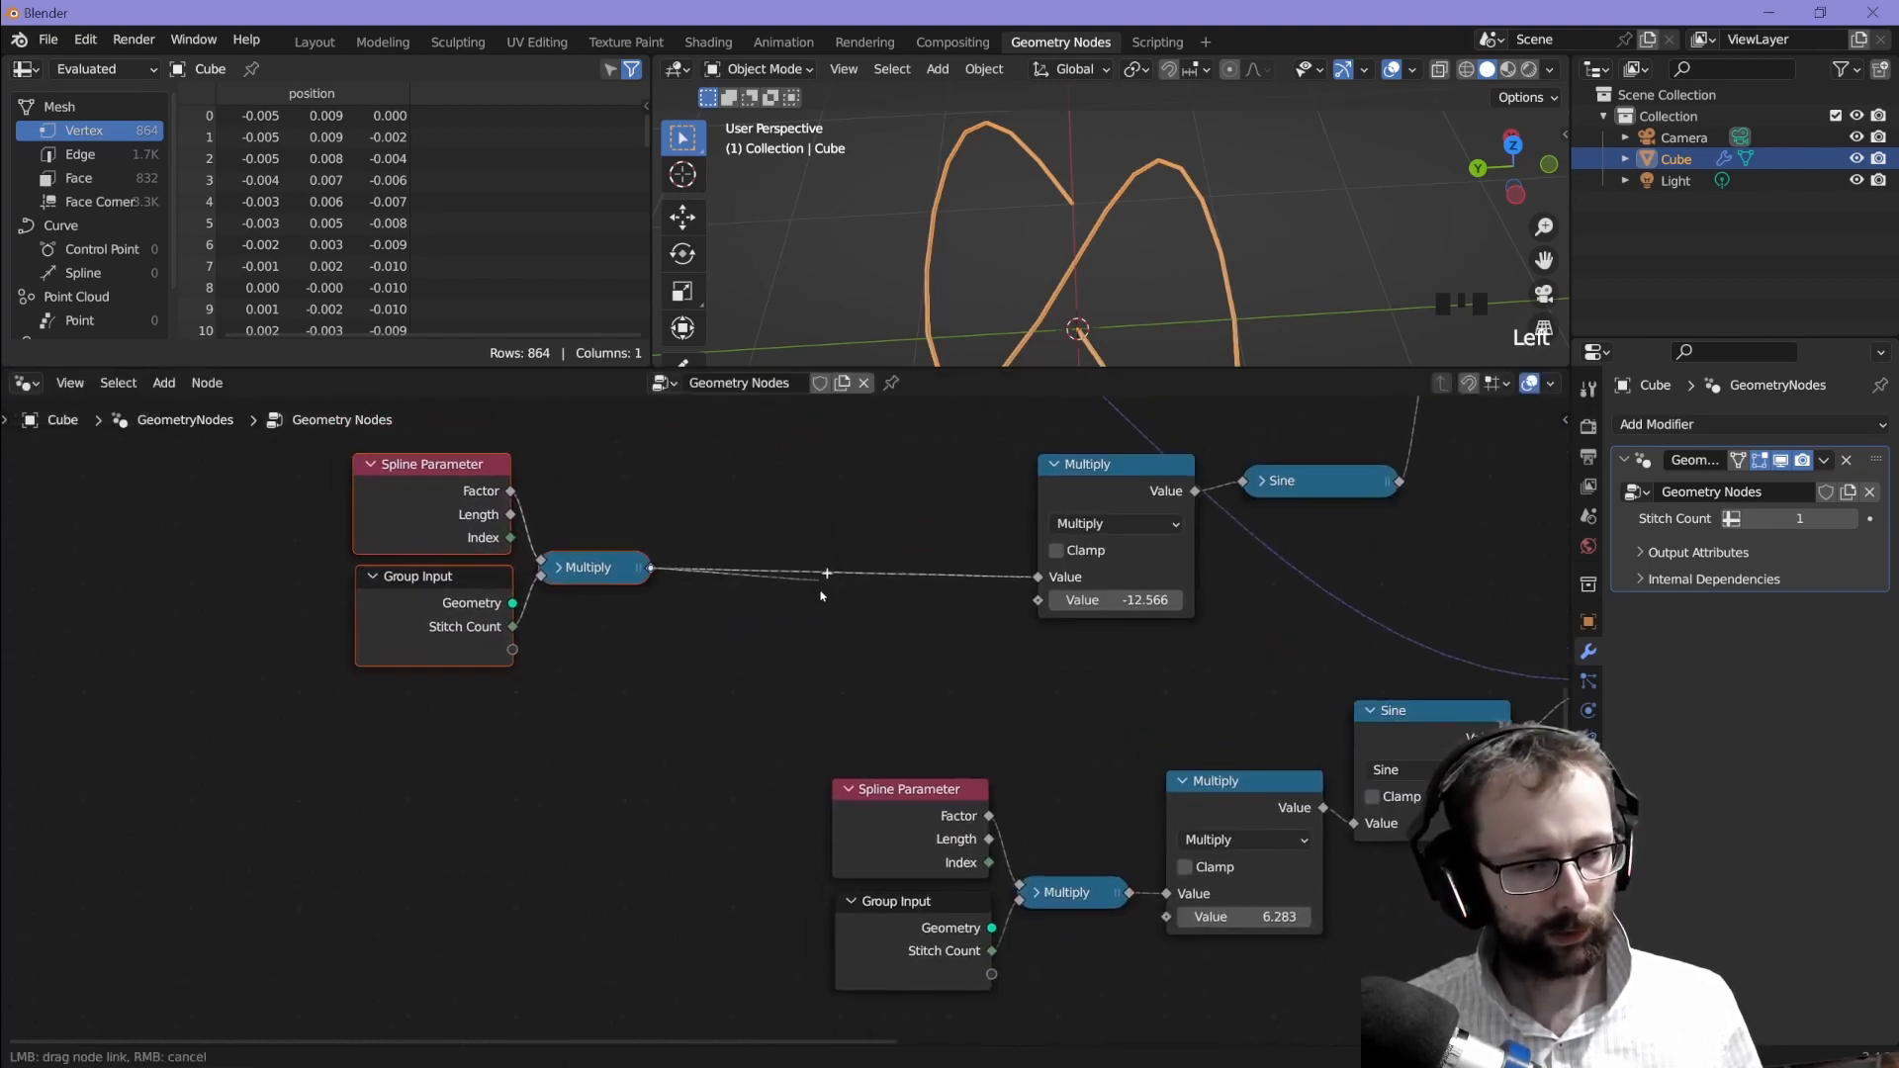
Step: Add a Multiply math node (-12.566) between the phase Multiply and the second Sine
type("mul")
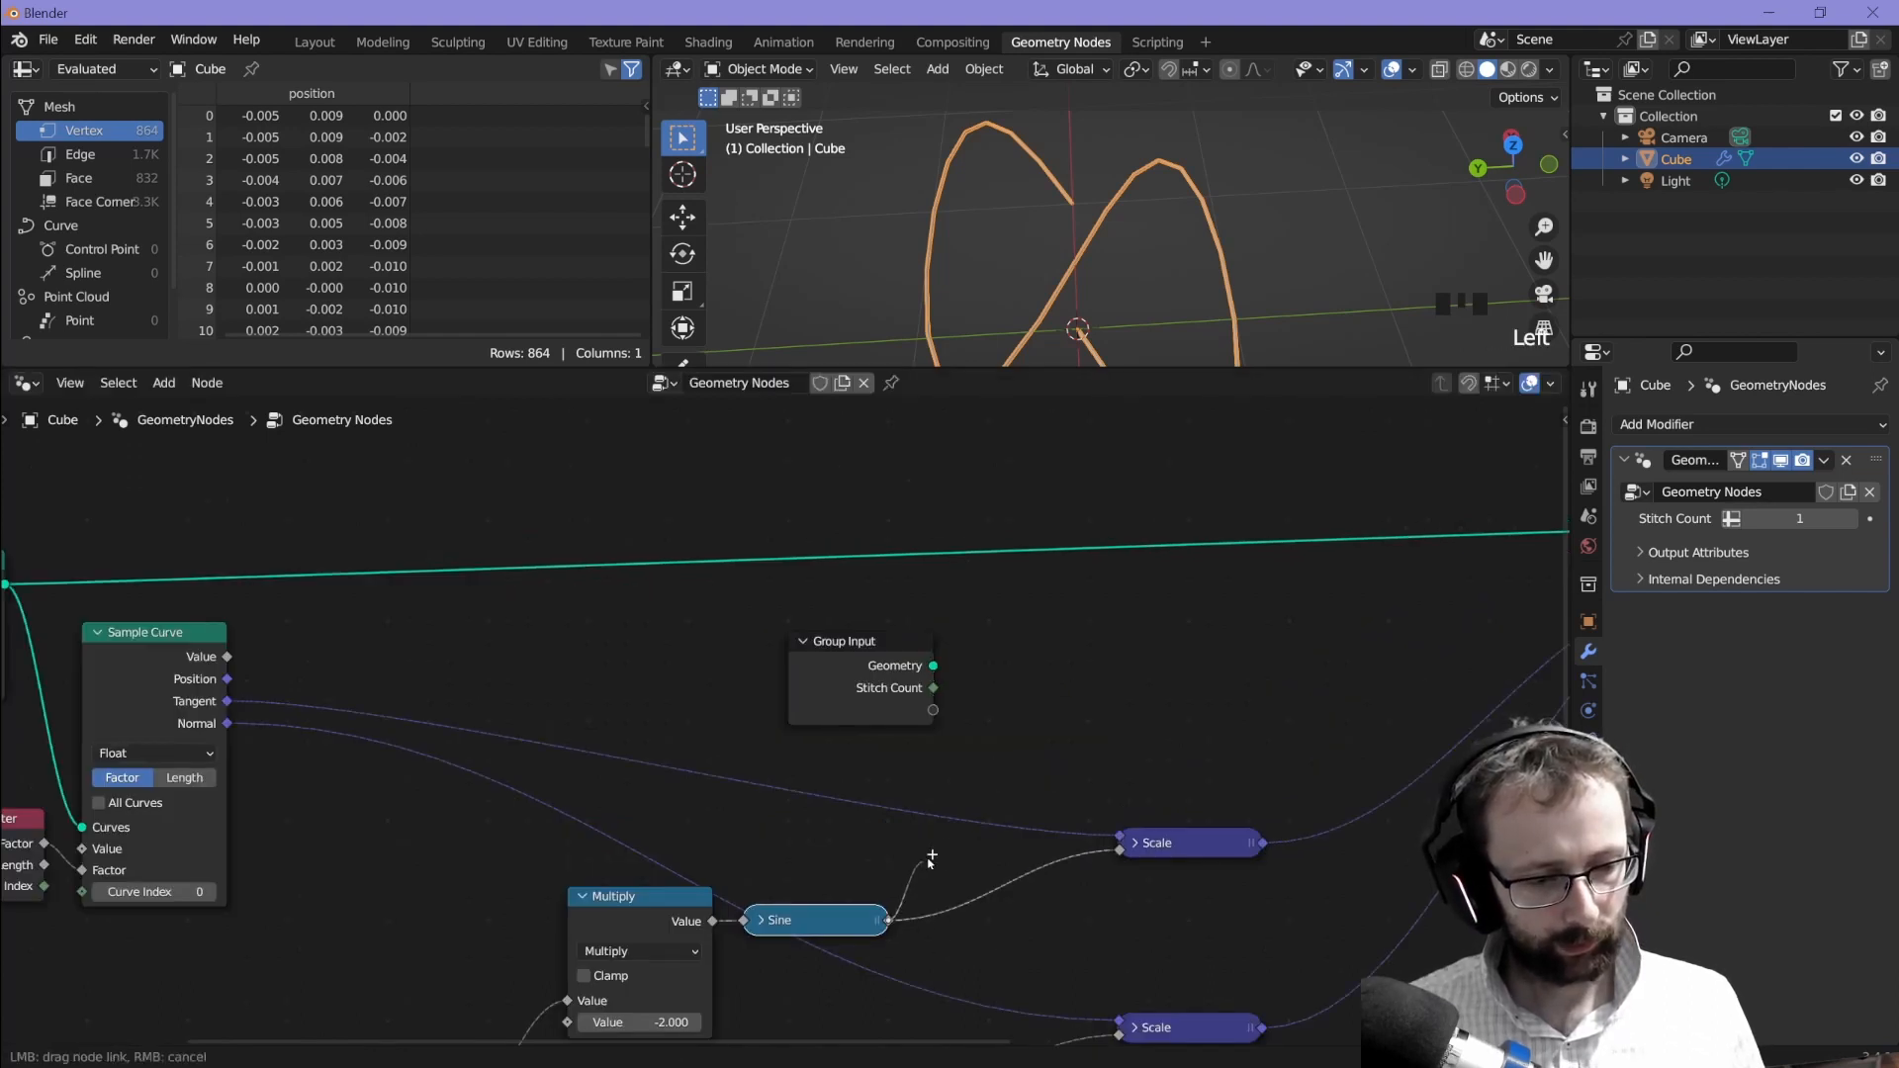
Step: Insert a Multiply after the Sine, scaled by a new 0.5 group input
type("mul")
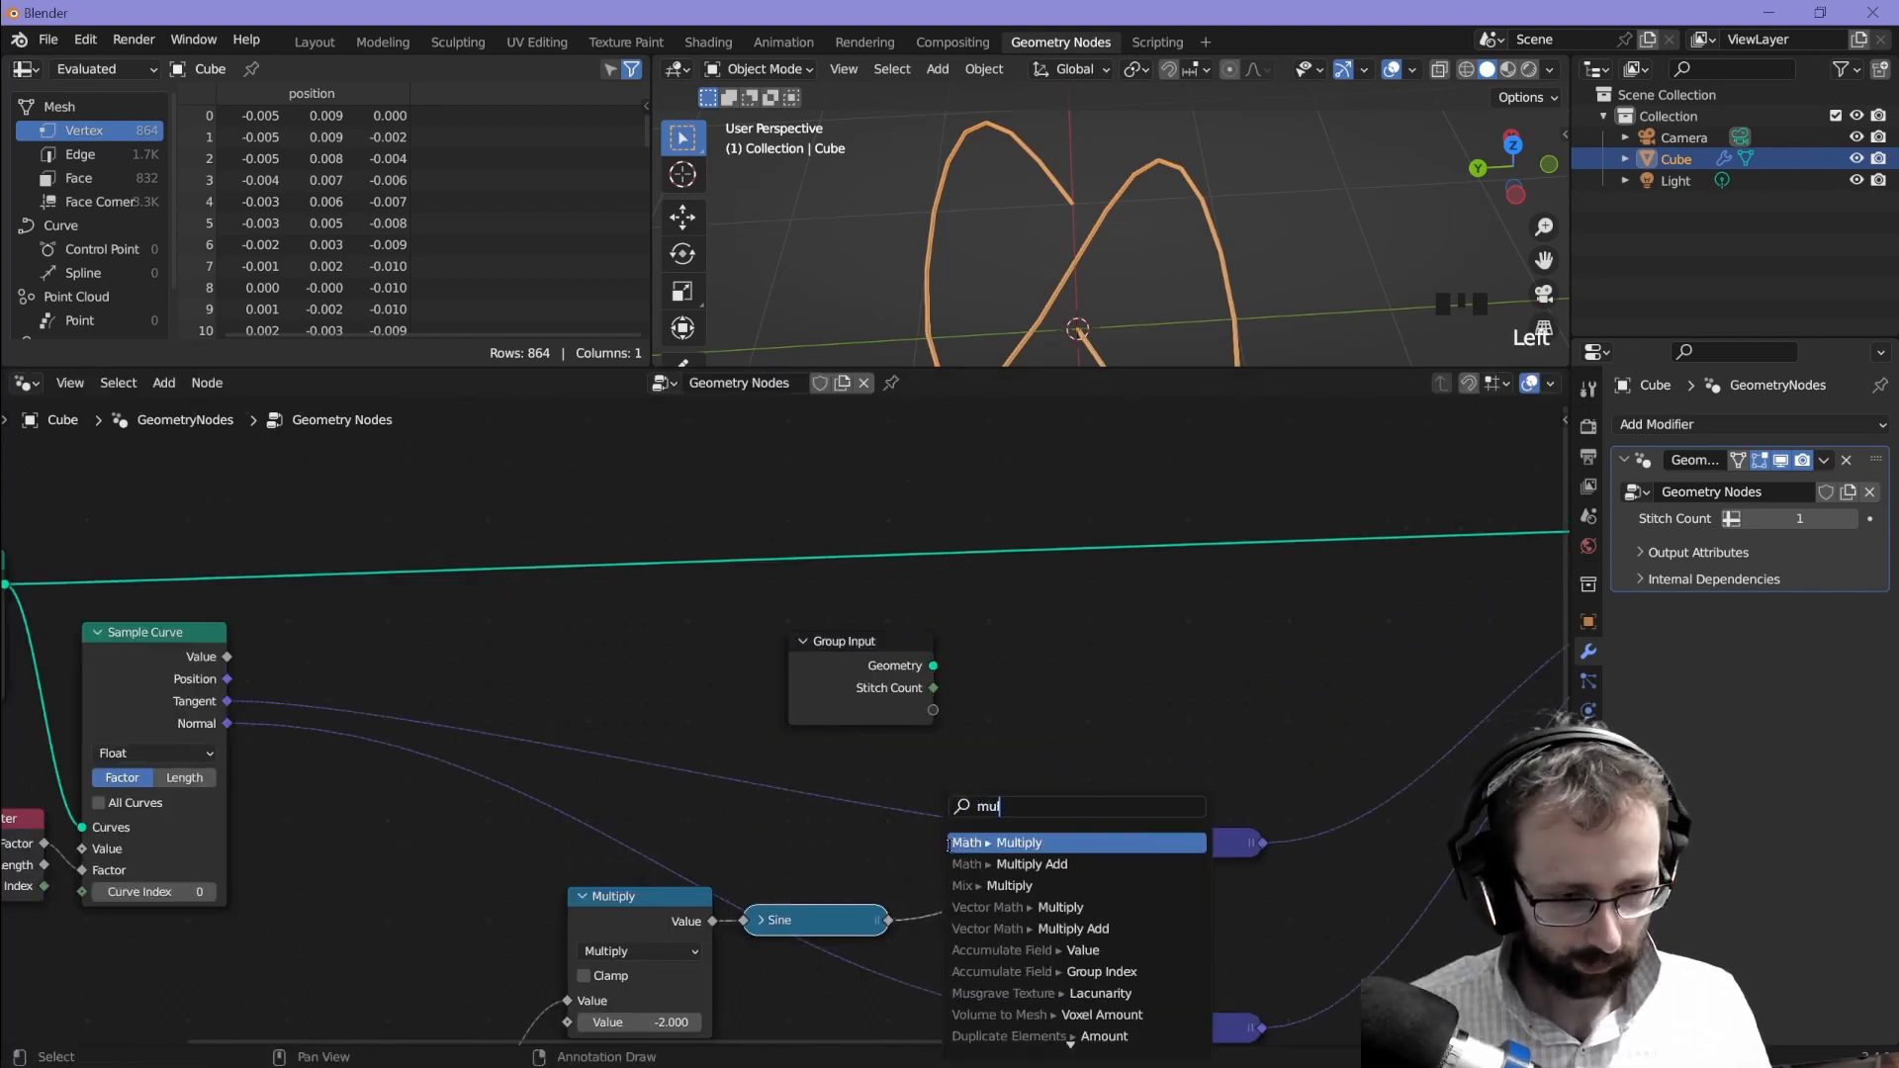
left_click(1005, 842)
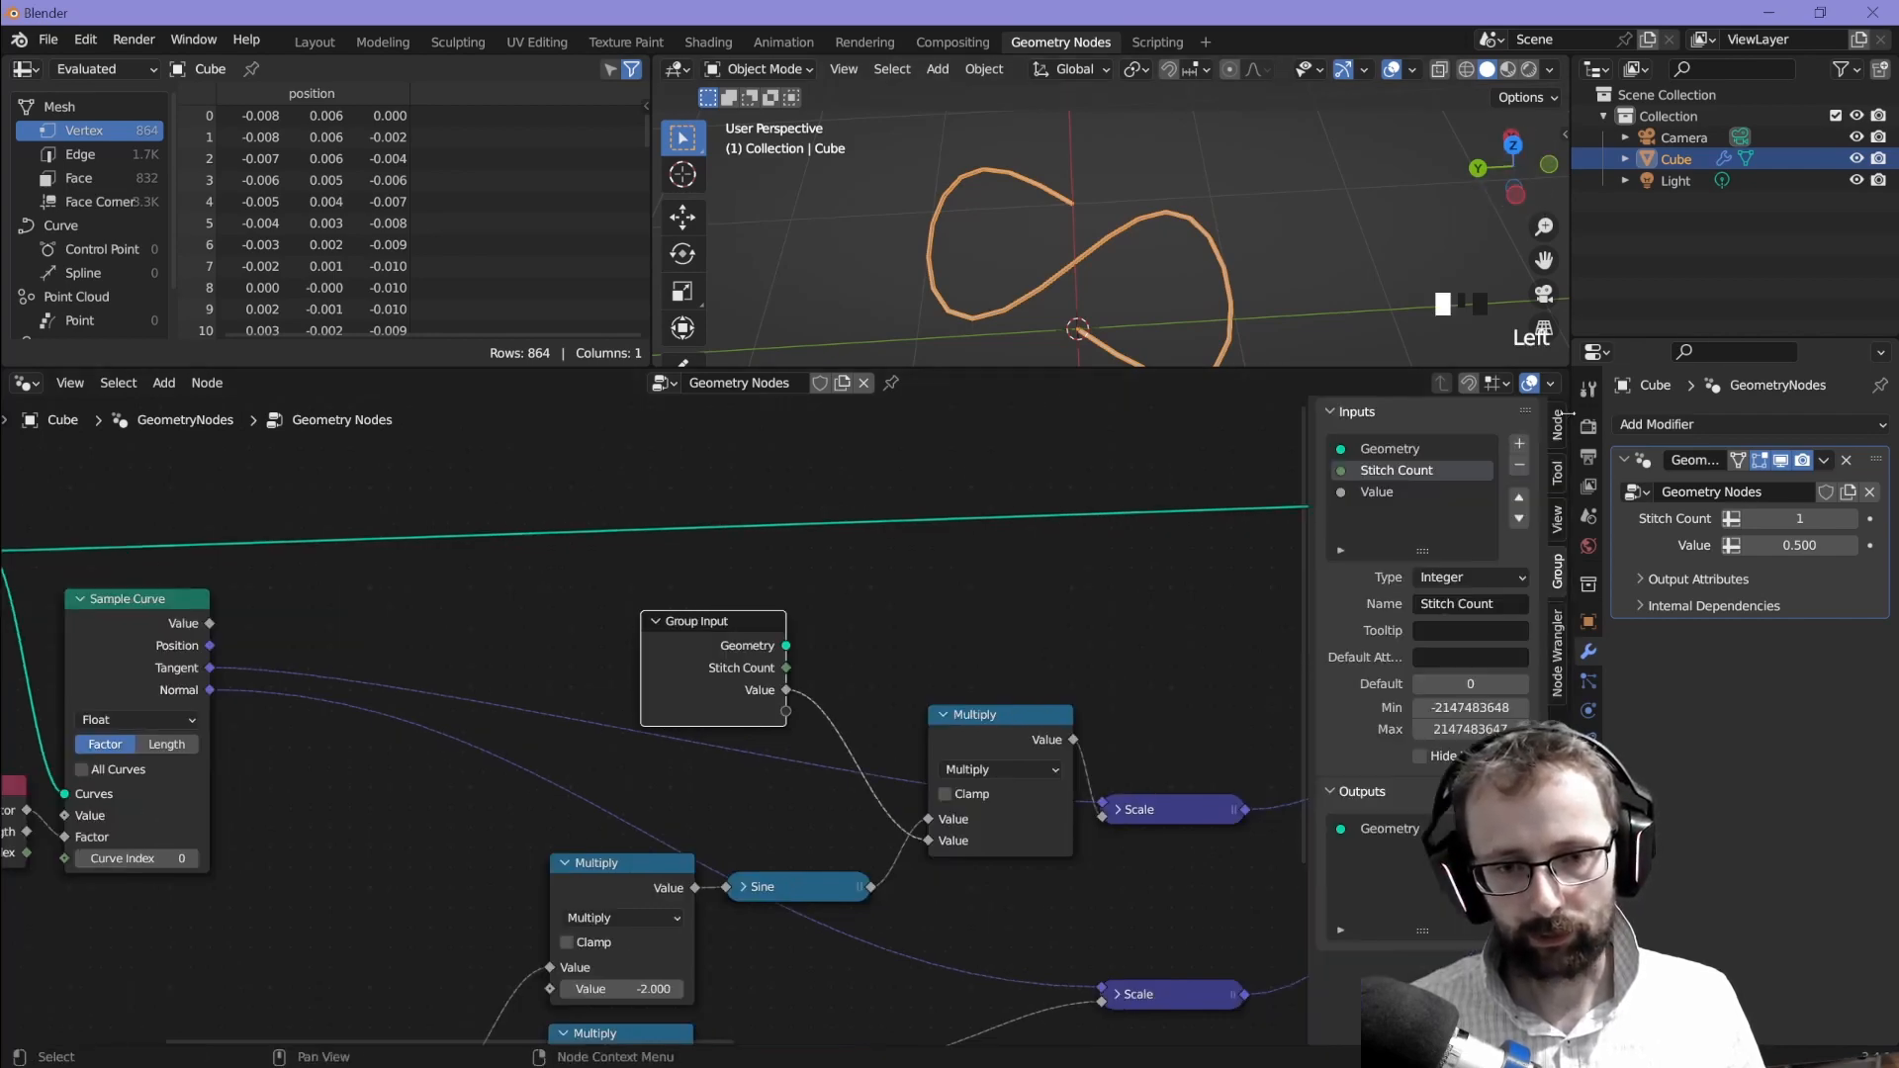
Step: Rename the Value input to Stitch Bulge and add Stitch Height and Stitch Z inputs
left_click(1377, 491)
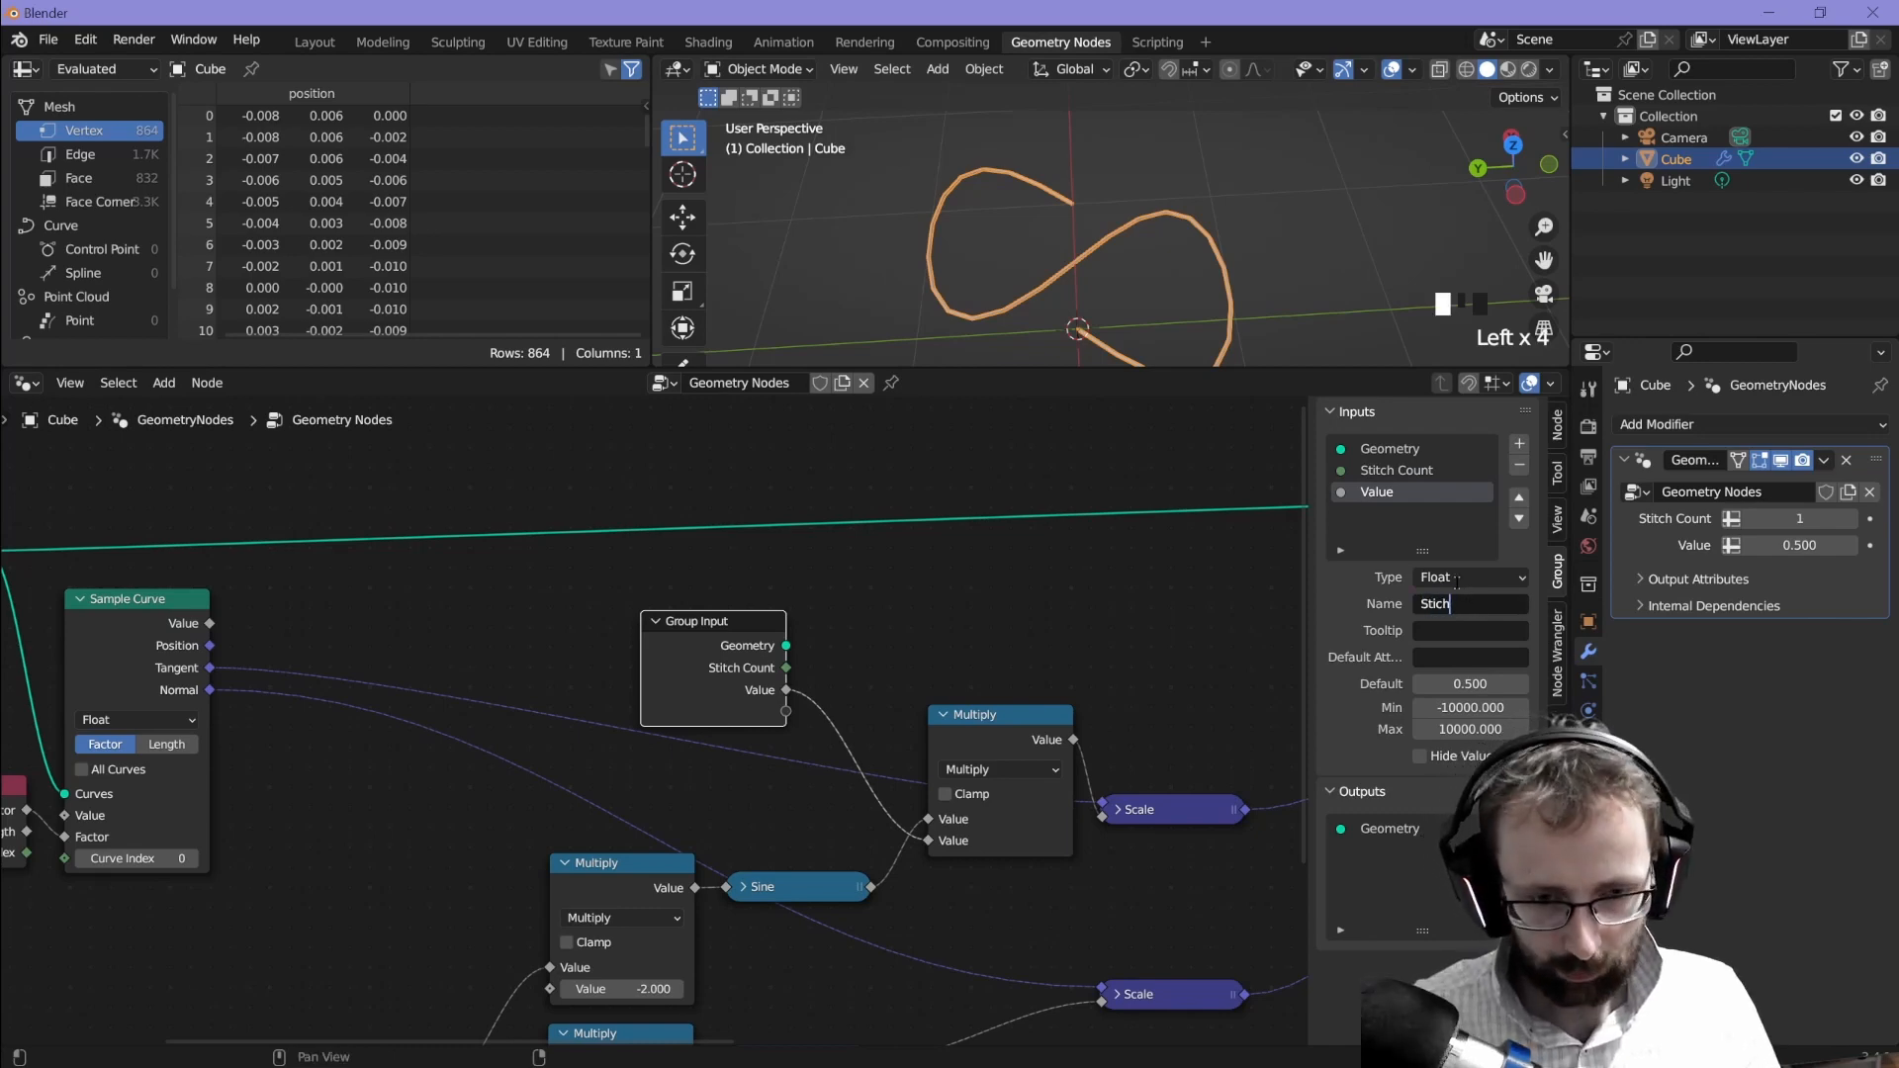
type("Bulge")
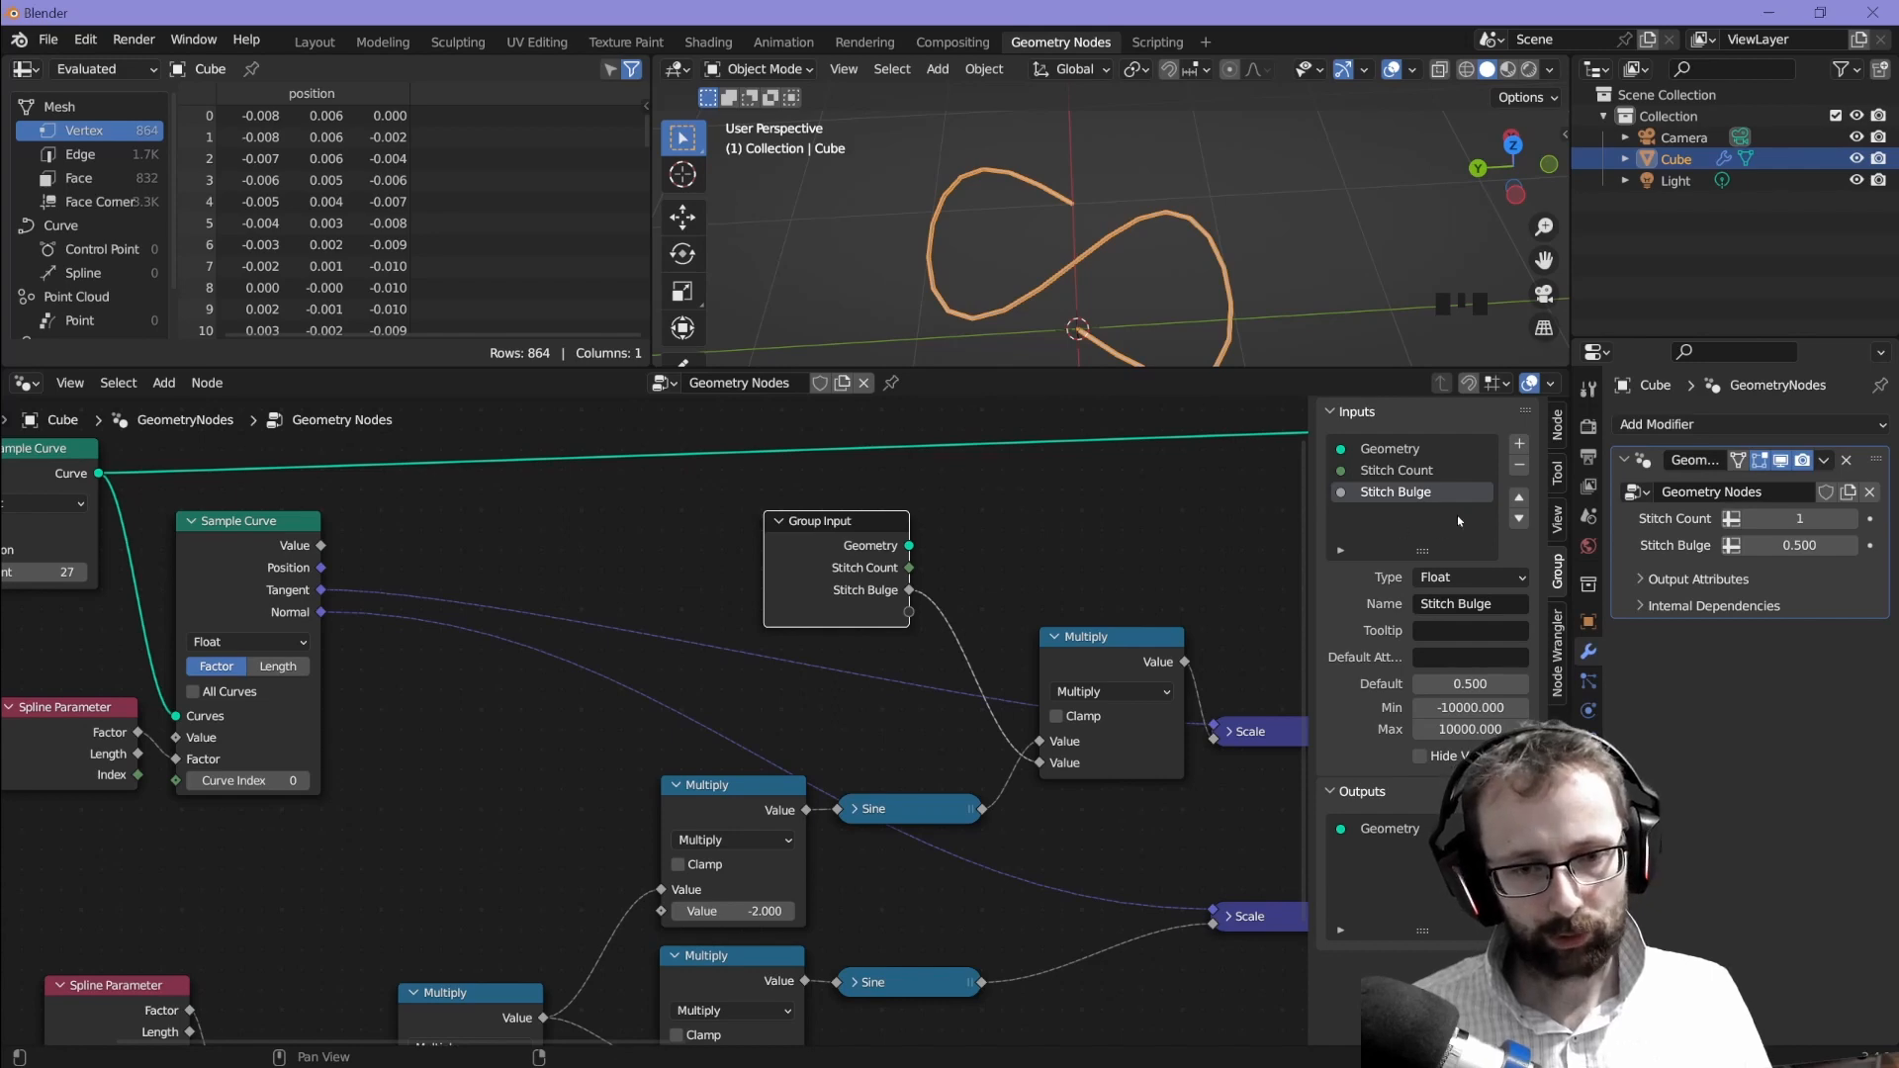
left_click(1517, 446)
type("Height")
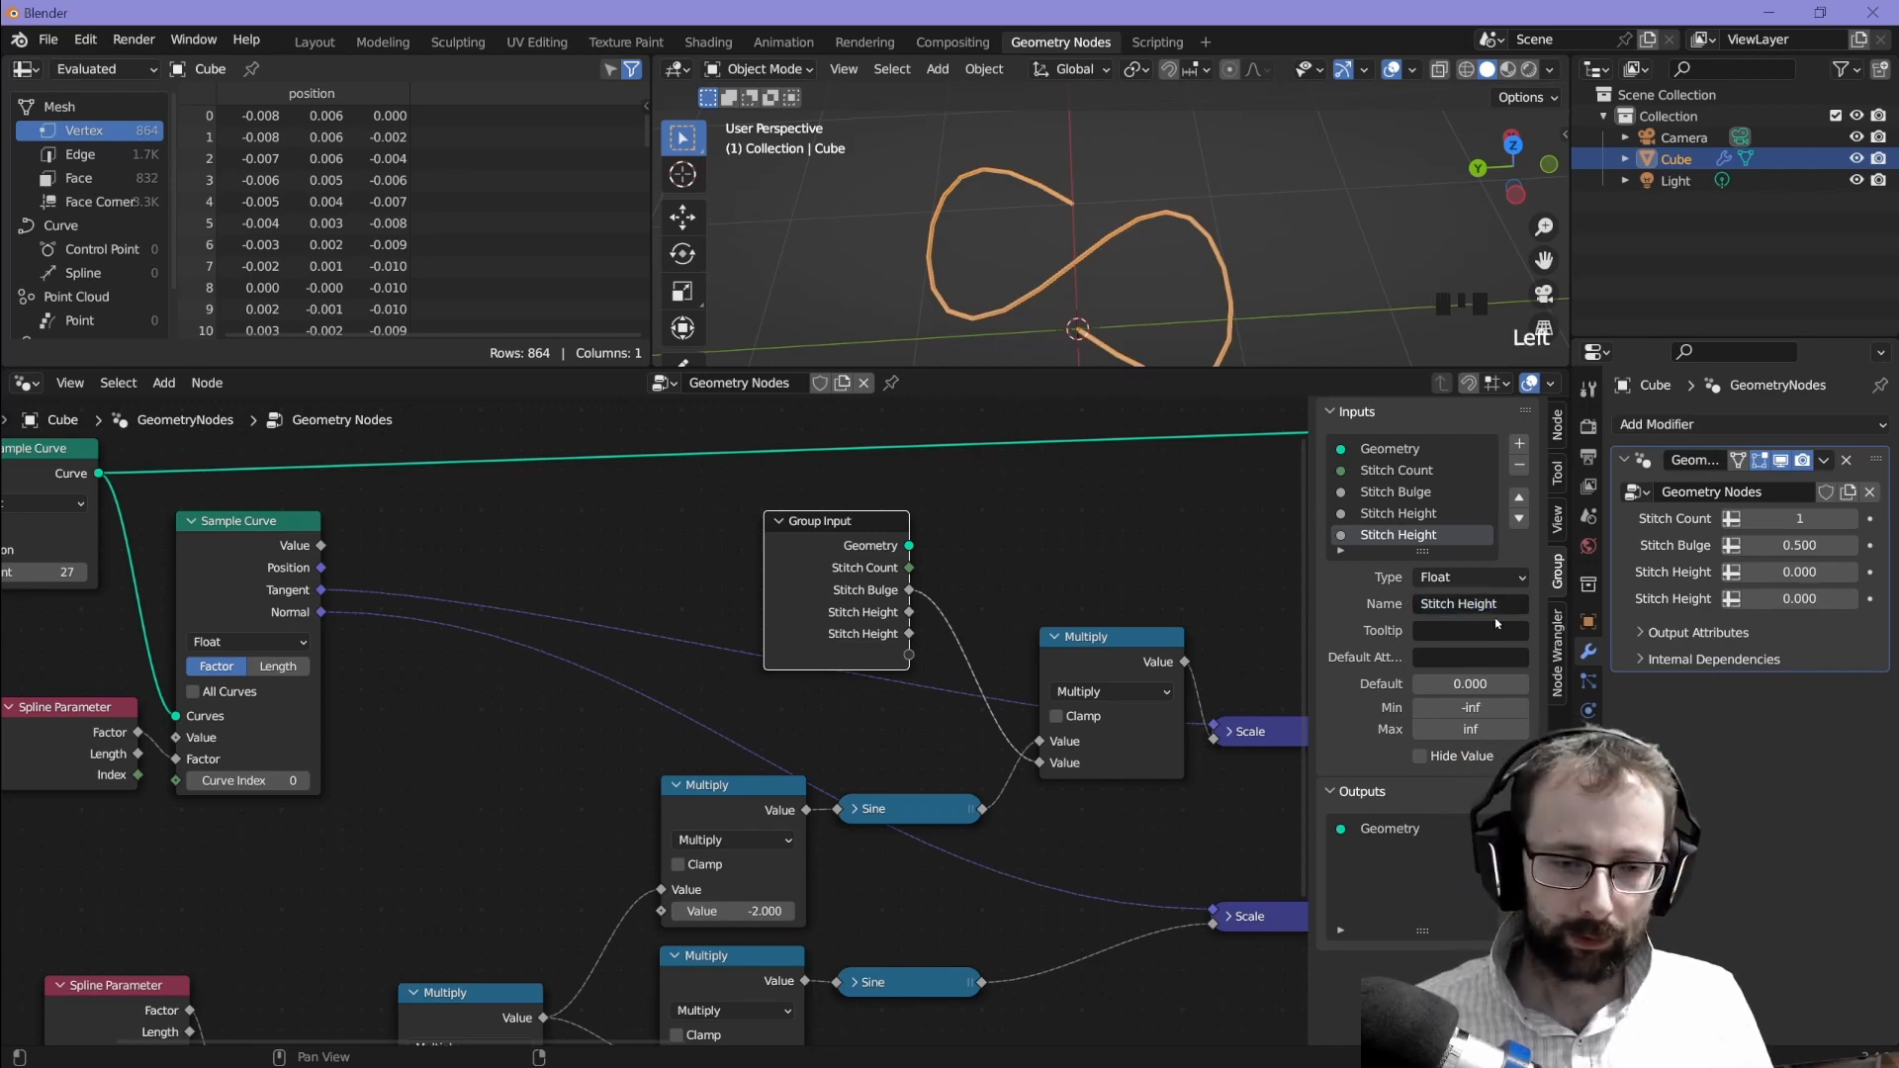
type("Stitch Z")
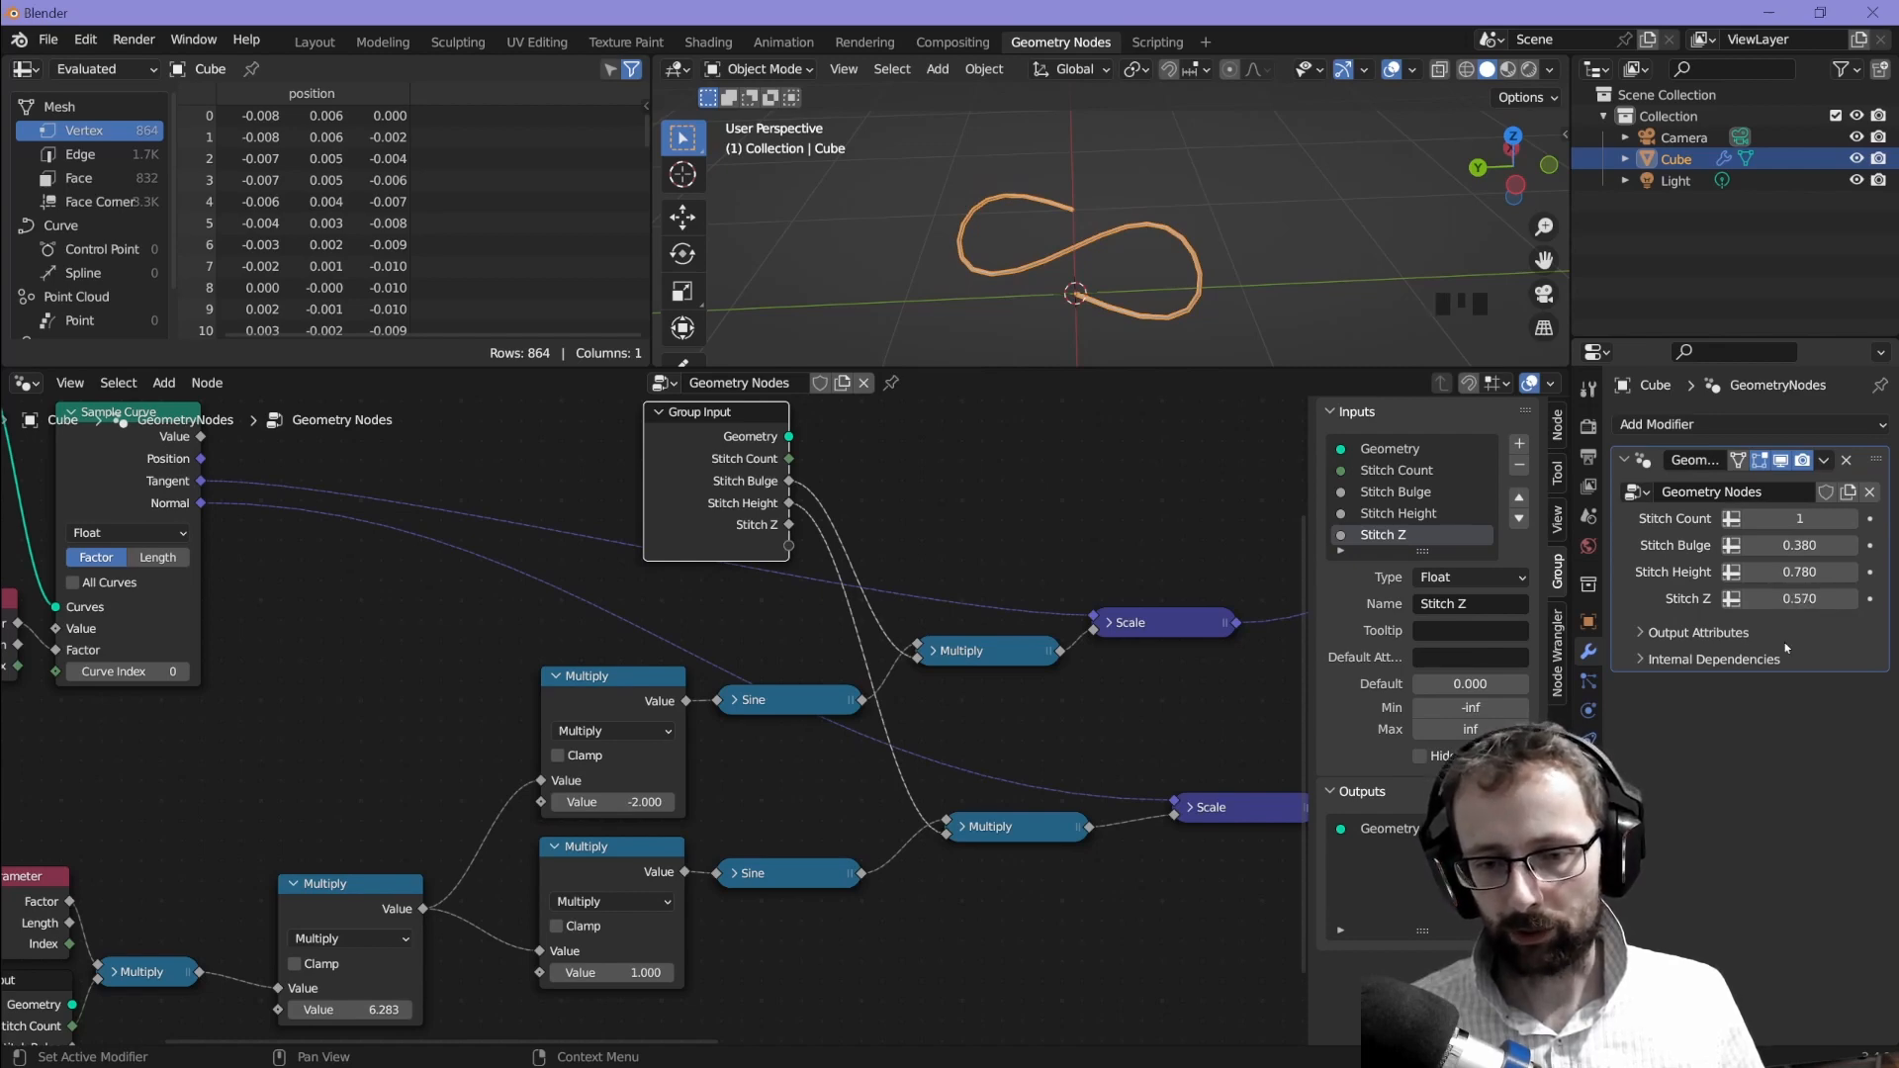
scroll("up", 3)
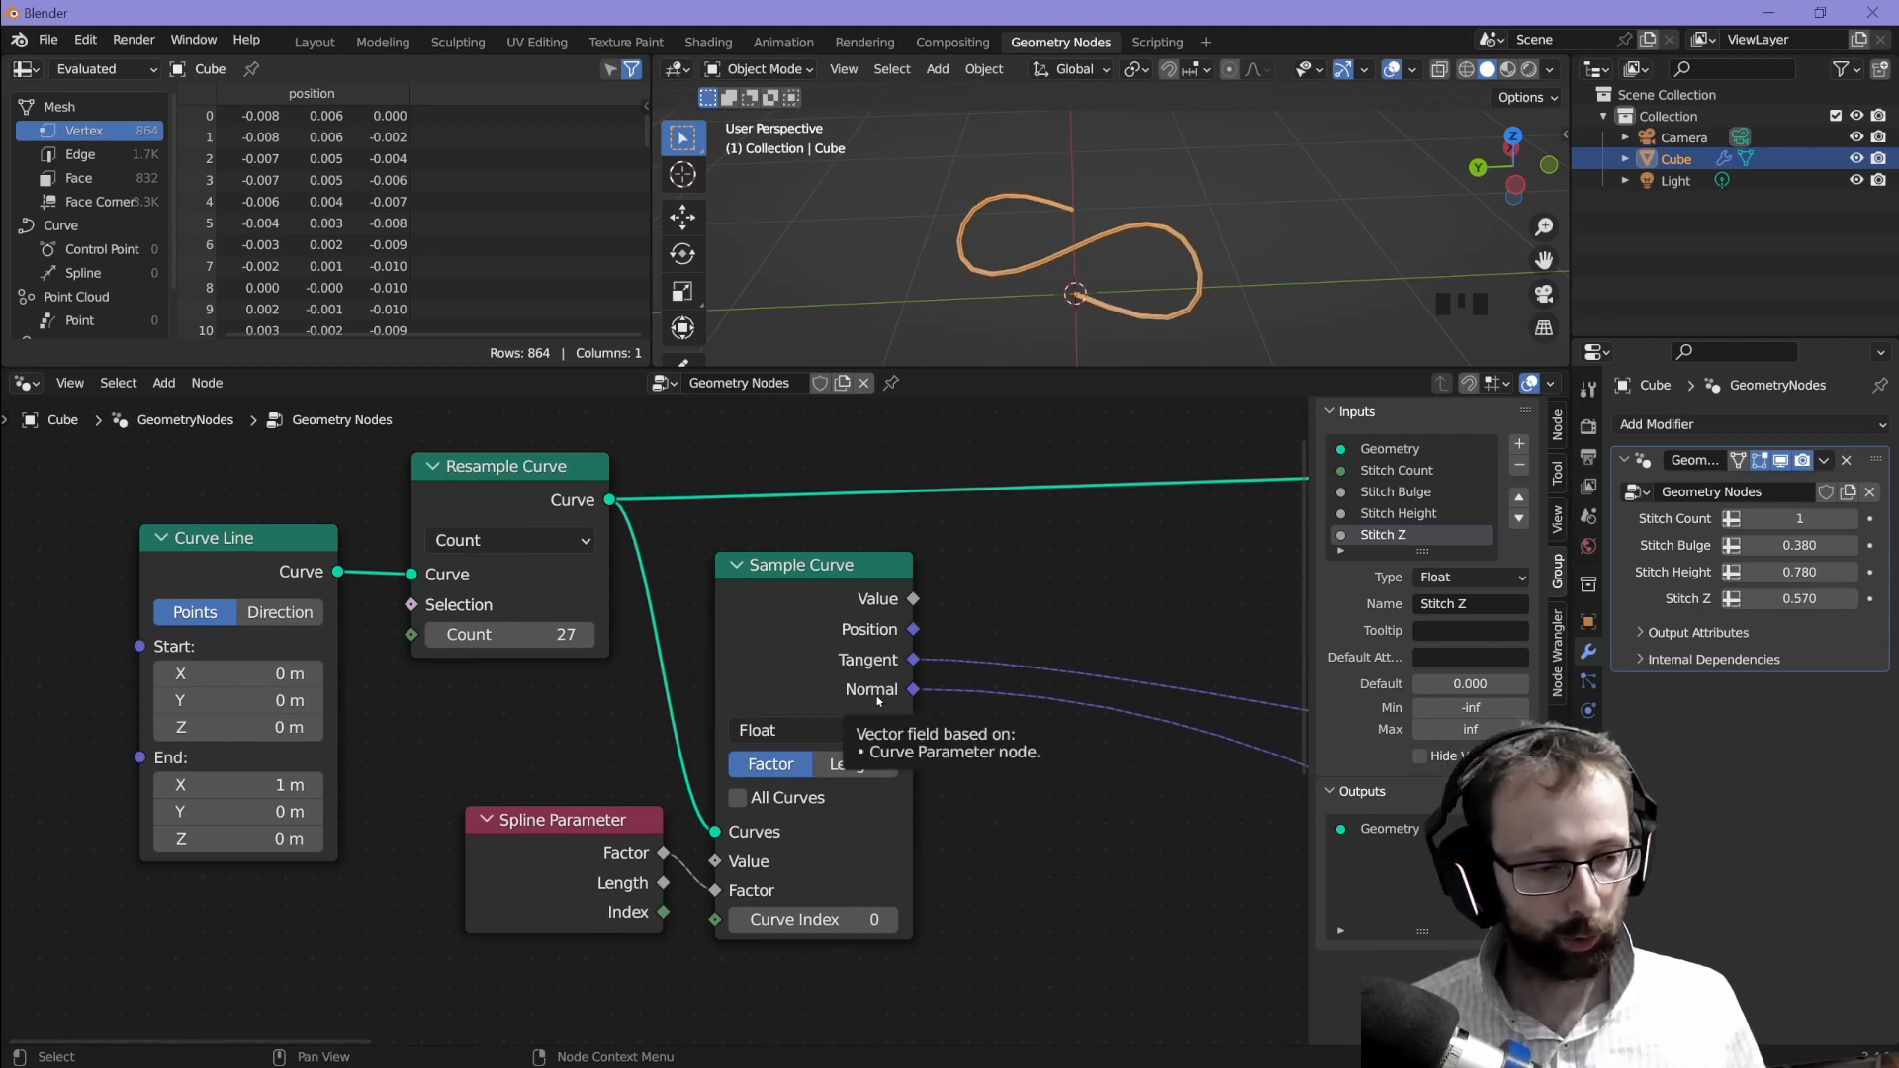
mouse_move(954, 668)
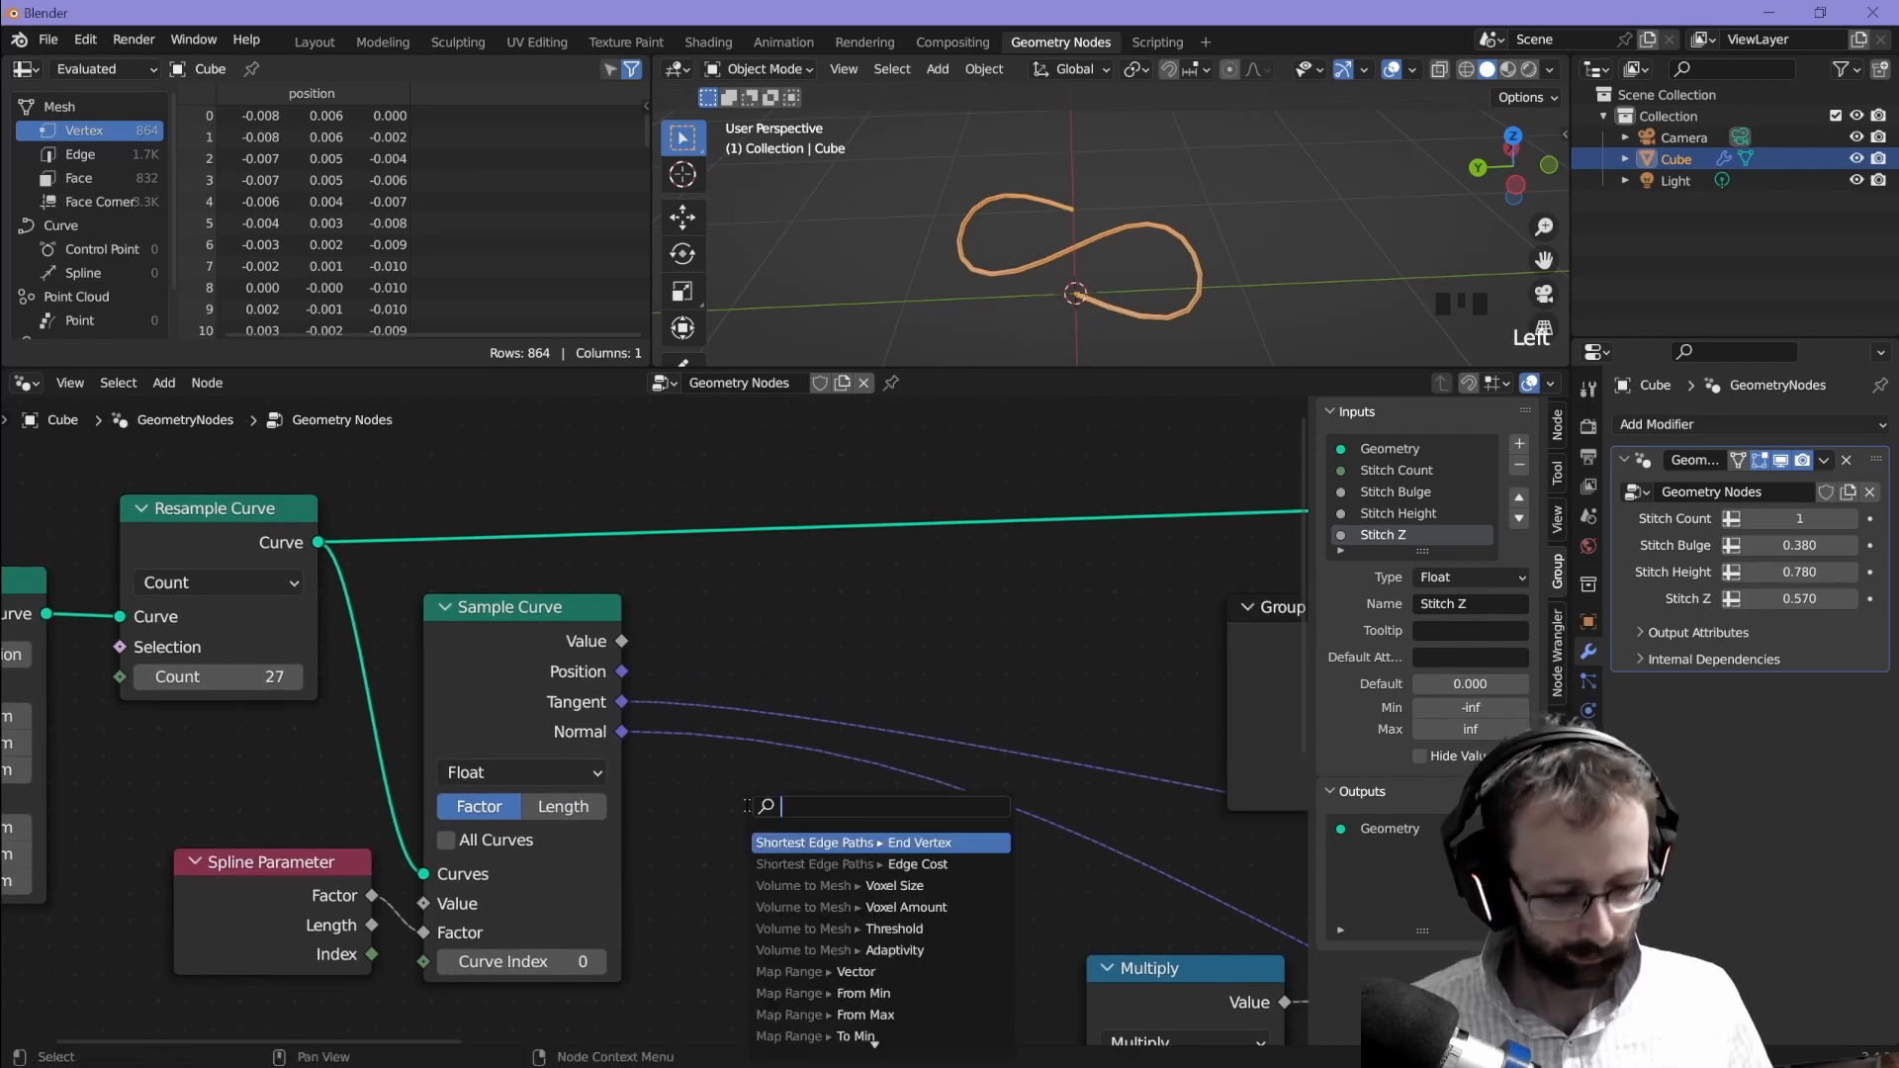
Step: Move the 6.283 Multiply beside the sines so all three waves share one phase
left_click(848, 842)
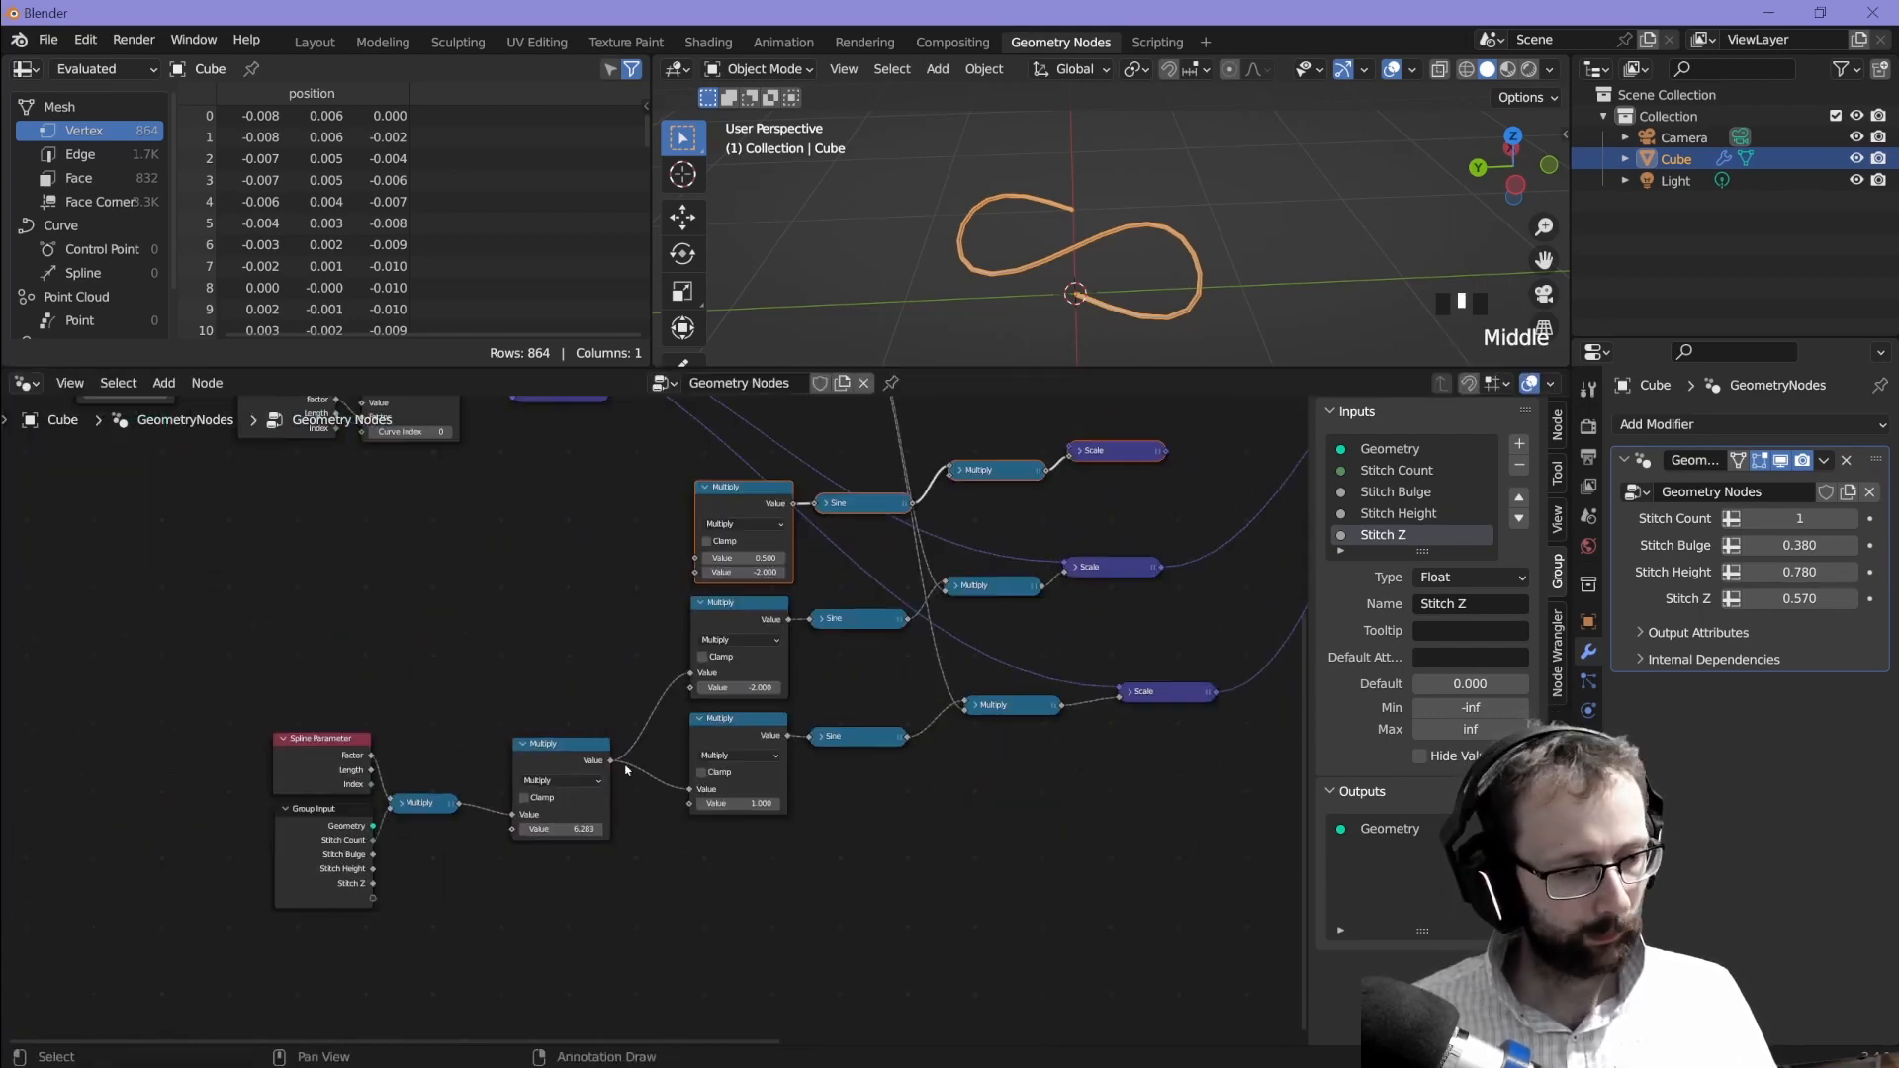
left_click_drag(541, 743, 547, 648)
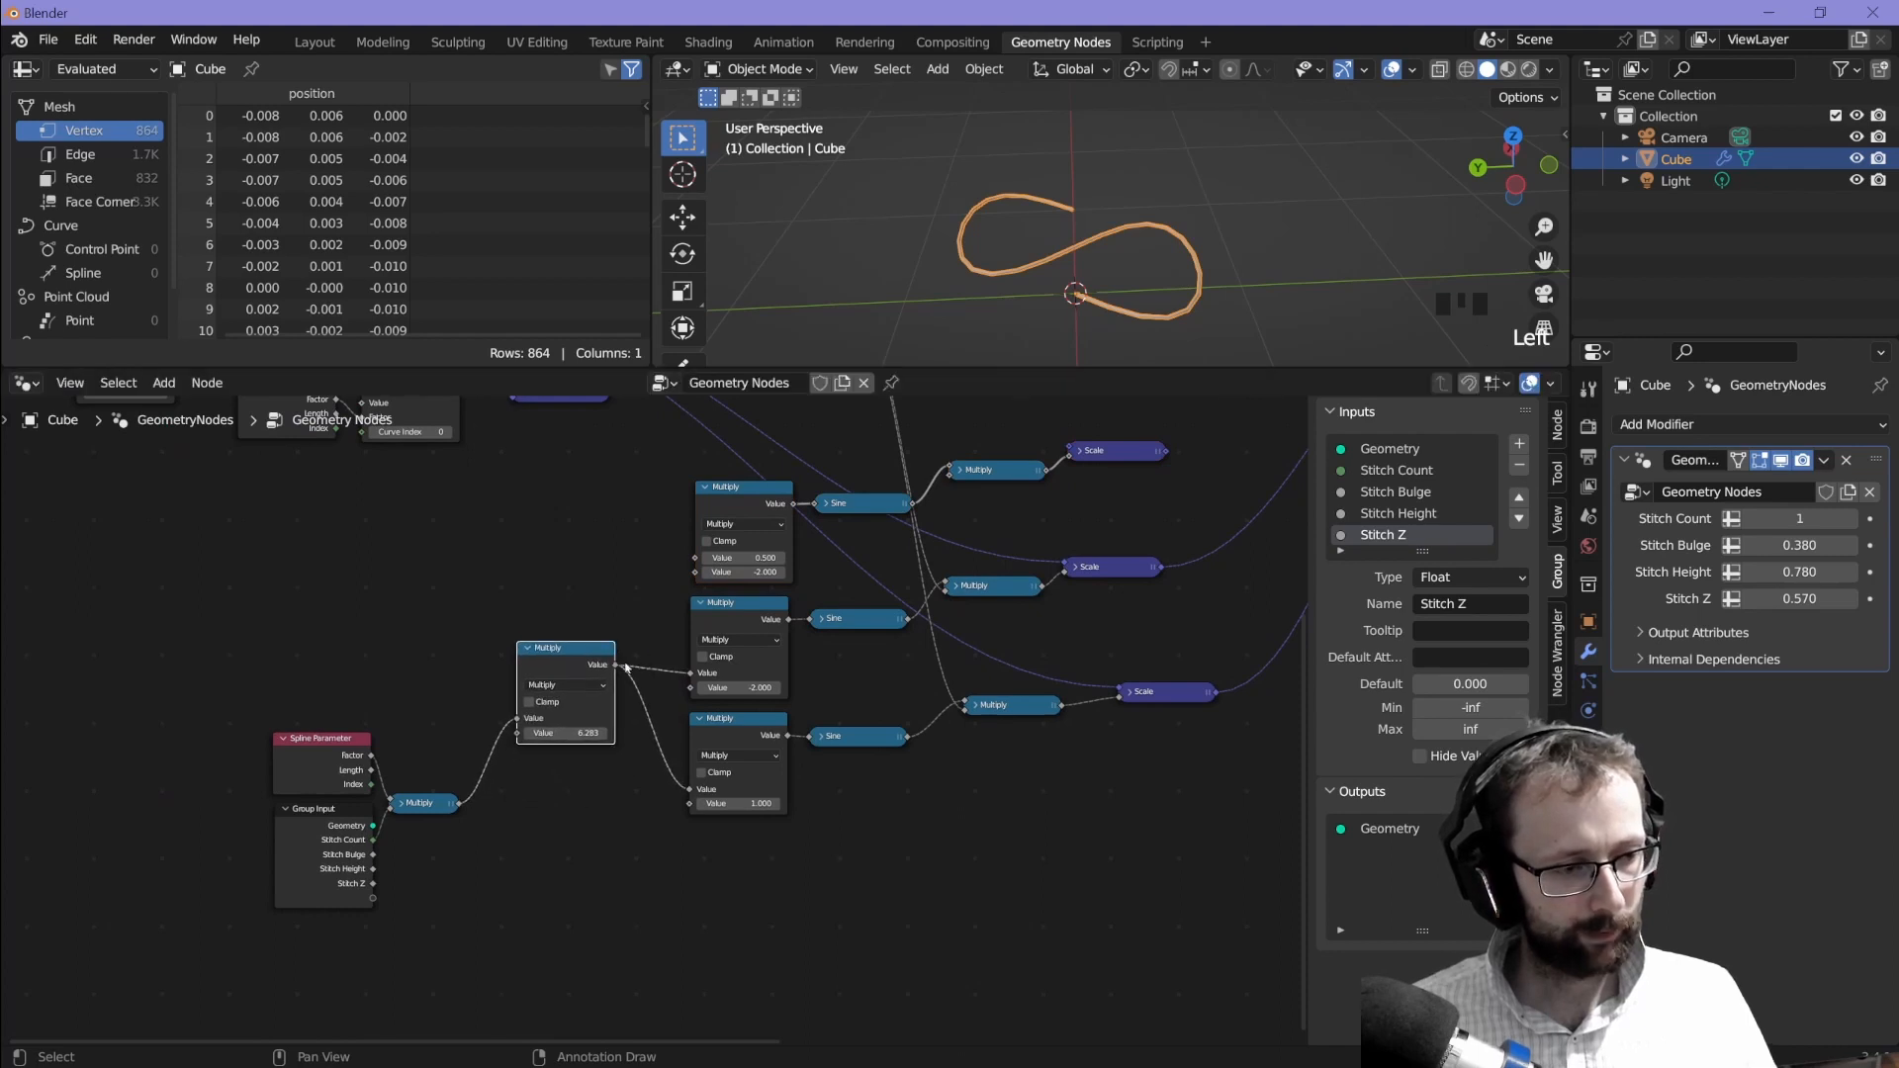
scroll("up", 3)
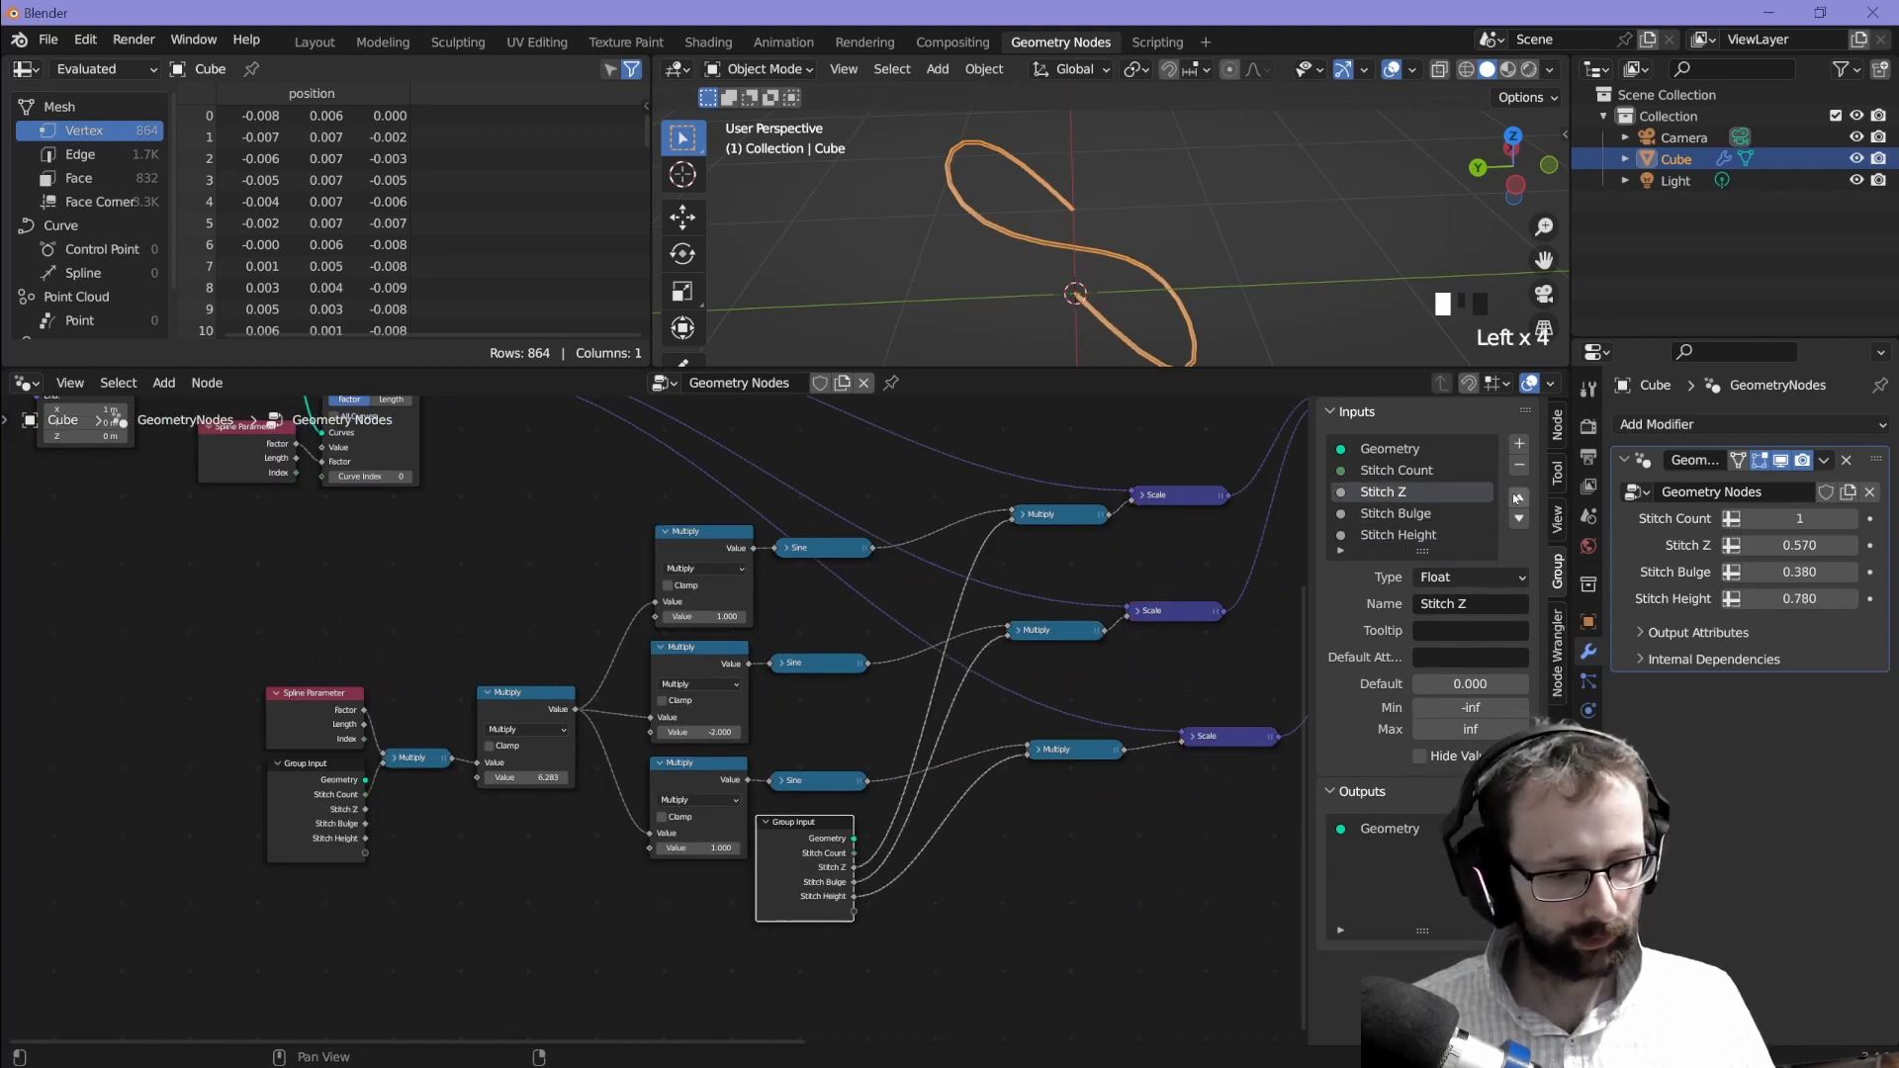
left_click(997, 873)
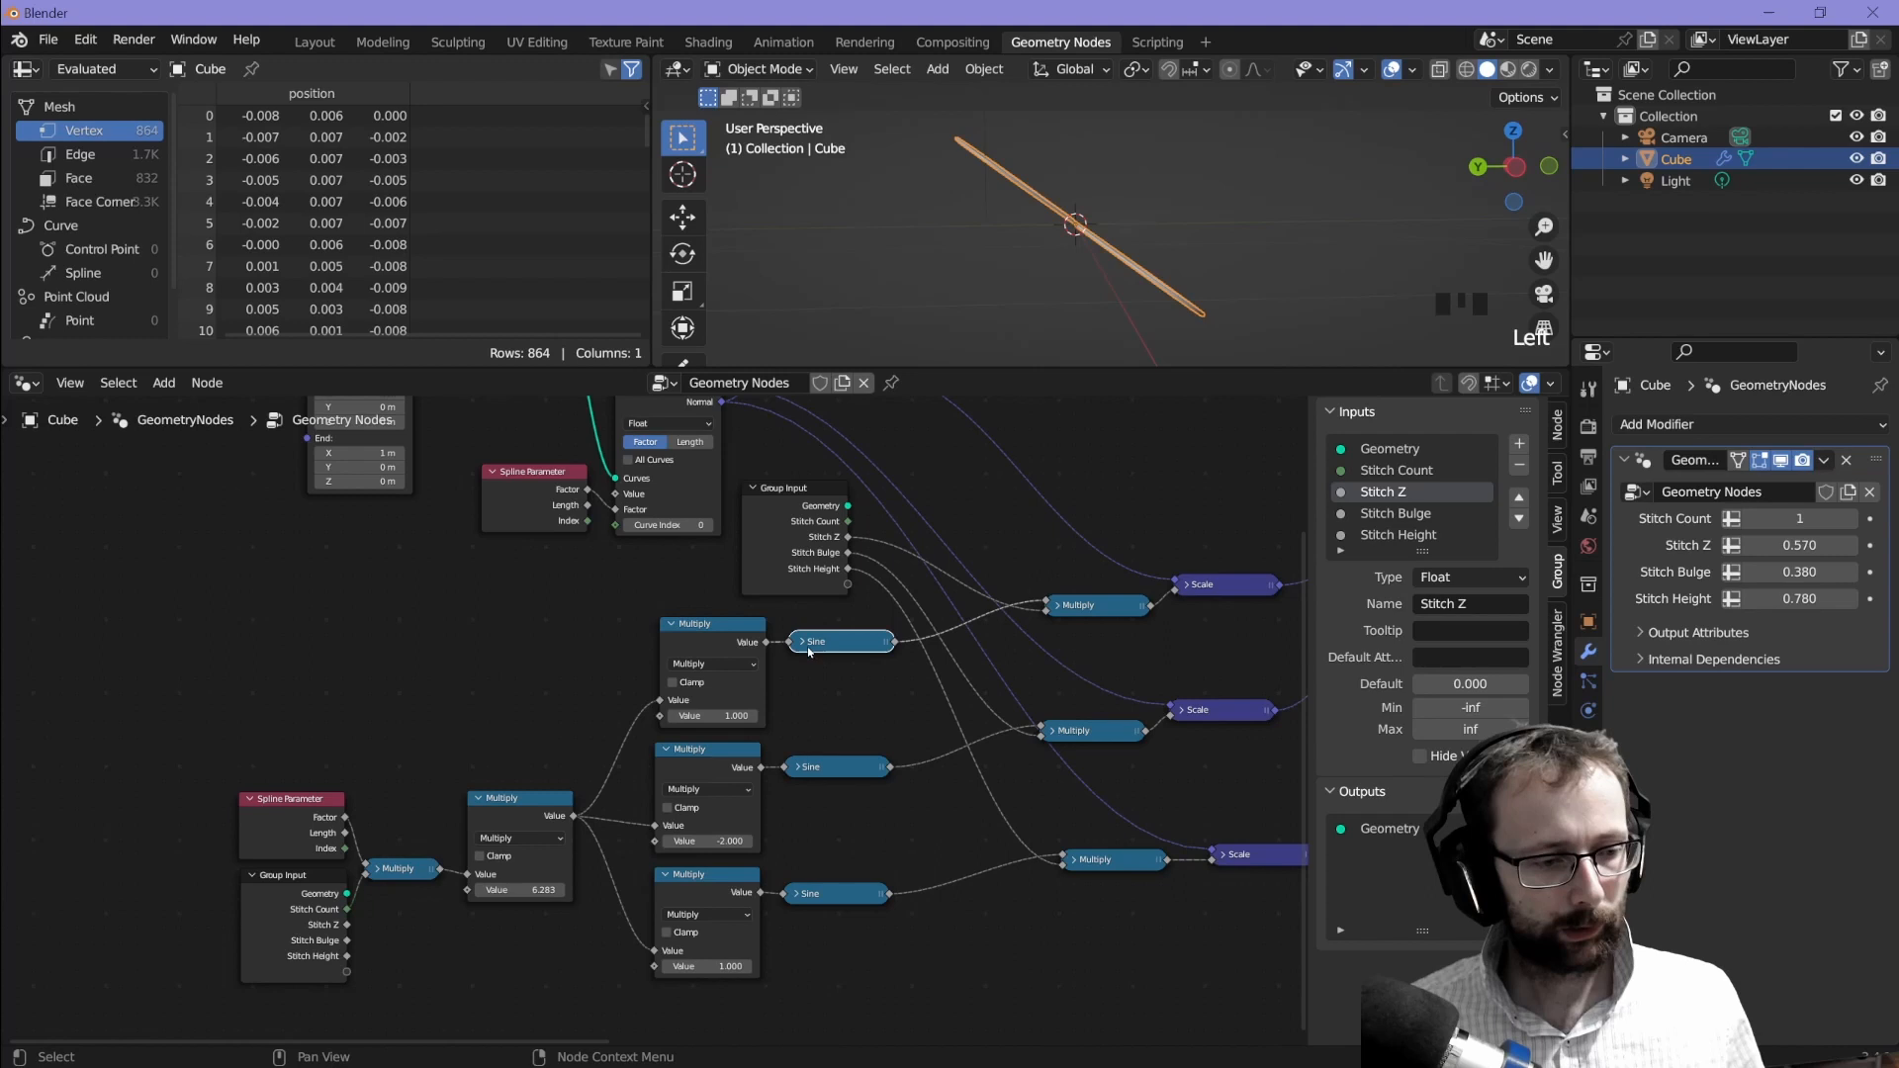
Step: Switch the top Sine node to a different trigonometric operation
left_click(842, 680)
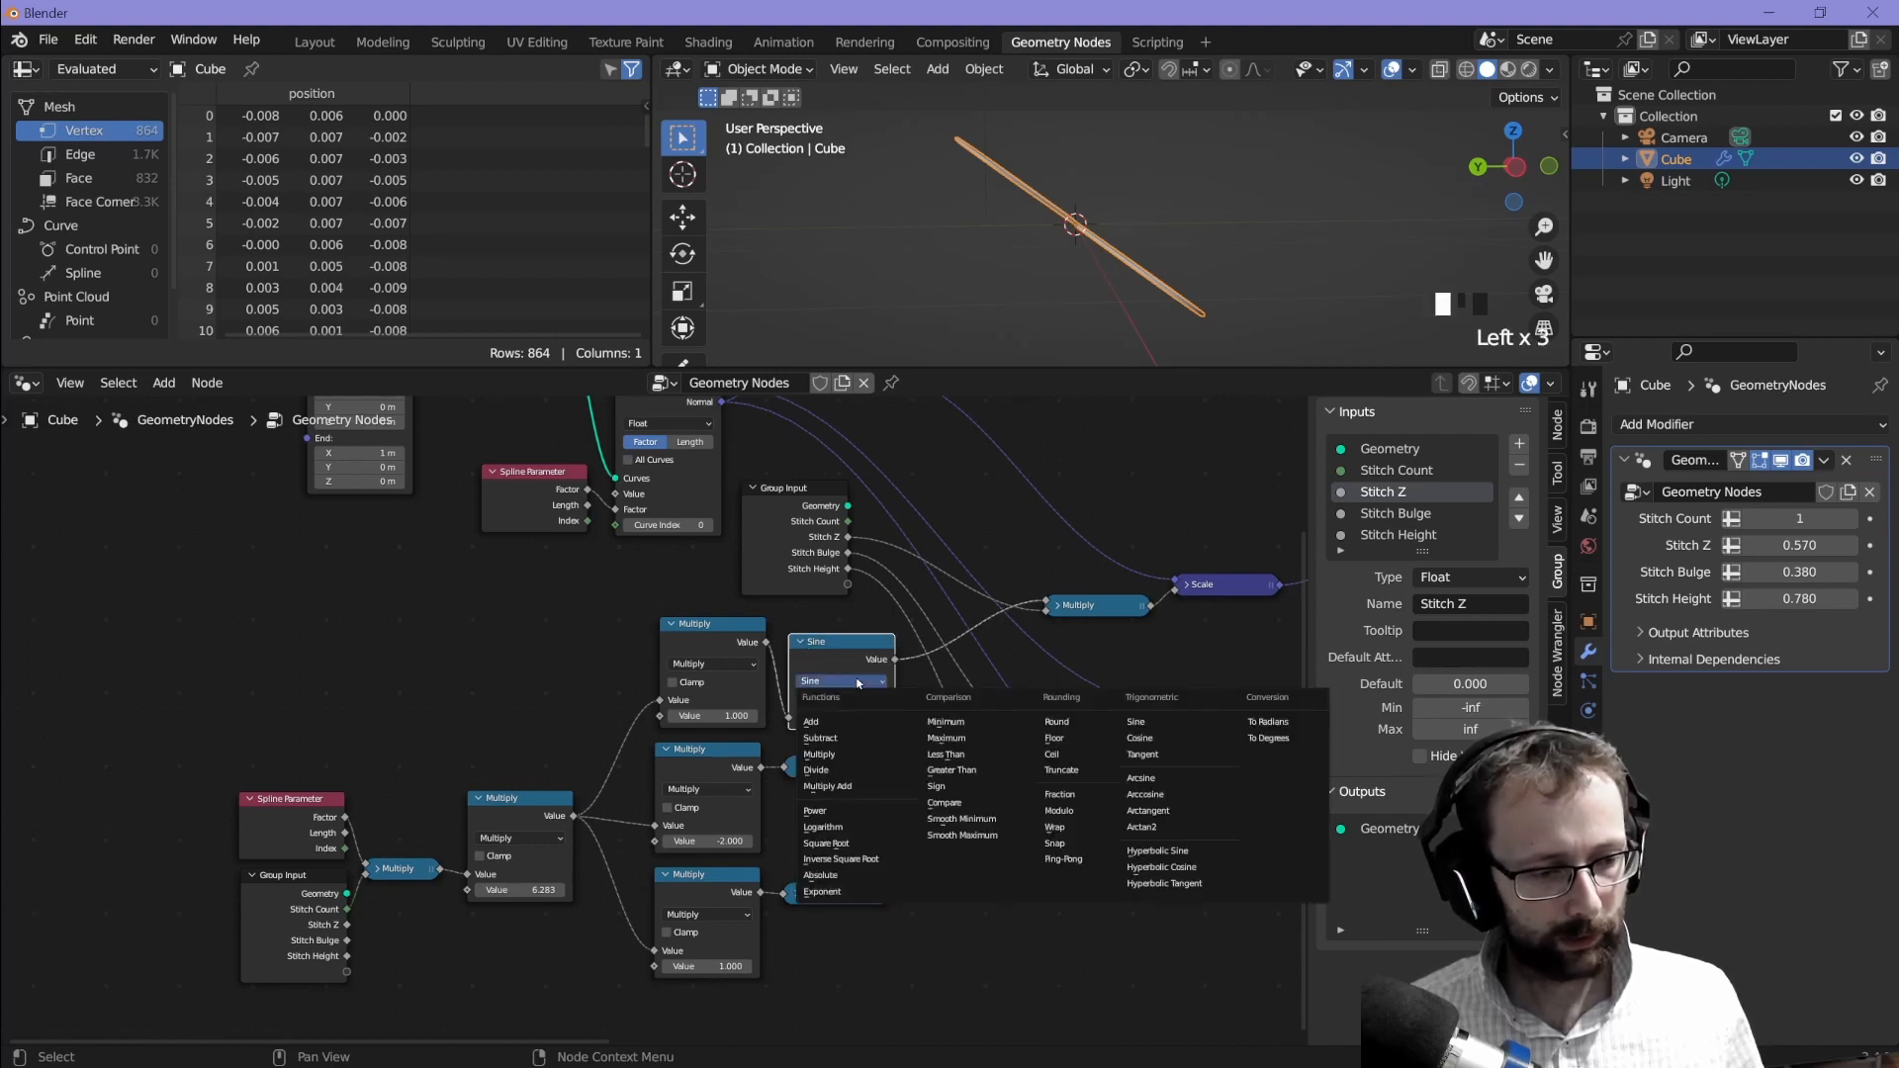
left_click(1138, 737)
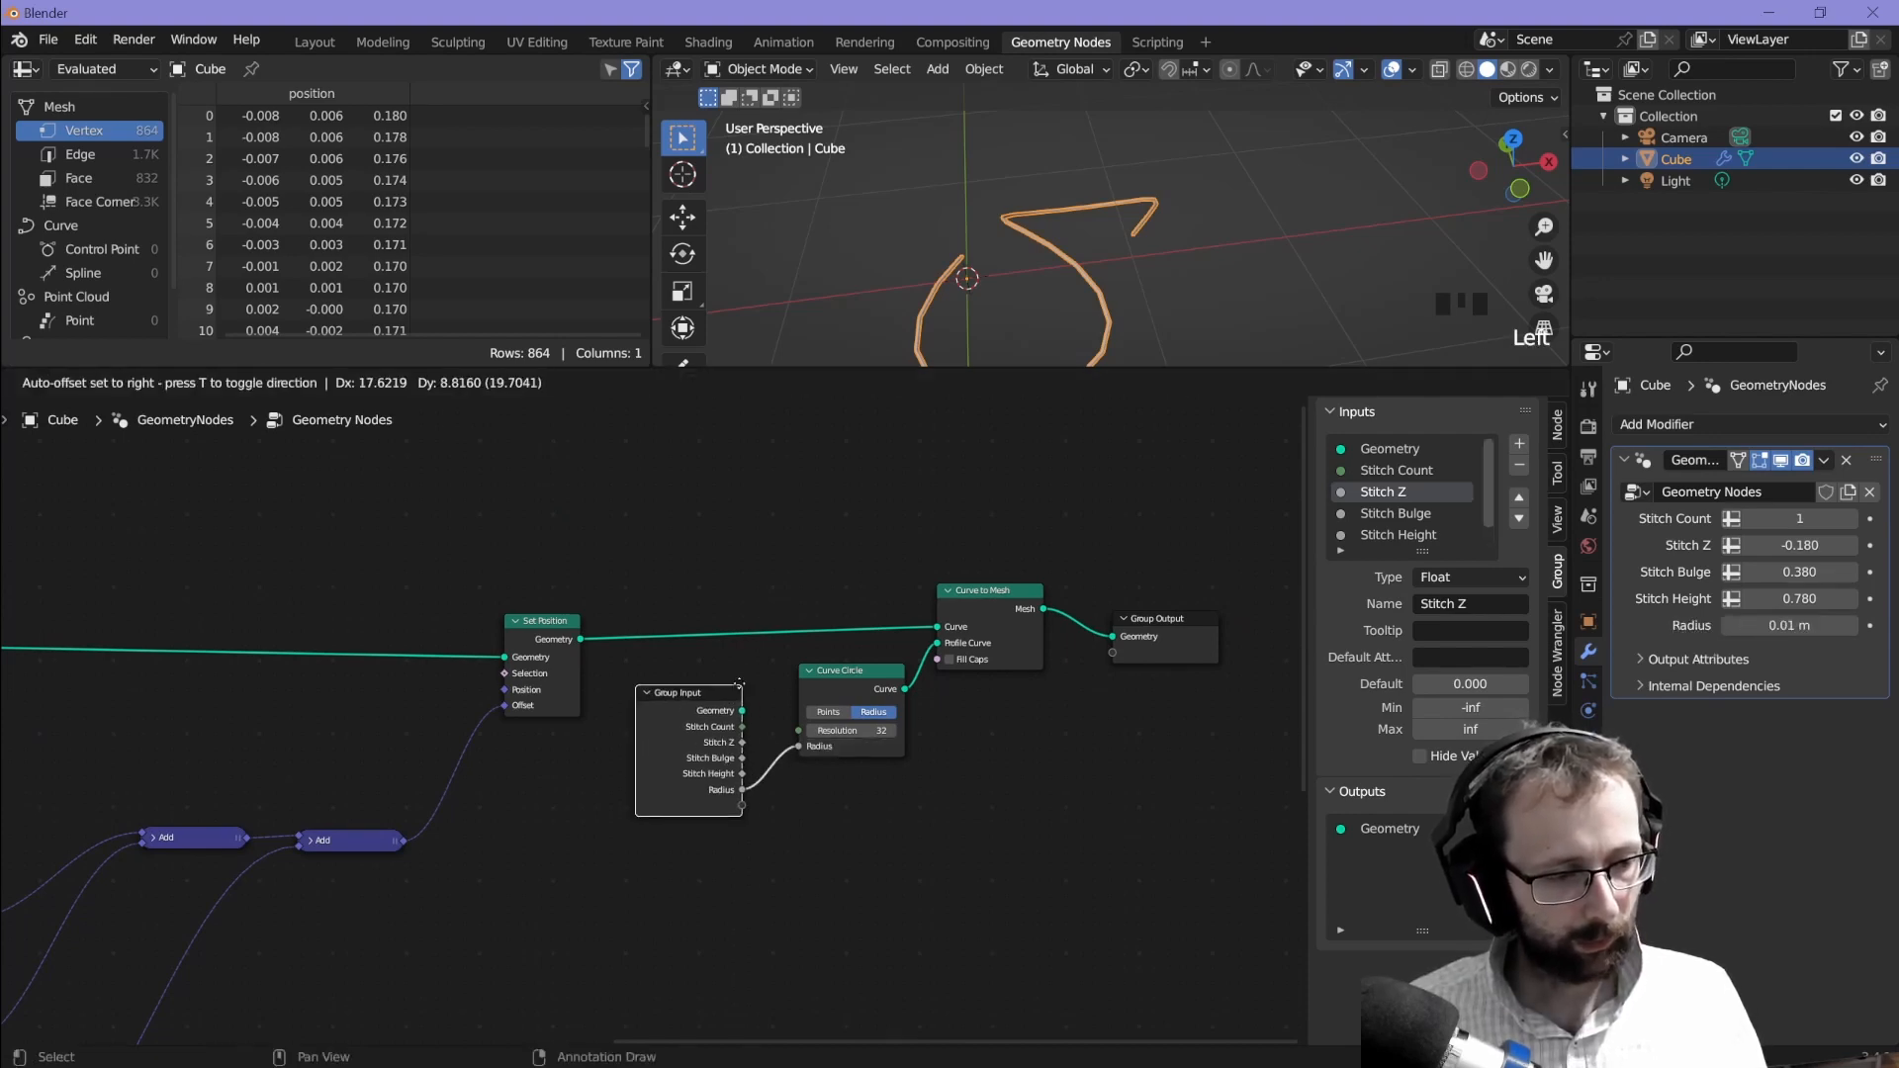
Step: Add a Curve Circle profile whose group Radius input is set to 0.01 m
scroll("down", 3)
type("Yarn Radius")
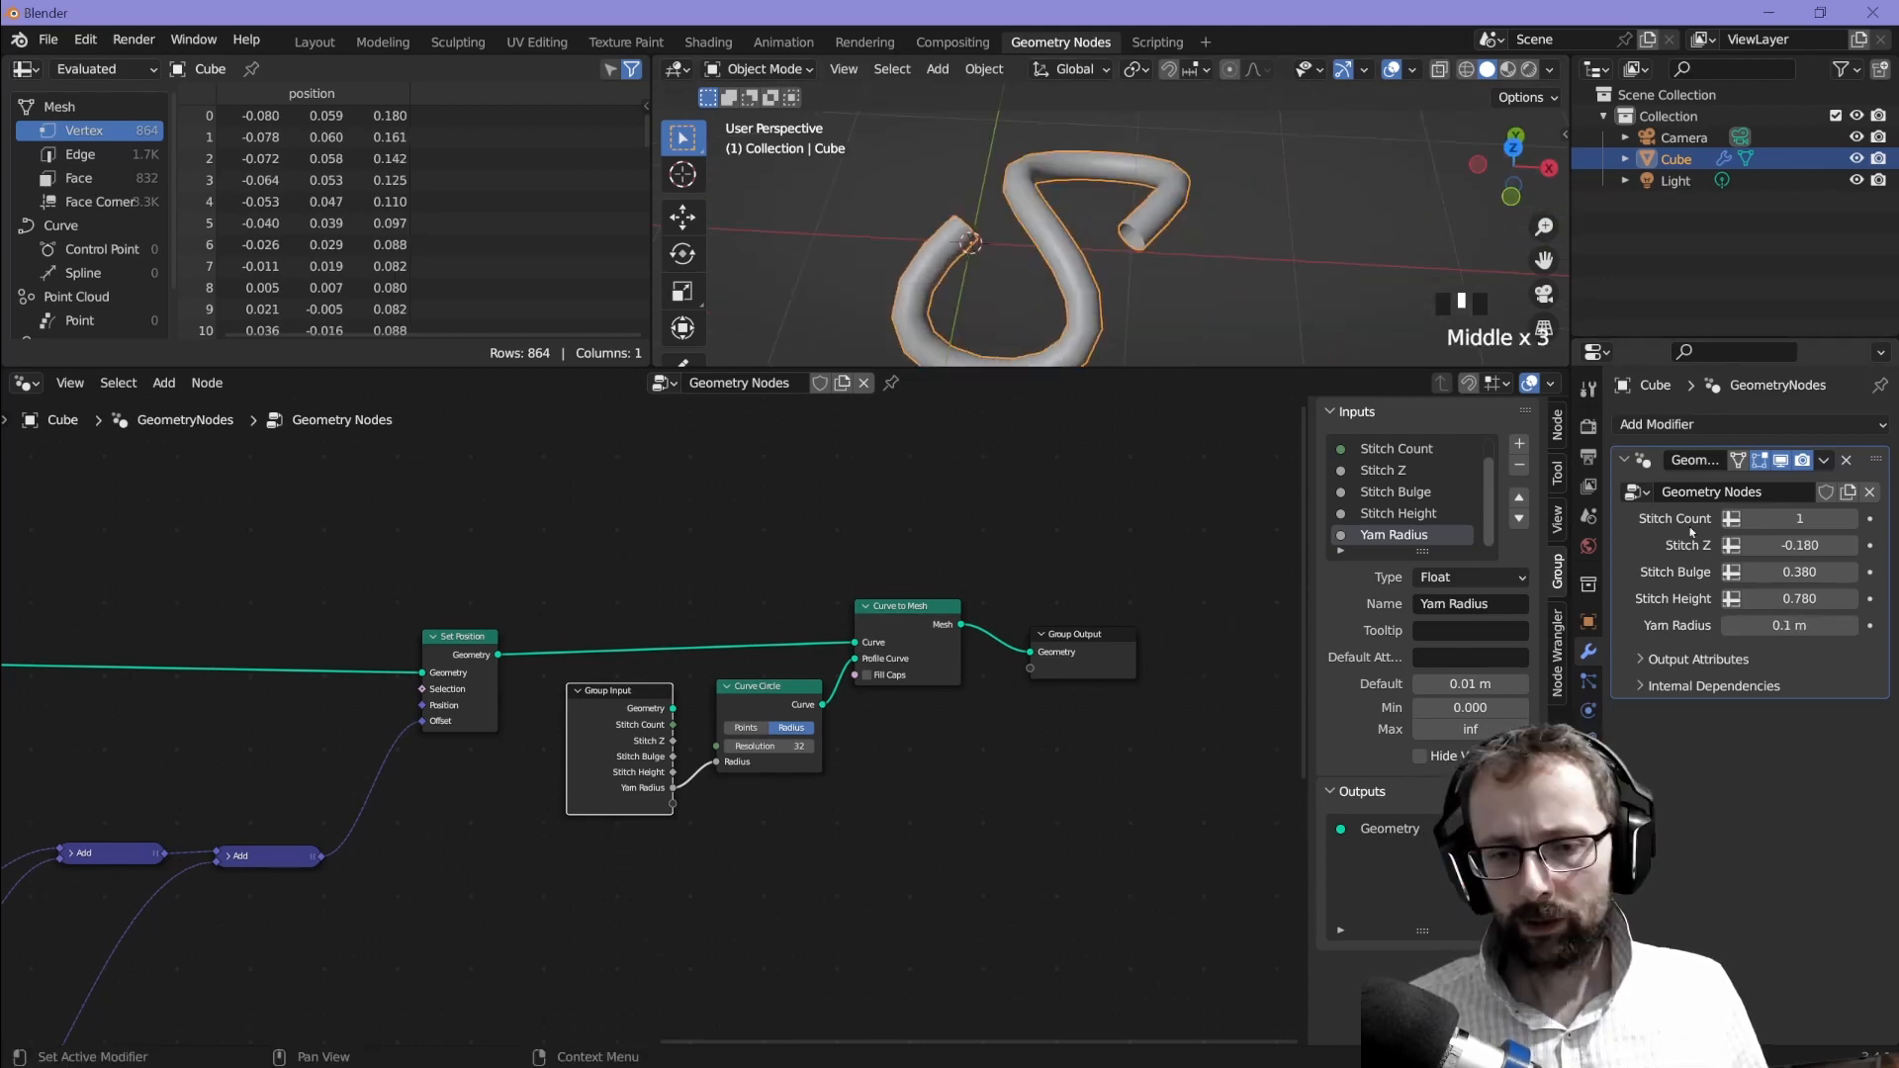
Step: Set Stitch Count to 3 and add an integer Resolution input defaulting to 55
left_click(1870, 518)
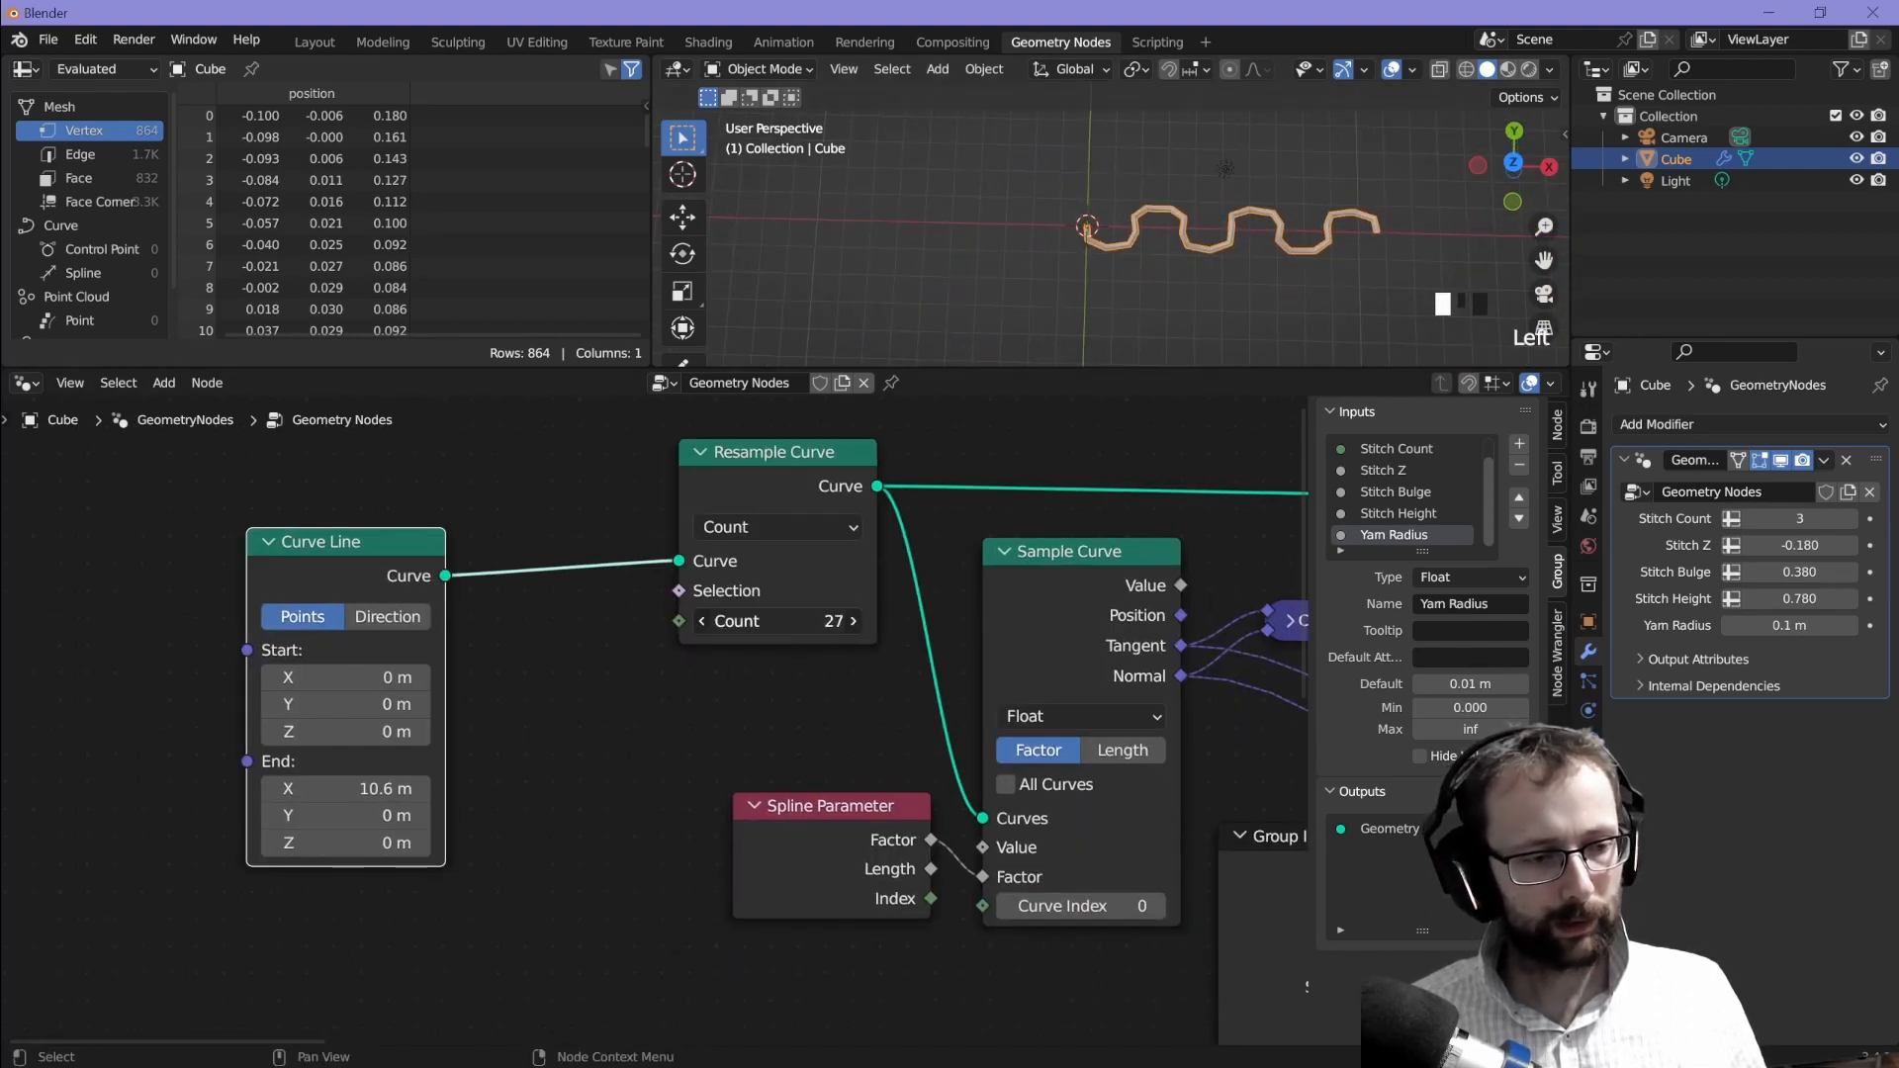
left_click(701, 620)
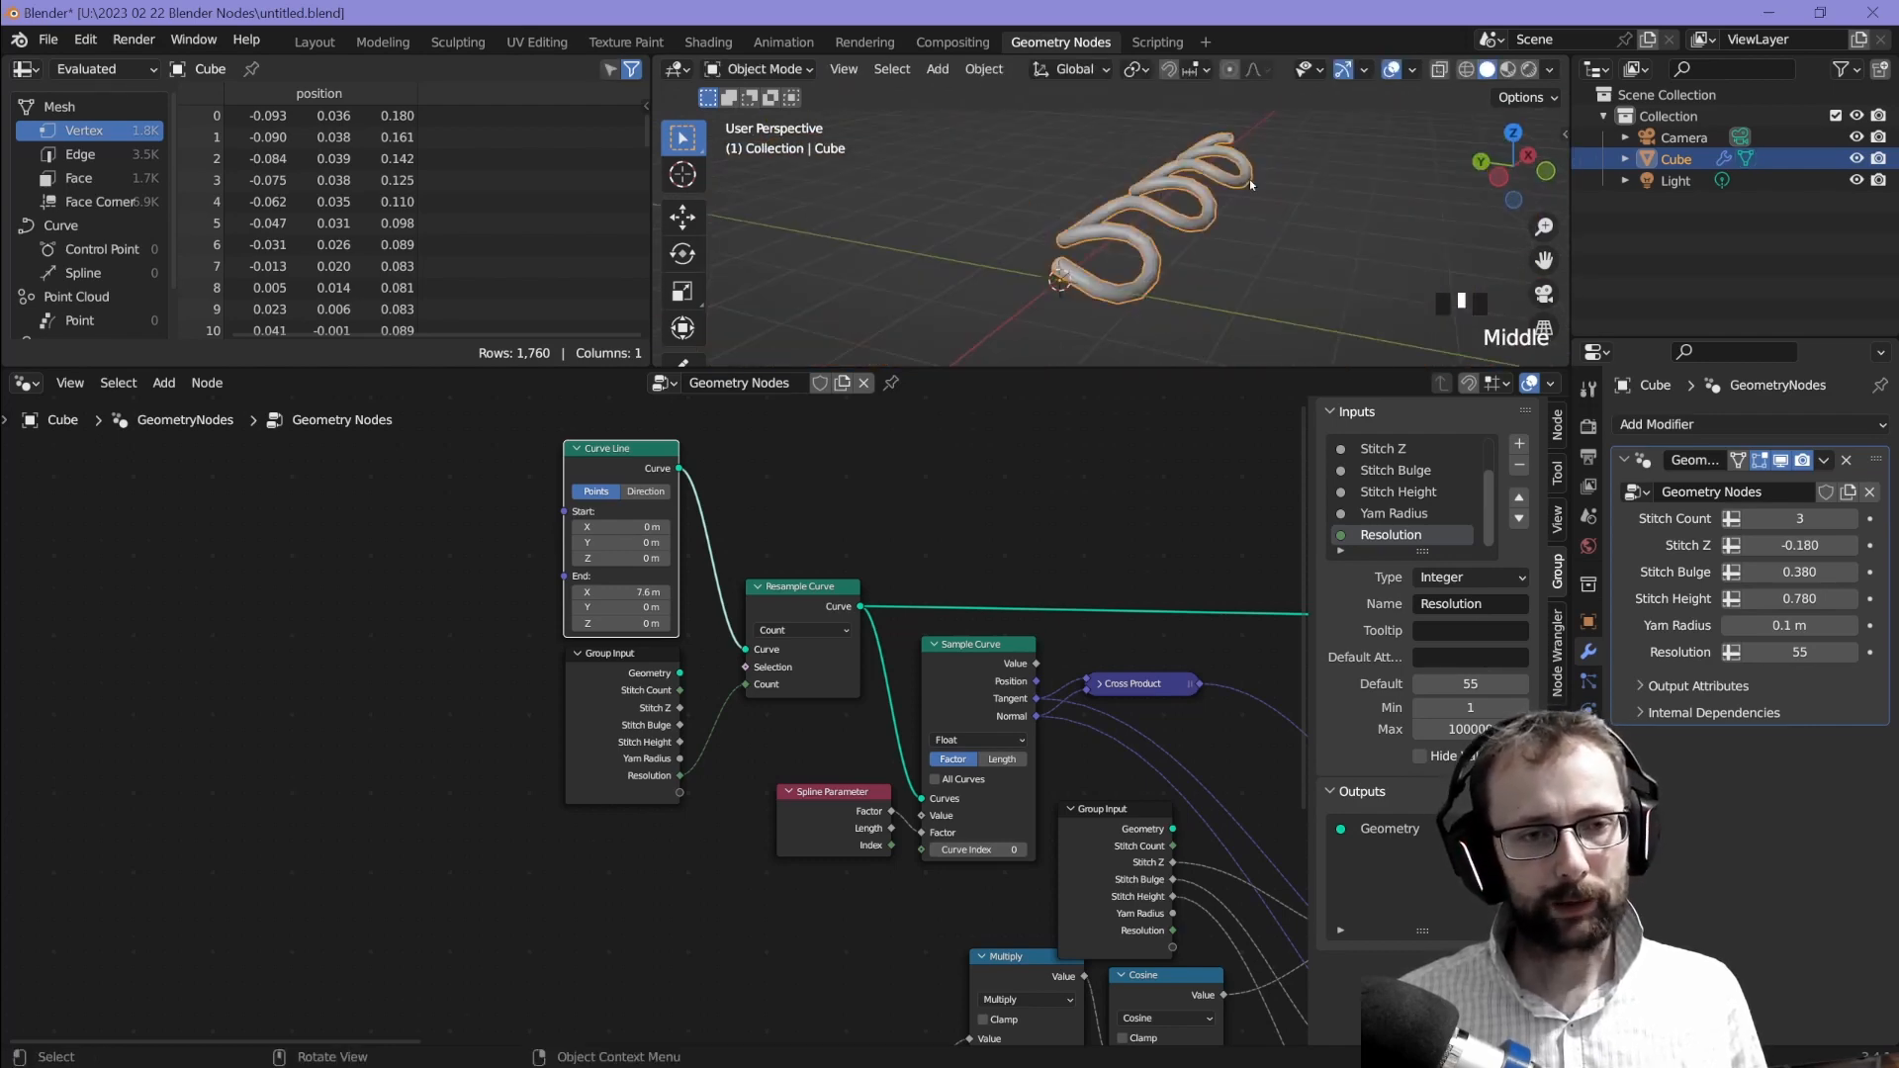
key("g")
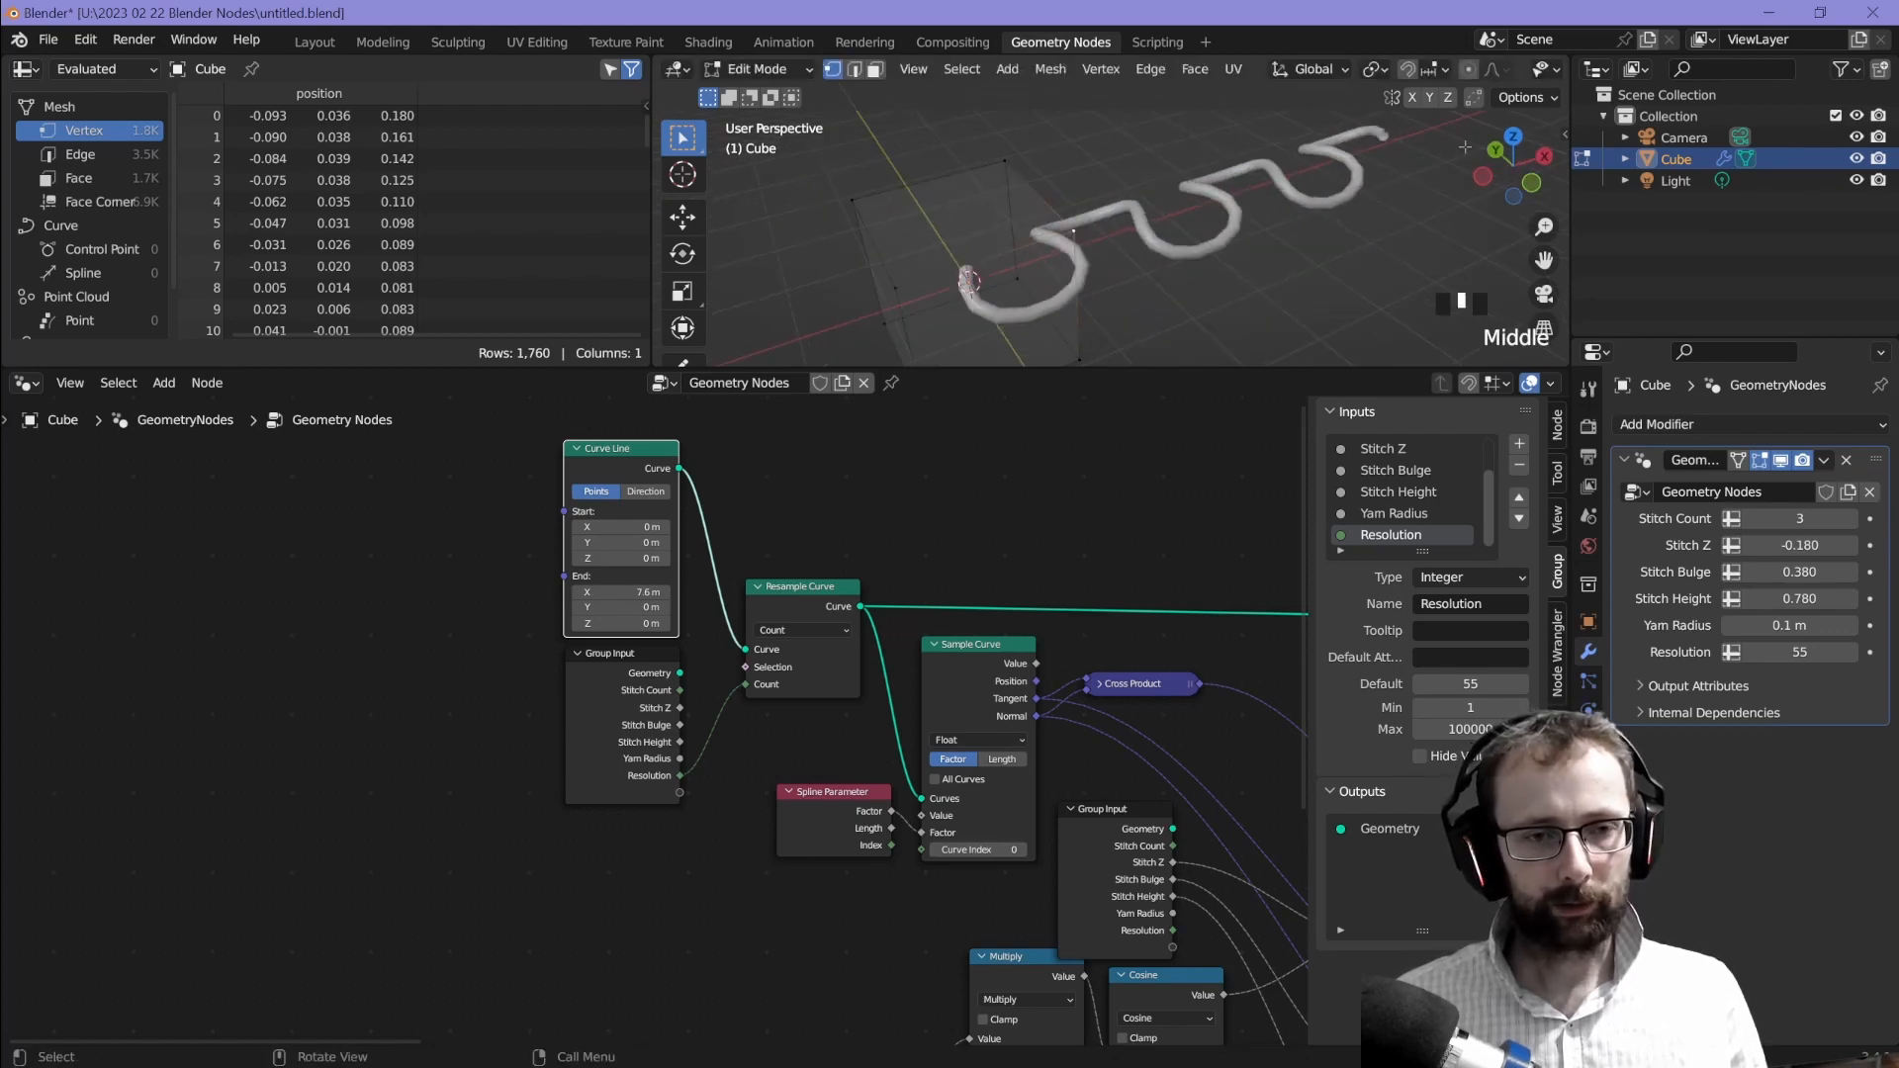
mouse_move(1274, 194)
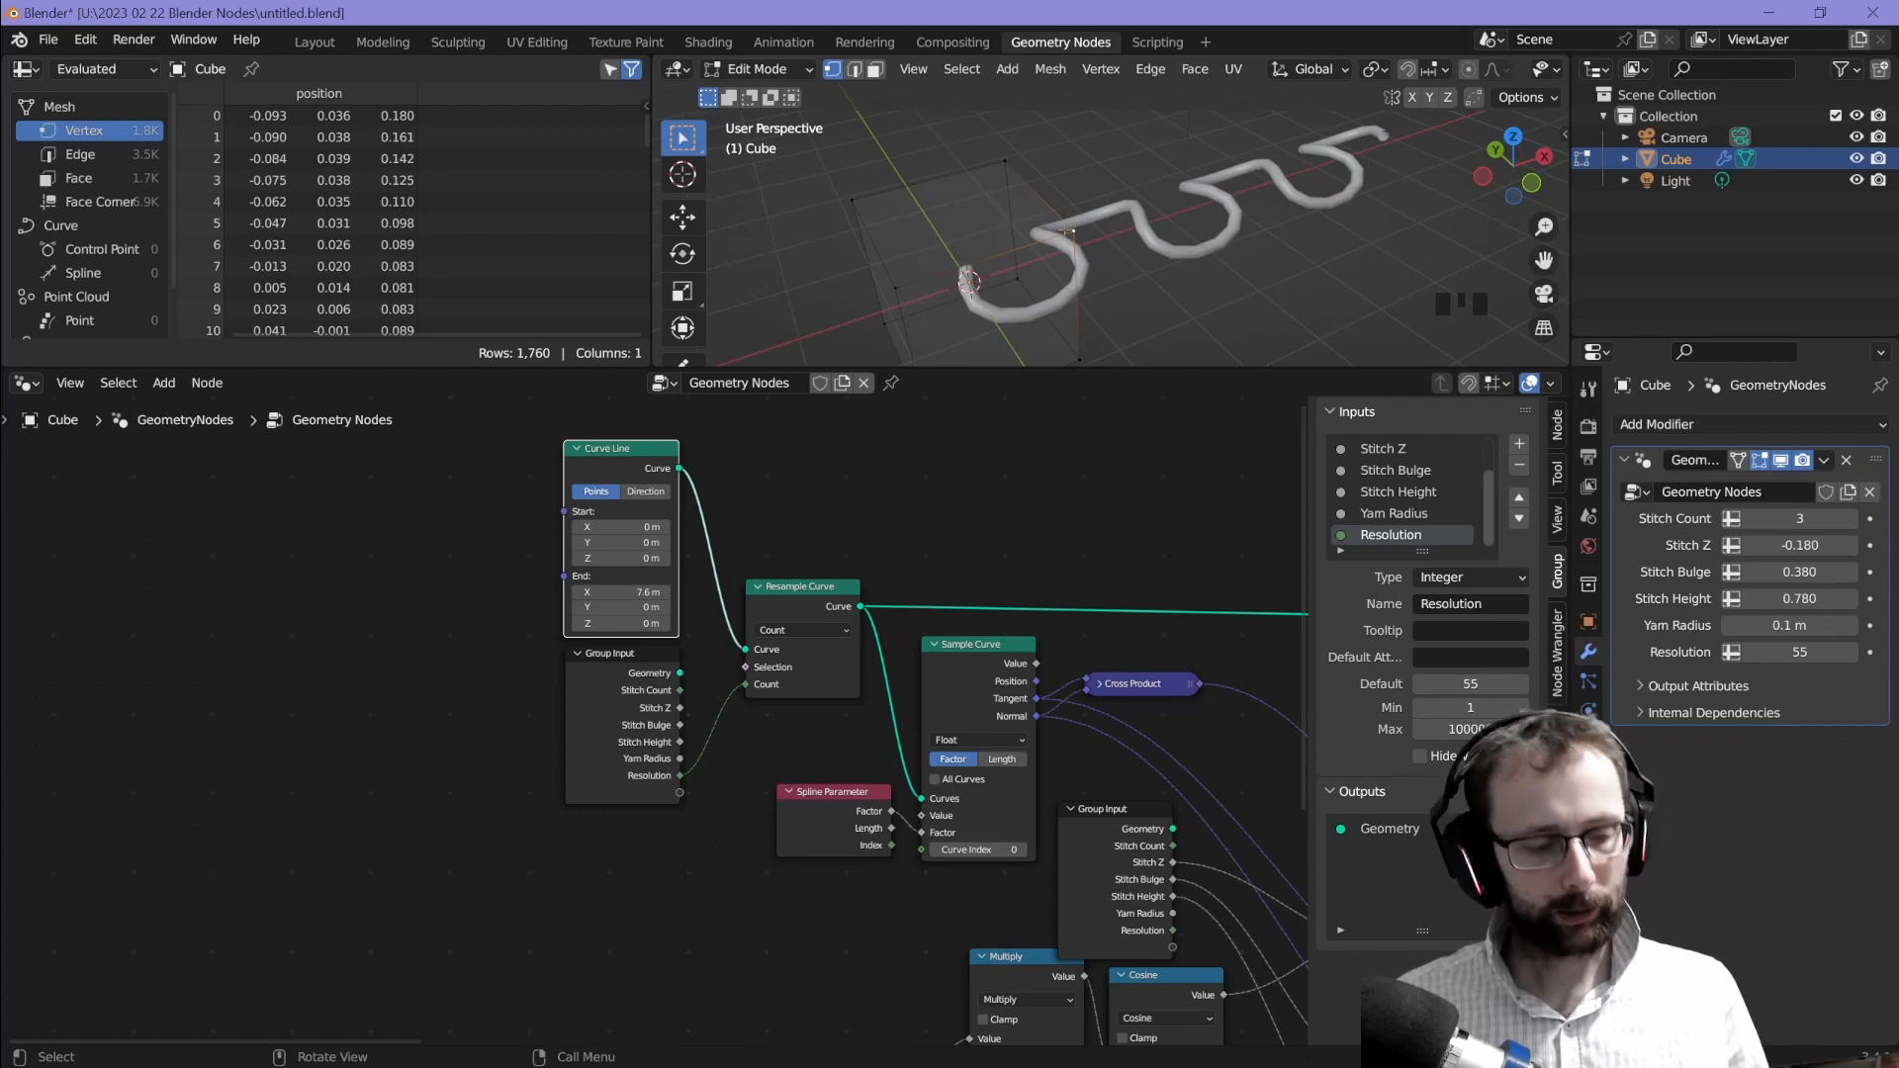
left_click(1546, 178)
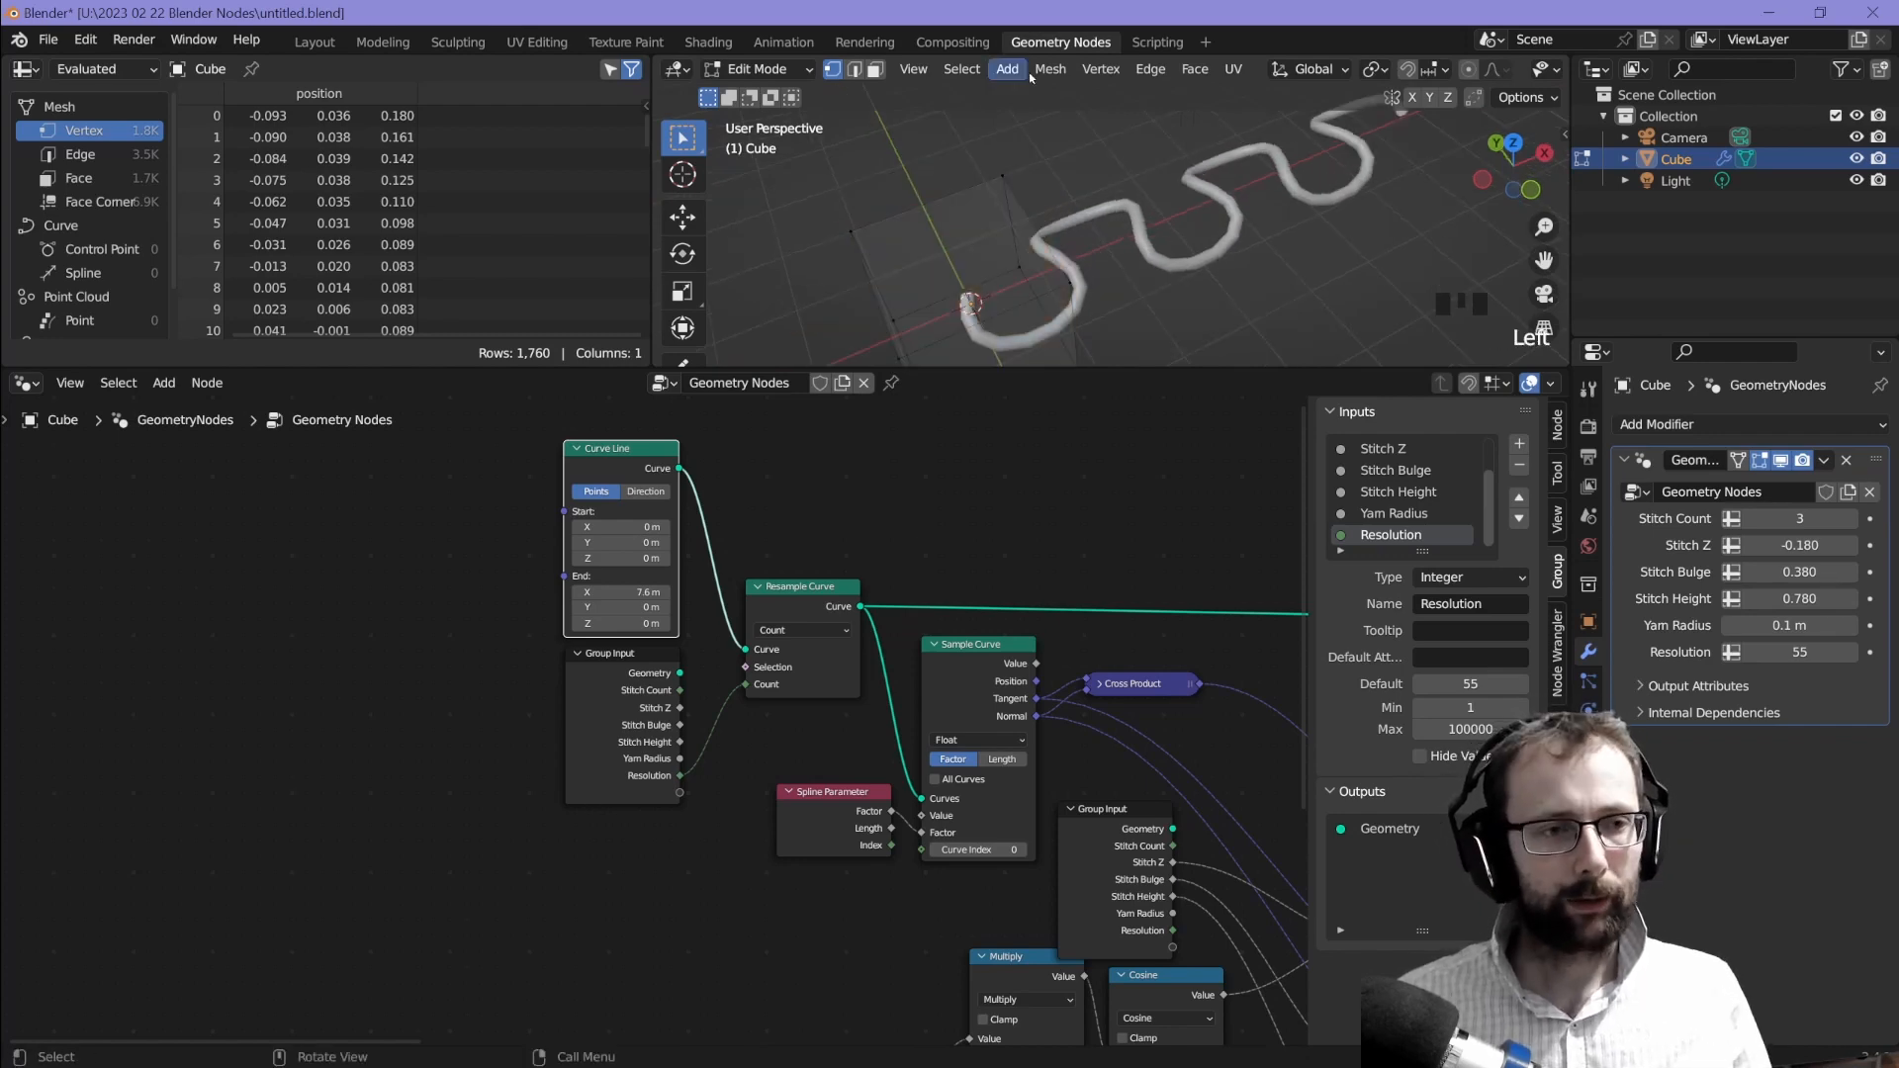
left_click(1007, 69)
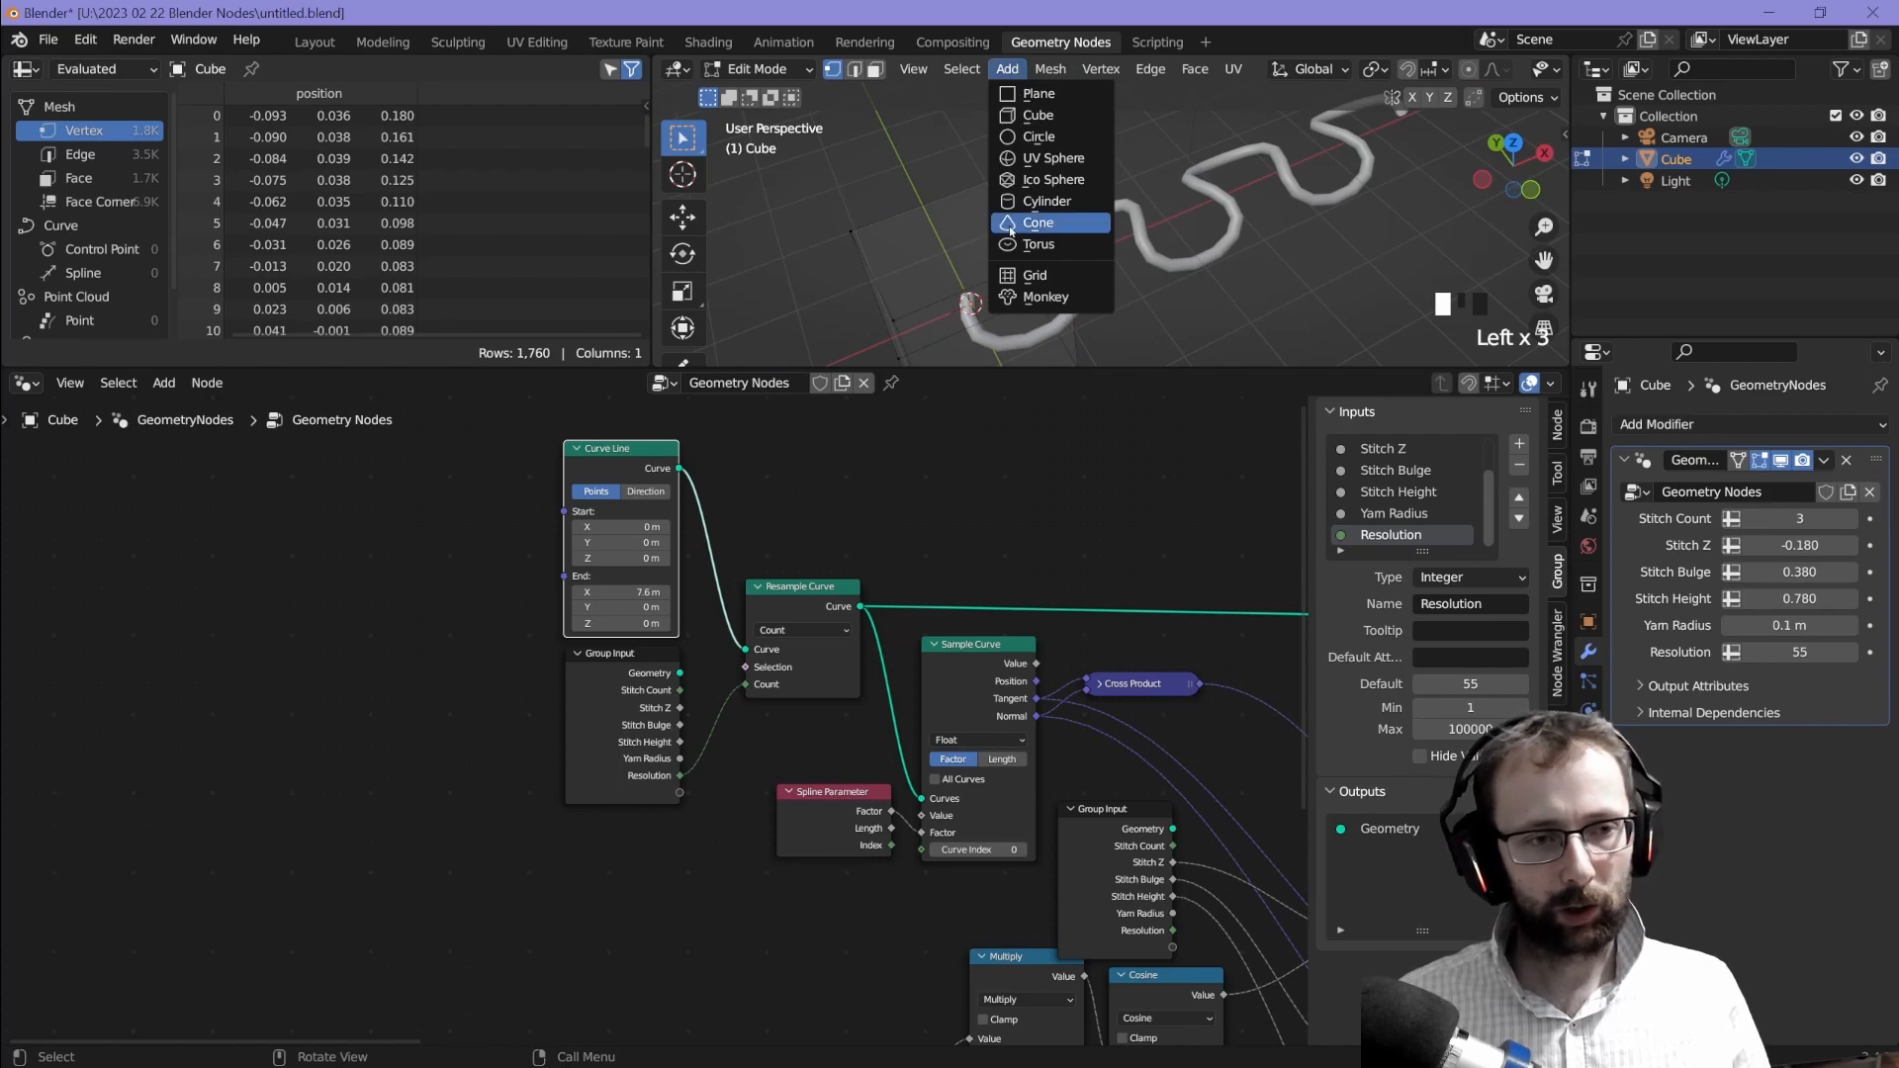
mouse_move(1028, 223)
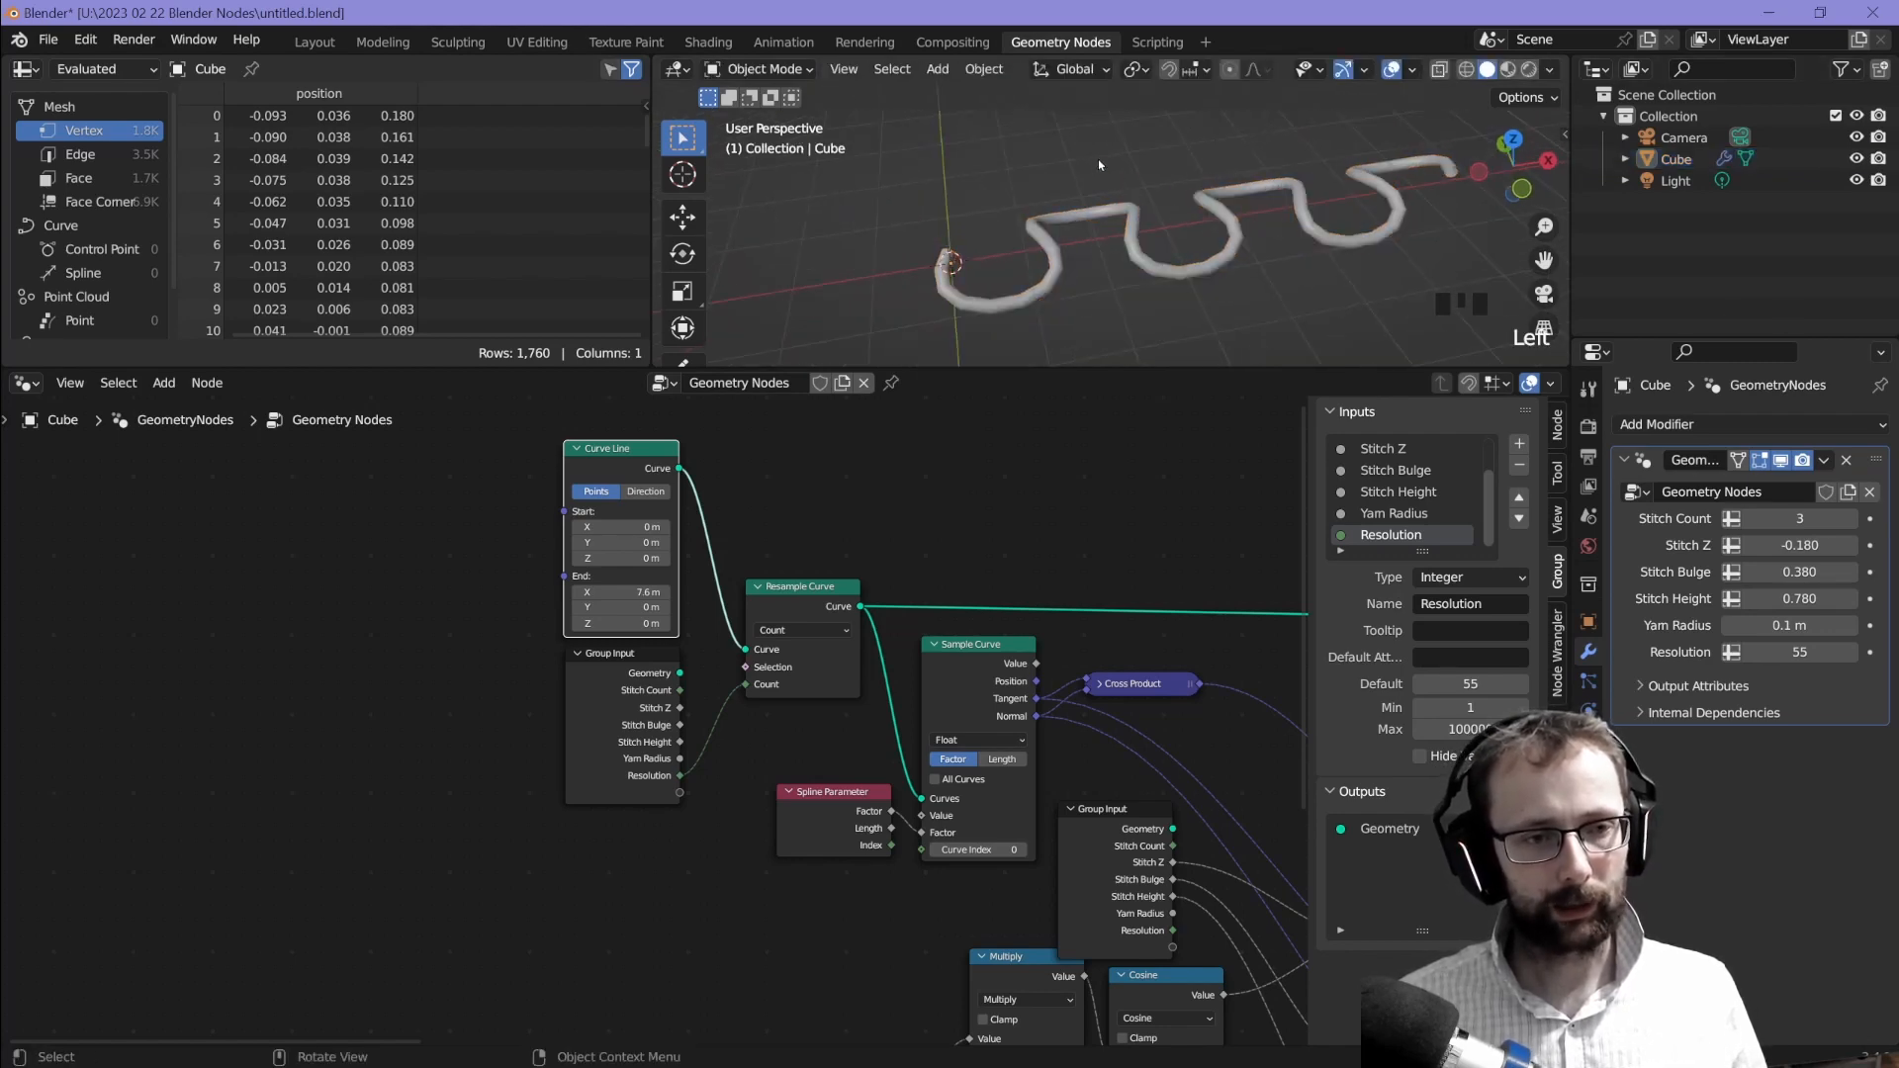
Step: Add a Bezier curve to the scene, then reselect the Cube to edit its node tree
left_click(934, 68)
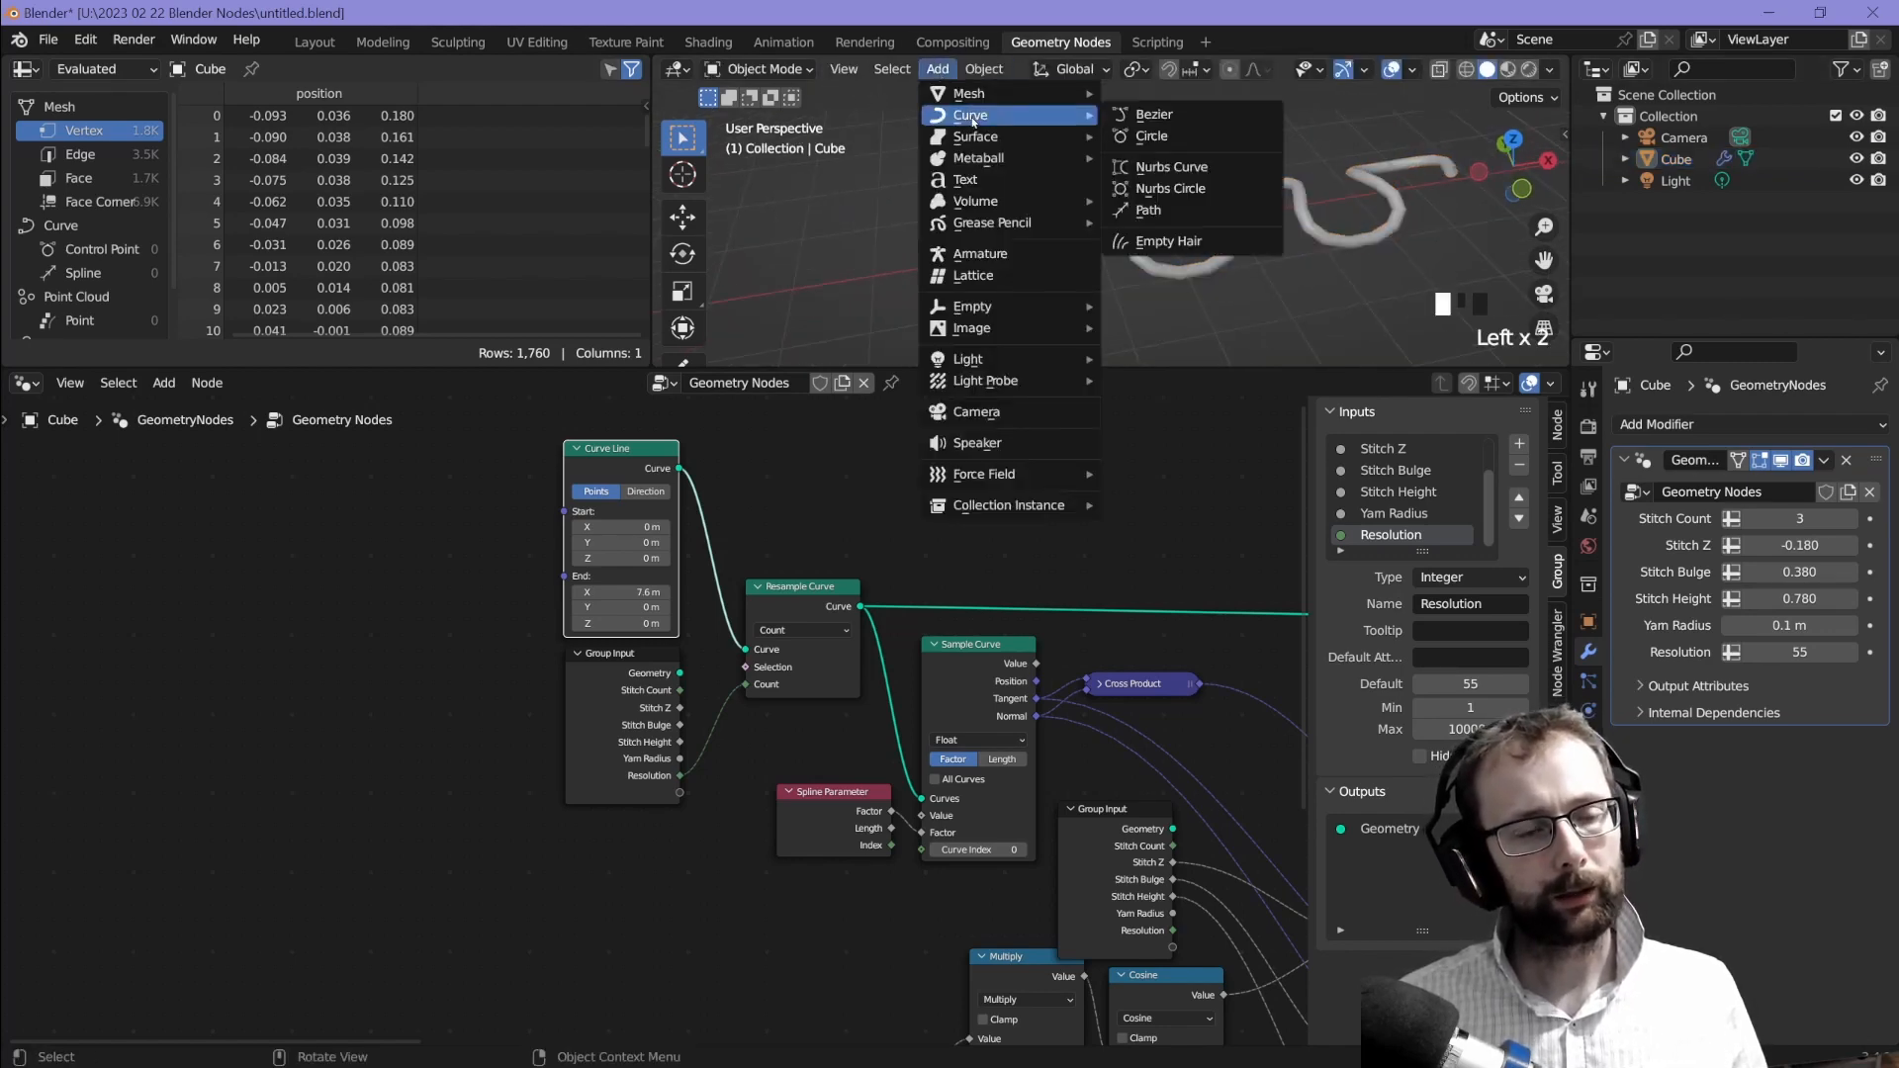
left_click(1151, 114)
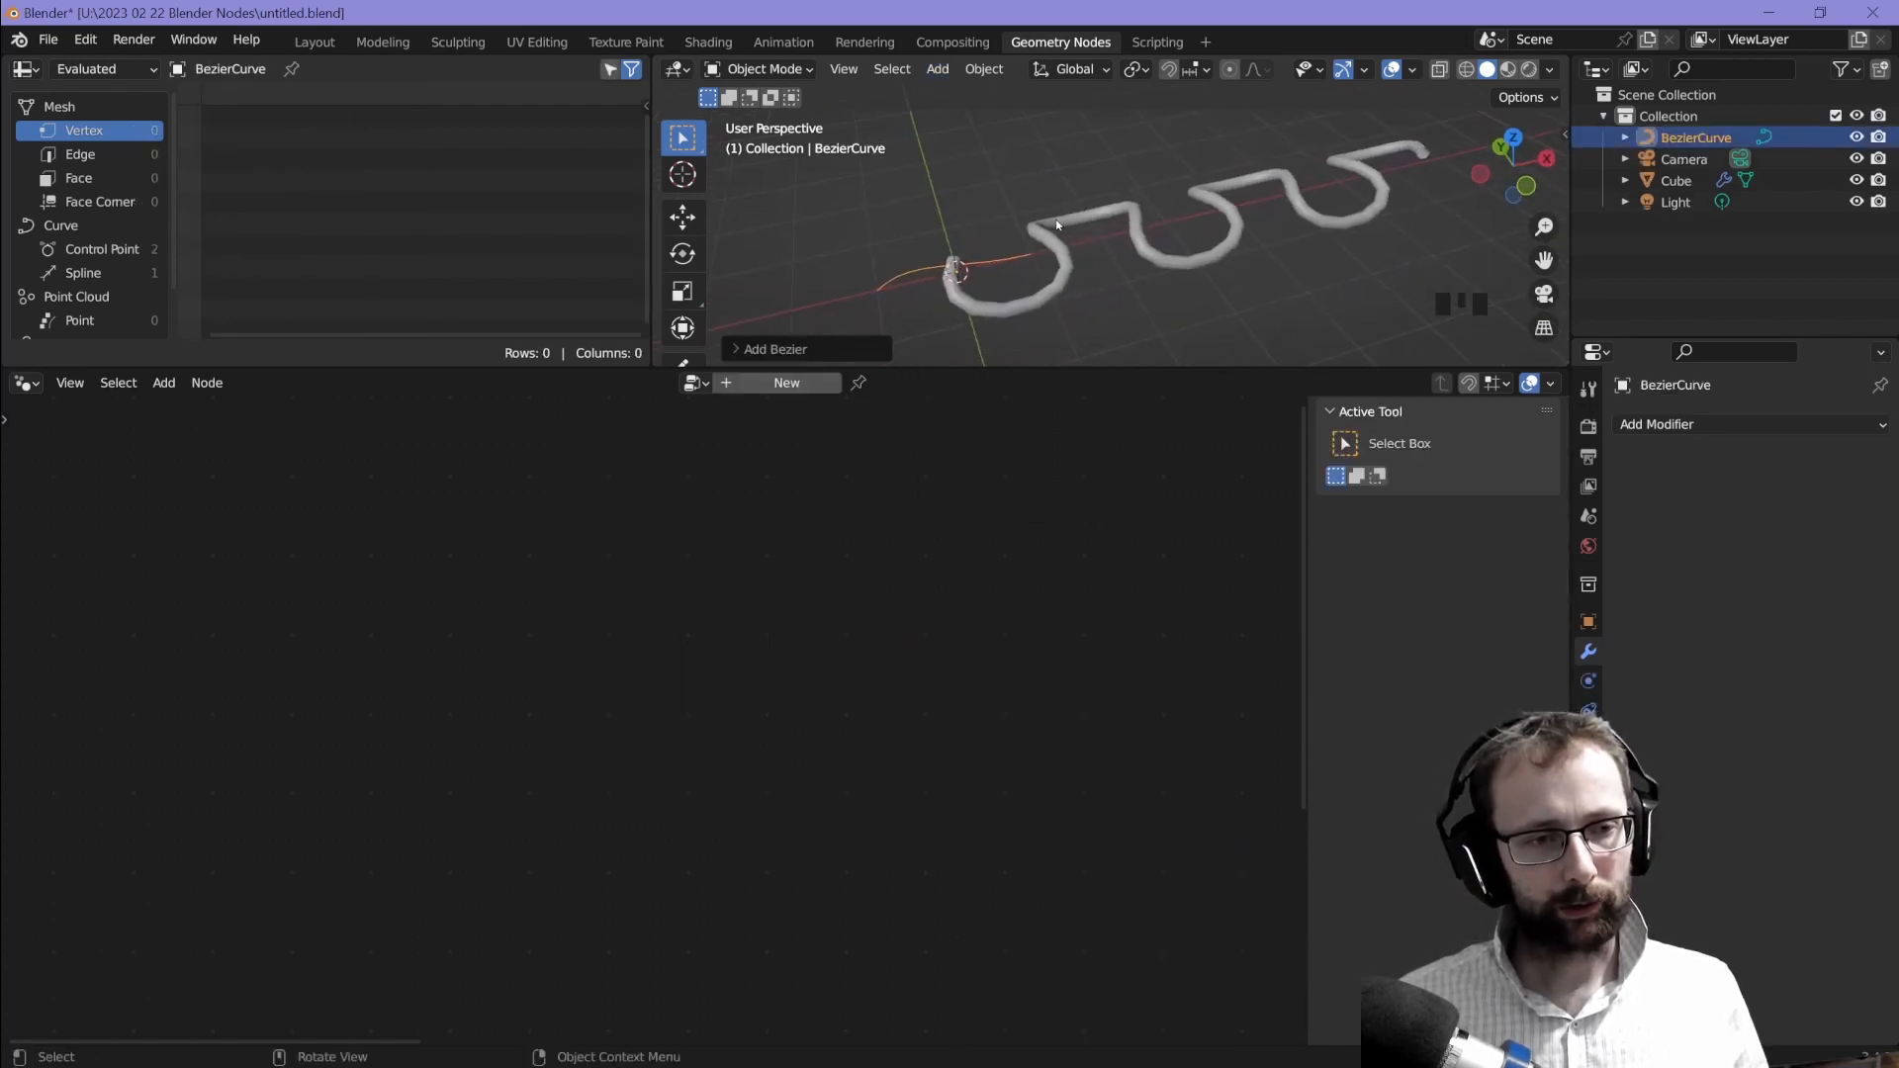
left_click(1677, 180)
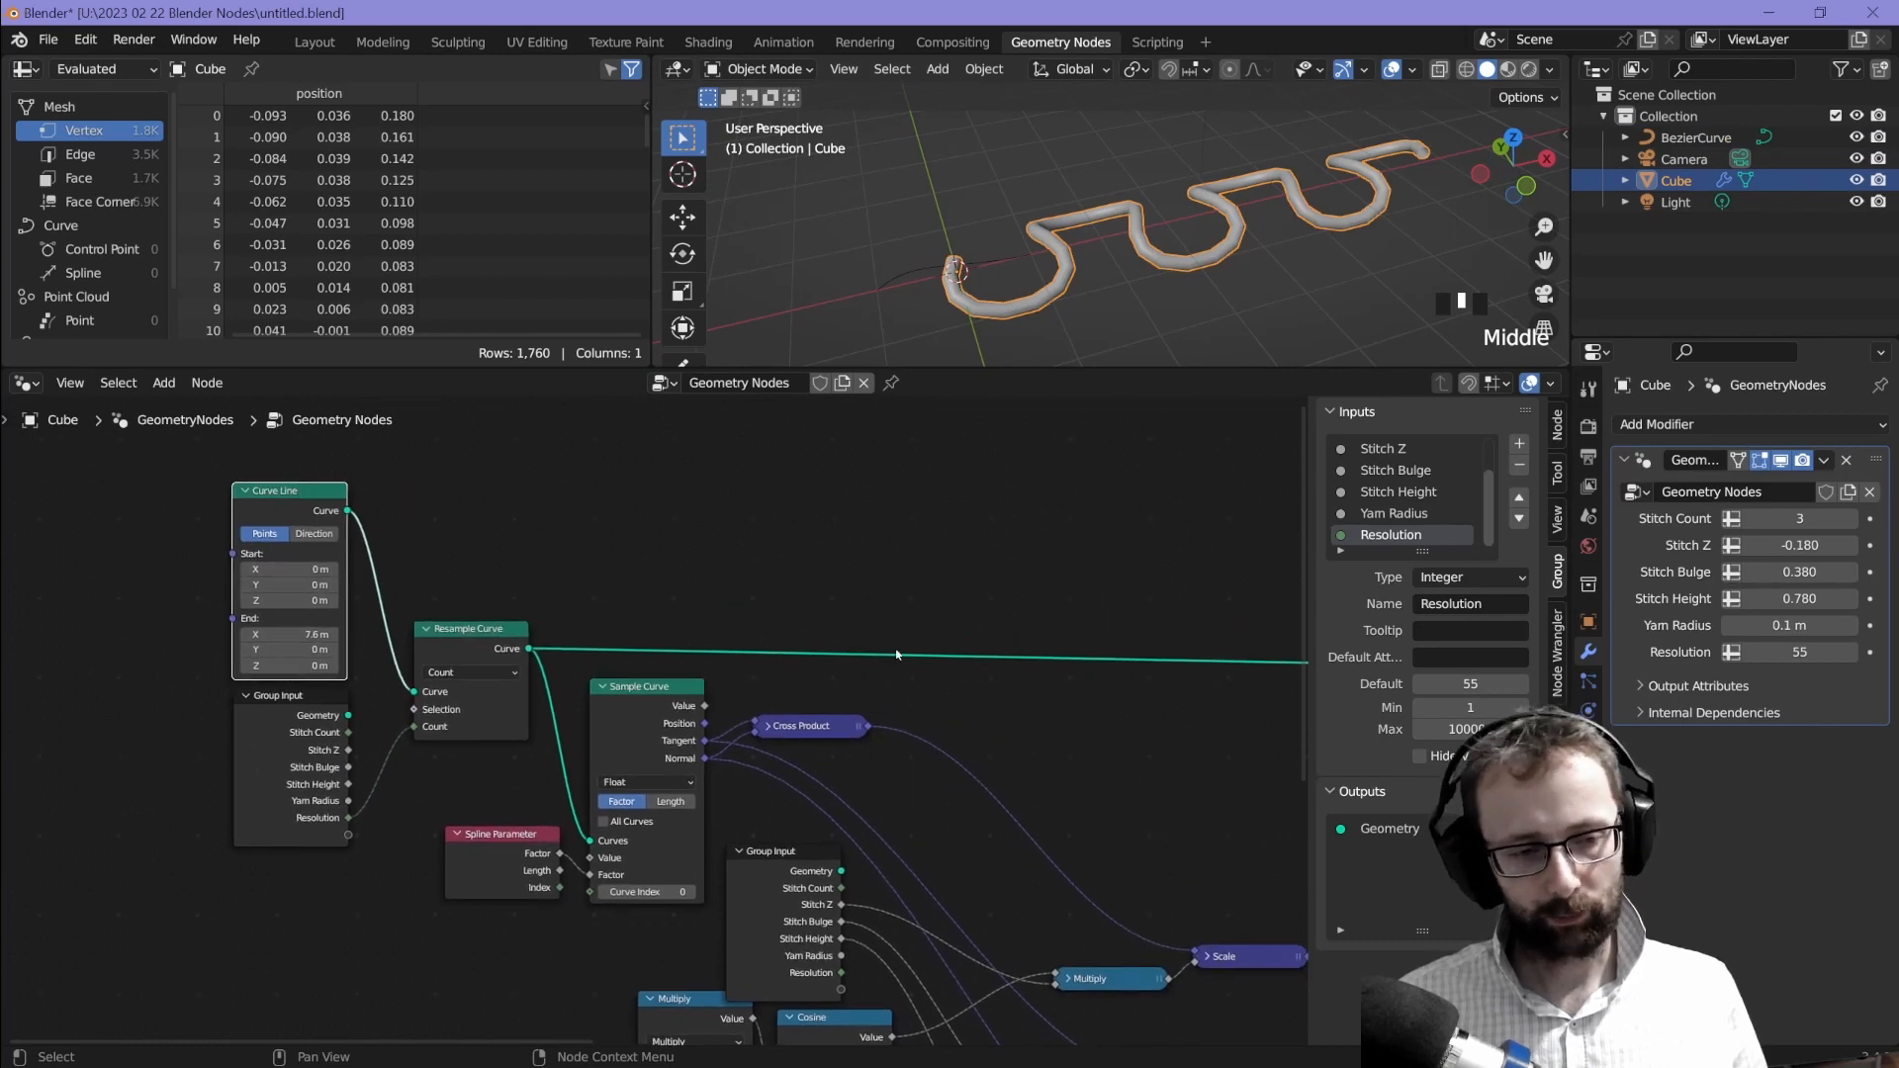
left_click(1695, 136)
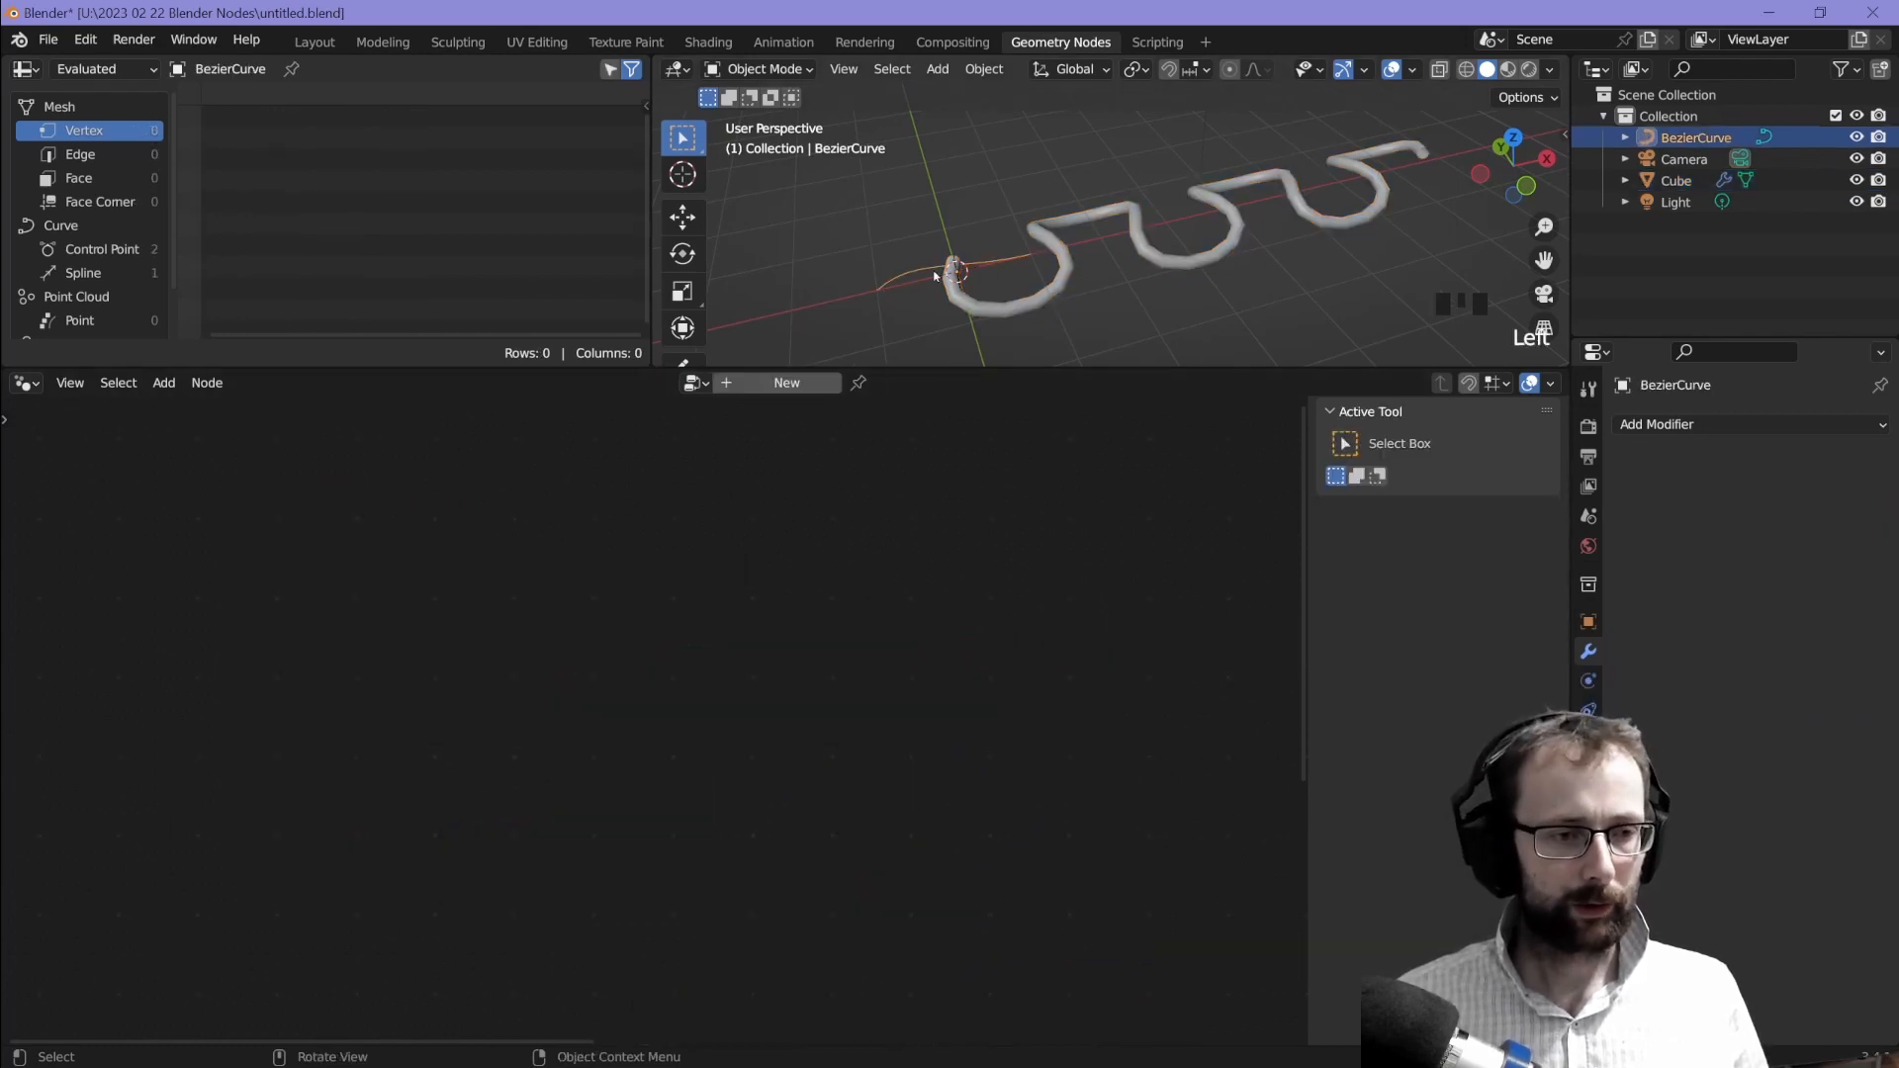
left_click(1676, 179)
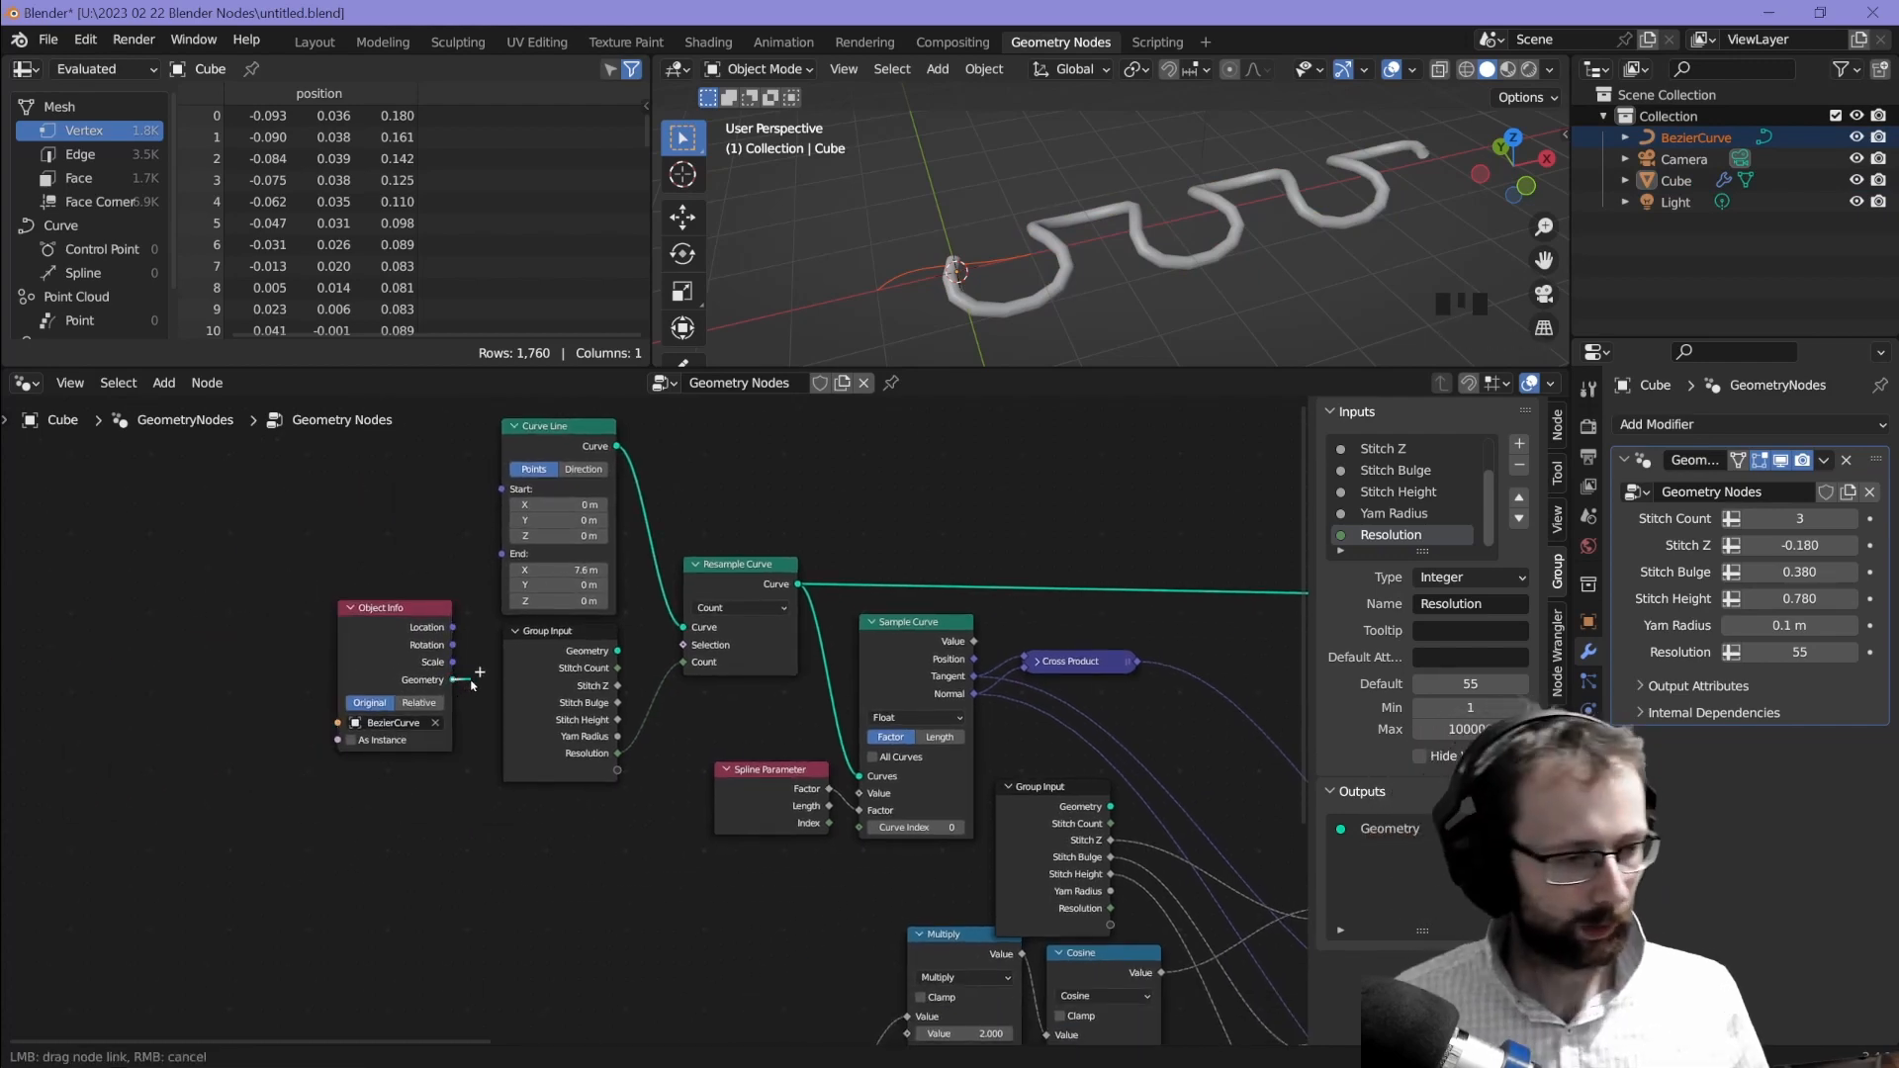
Step: Give BezierCurve a Geometry Nodes modifier using the existing stitch node group
left_click(1656, 424)
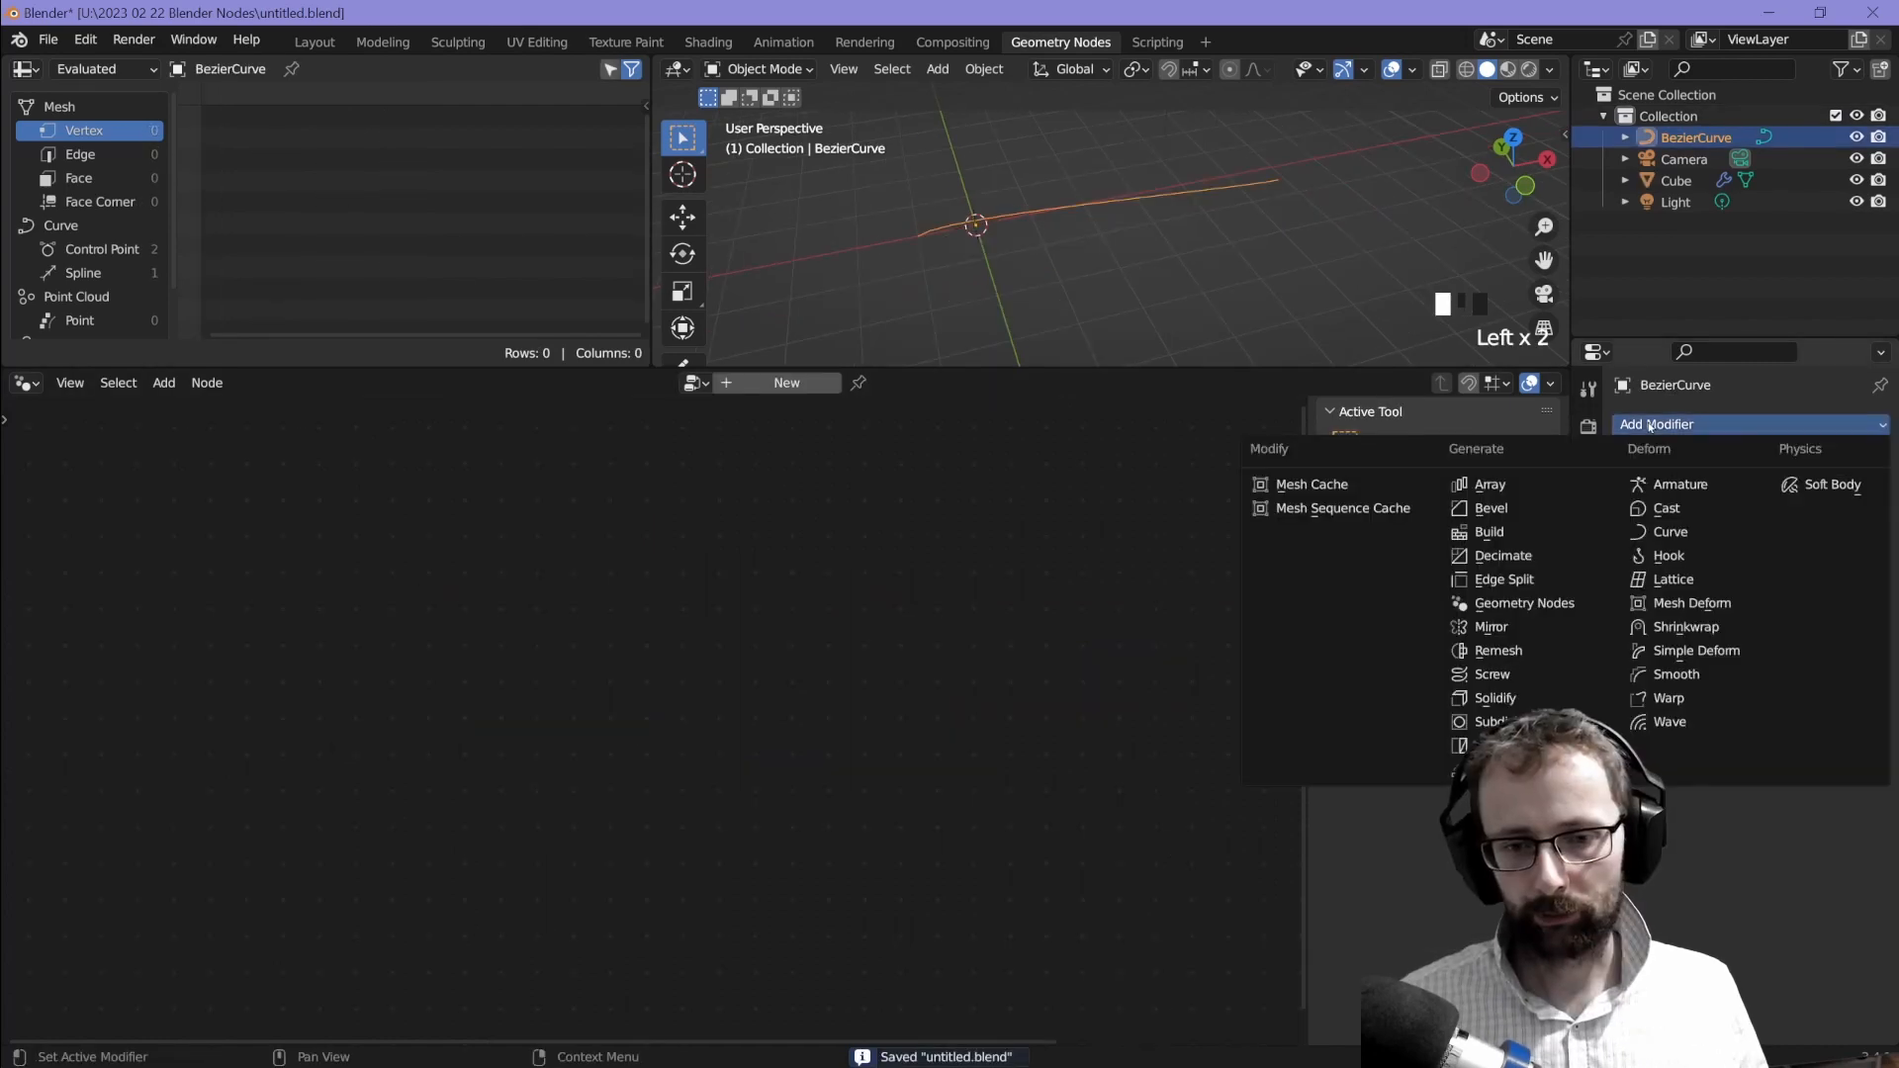
left_click(1523, 603)
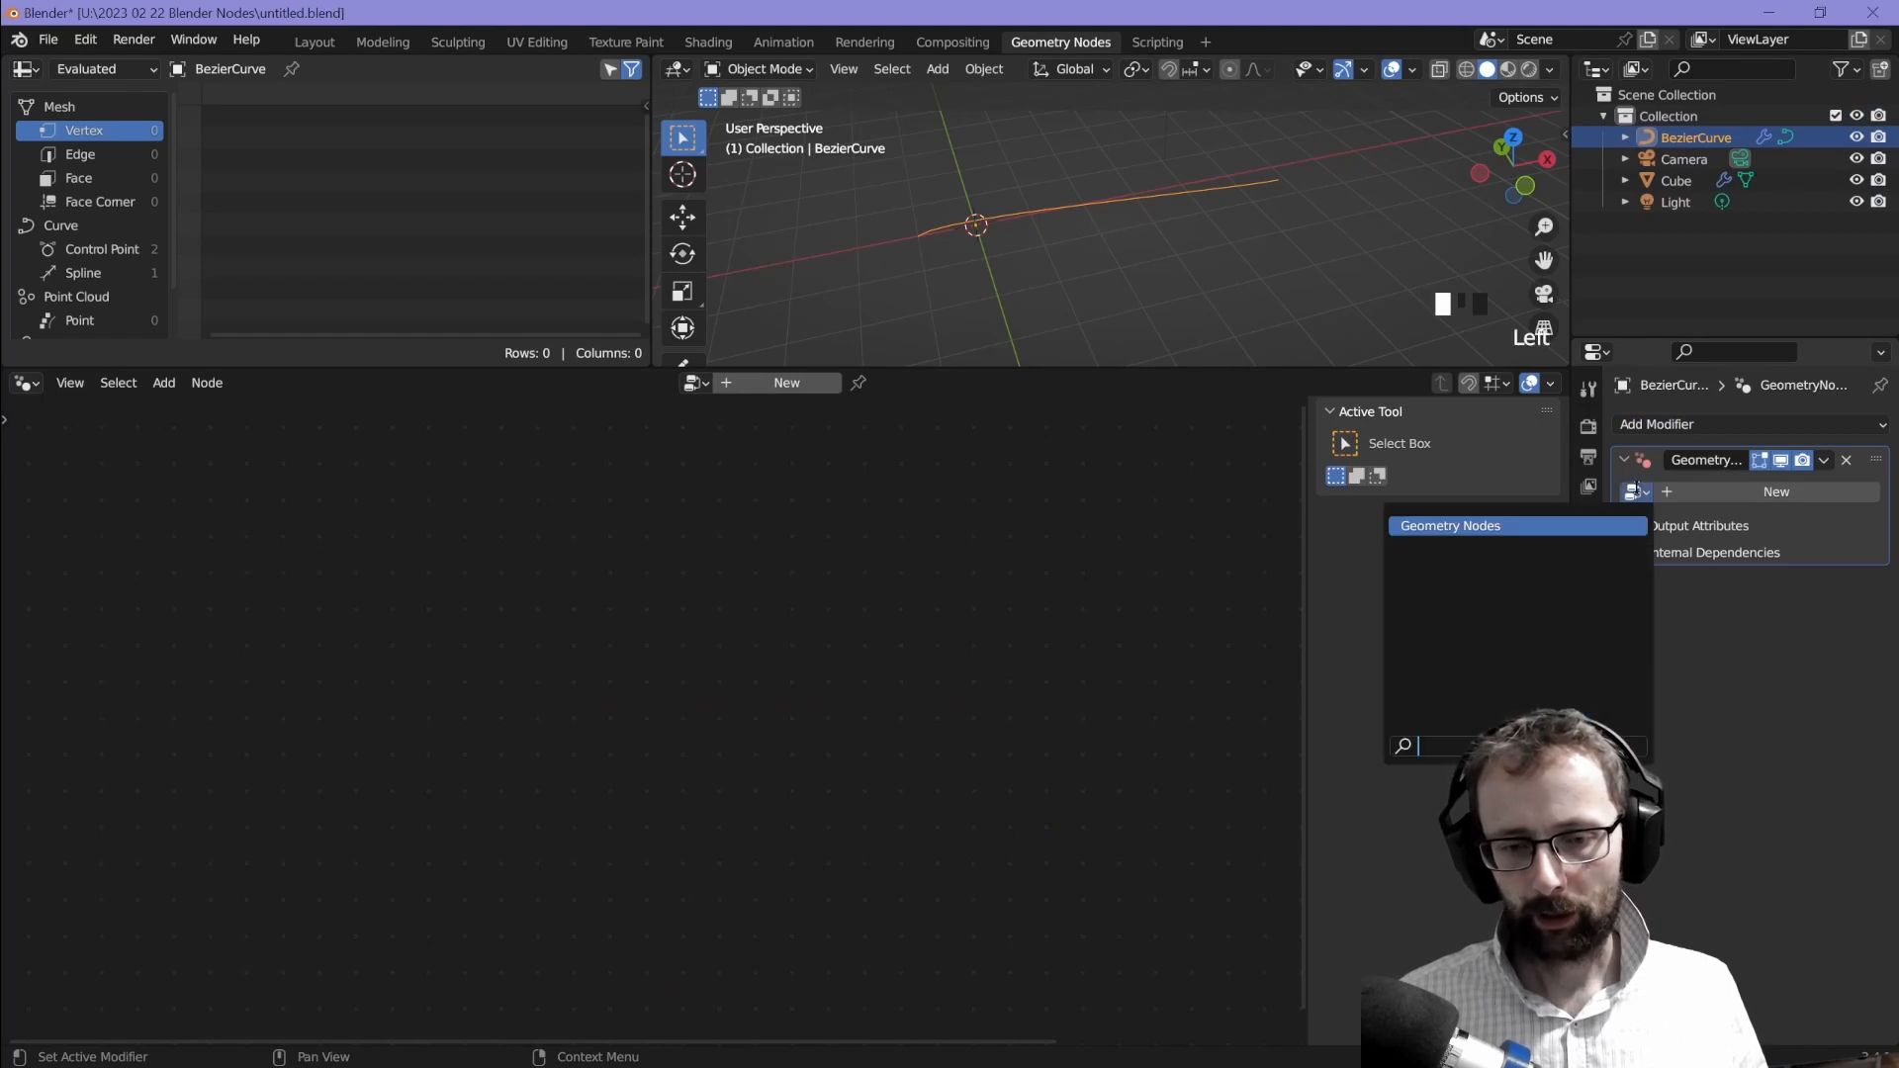
left_click(1448, 524)
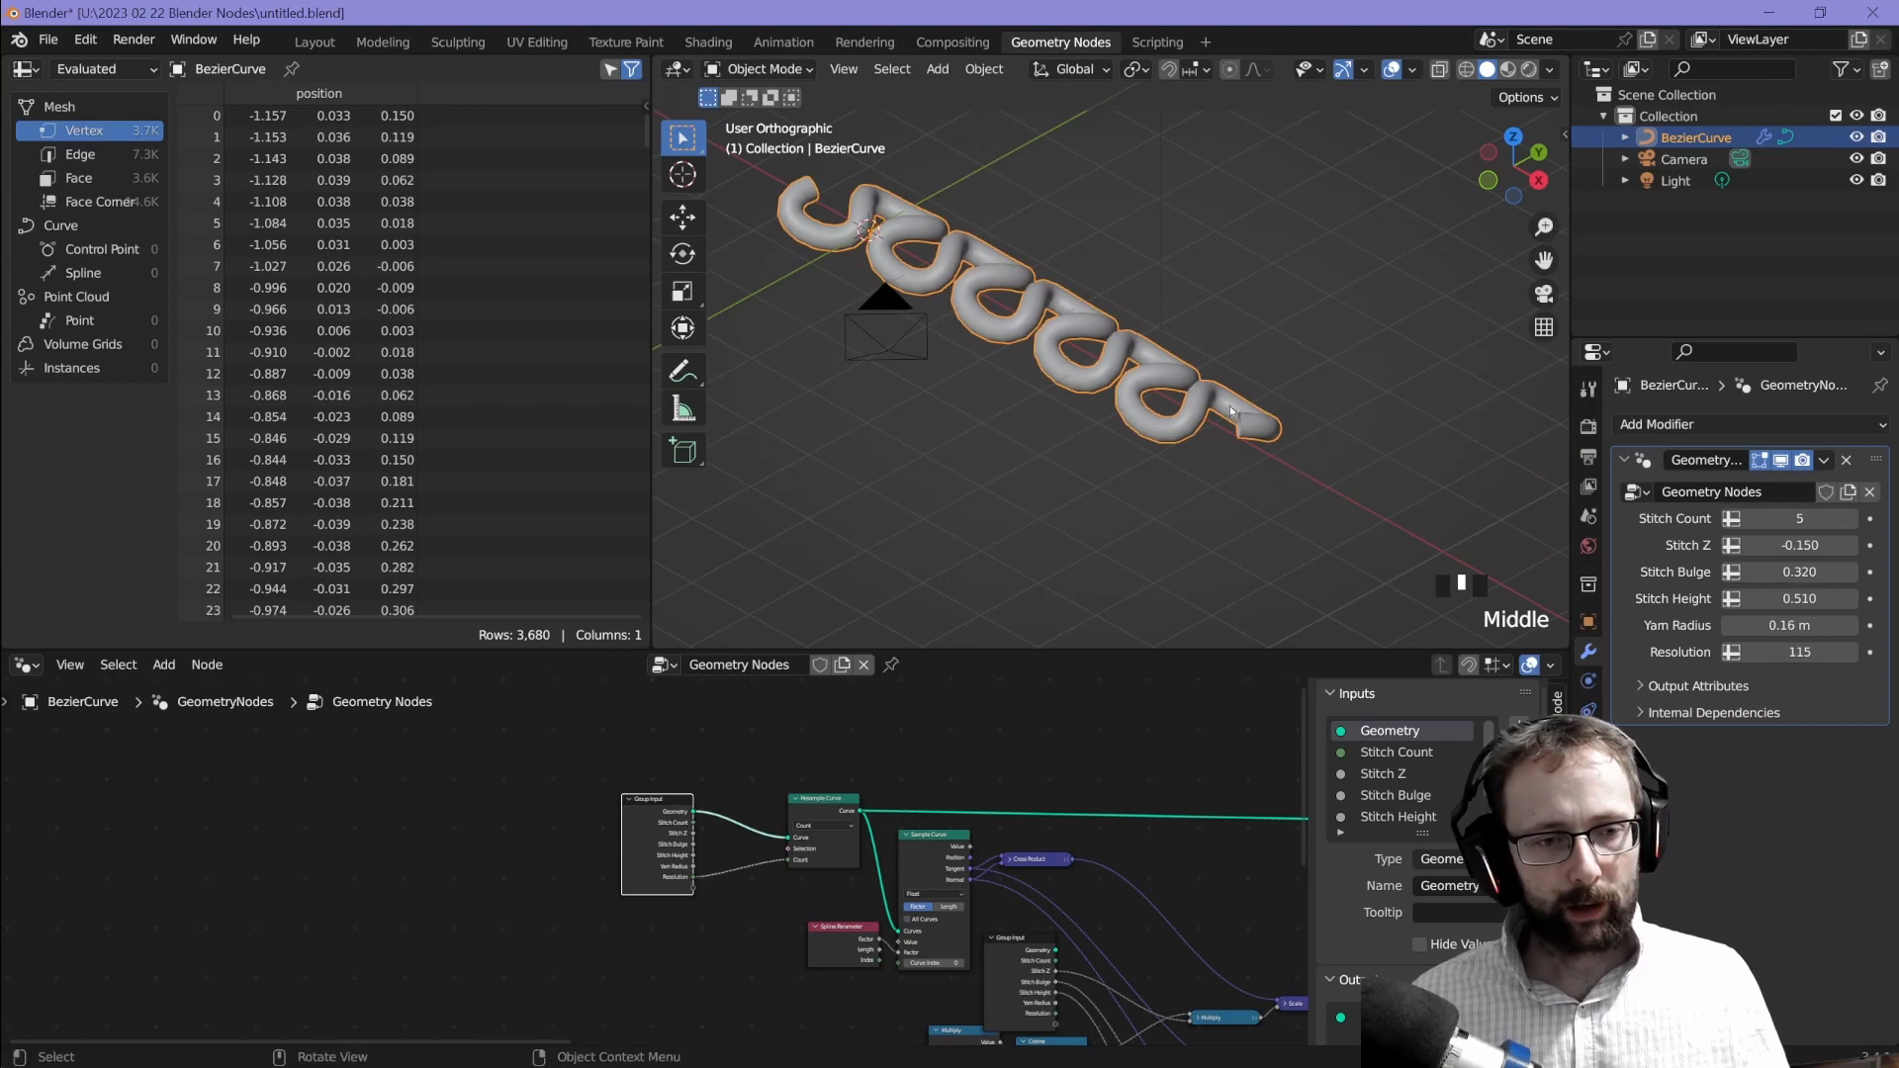
Step: Switch the Bezier curve into Edit Mode and grab its points to move them
key("Tab")
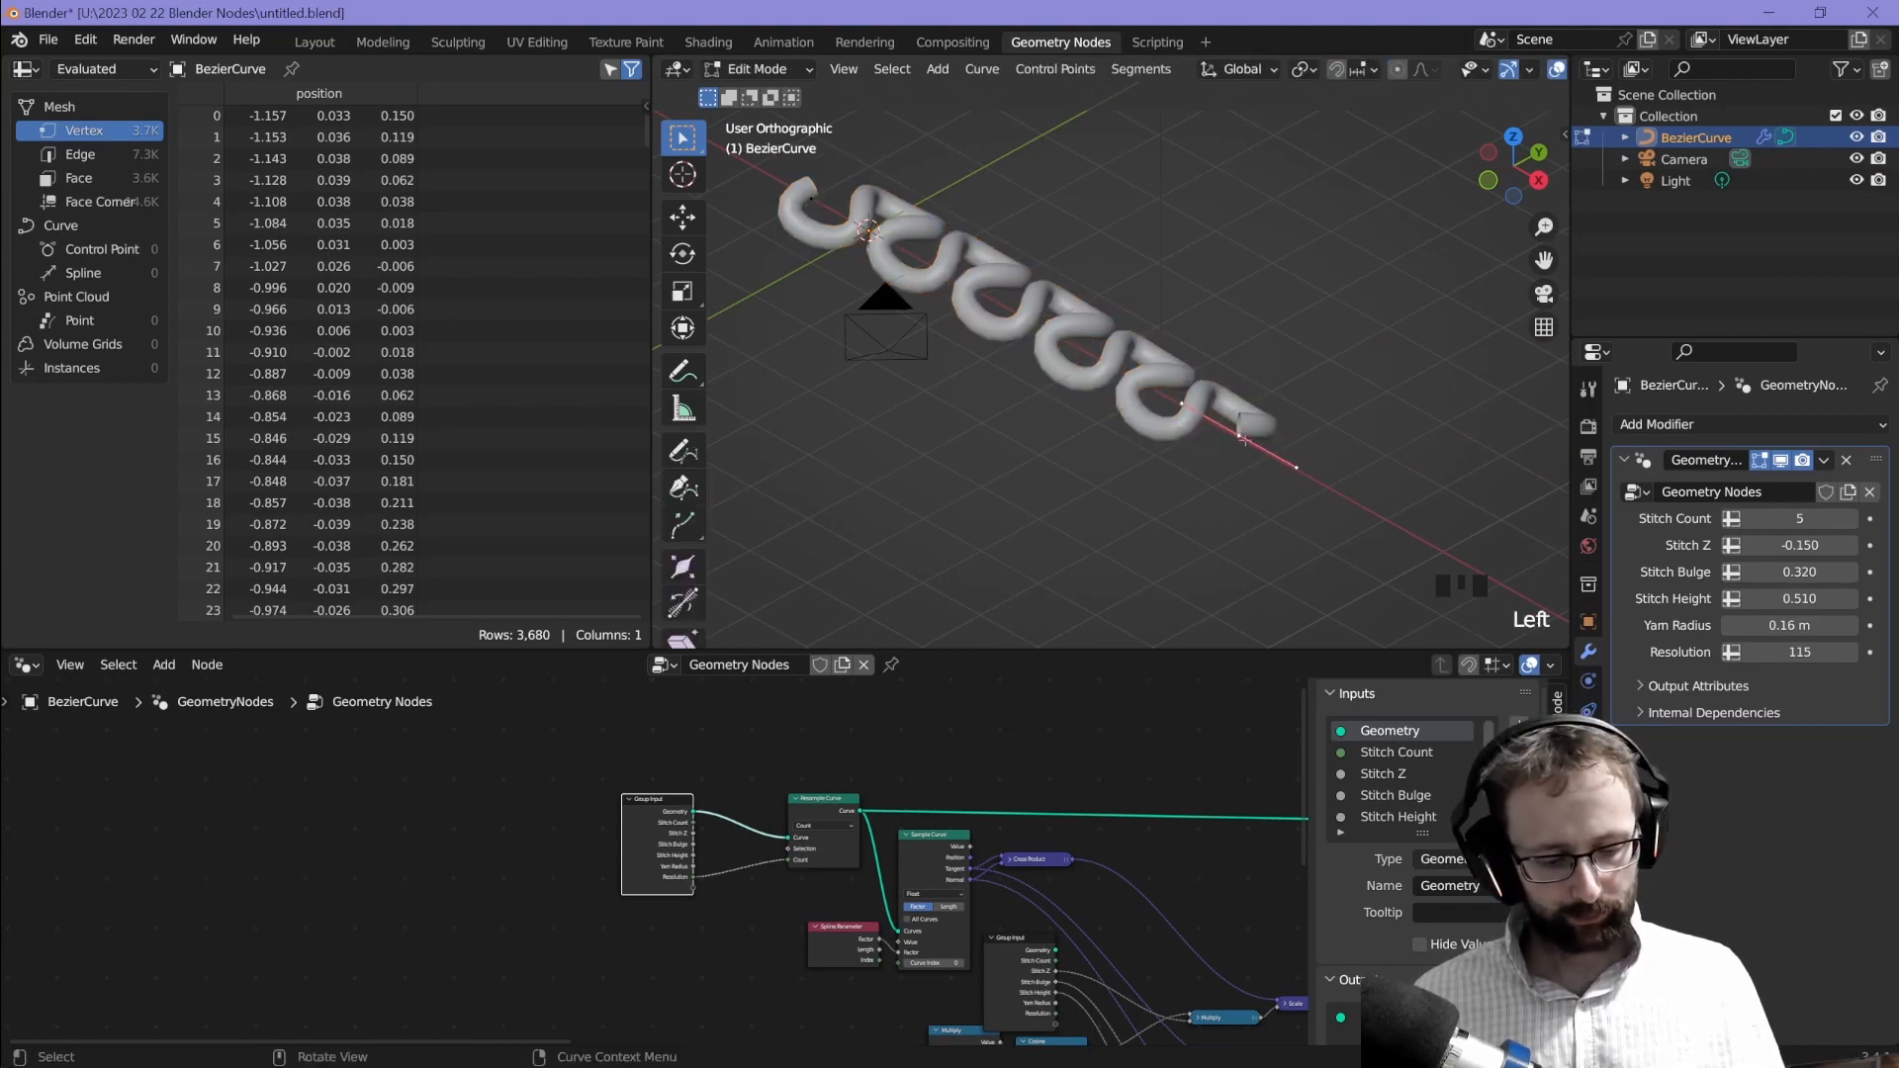
key("g")
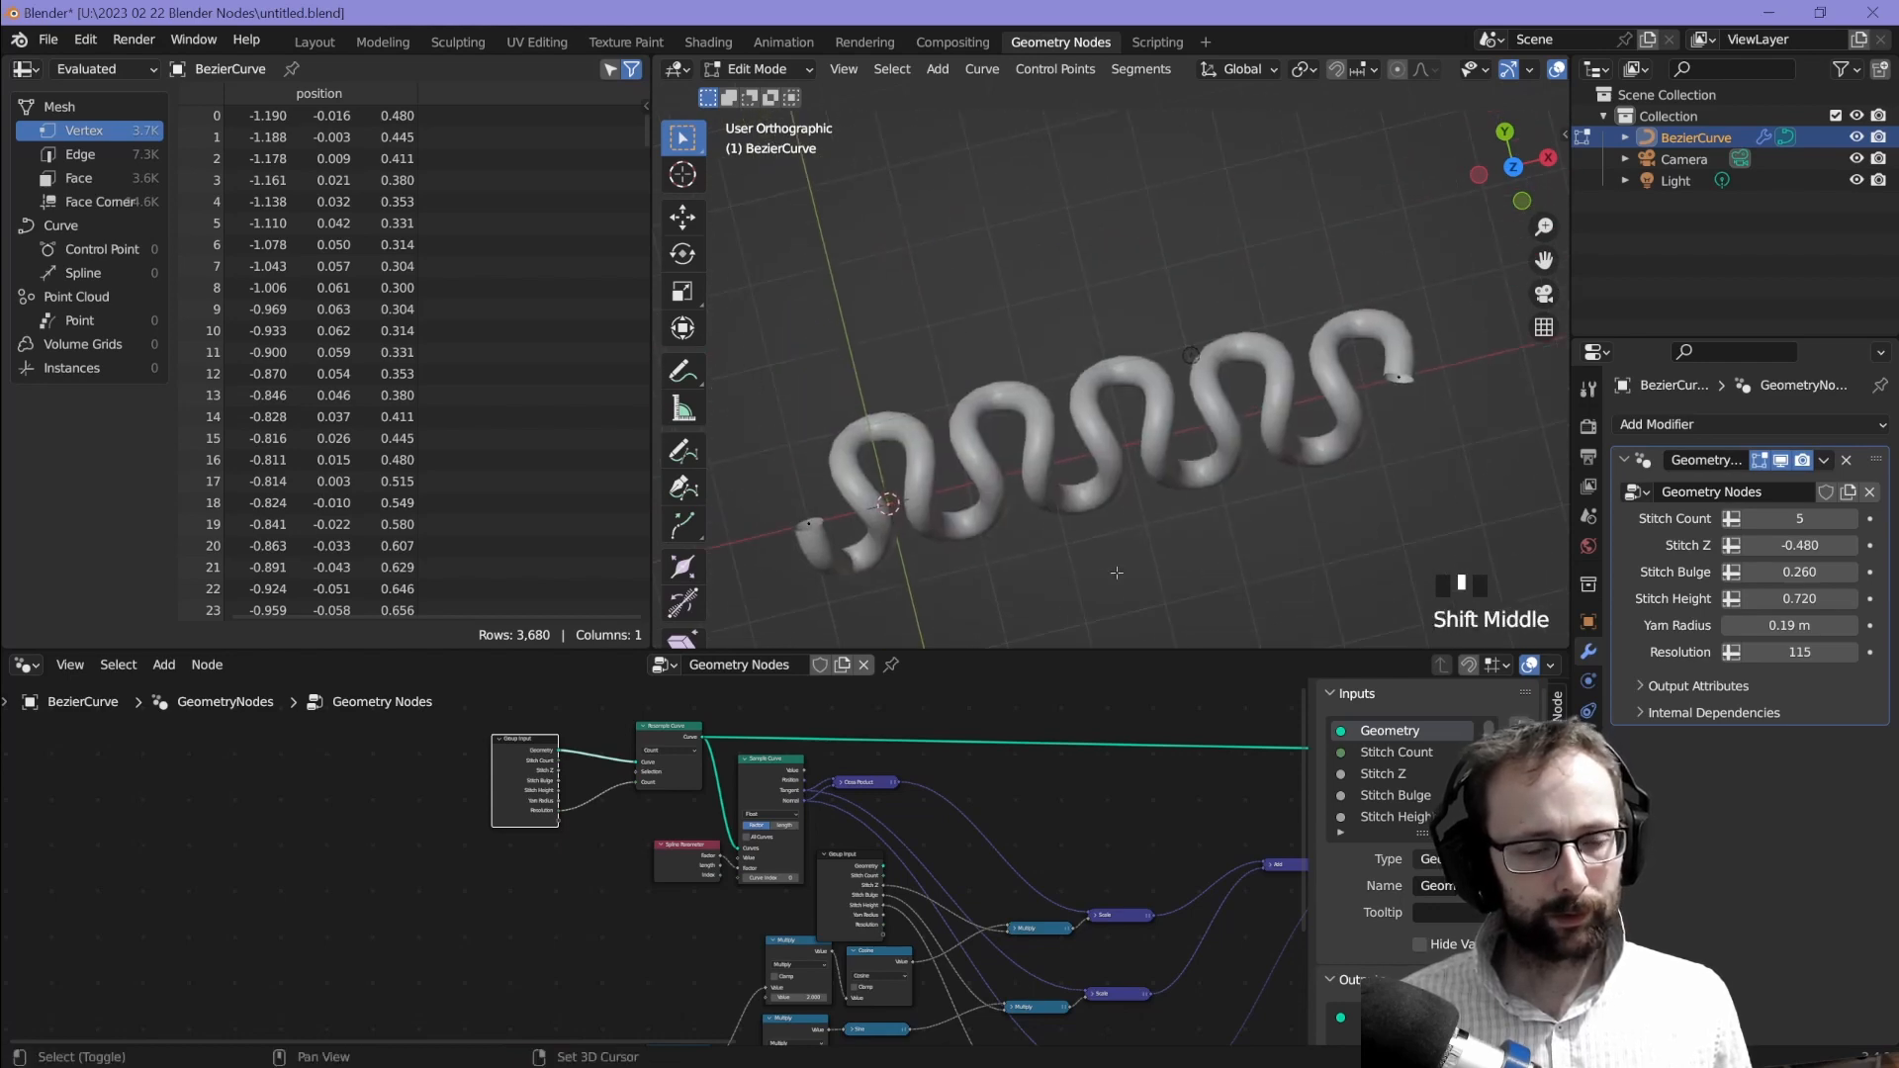
Step: Undo back to Stitch Z -0.15, Bulge 0.32, Height 0.51, Yarn Radius 0.16 m in Object Mode
left_click(1657, 425)
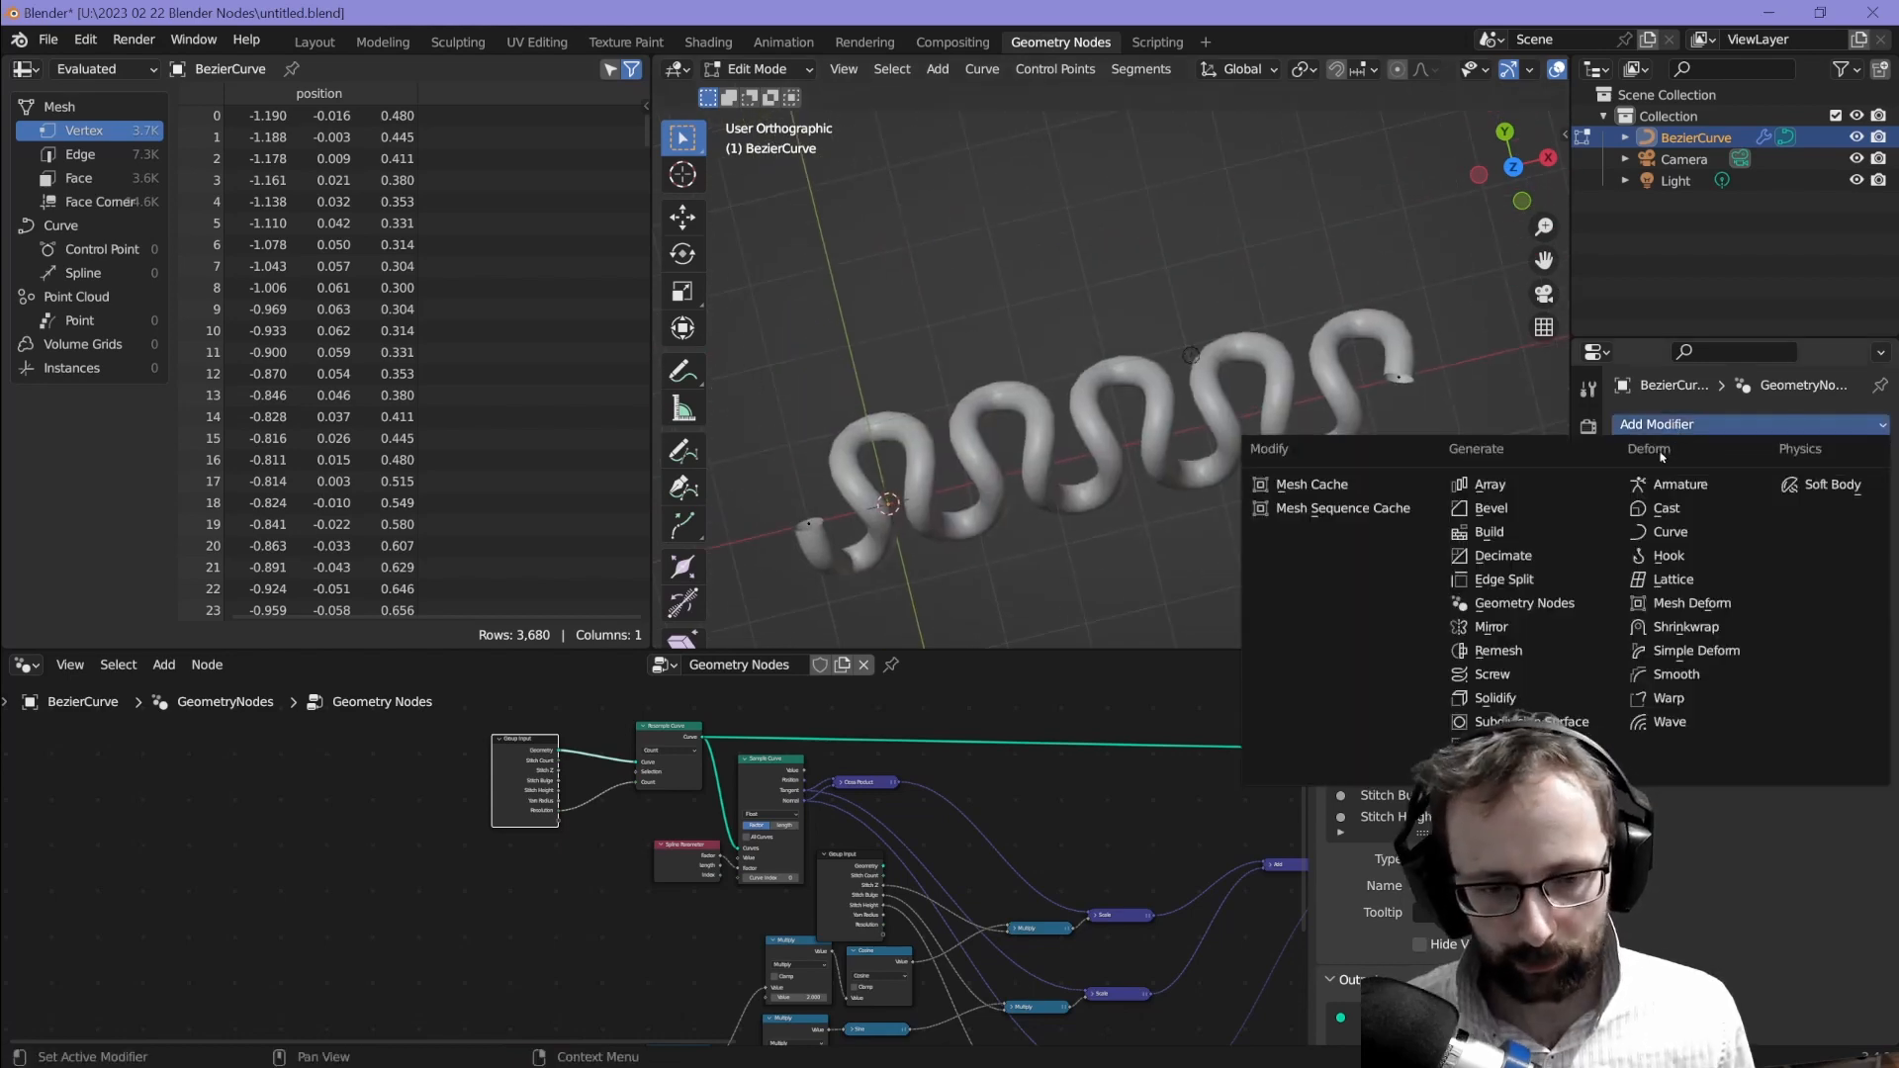
left_click(1489, 485)
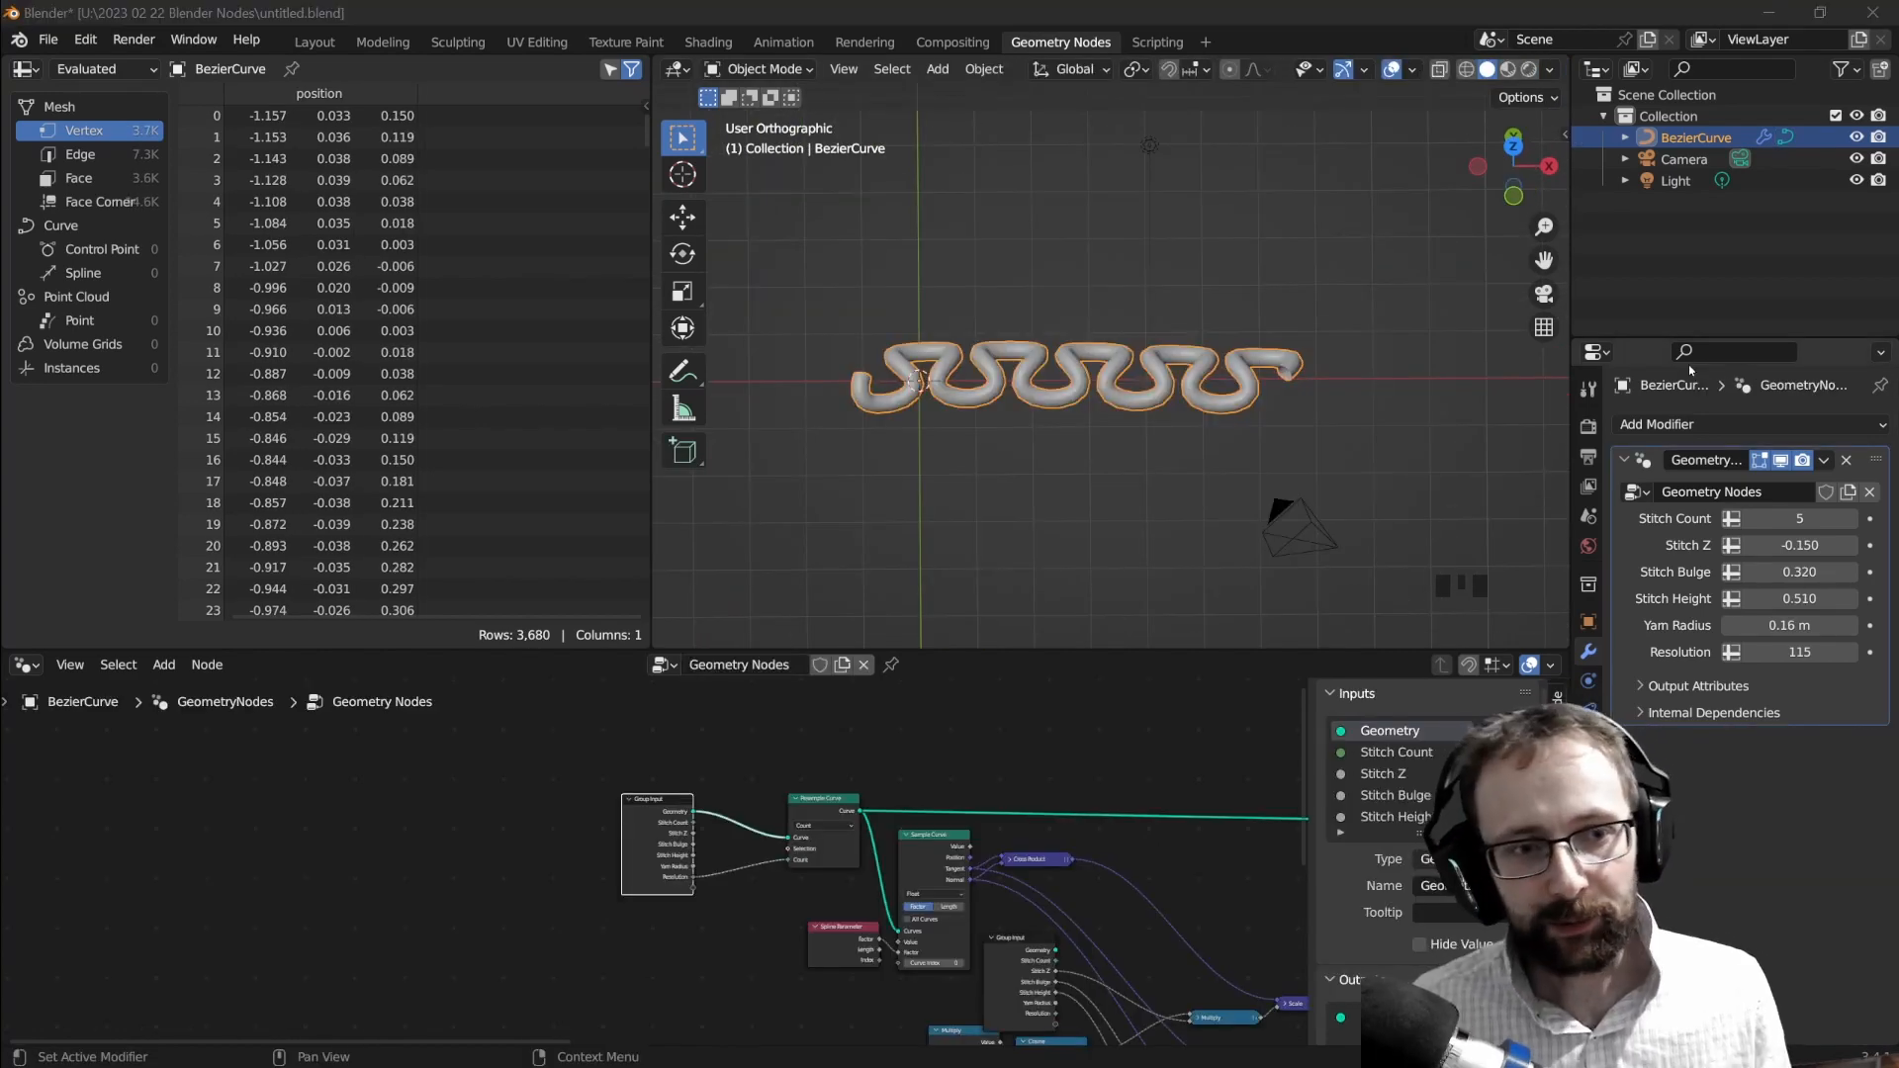
Step: Add a UV sphere with a new Geometry Nodes.001 tree holding an Edge Vertices node
left_click(936, 69)
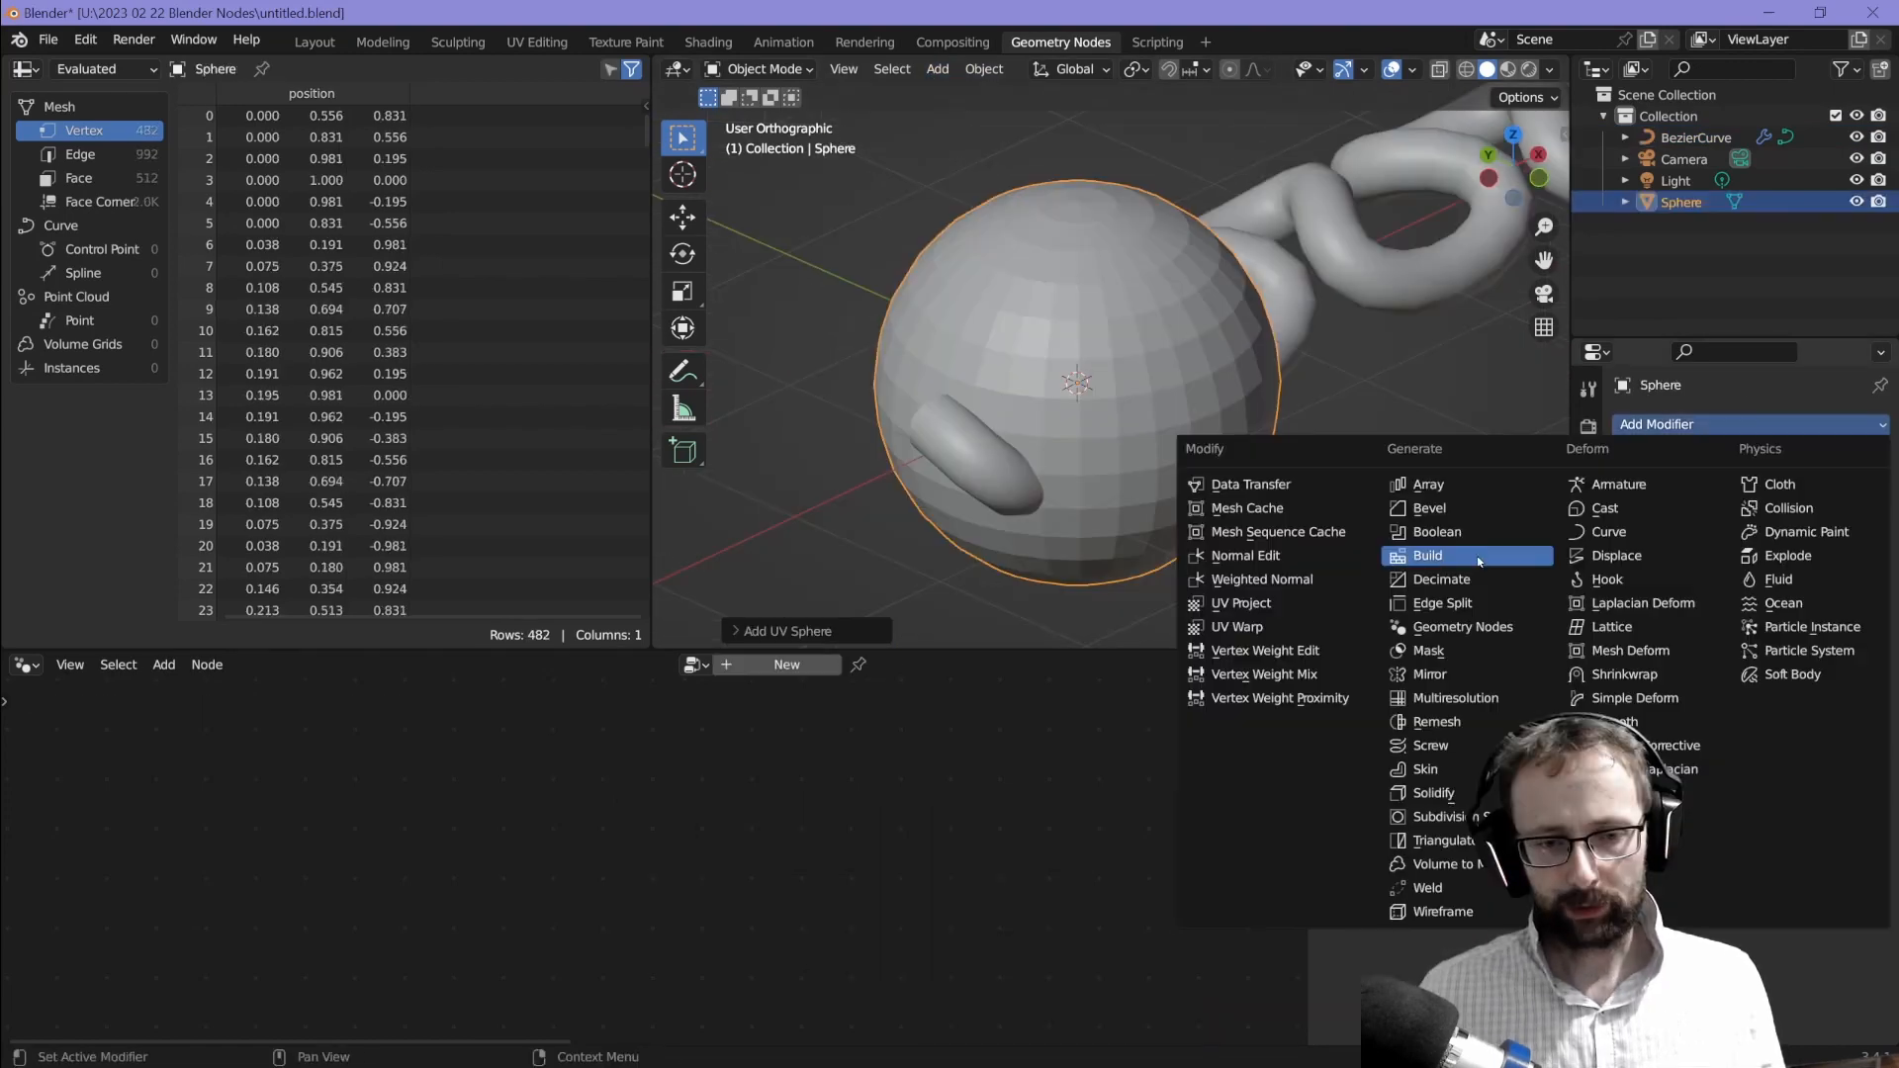
left_click(1463, 626)
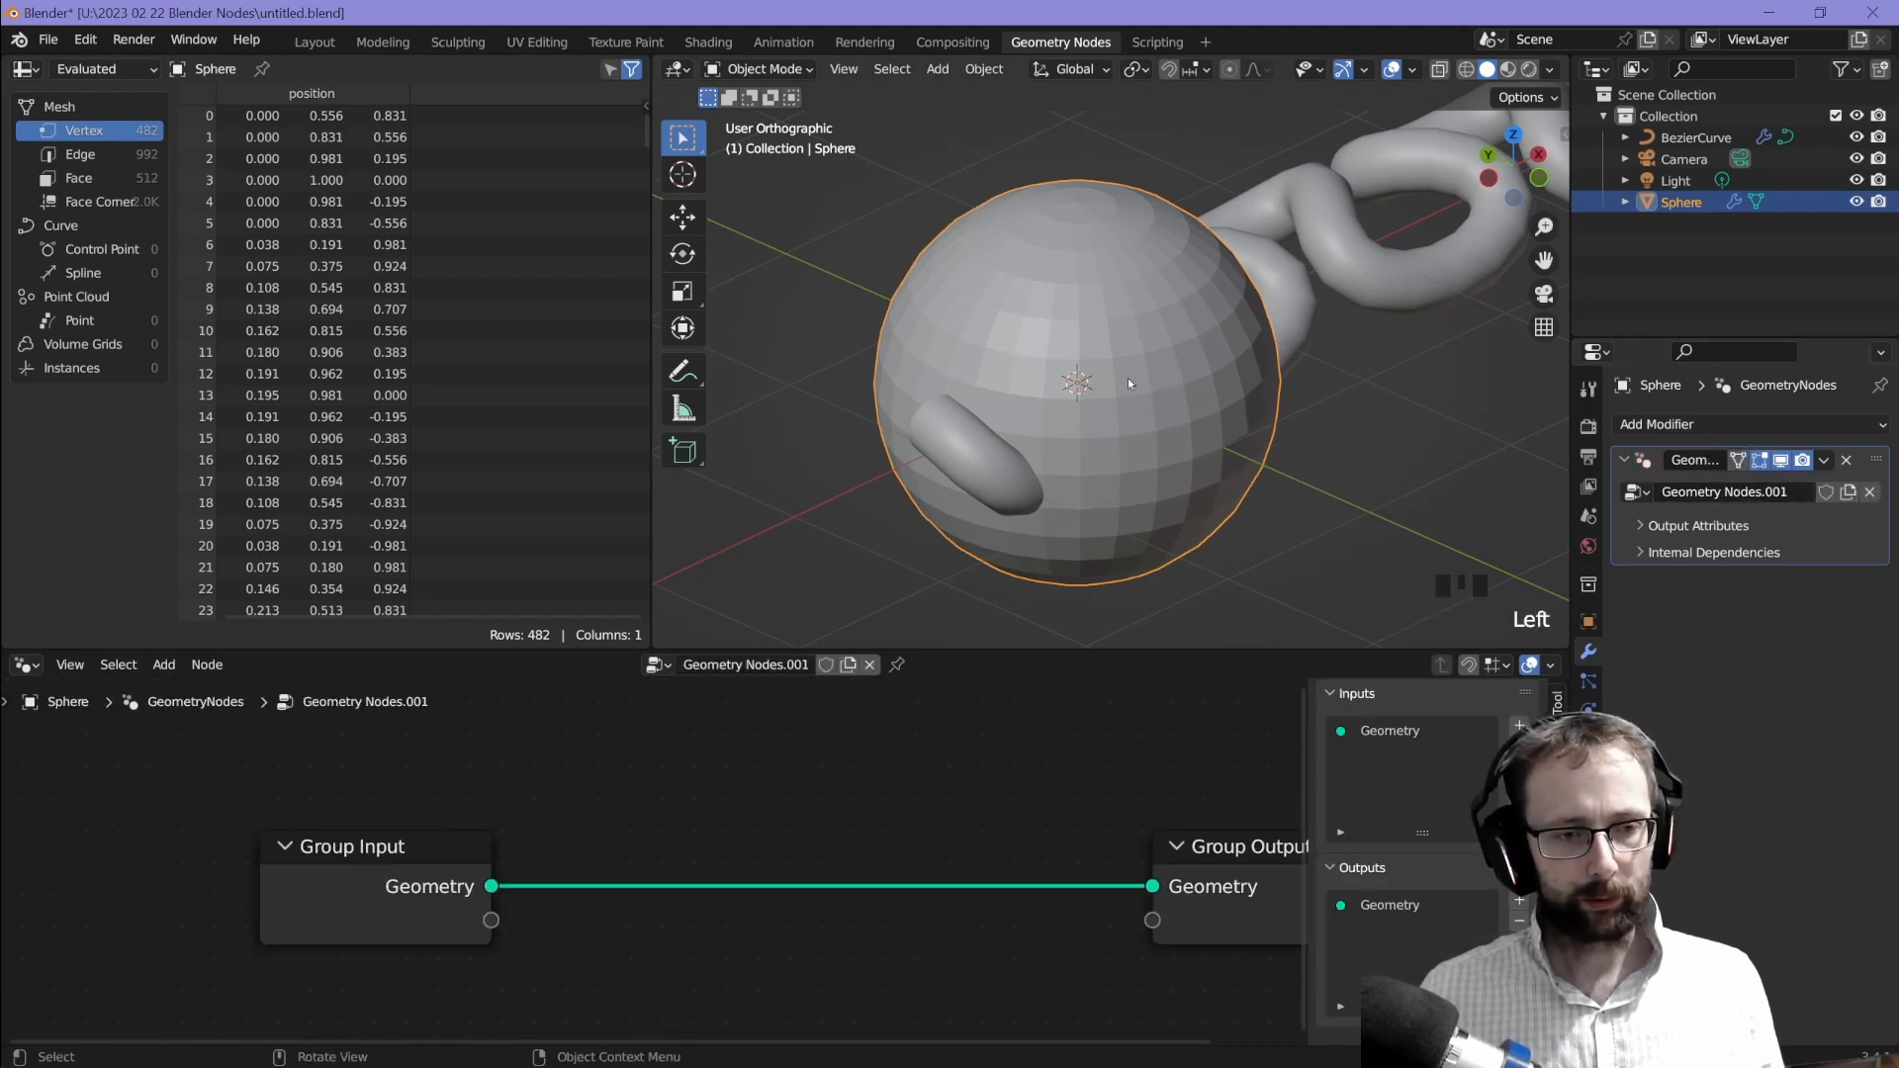
key("Tab")
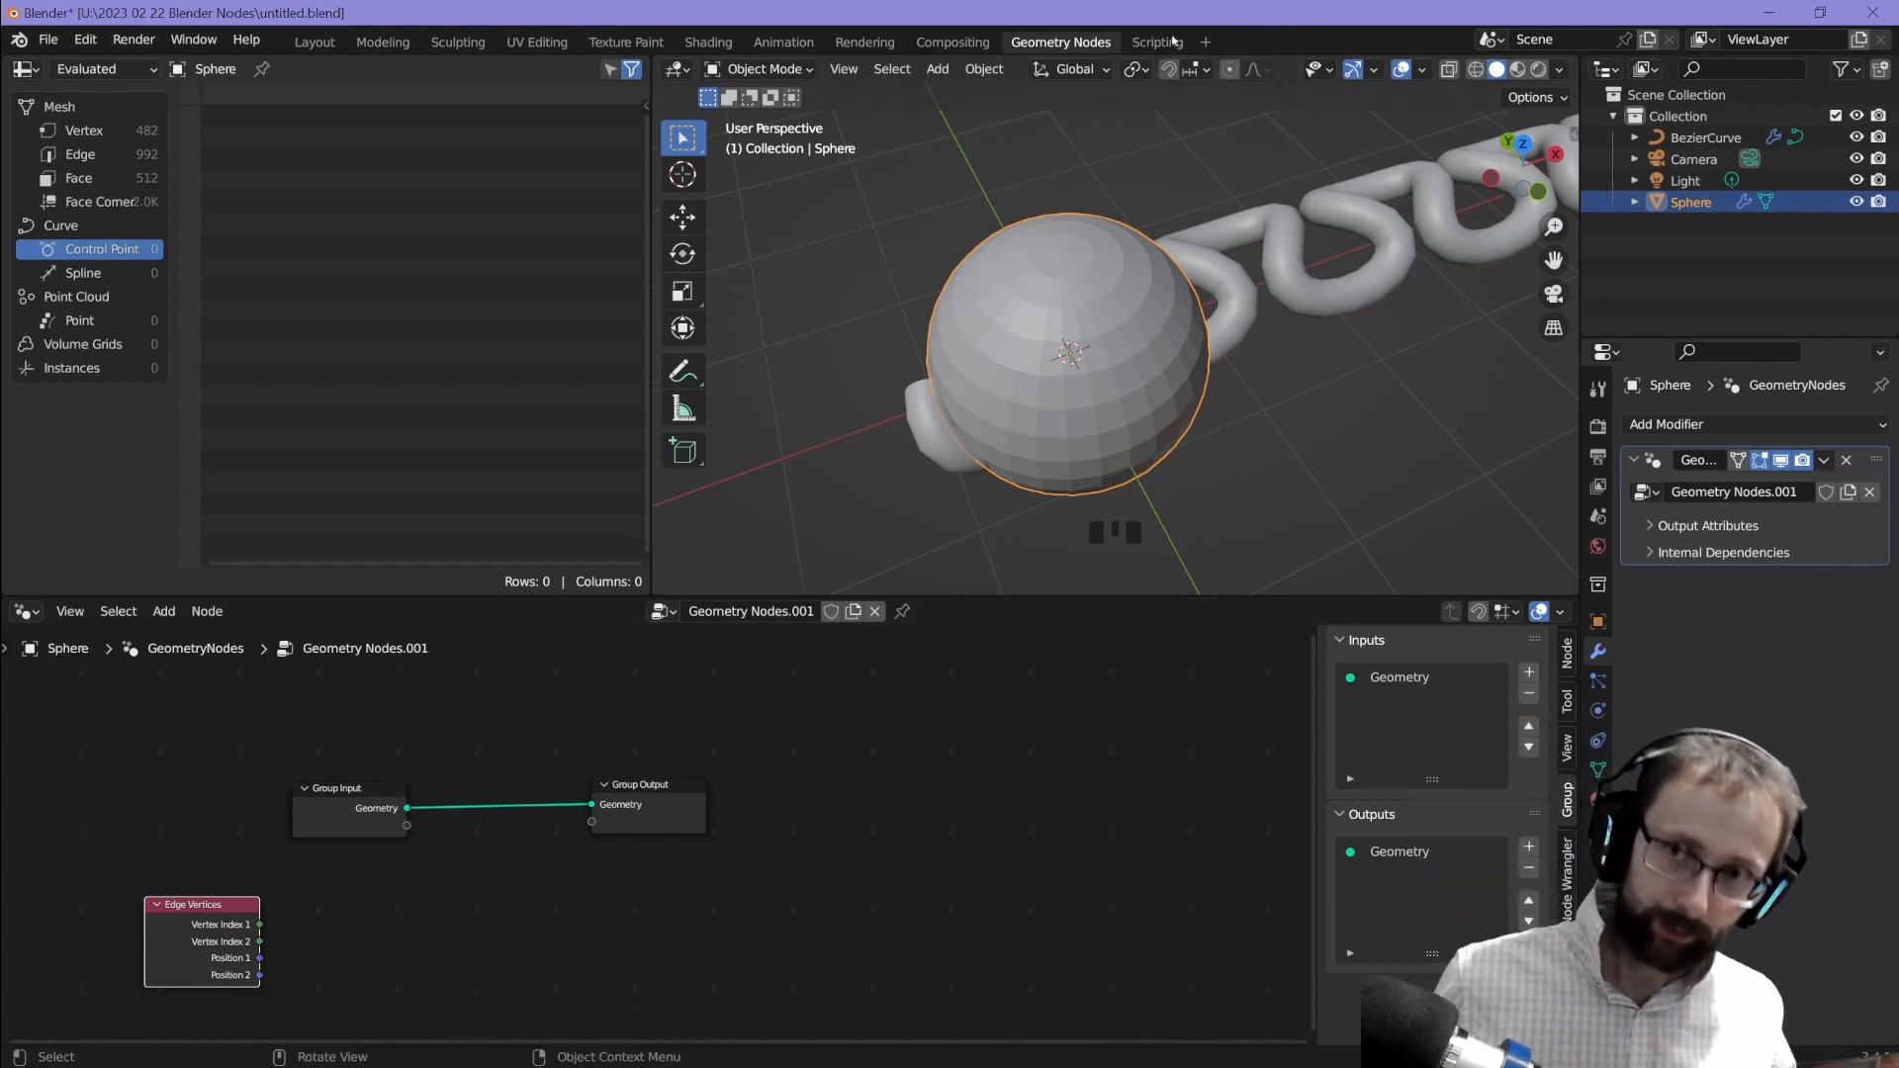
mouse_move(1090, 206)
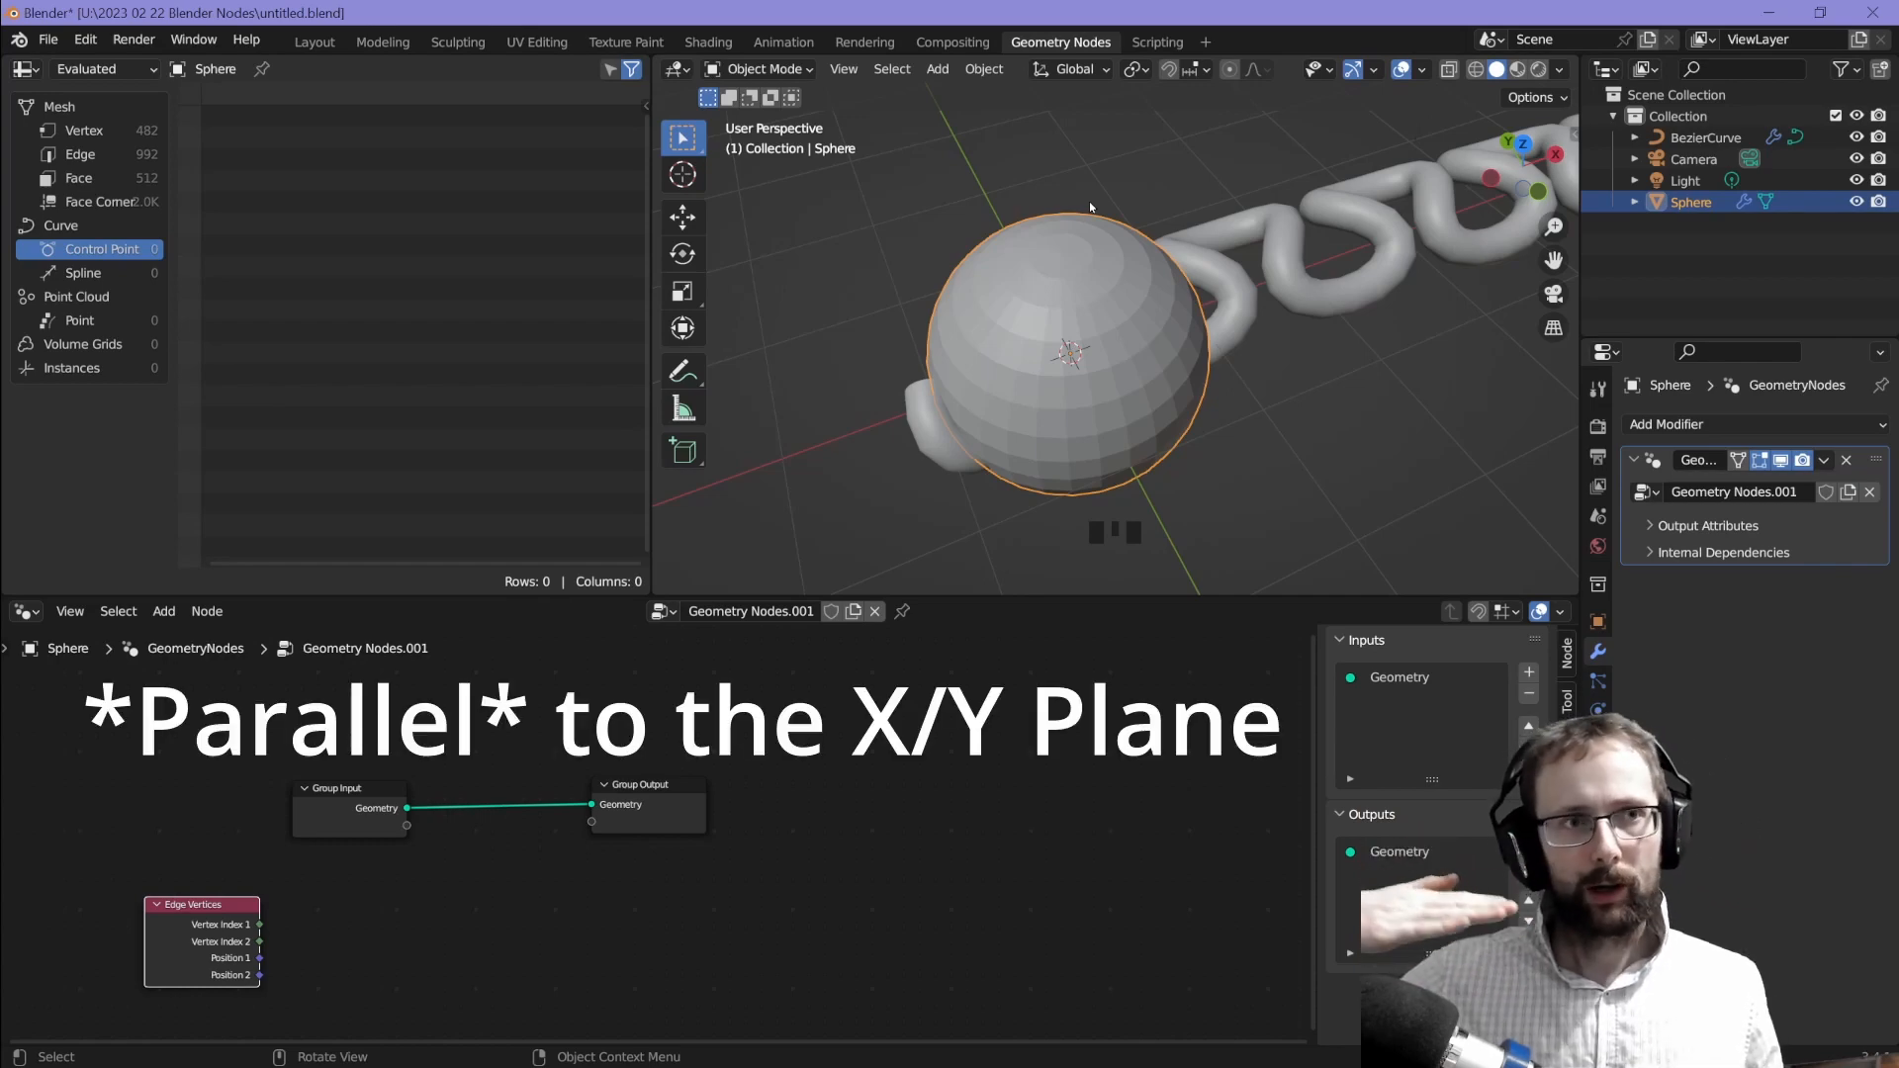
Step: Subtract the edge vertex positions and dot the direction with vector (0,0,1)
scroll("up", 3)
type("d")
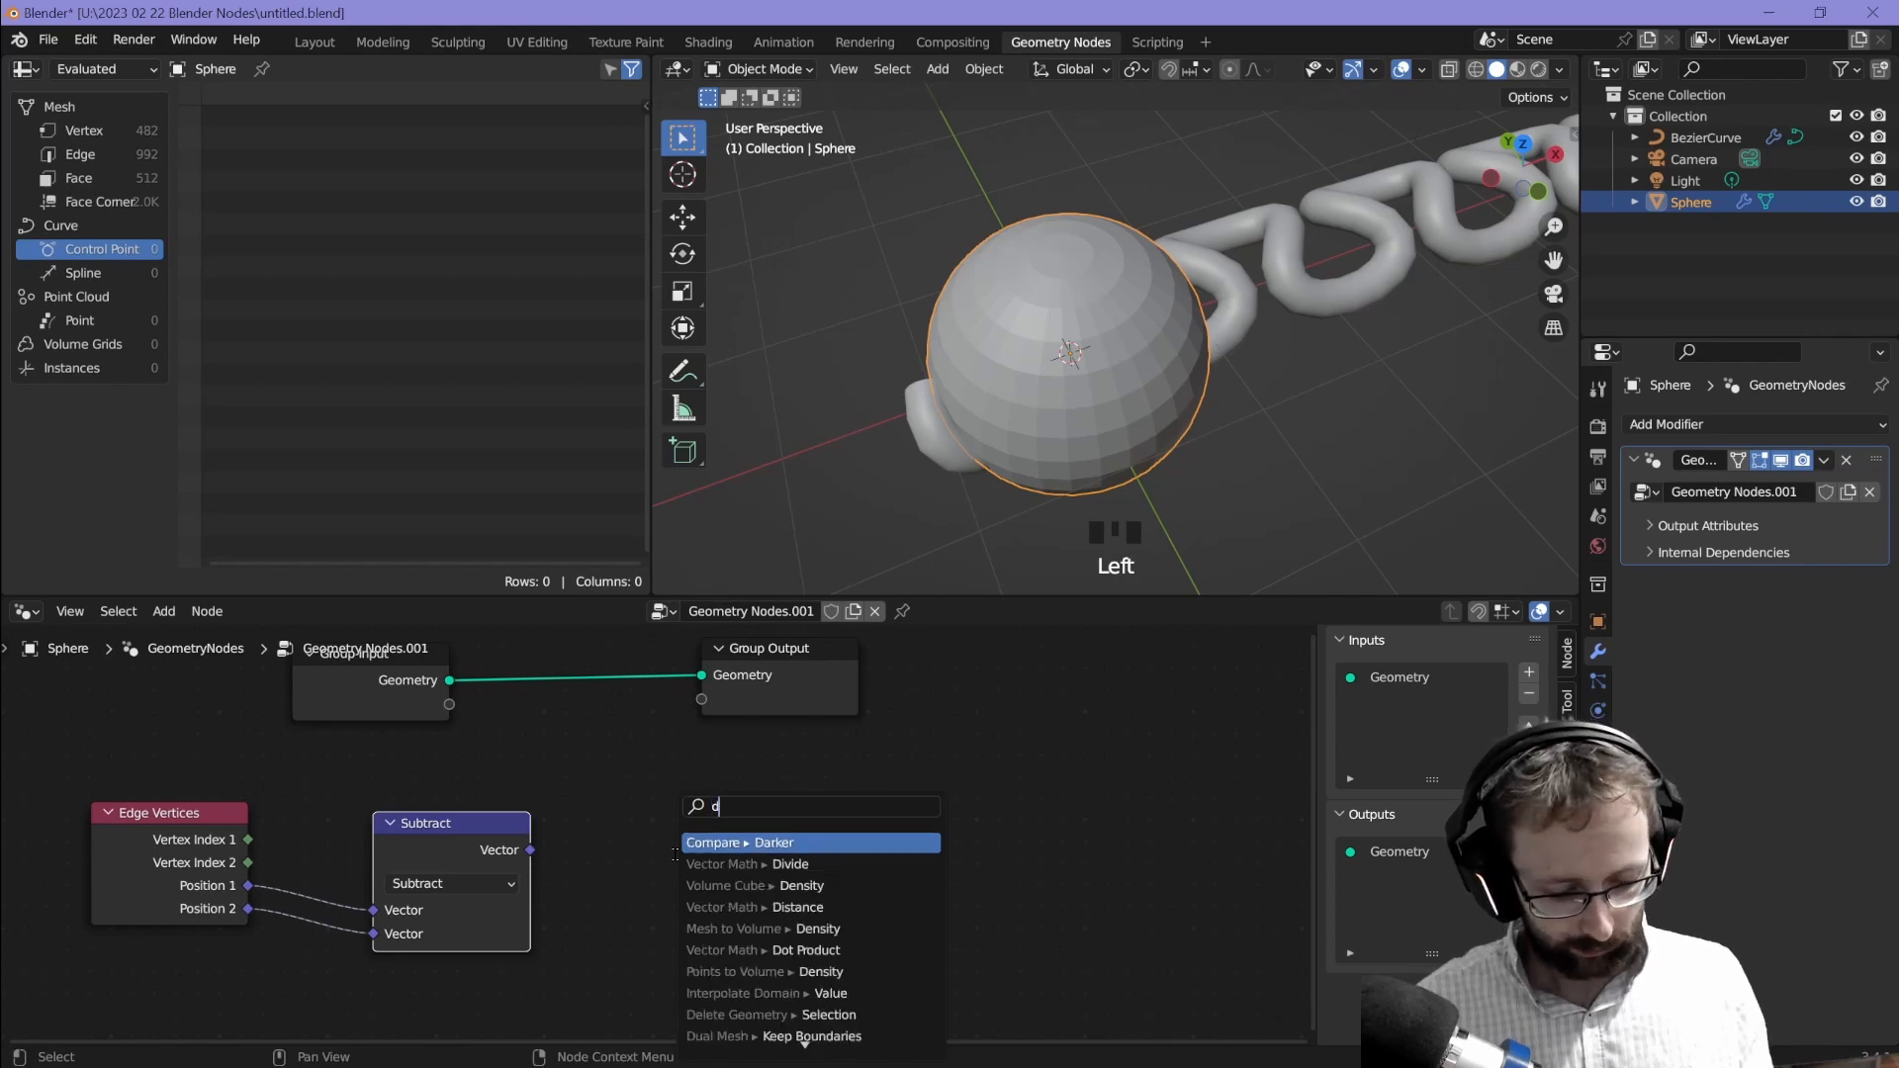
left_click(804, 949)
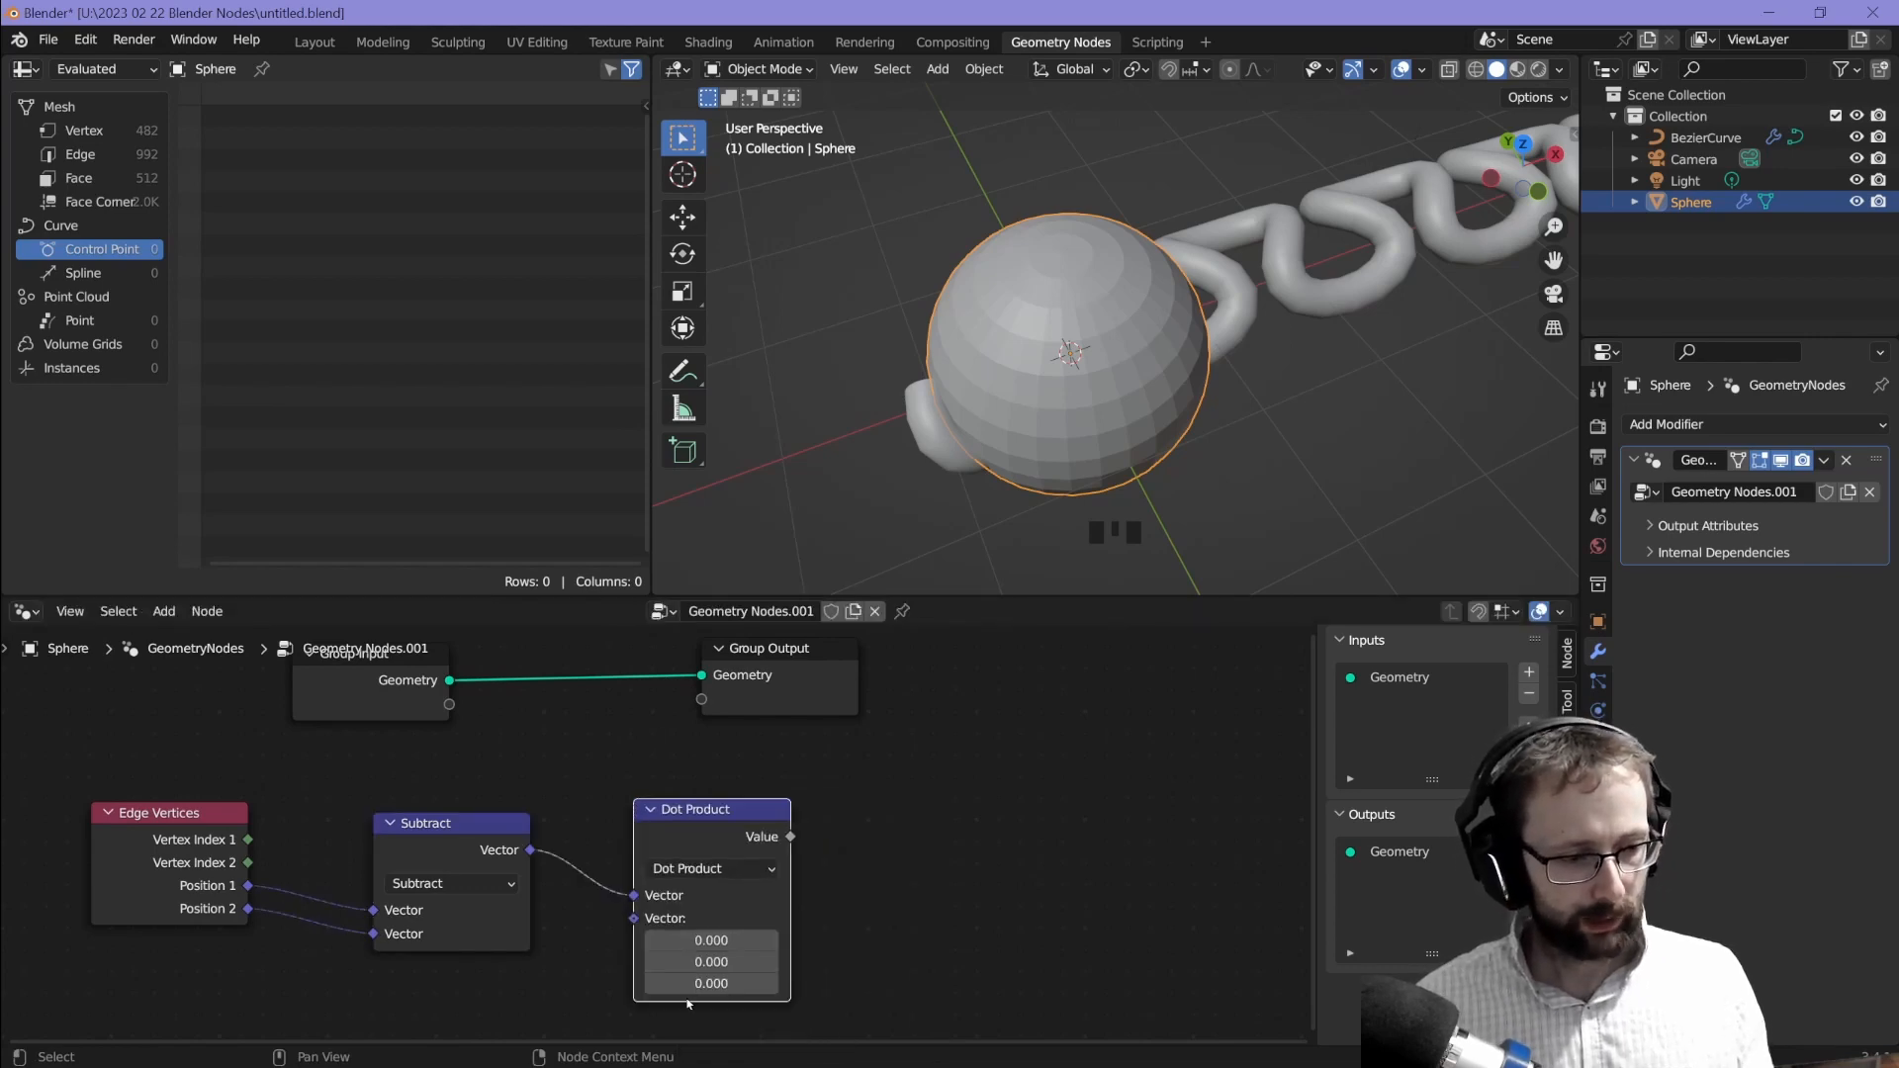
left_click(711, 982)
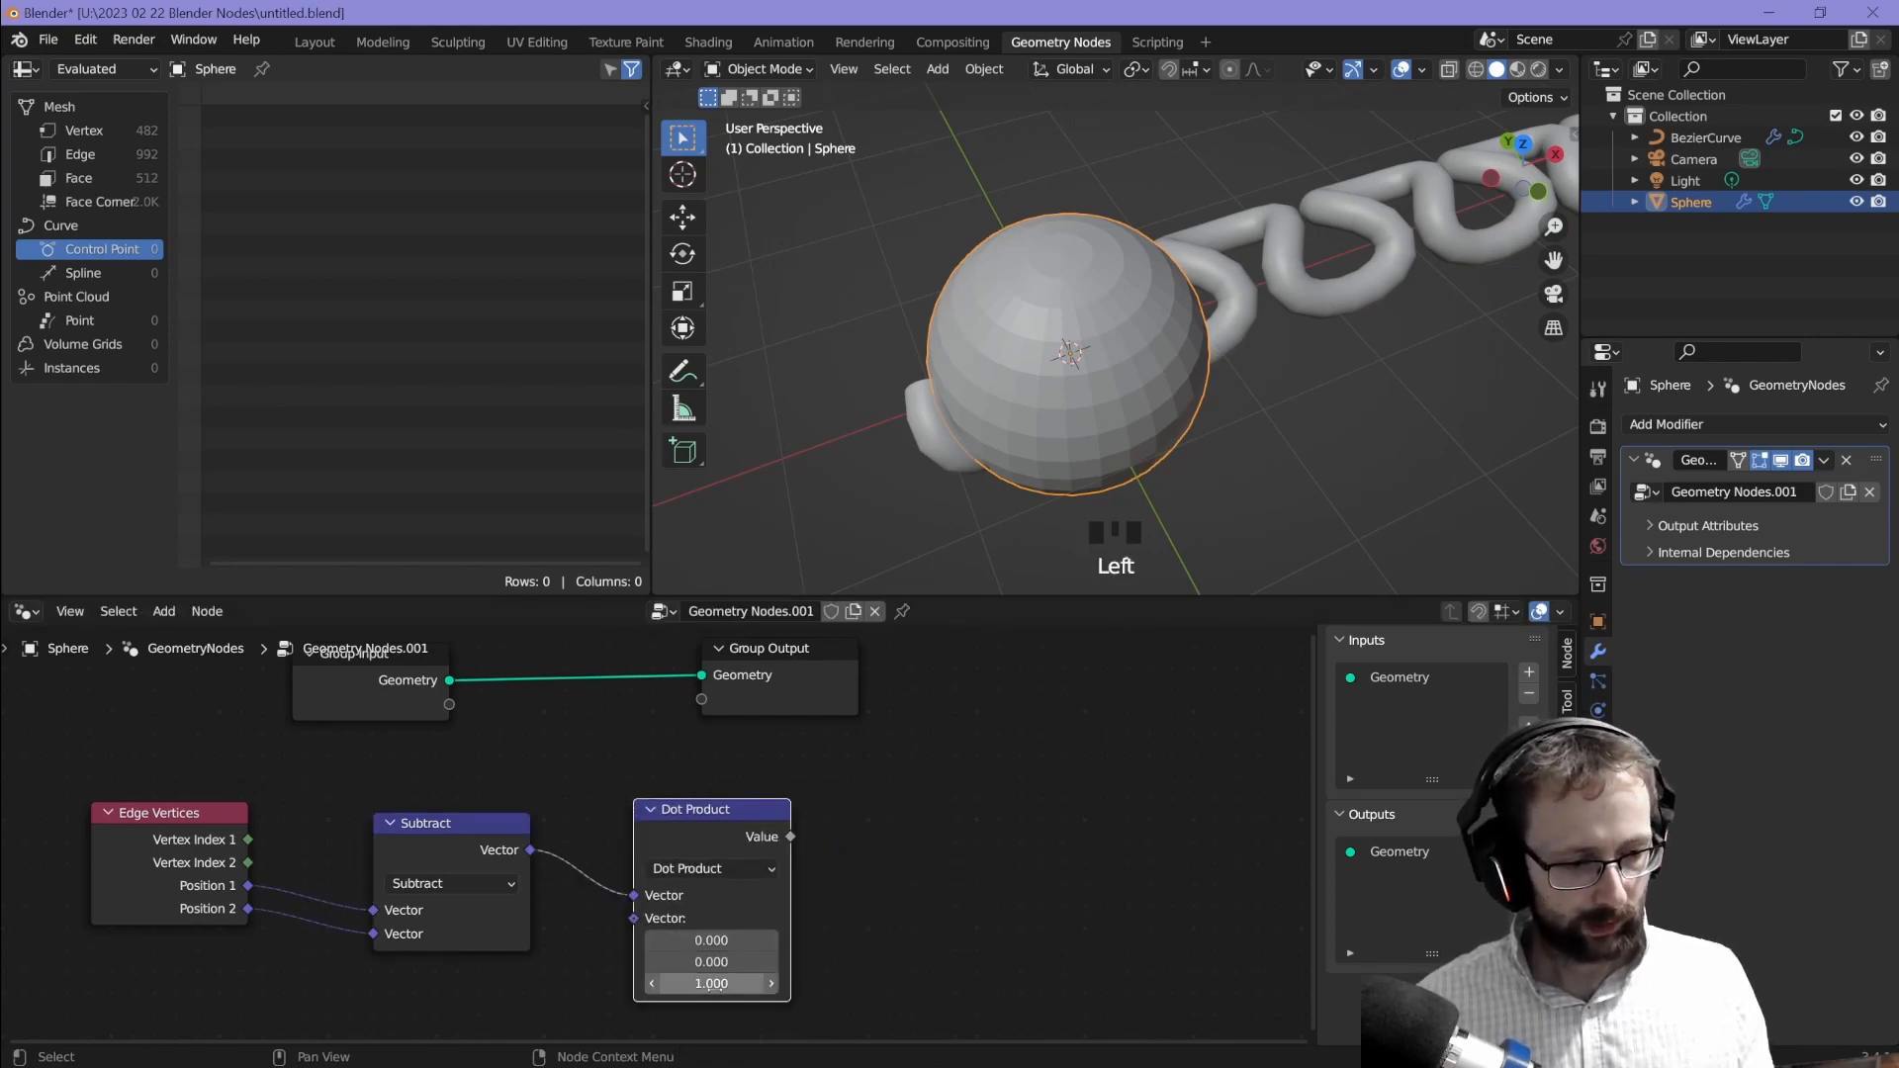
left_click_drag(695, 809, 629, 771)
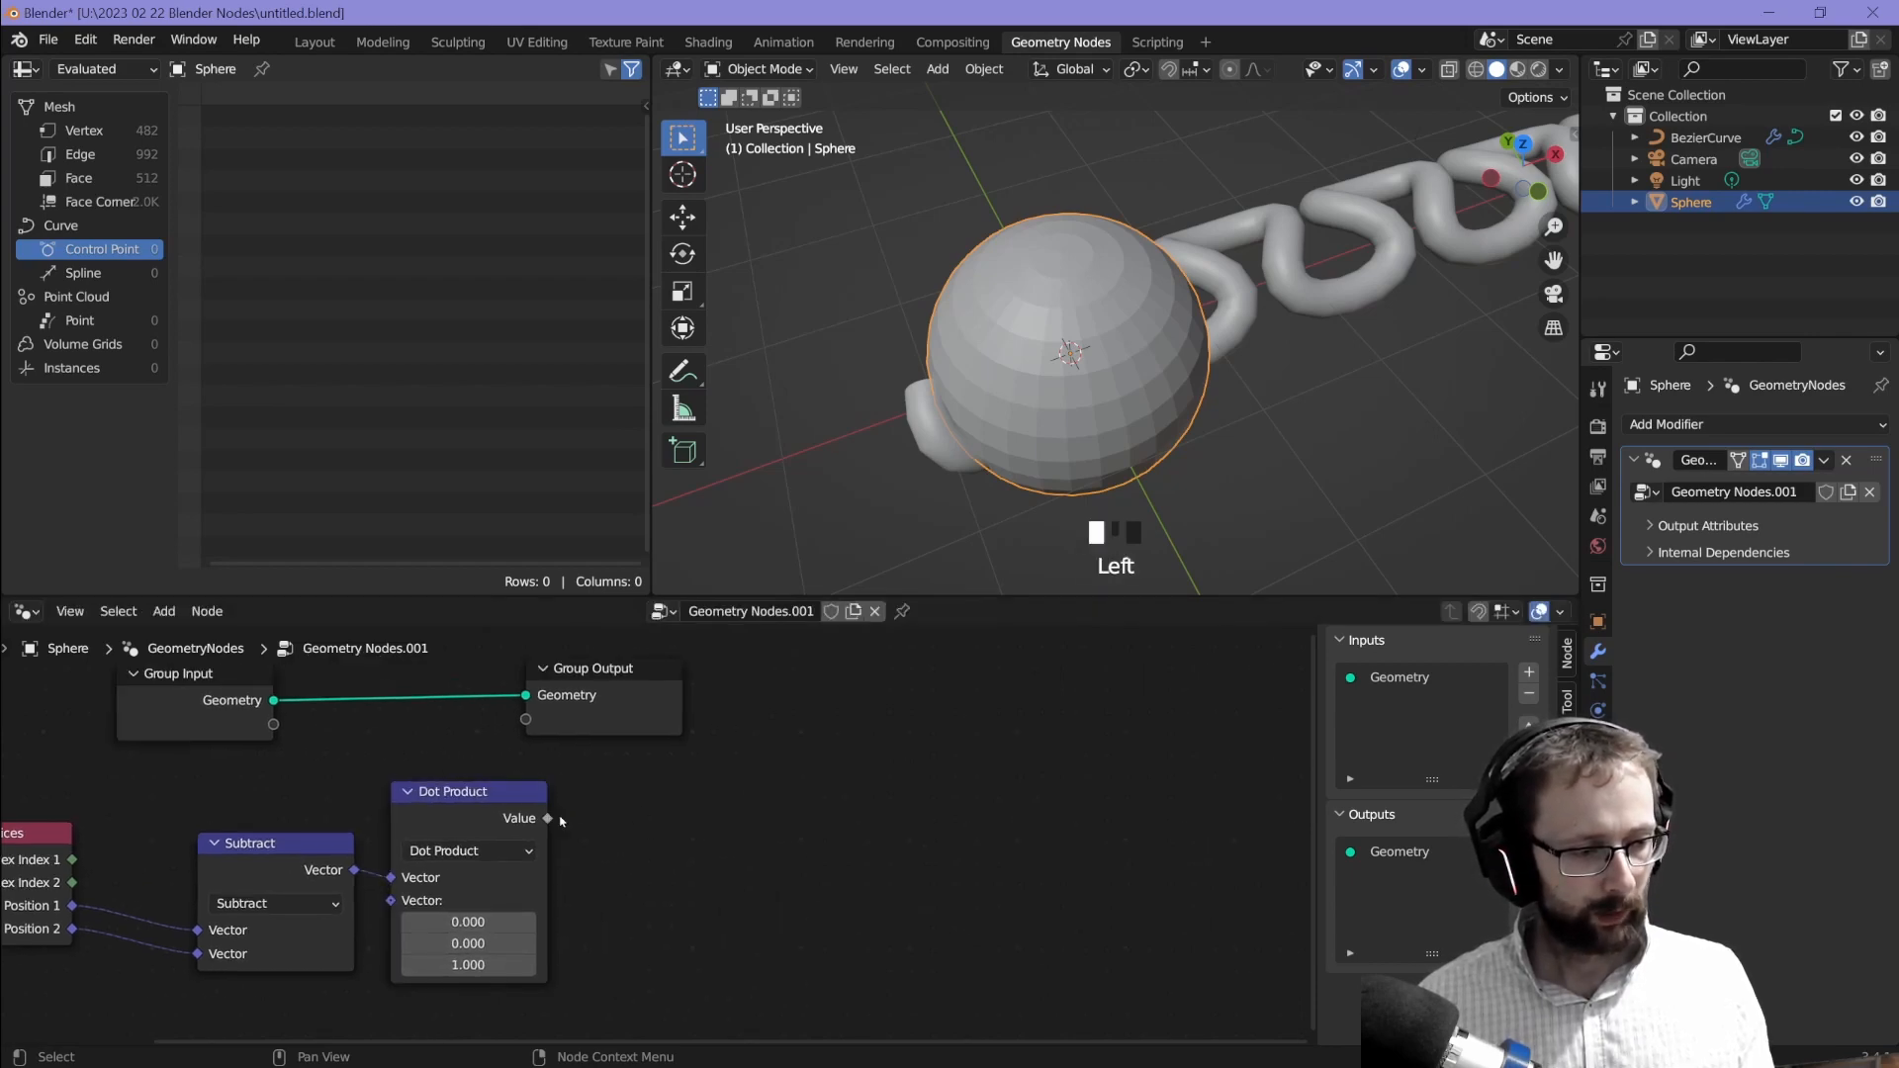
Step: Compare the dot product Equal to 0 and feed it into a Mesh to Curve node
type("eq")
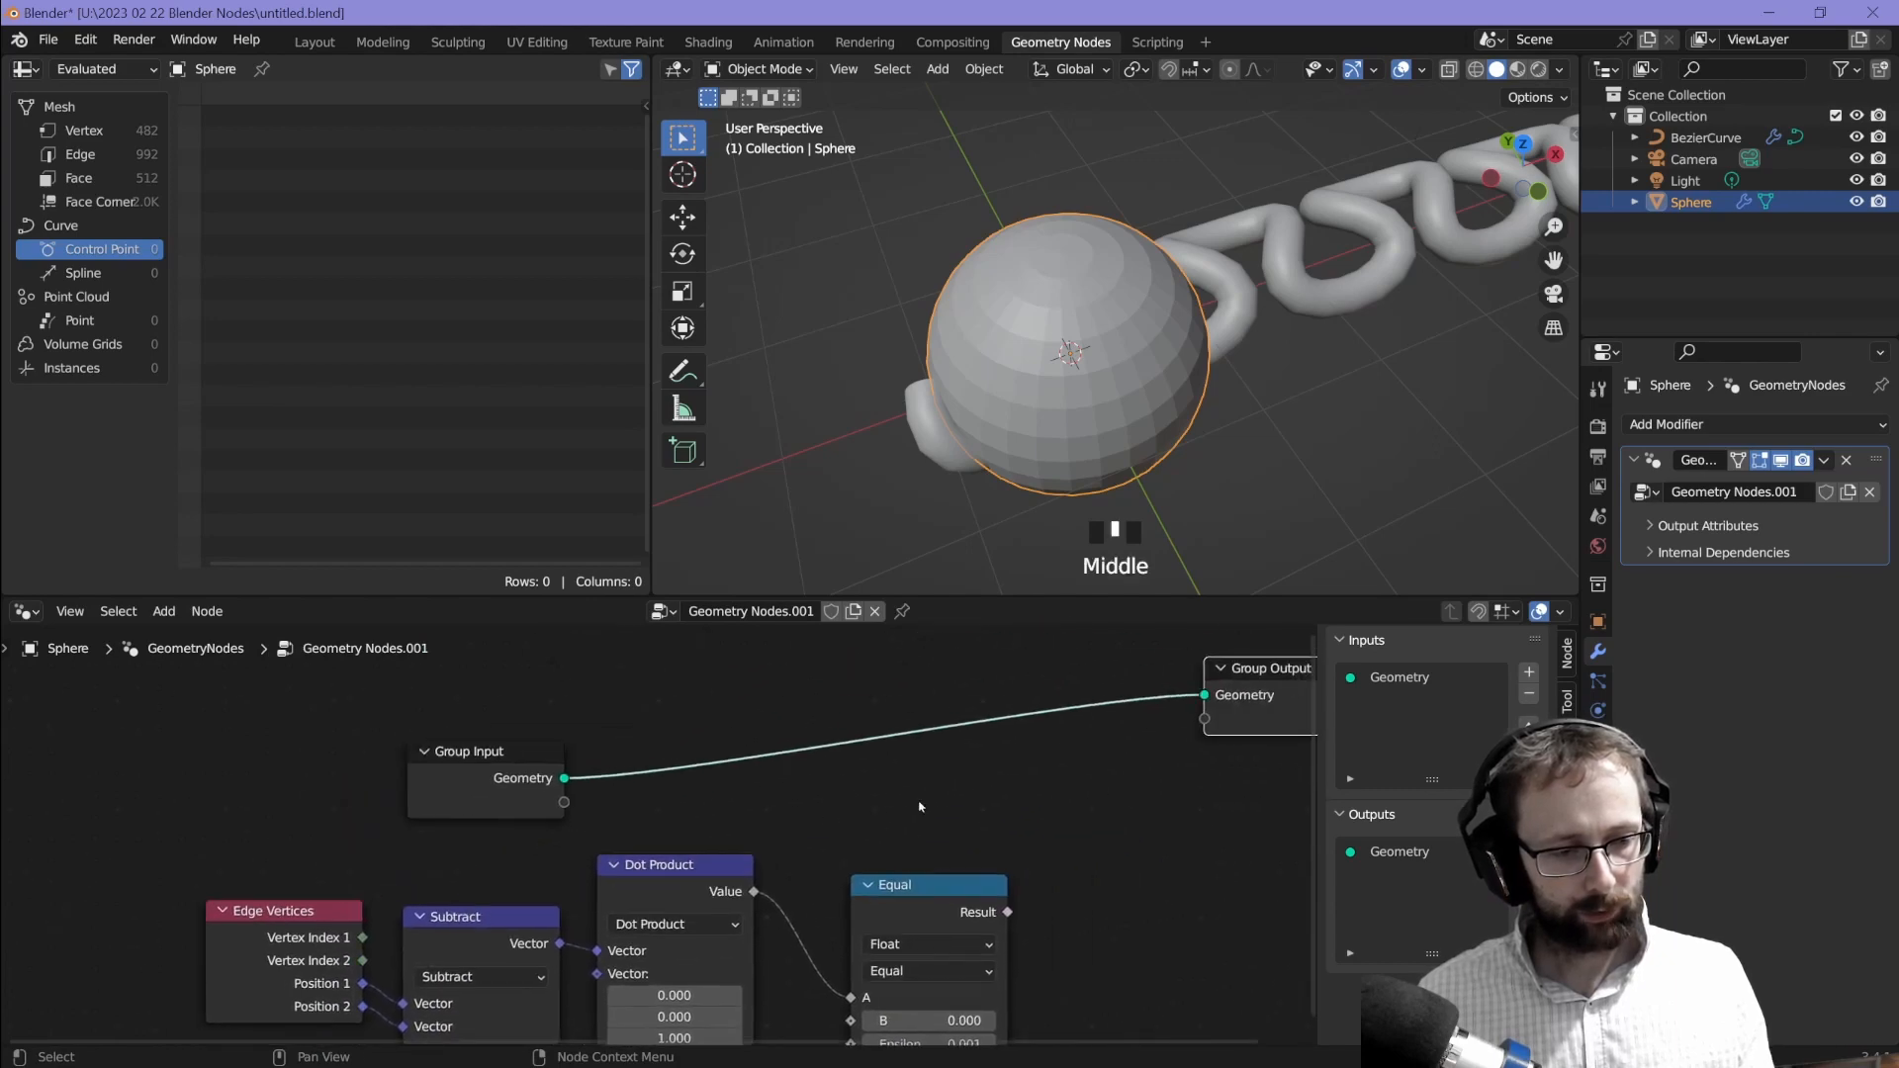
type("mesh to")
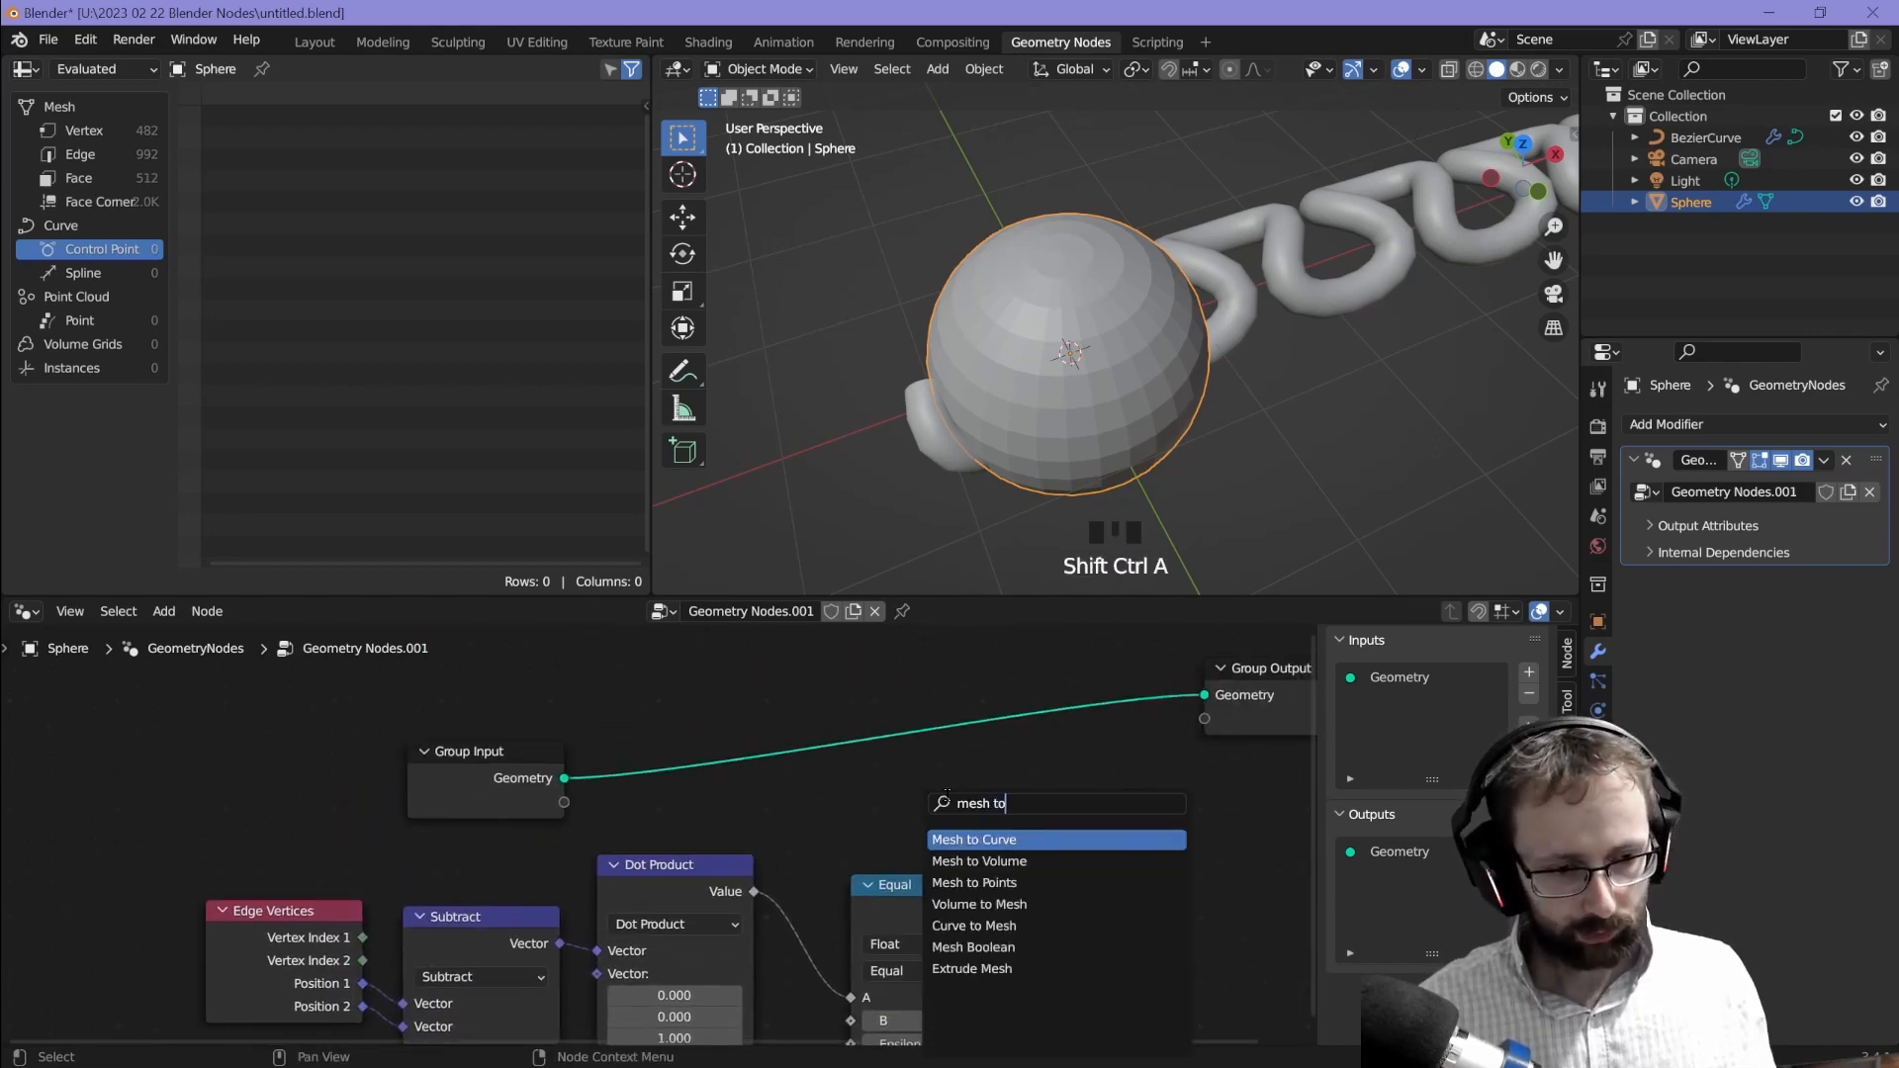
left_click(972, 837)
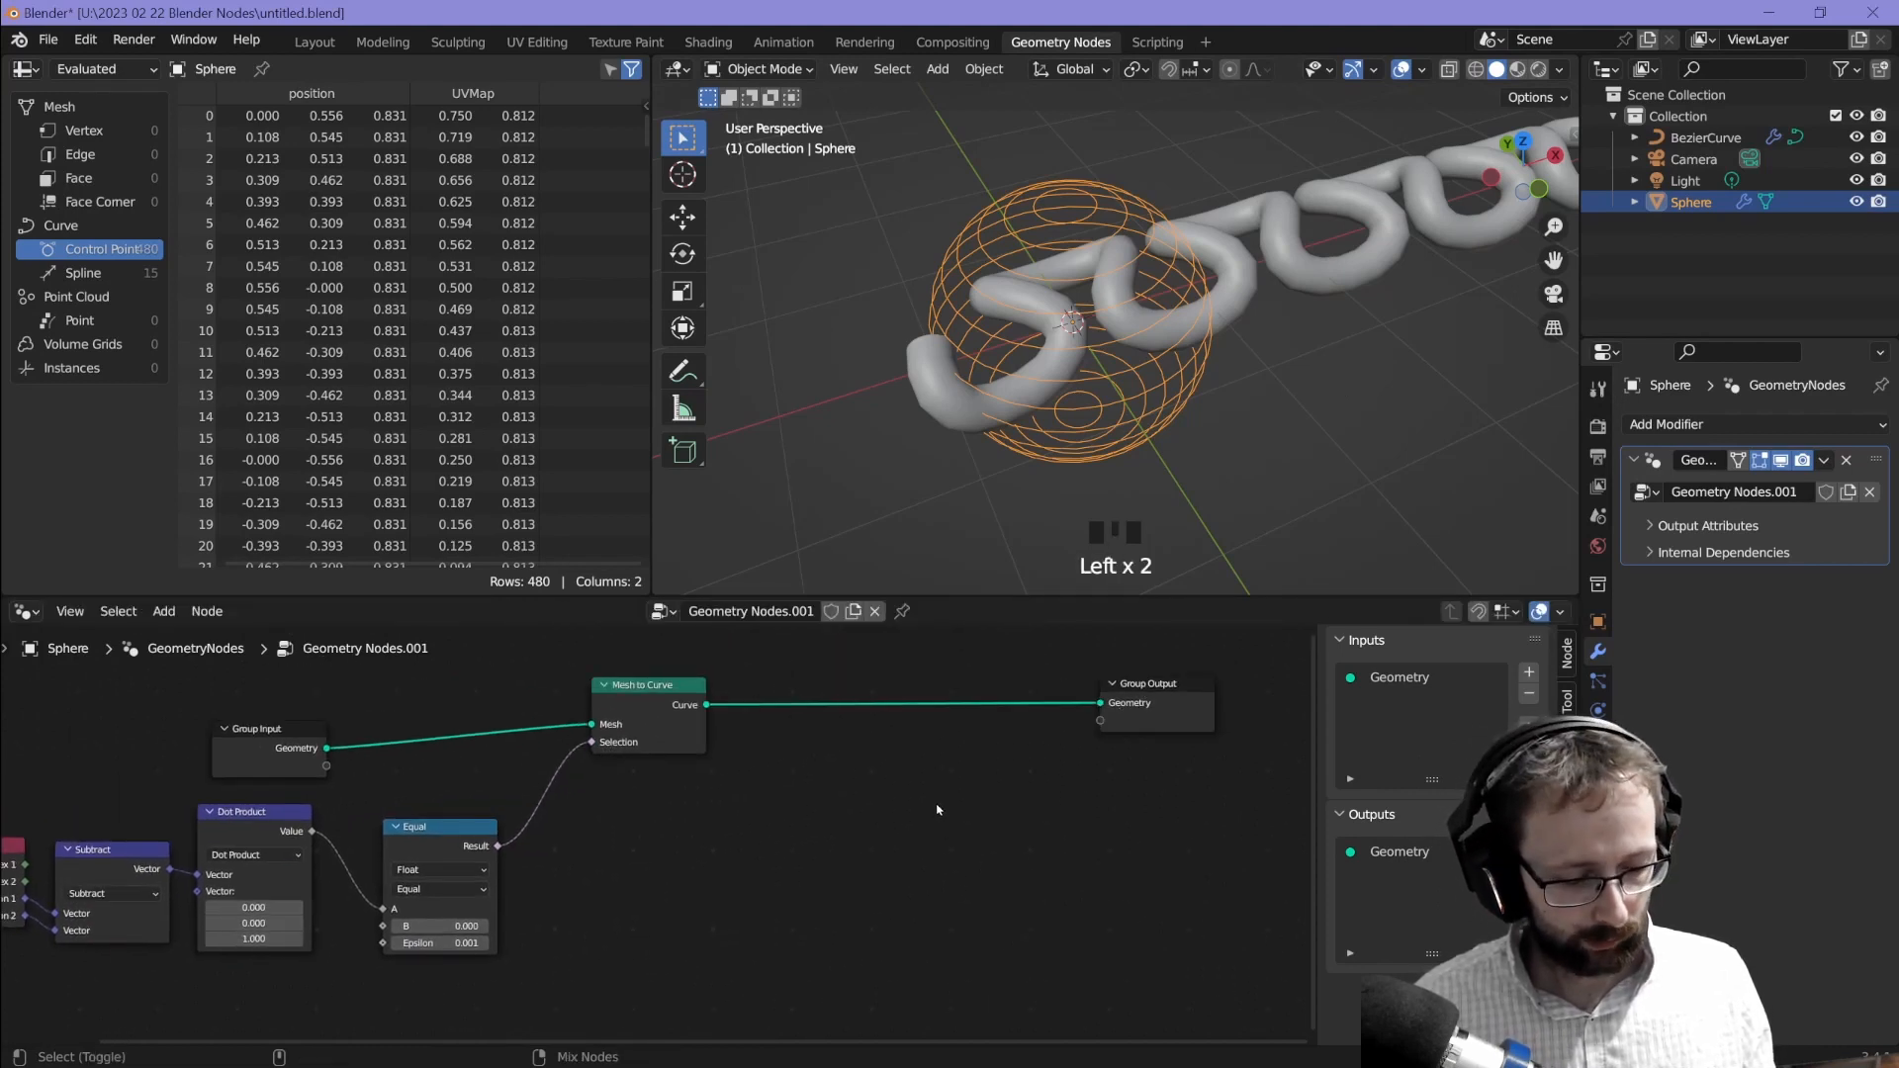
Step: Add Curve to Mesh with a Quadrilateral profile of width and height 0.1 m
key("shift+ctrl+a")
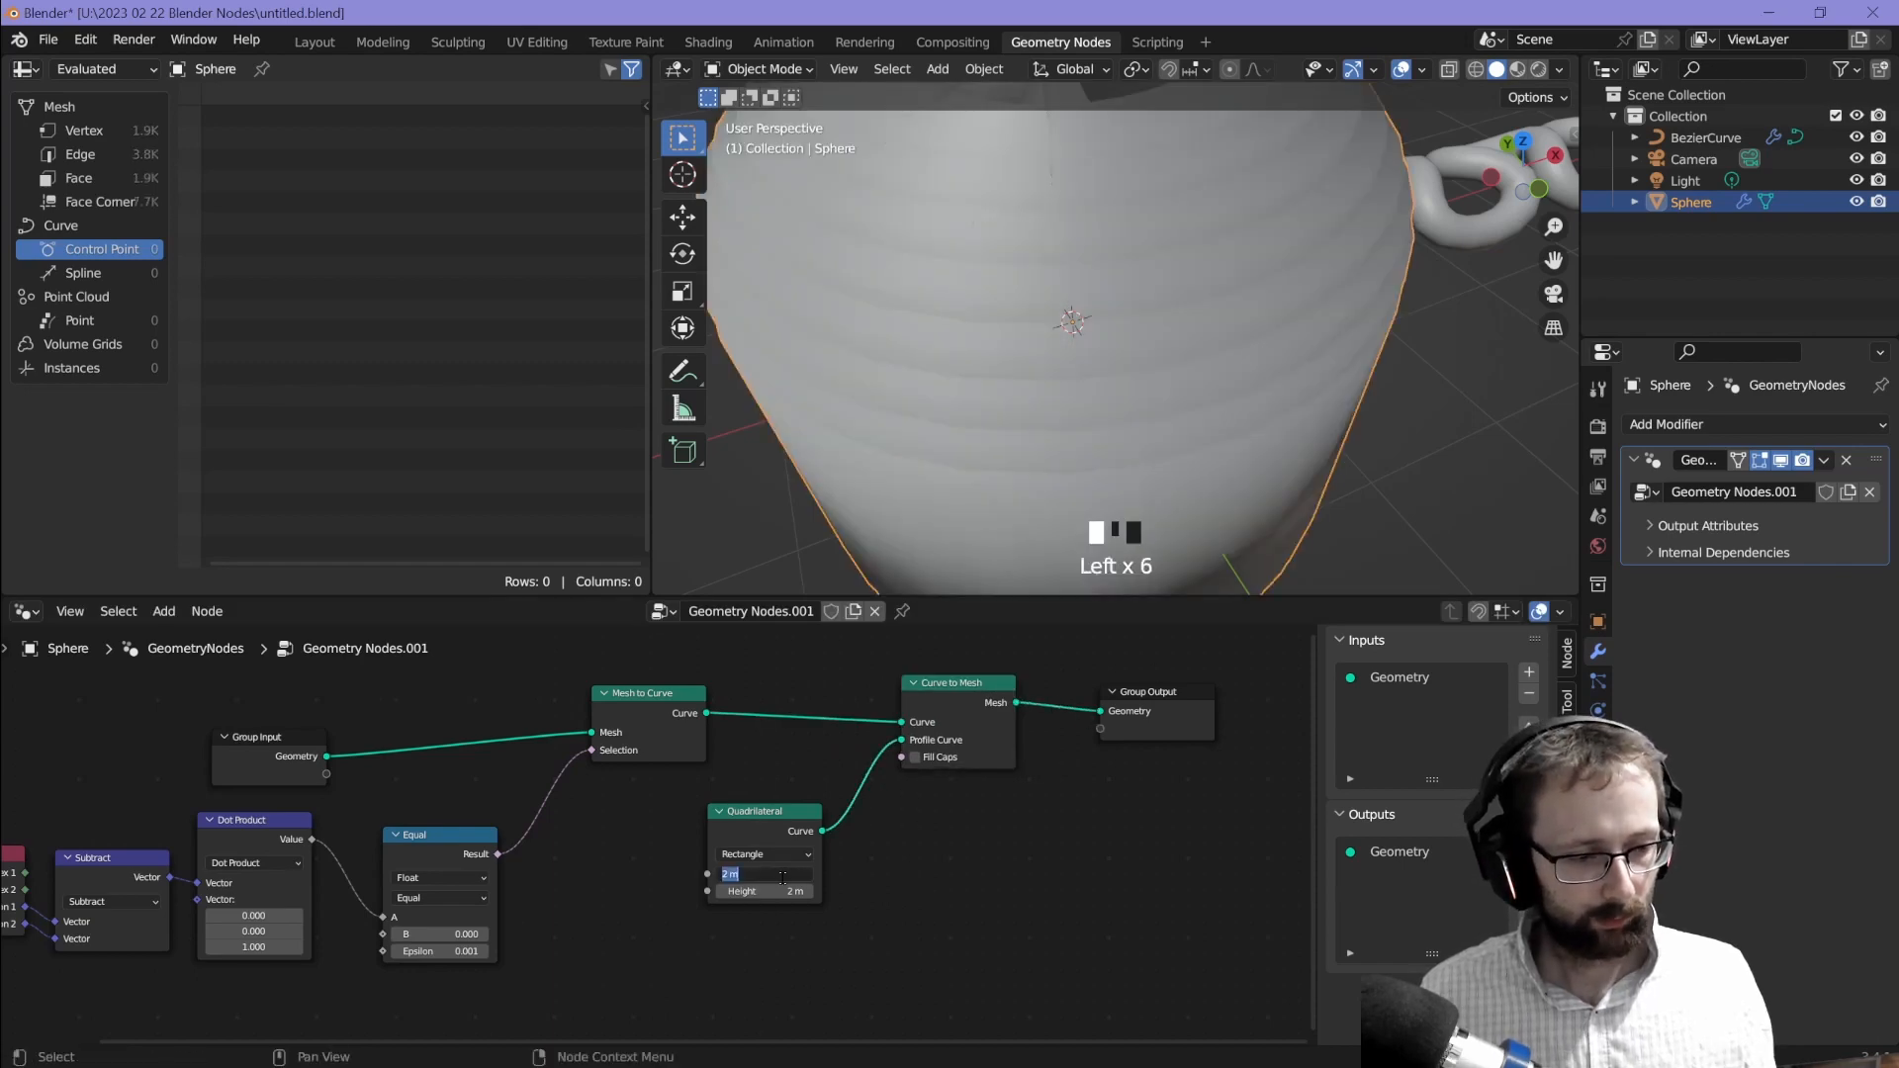
type("1")
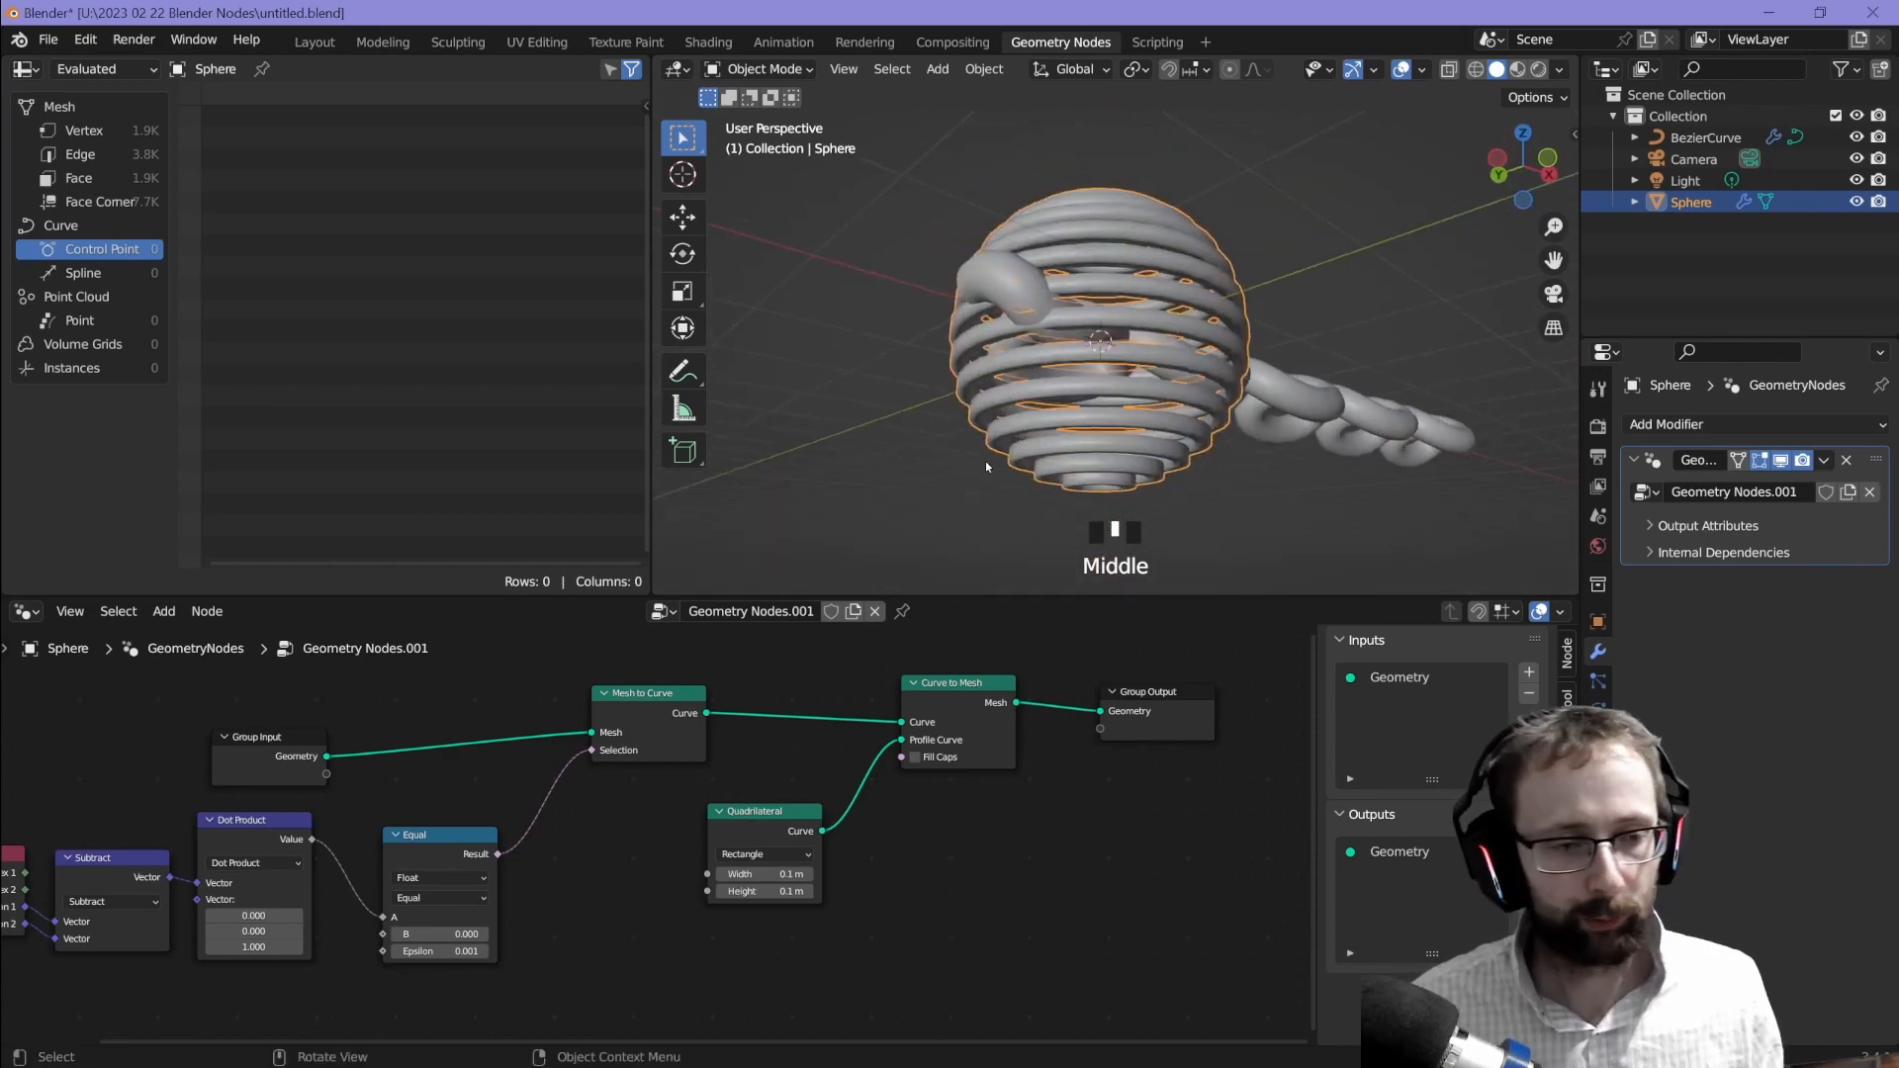
scroll("up", 3)
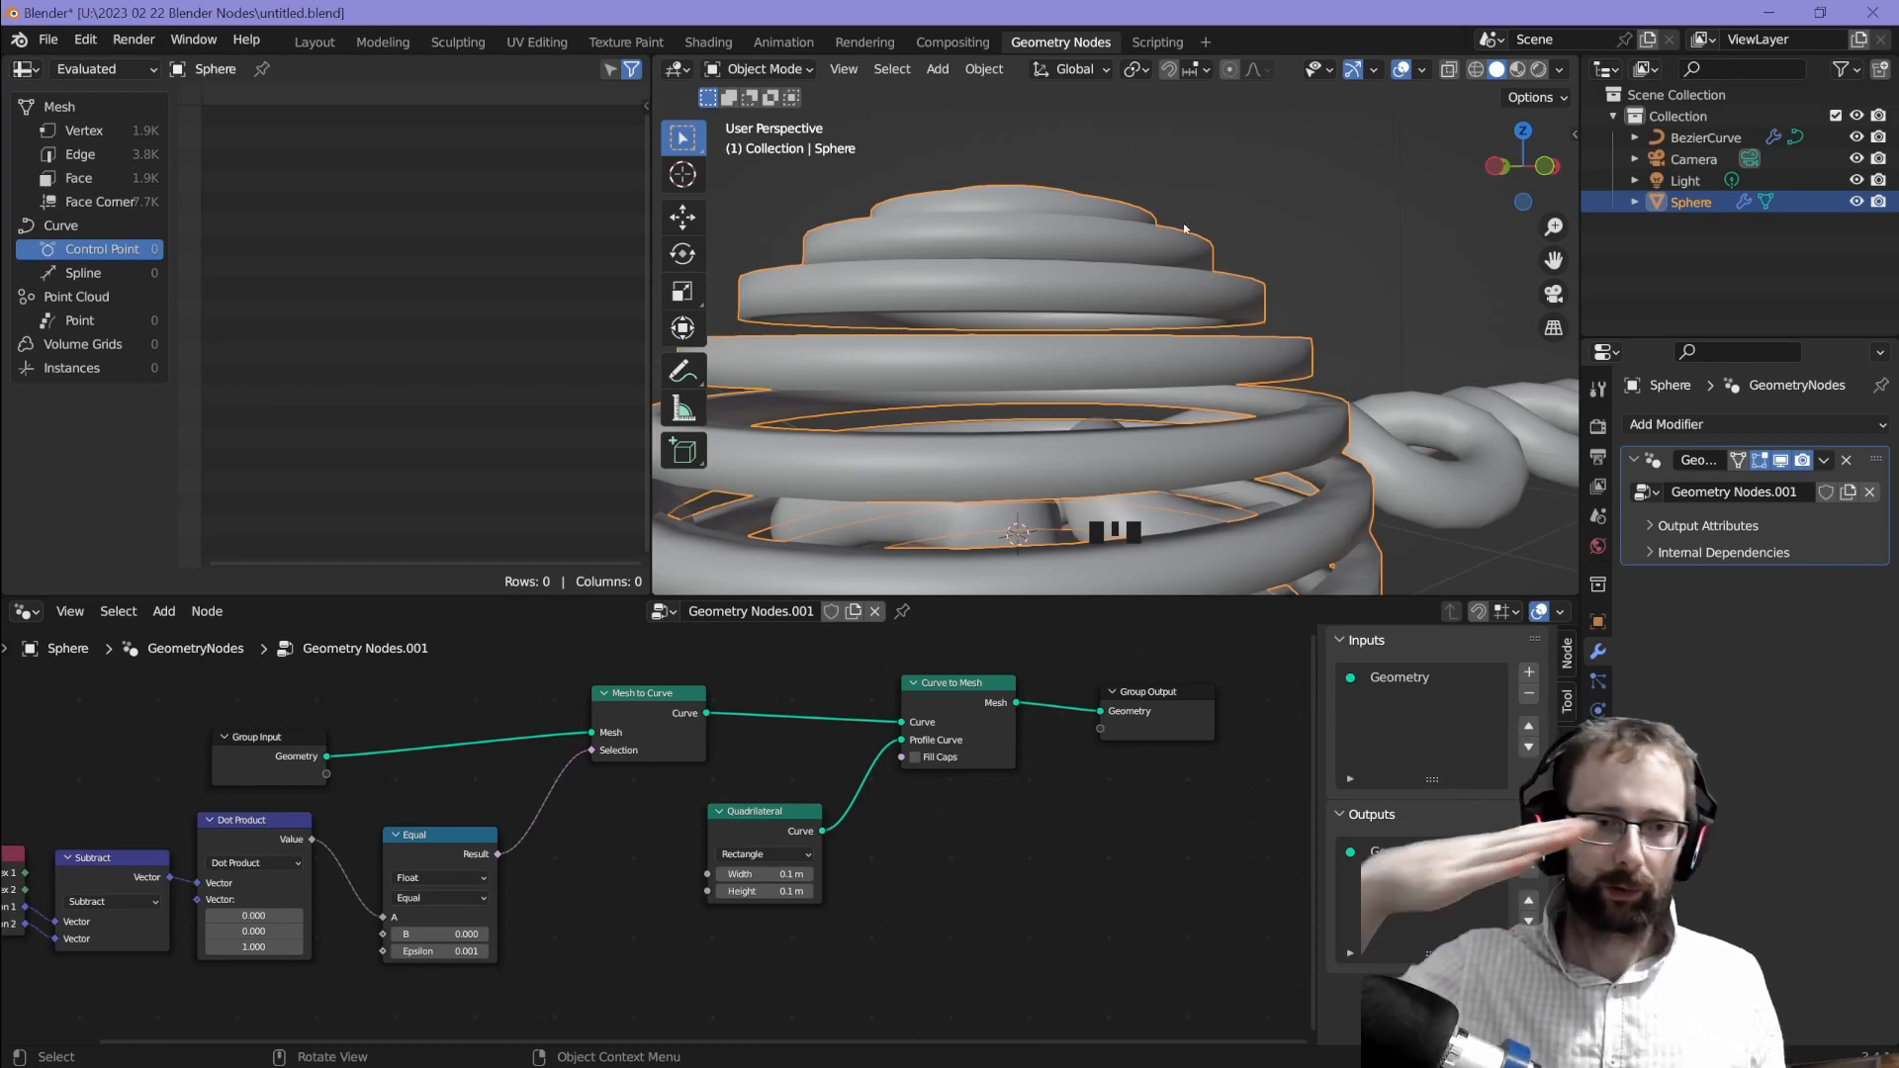
Step: Store the Normal input as a Vector attribute 'edge_normal' on the Edge domain before Mesh to Curve
key("shift+a")
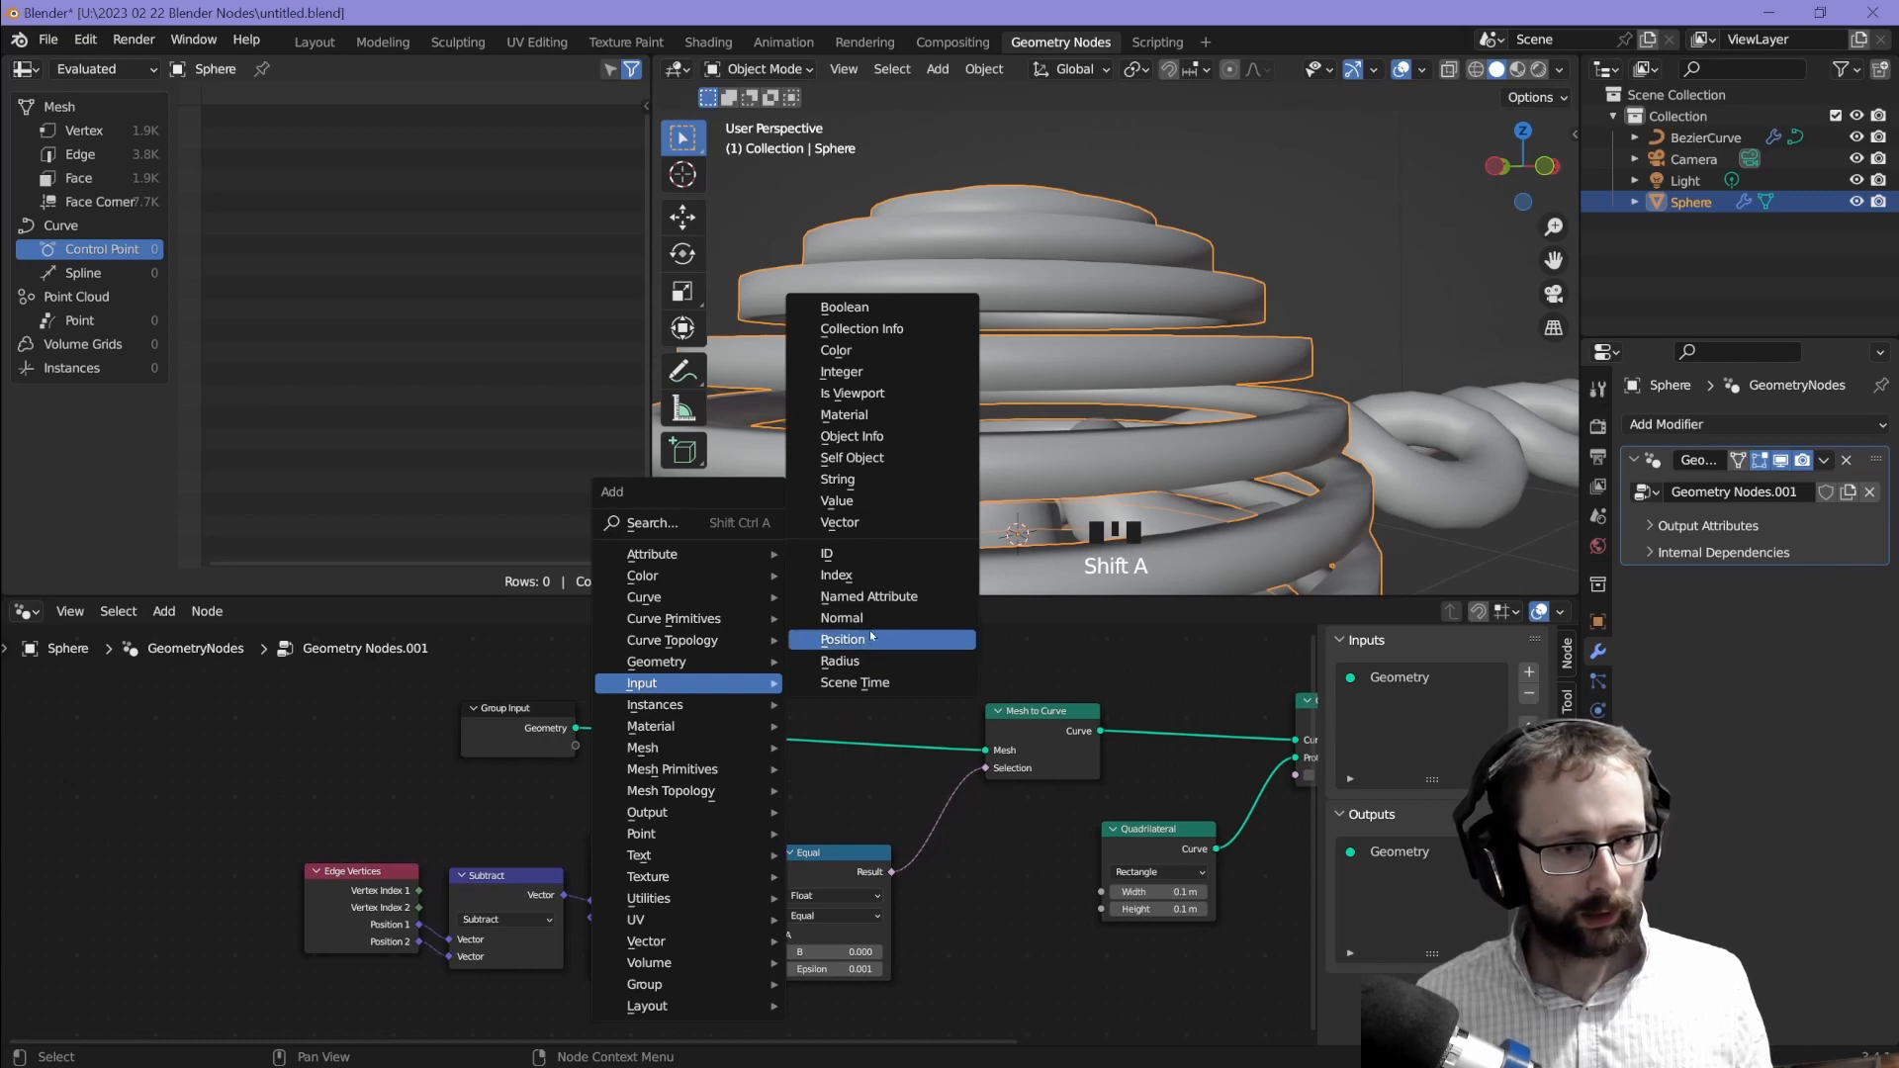
left_click(840, 617)
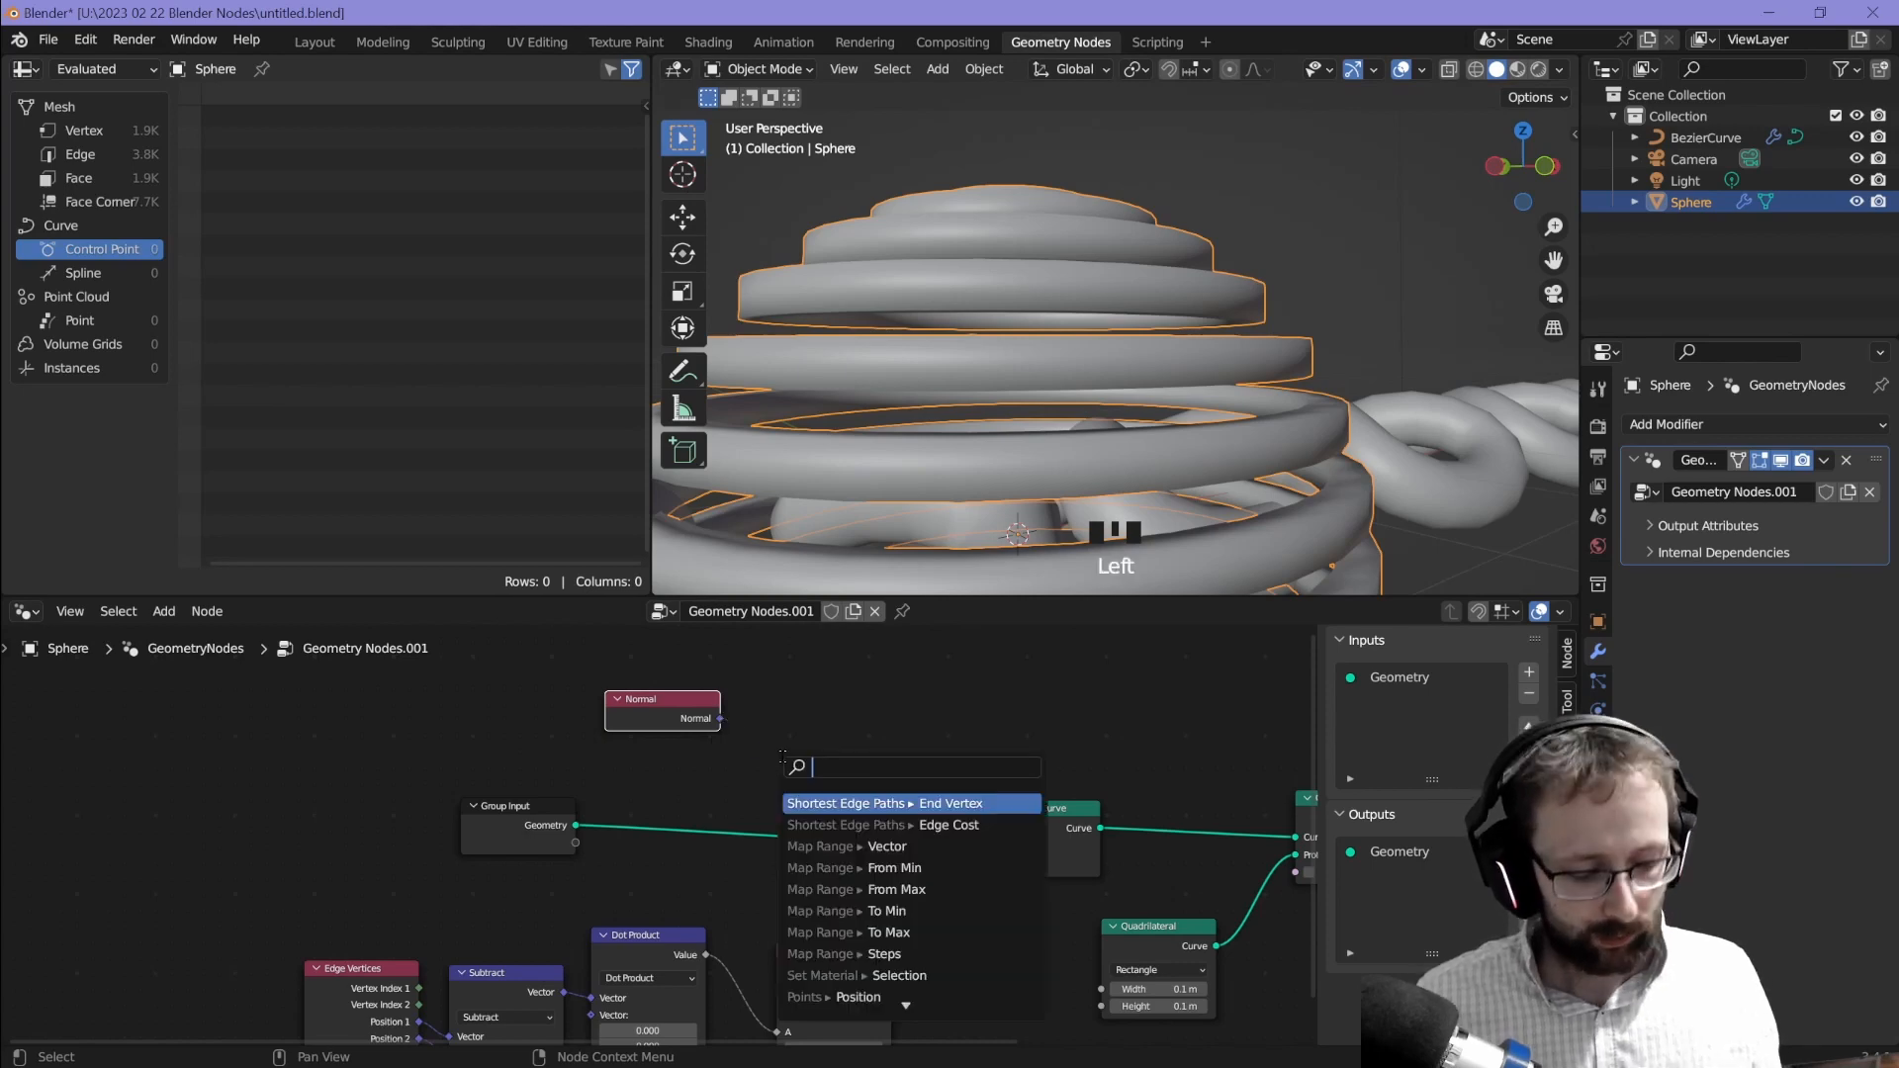
type("so")
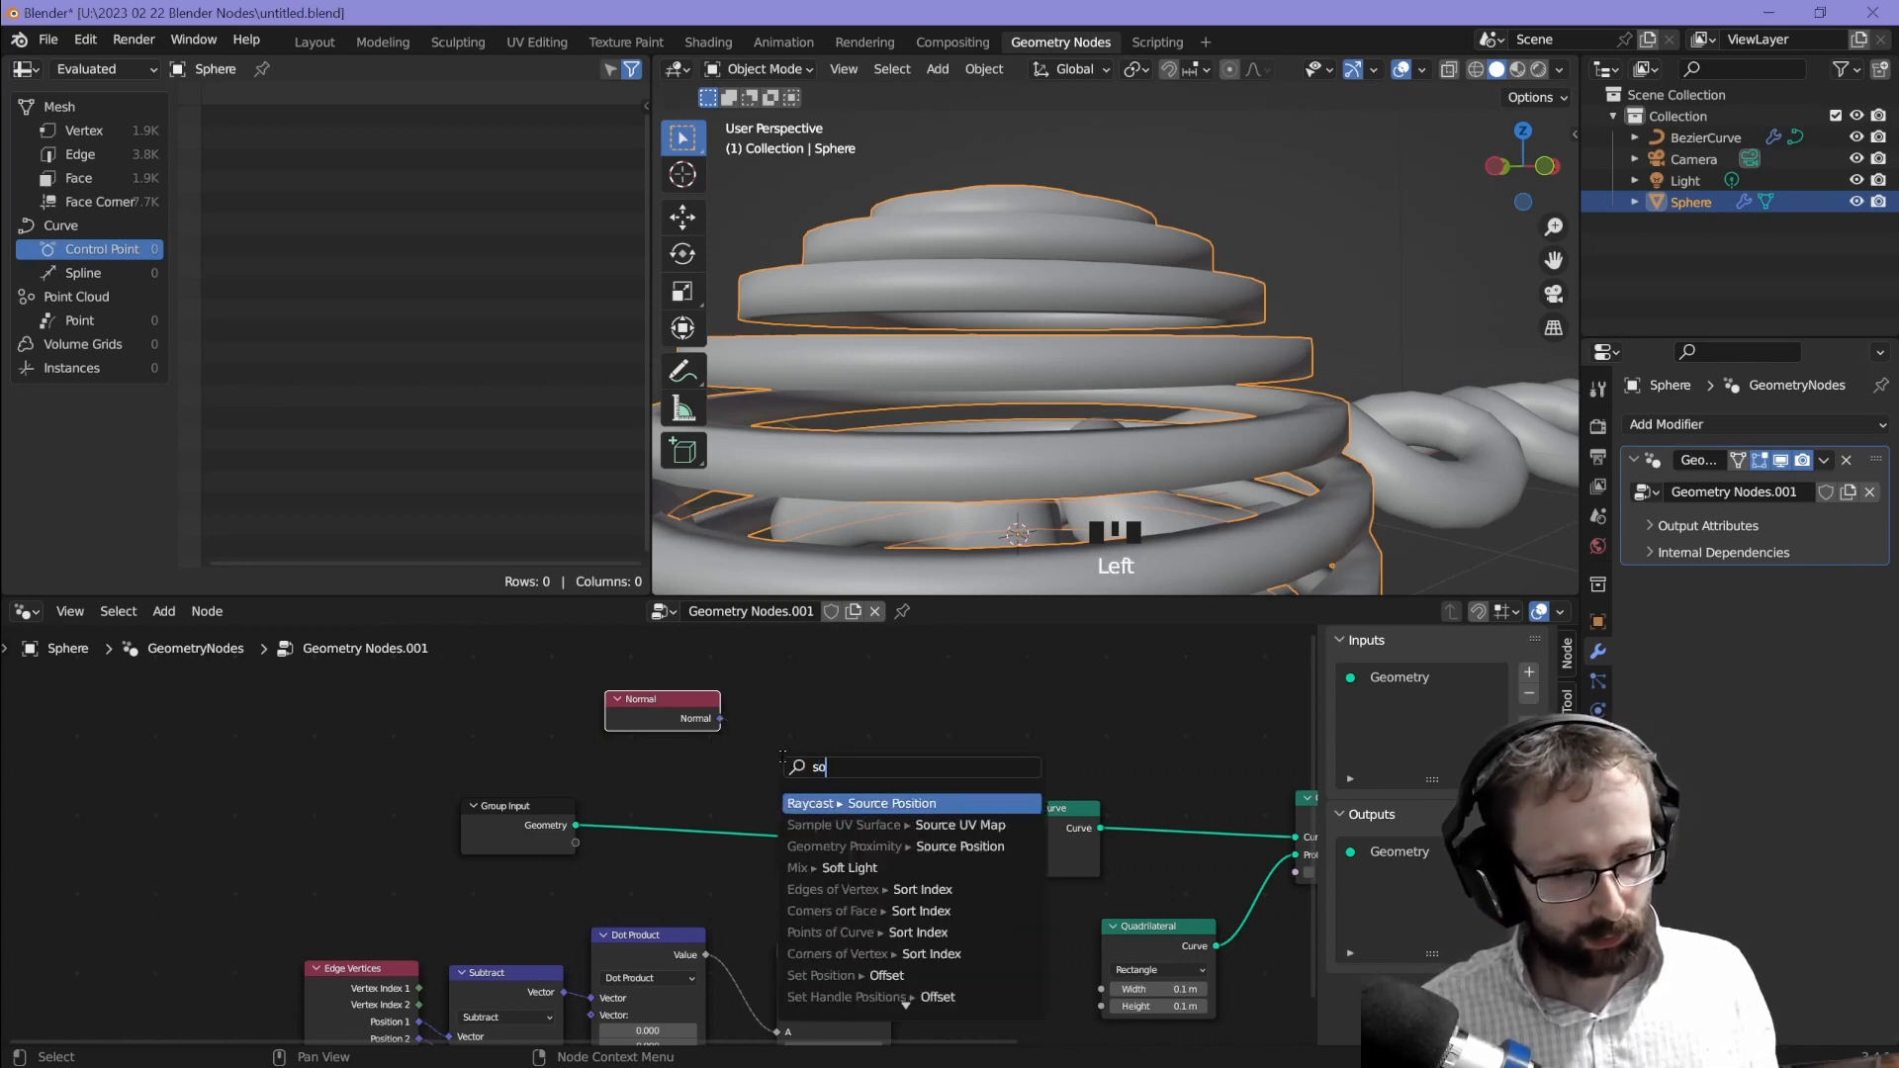
left_click(910, 803)
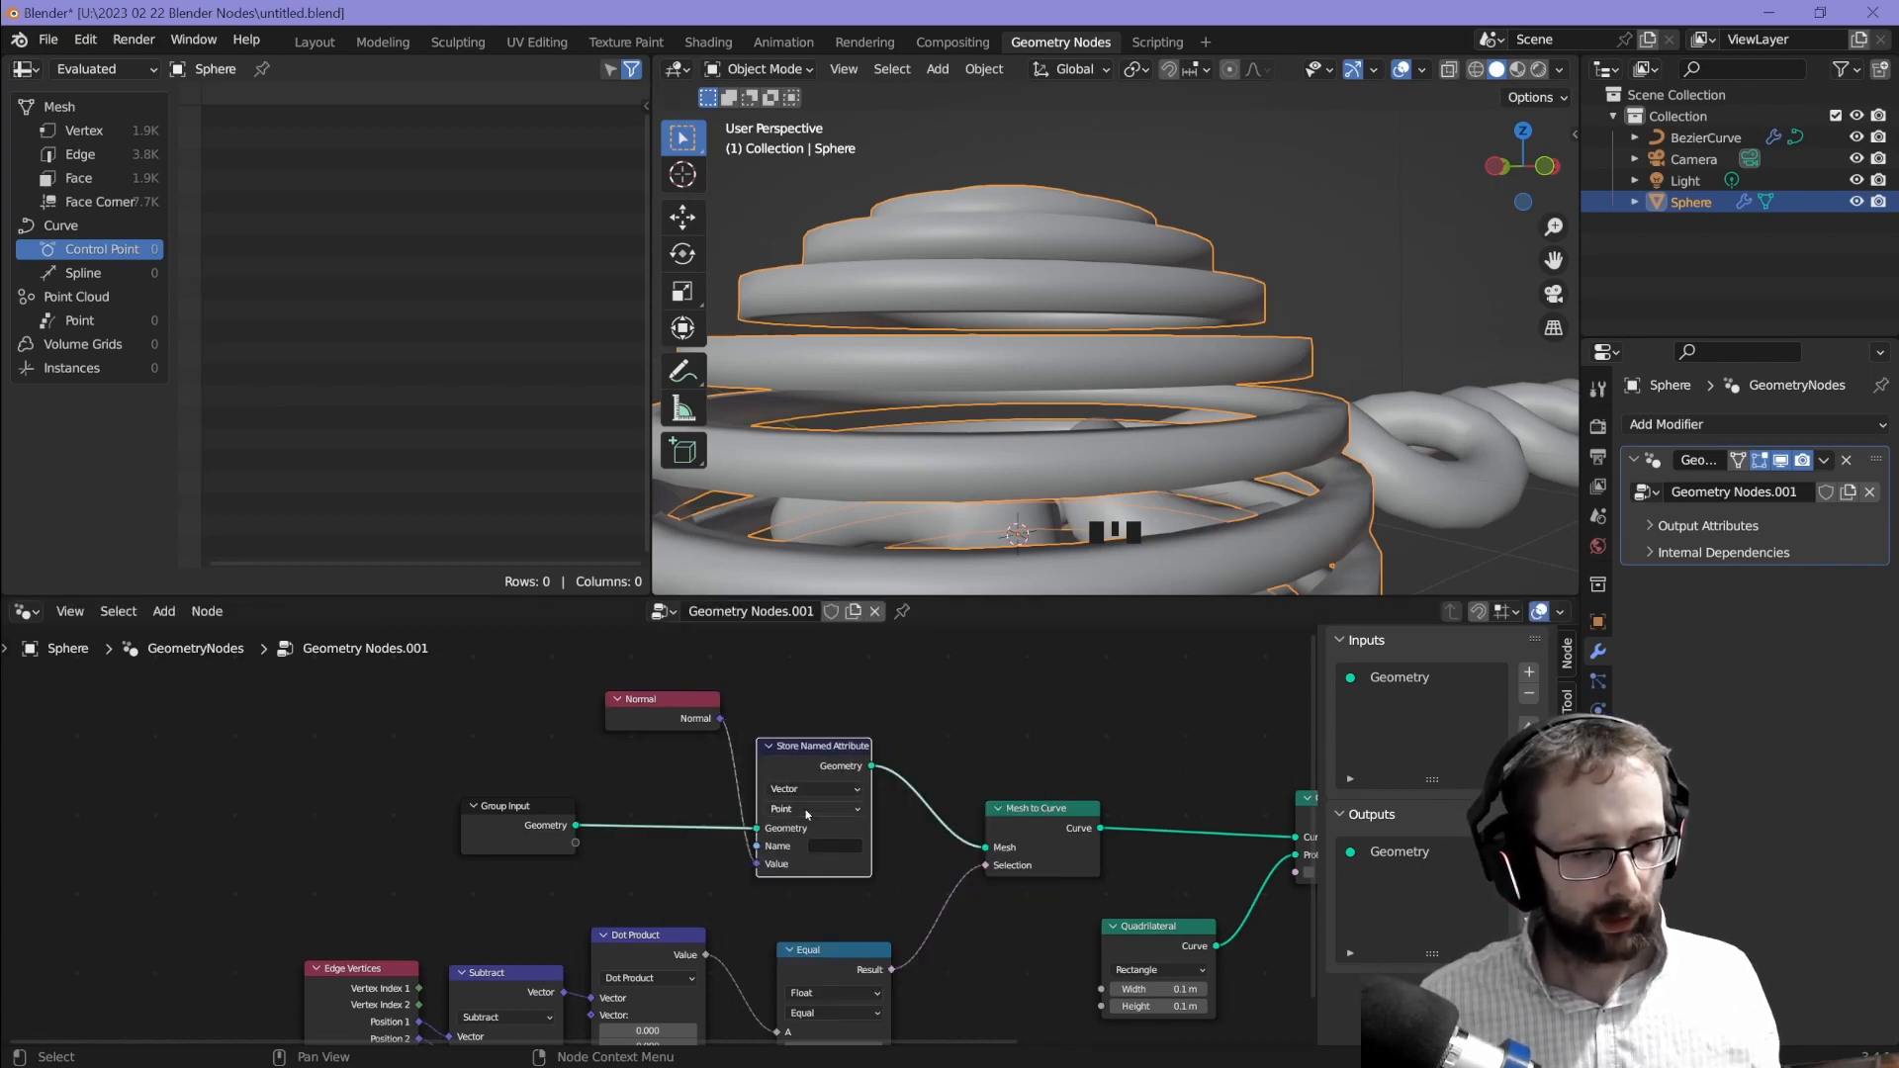
left_click(811, 809)
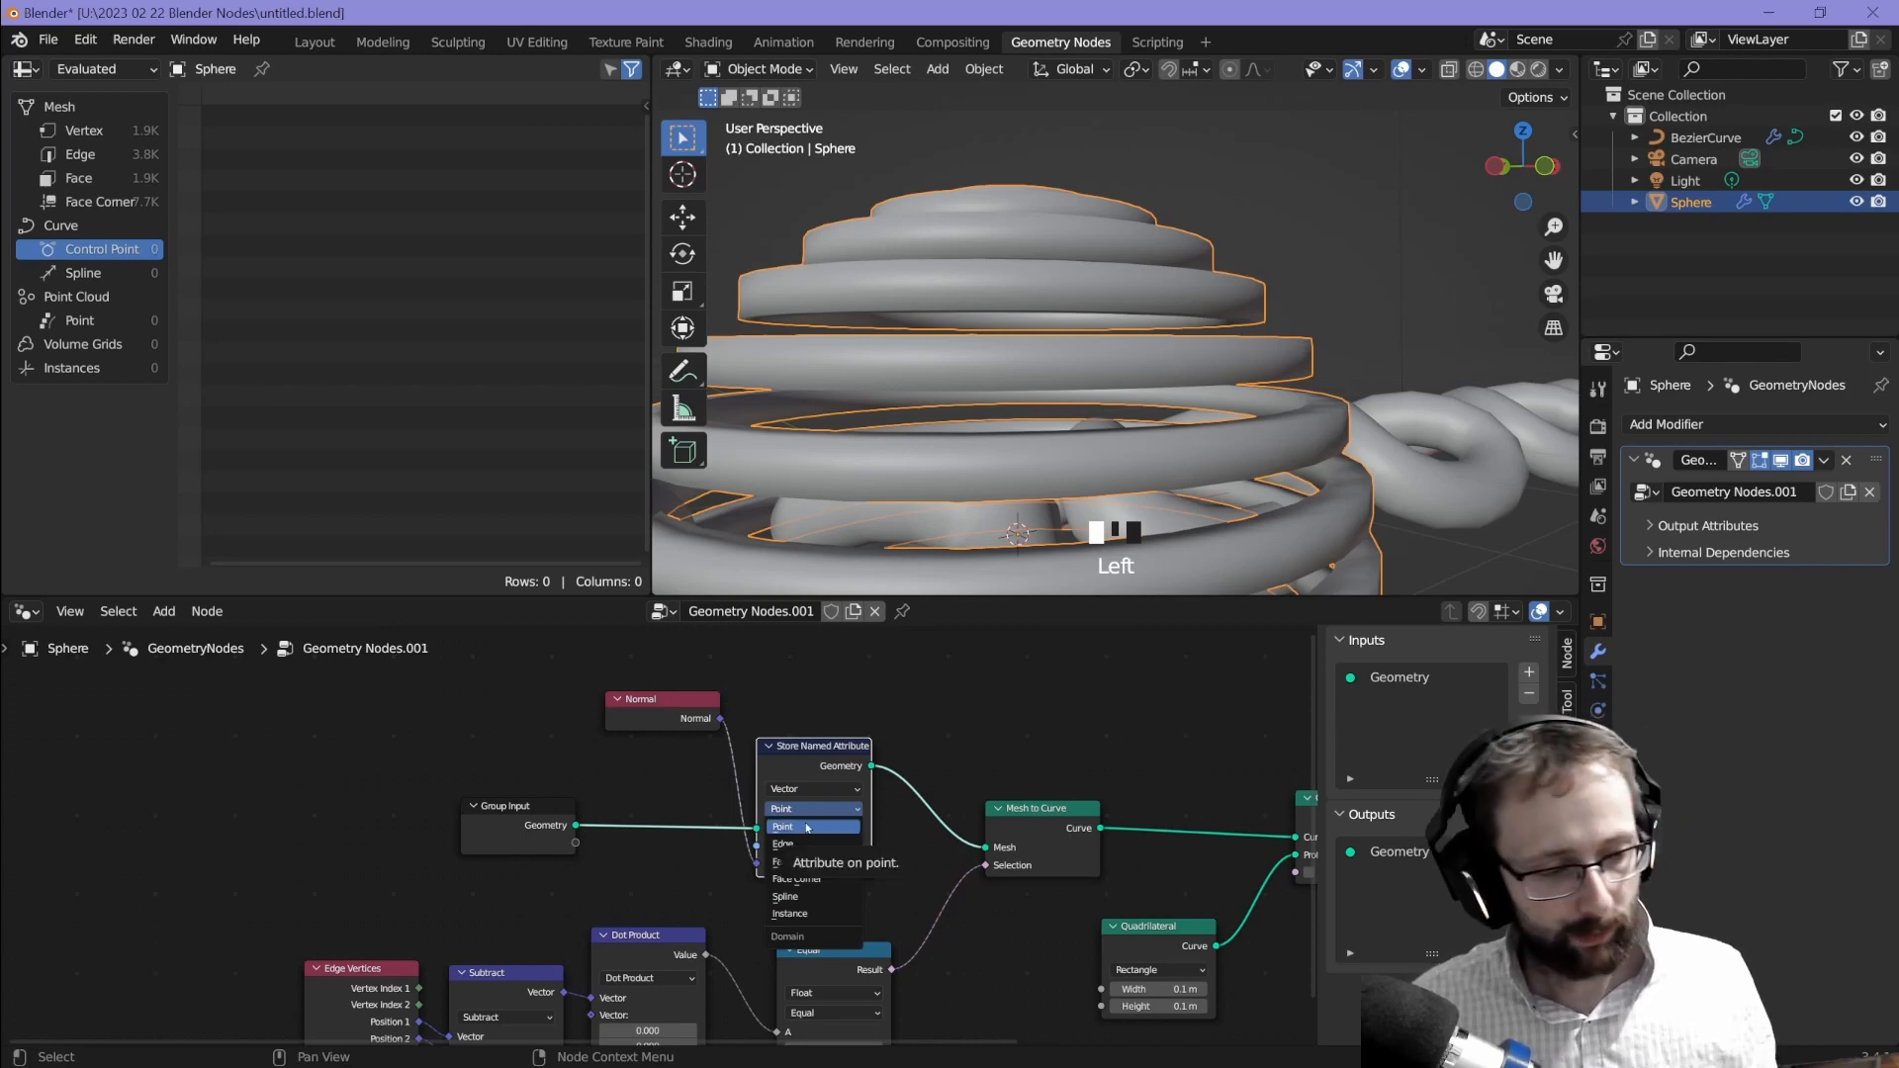
left_click(782, 842)
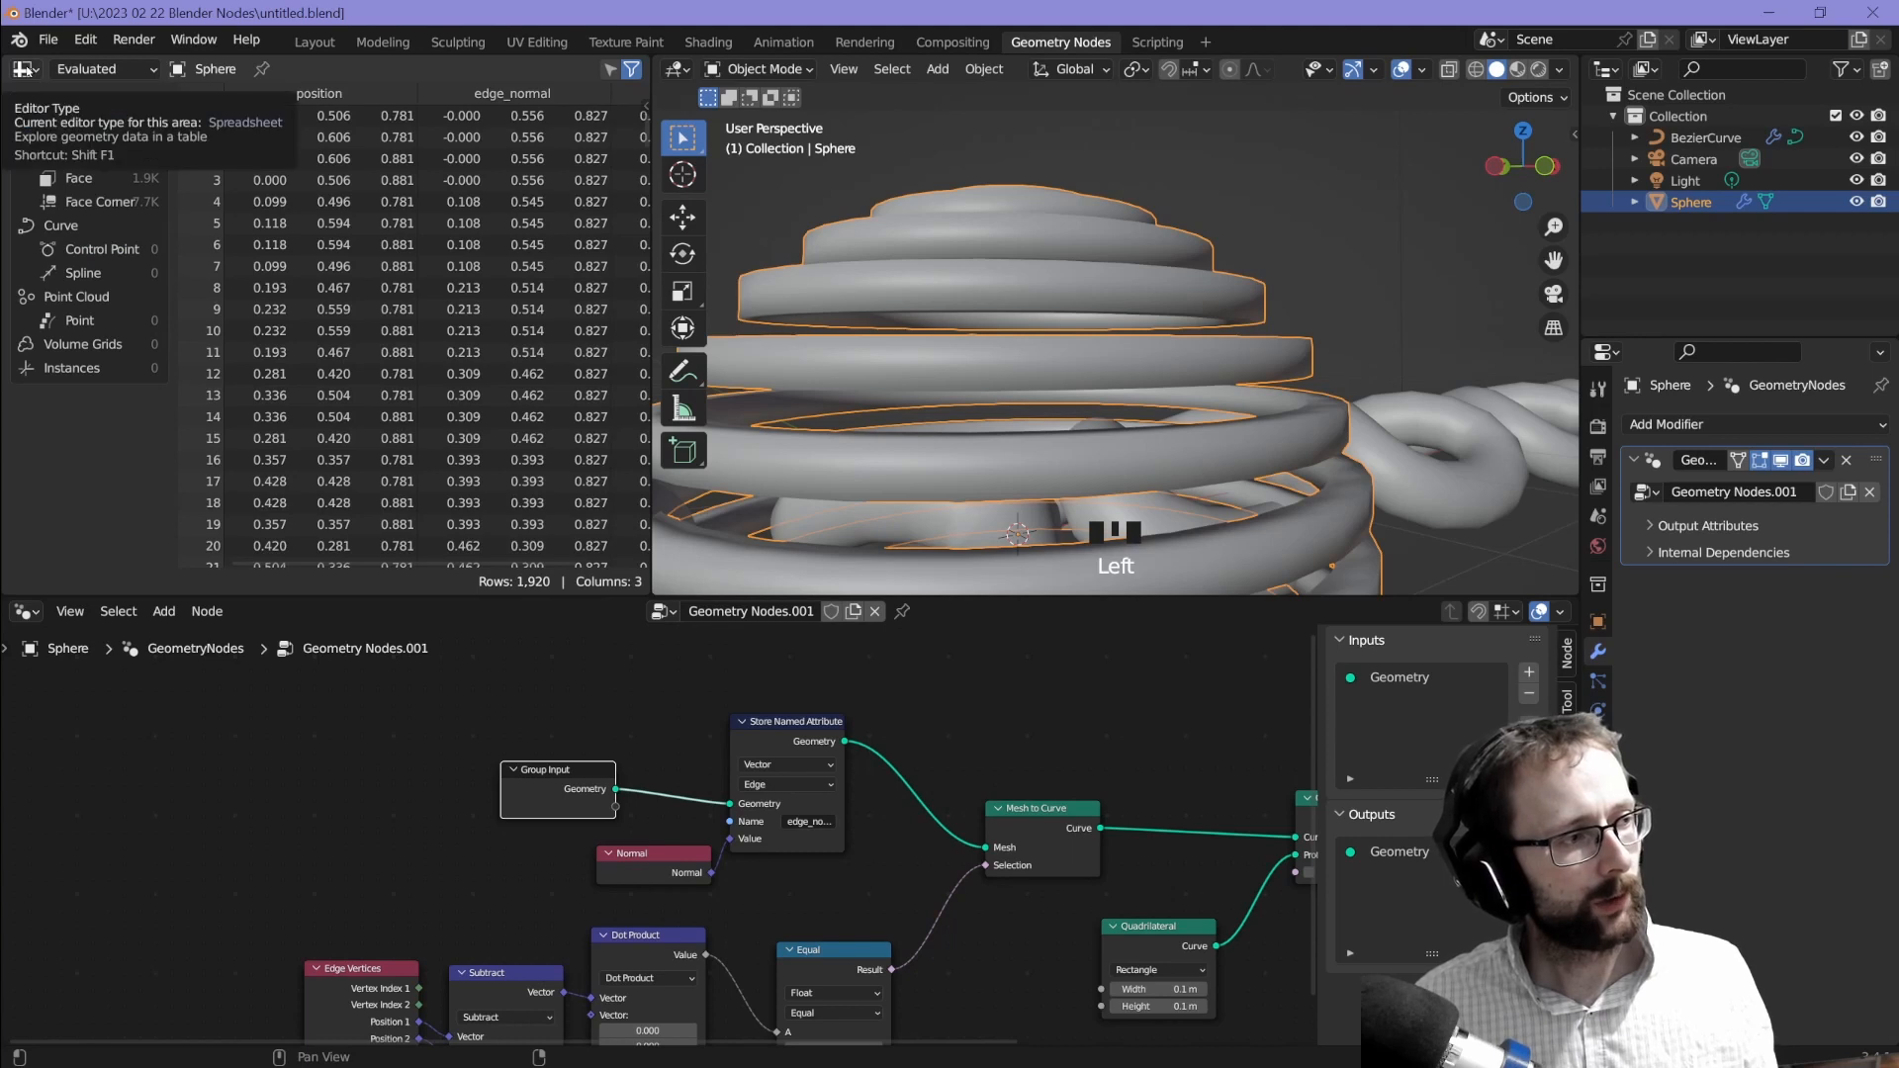
left_click(80, 154)
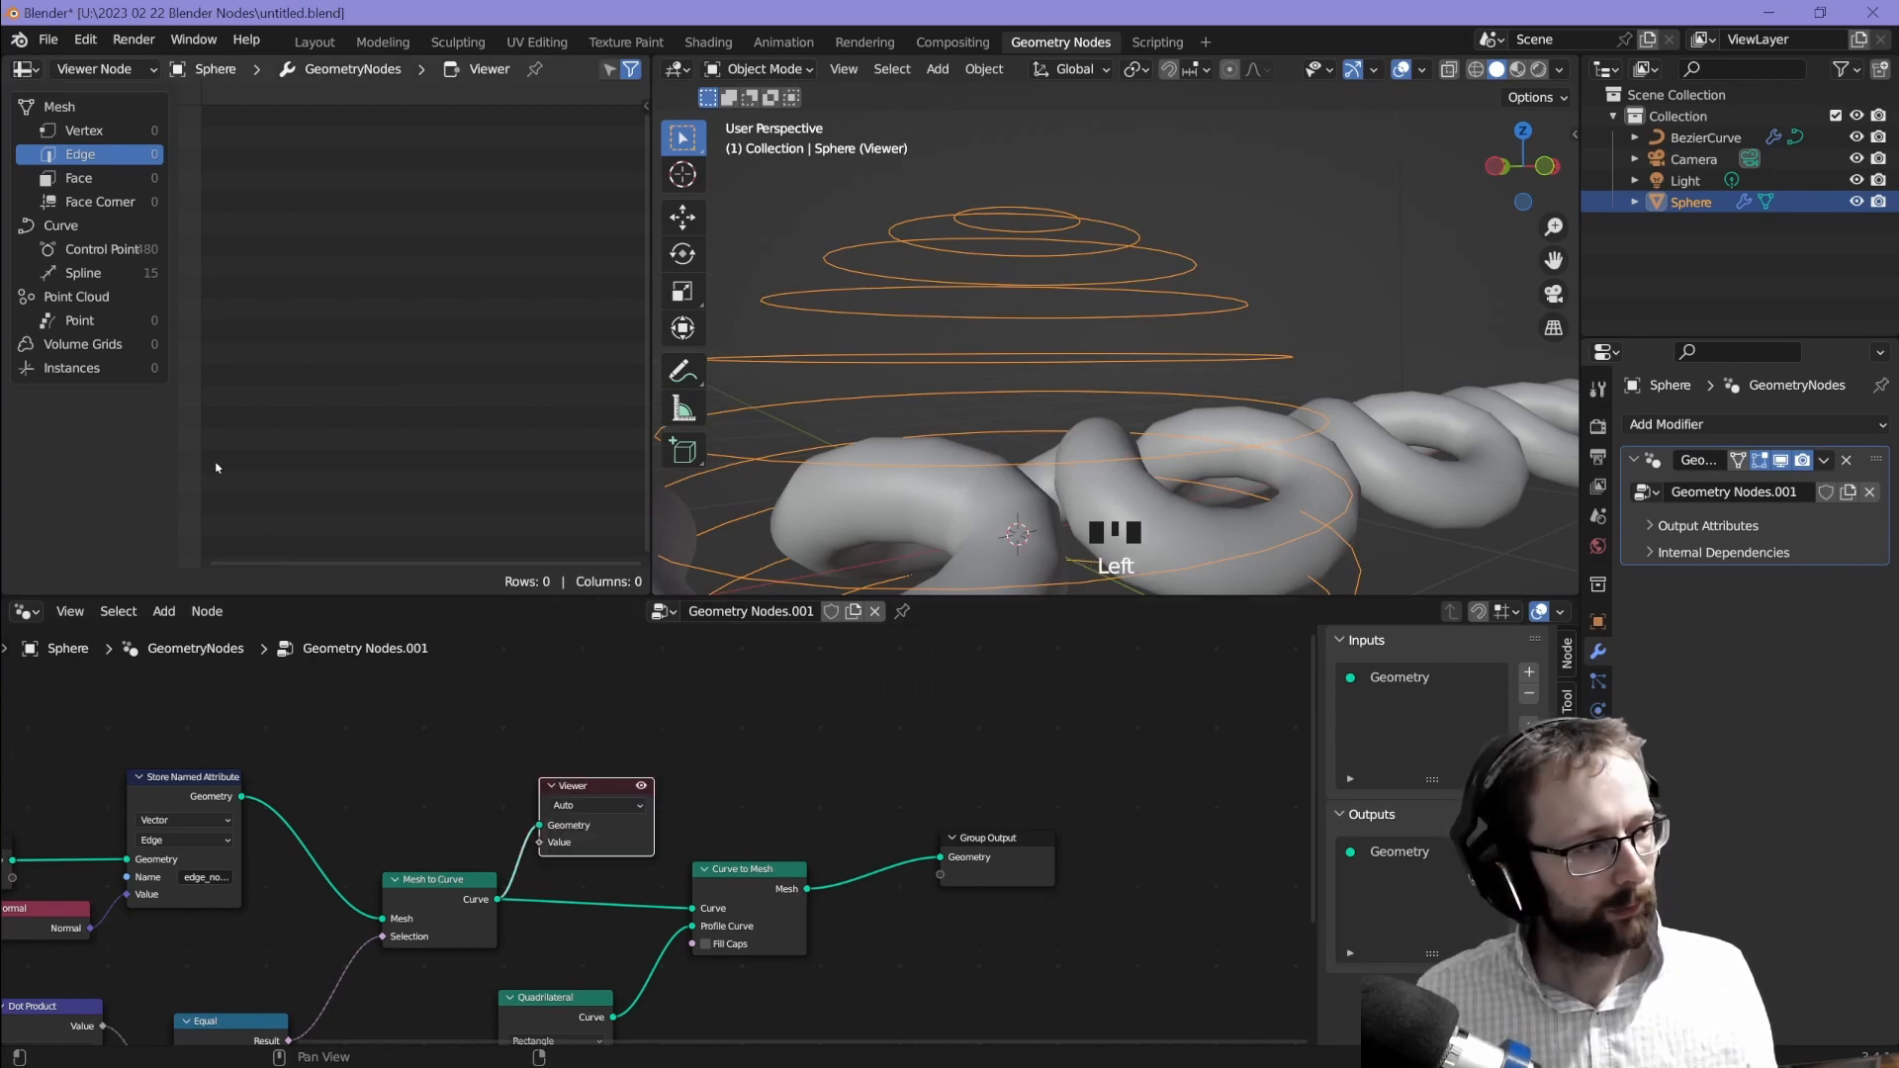
left_click(102, 248)
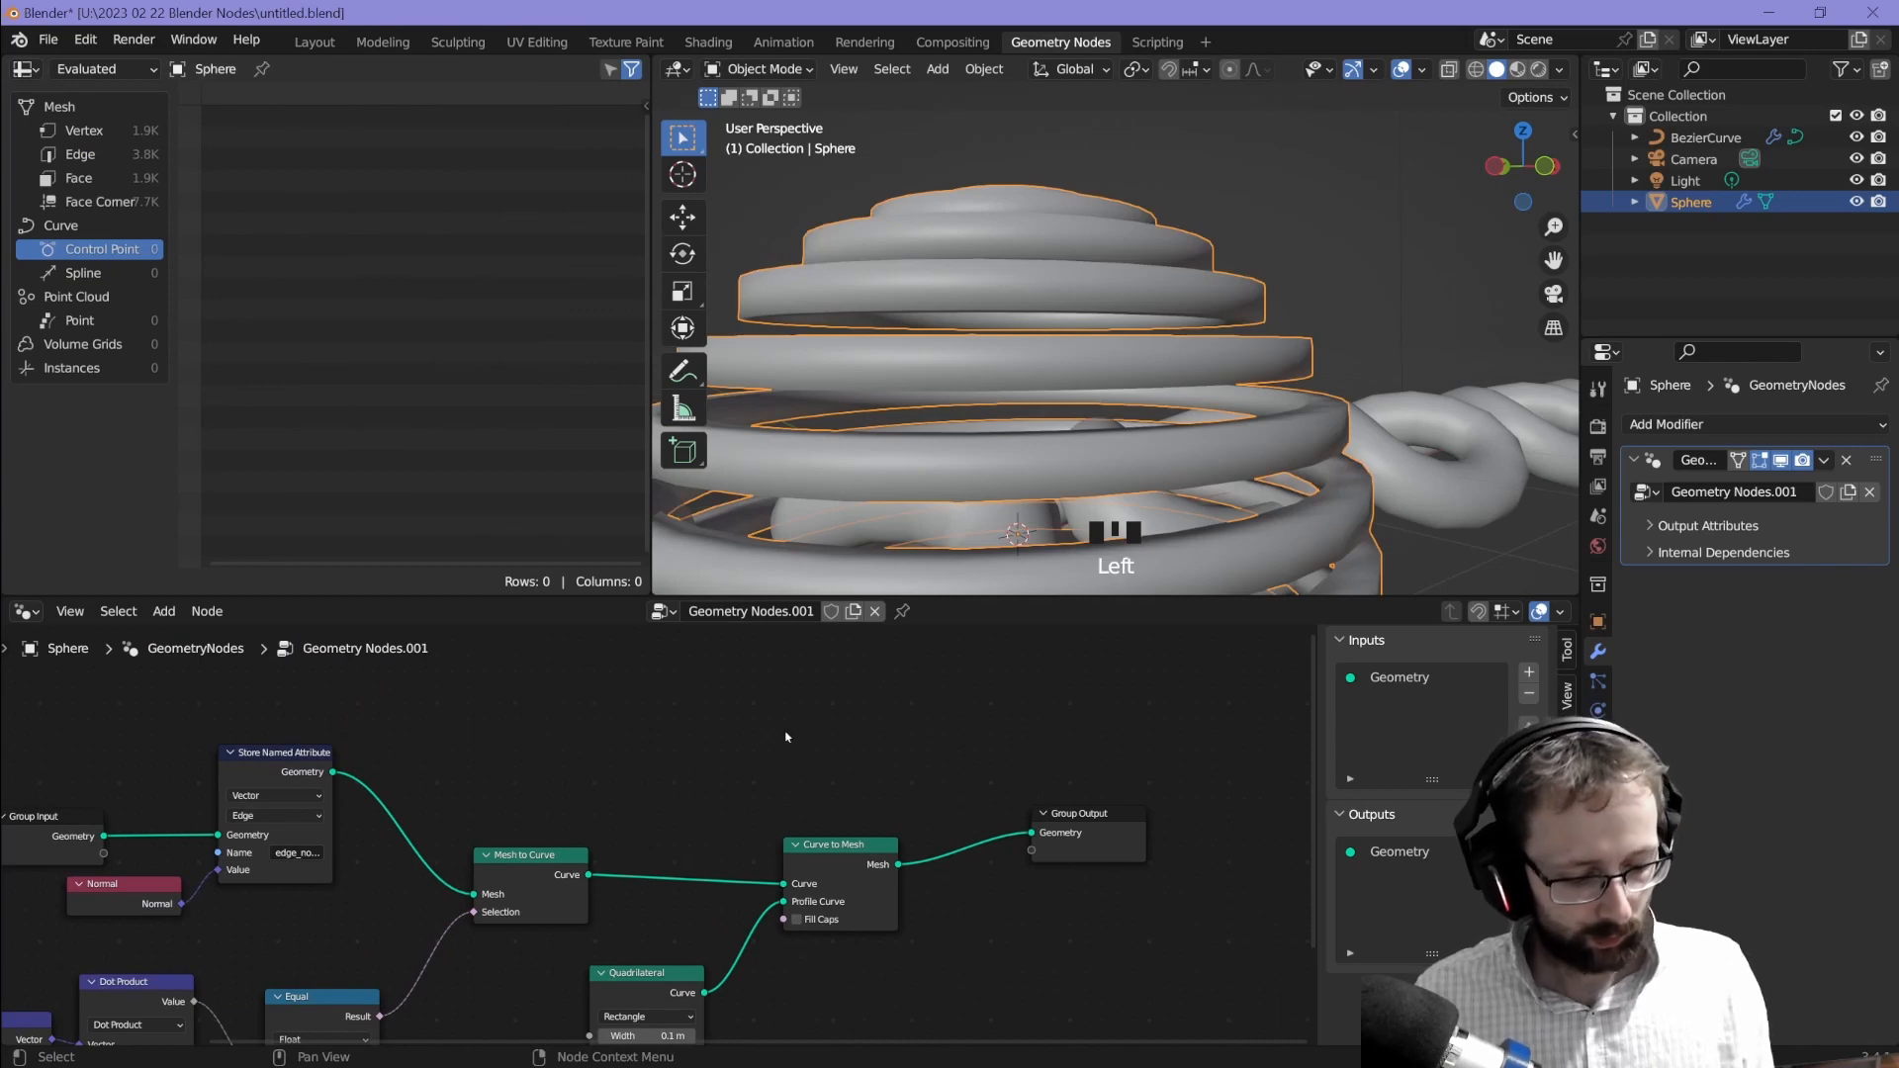
Step: Add Set Curve Tilt driven by Arcsine of edge_normal's Dot Product, connected to Group Output
key("shift+ctrl+a")
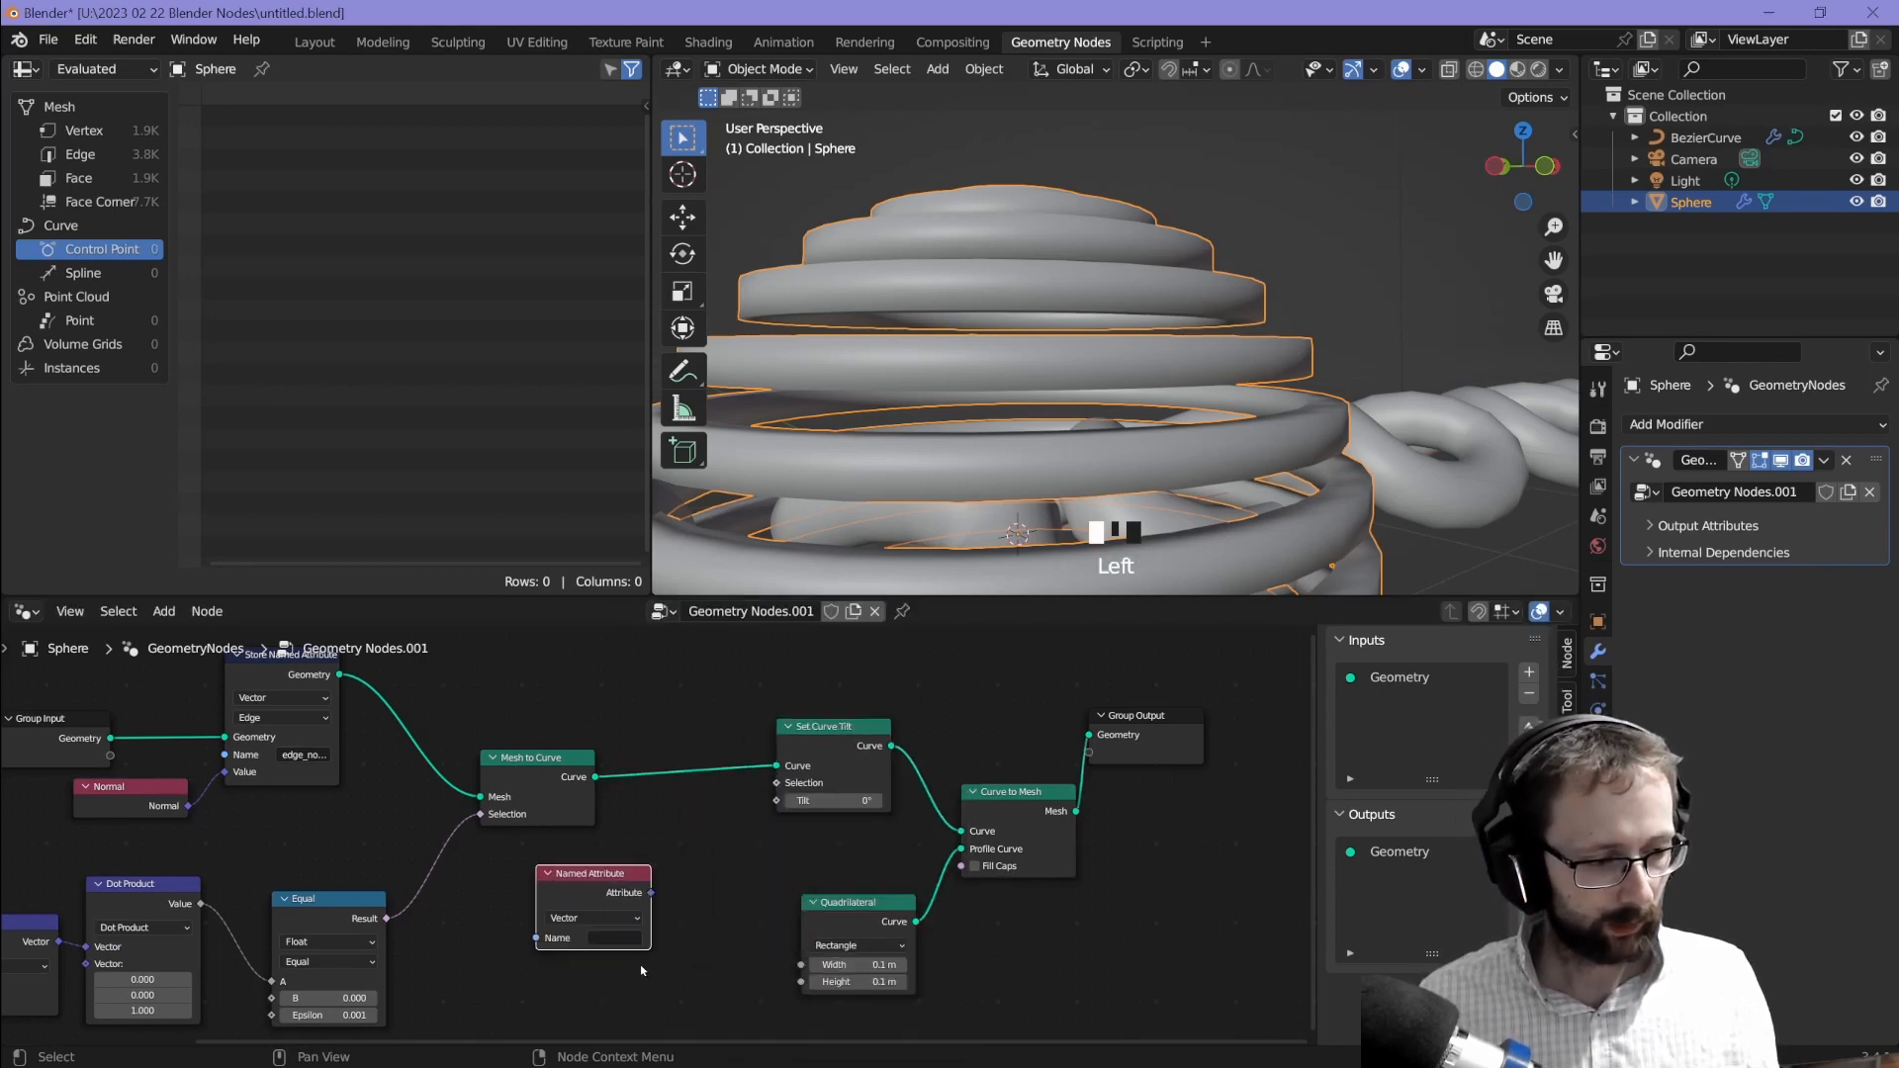
left_click(618, 937)
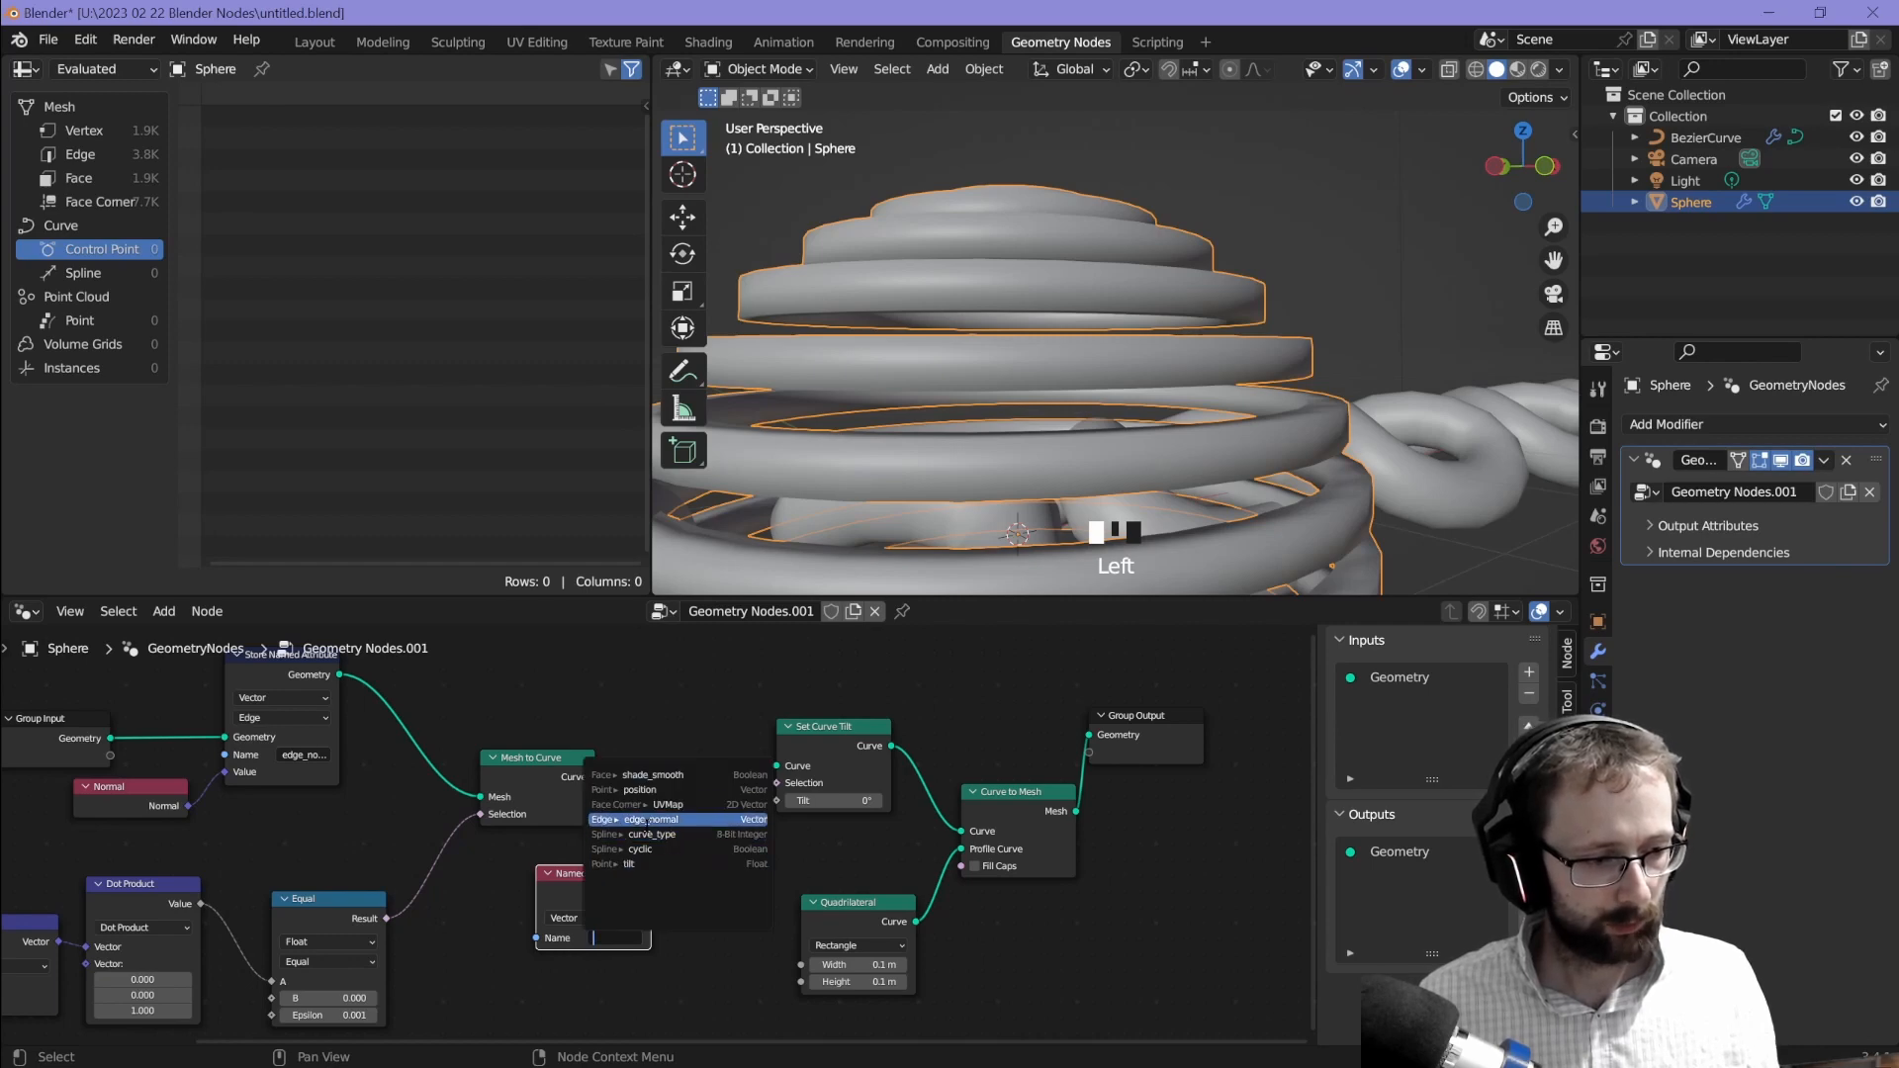
left_click(653, 820)
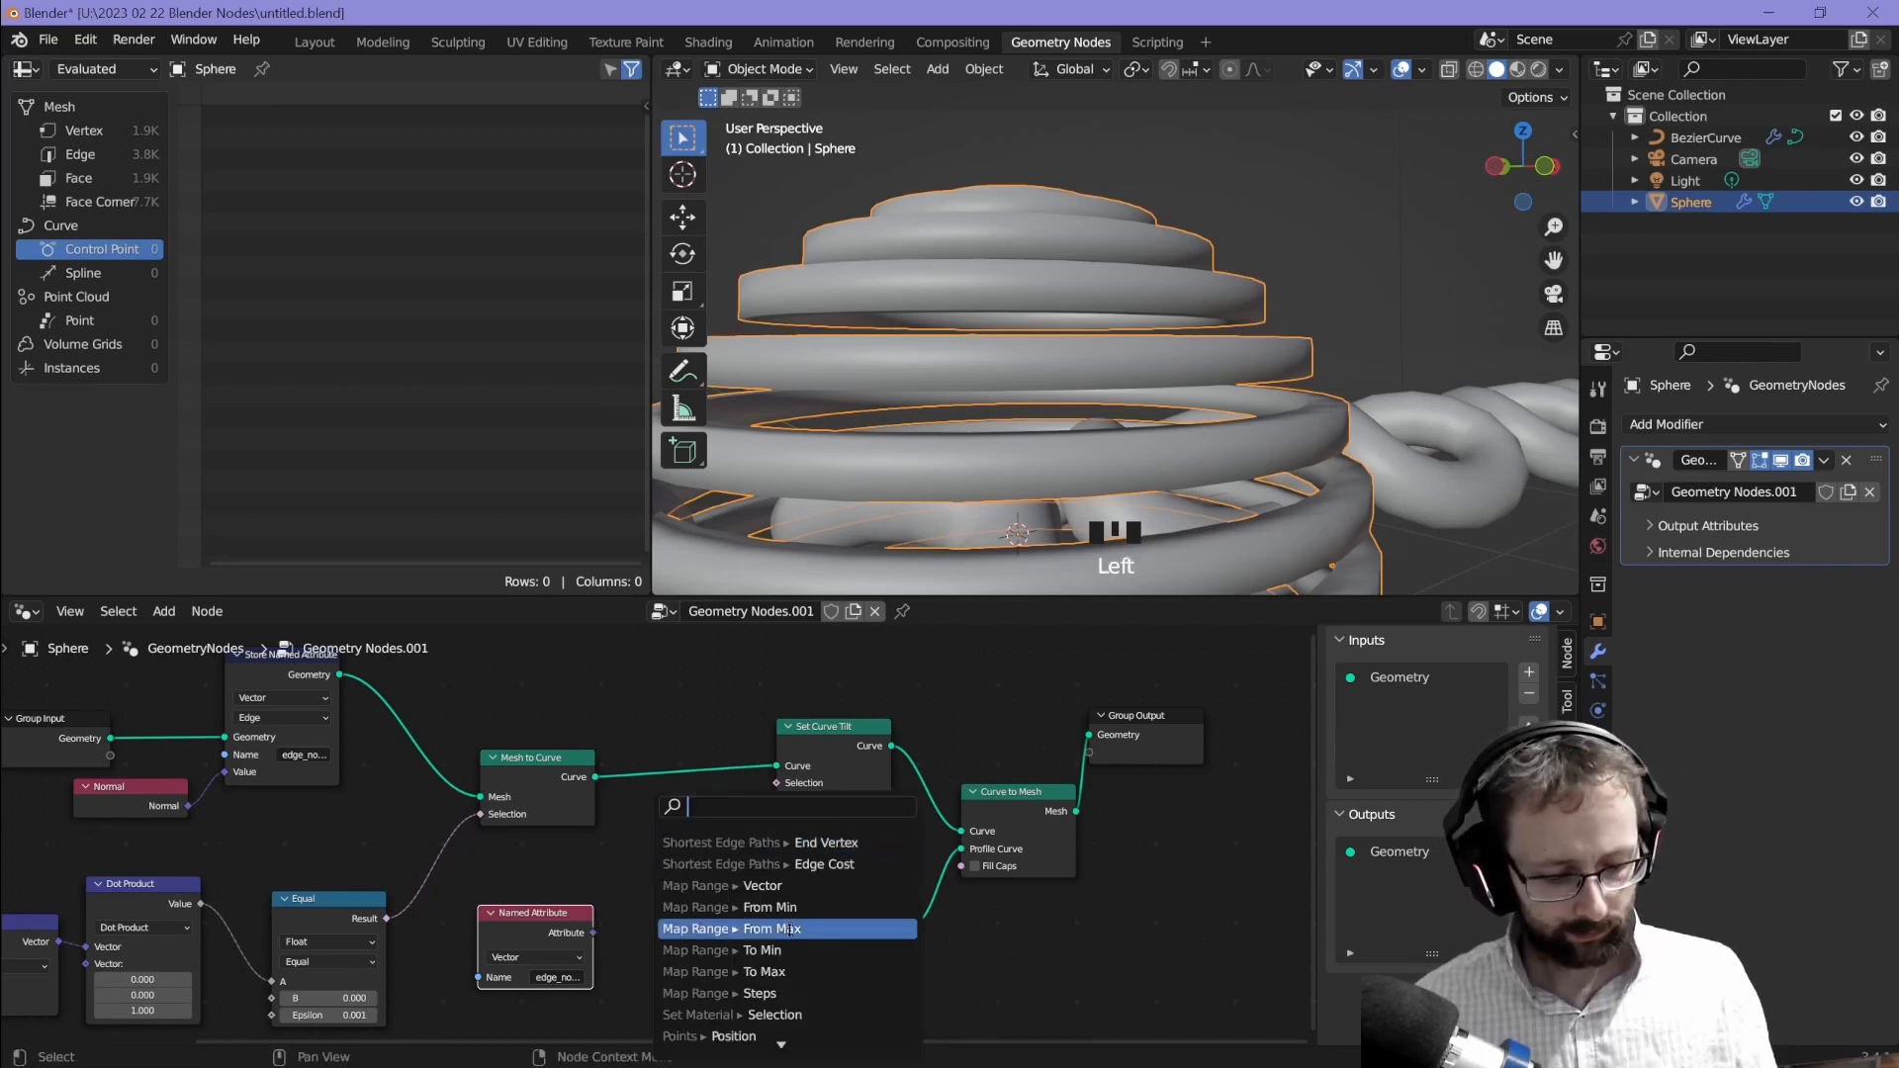
left_click(771, 928)
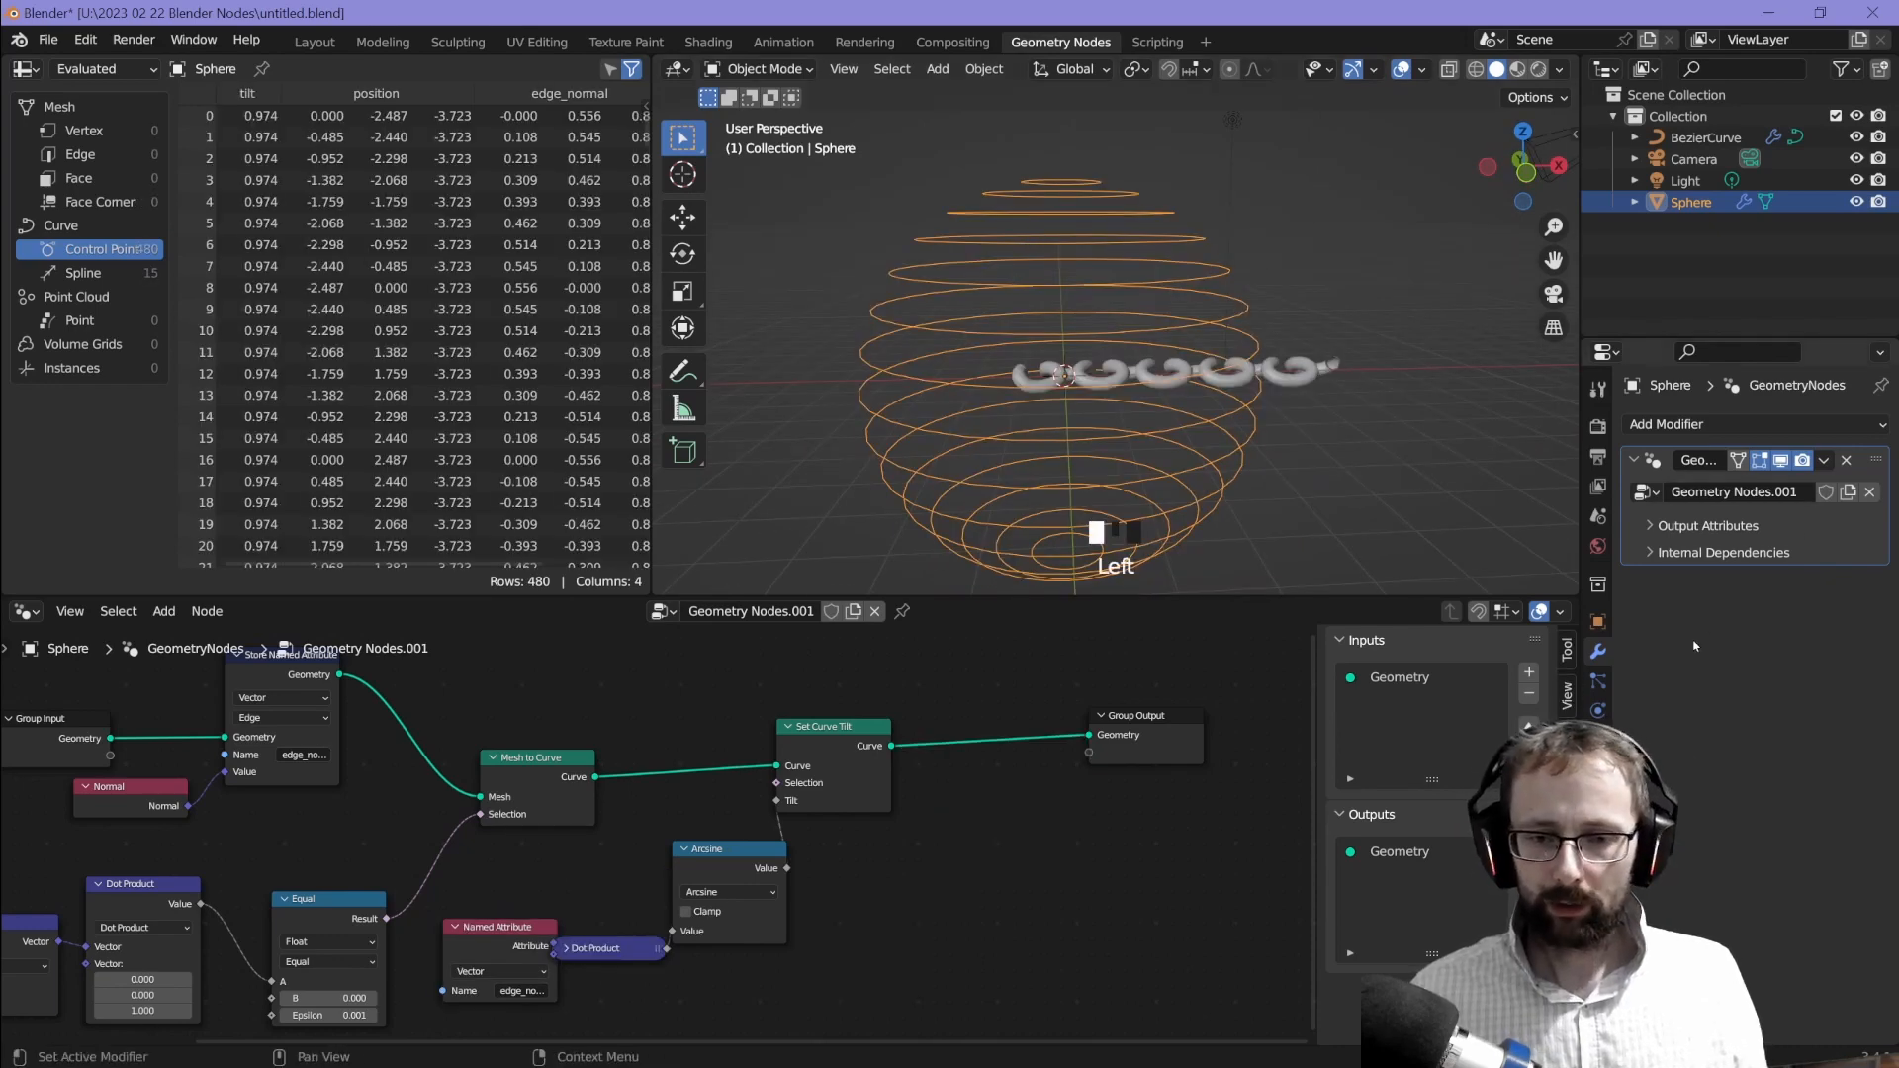
Step: Add another Geometry Nodes modifier and assign it the stitch node group
left_click(1672, 424)
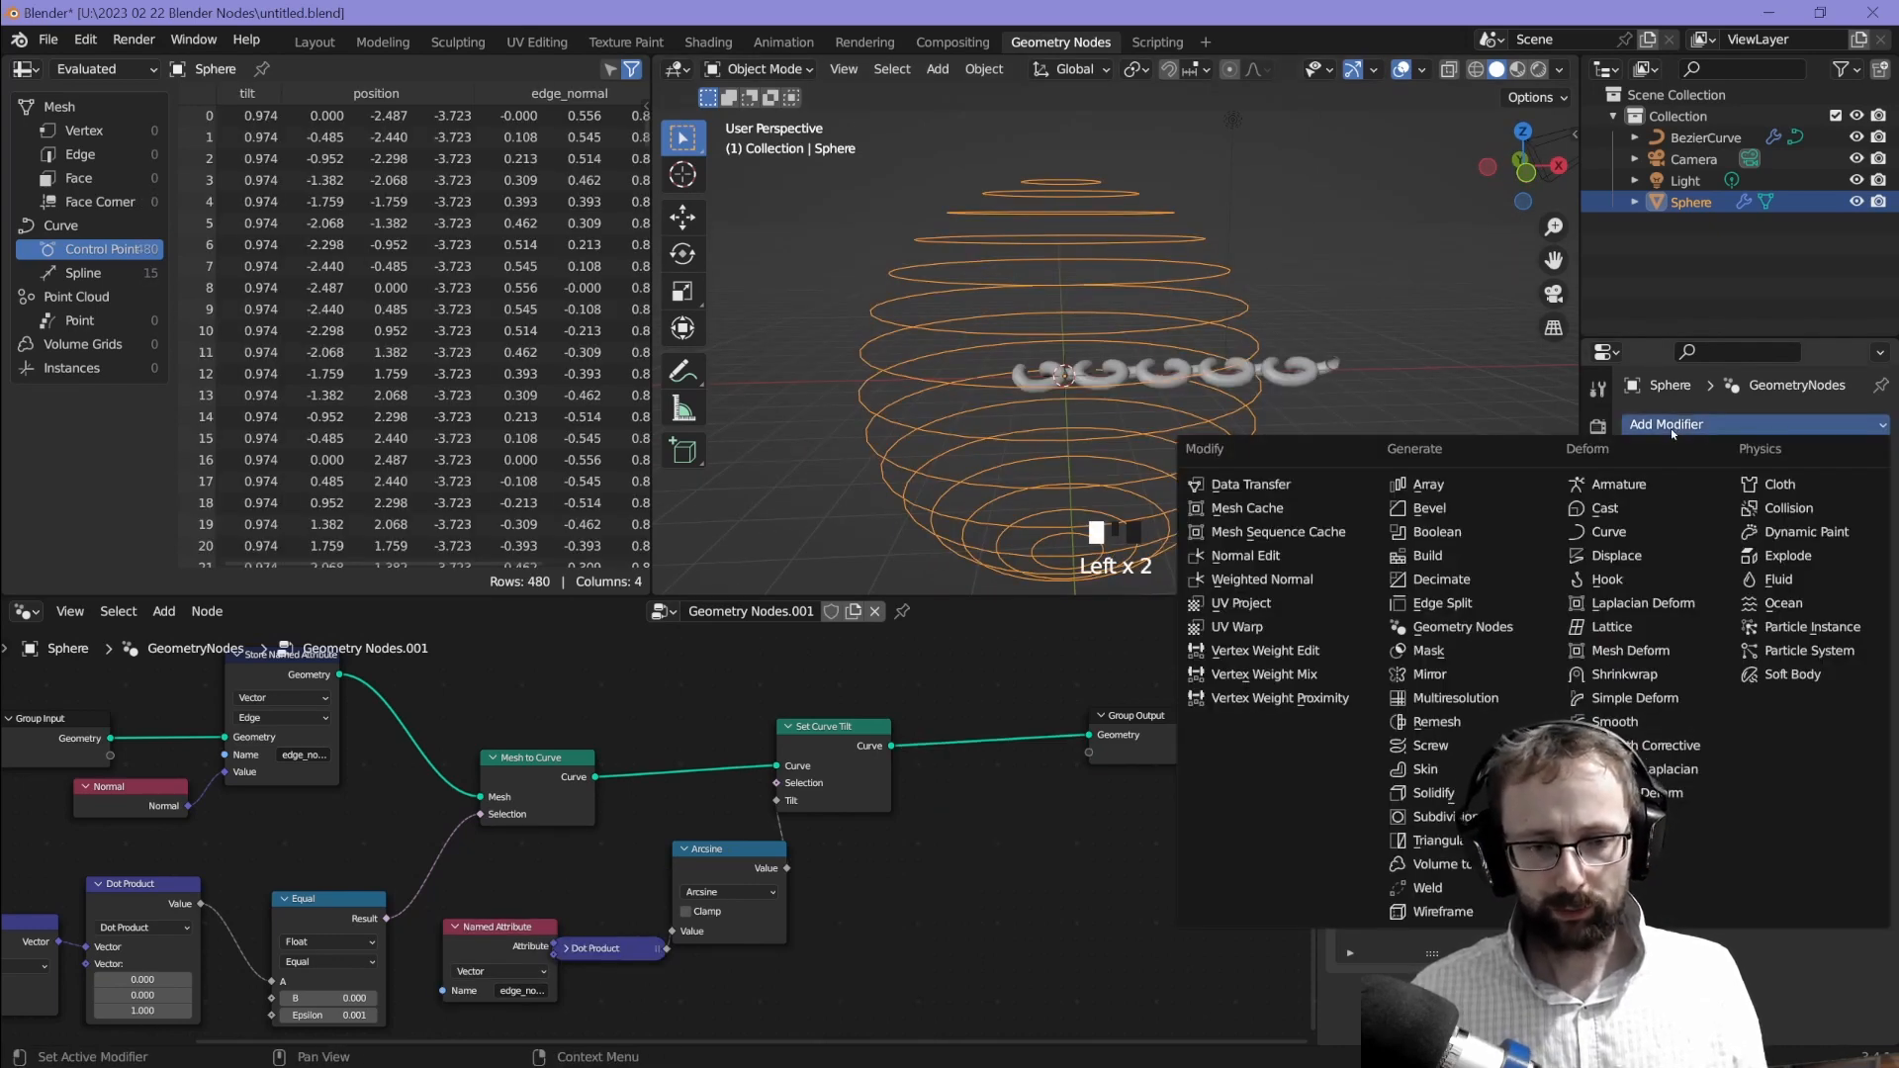
left_click(1462, 626)
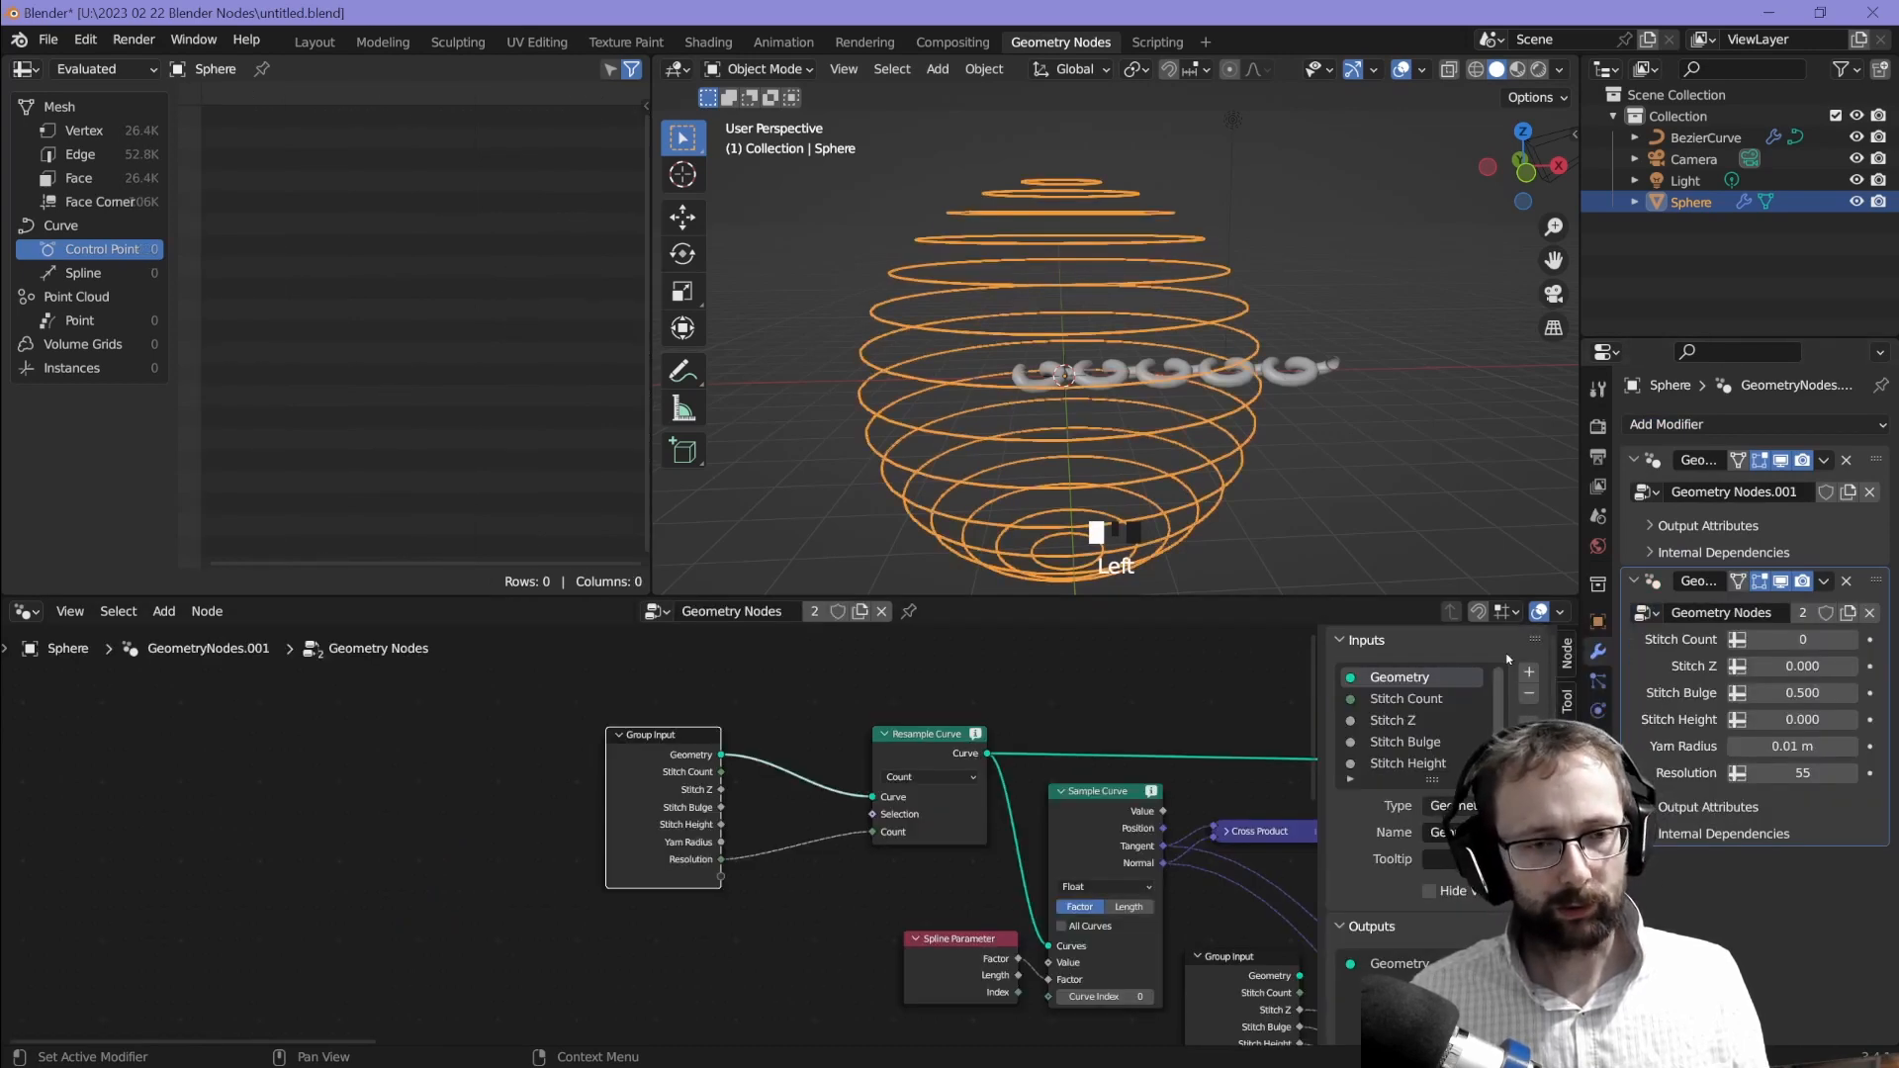
left_click(1801, 638)
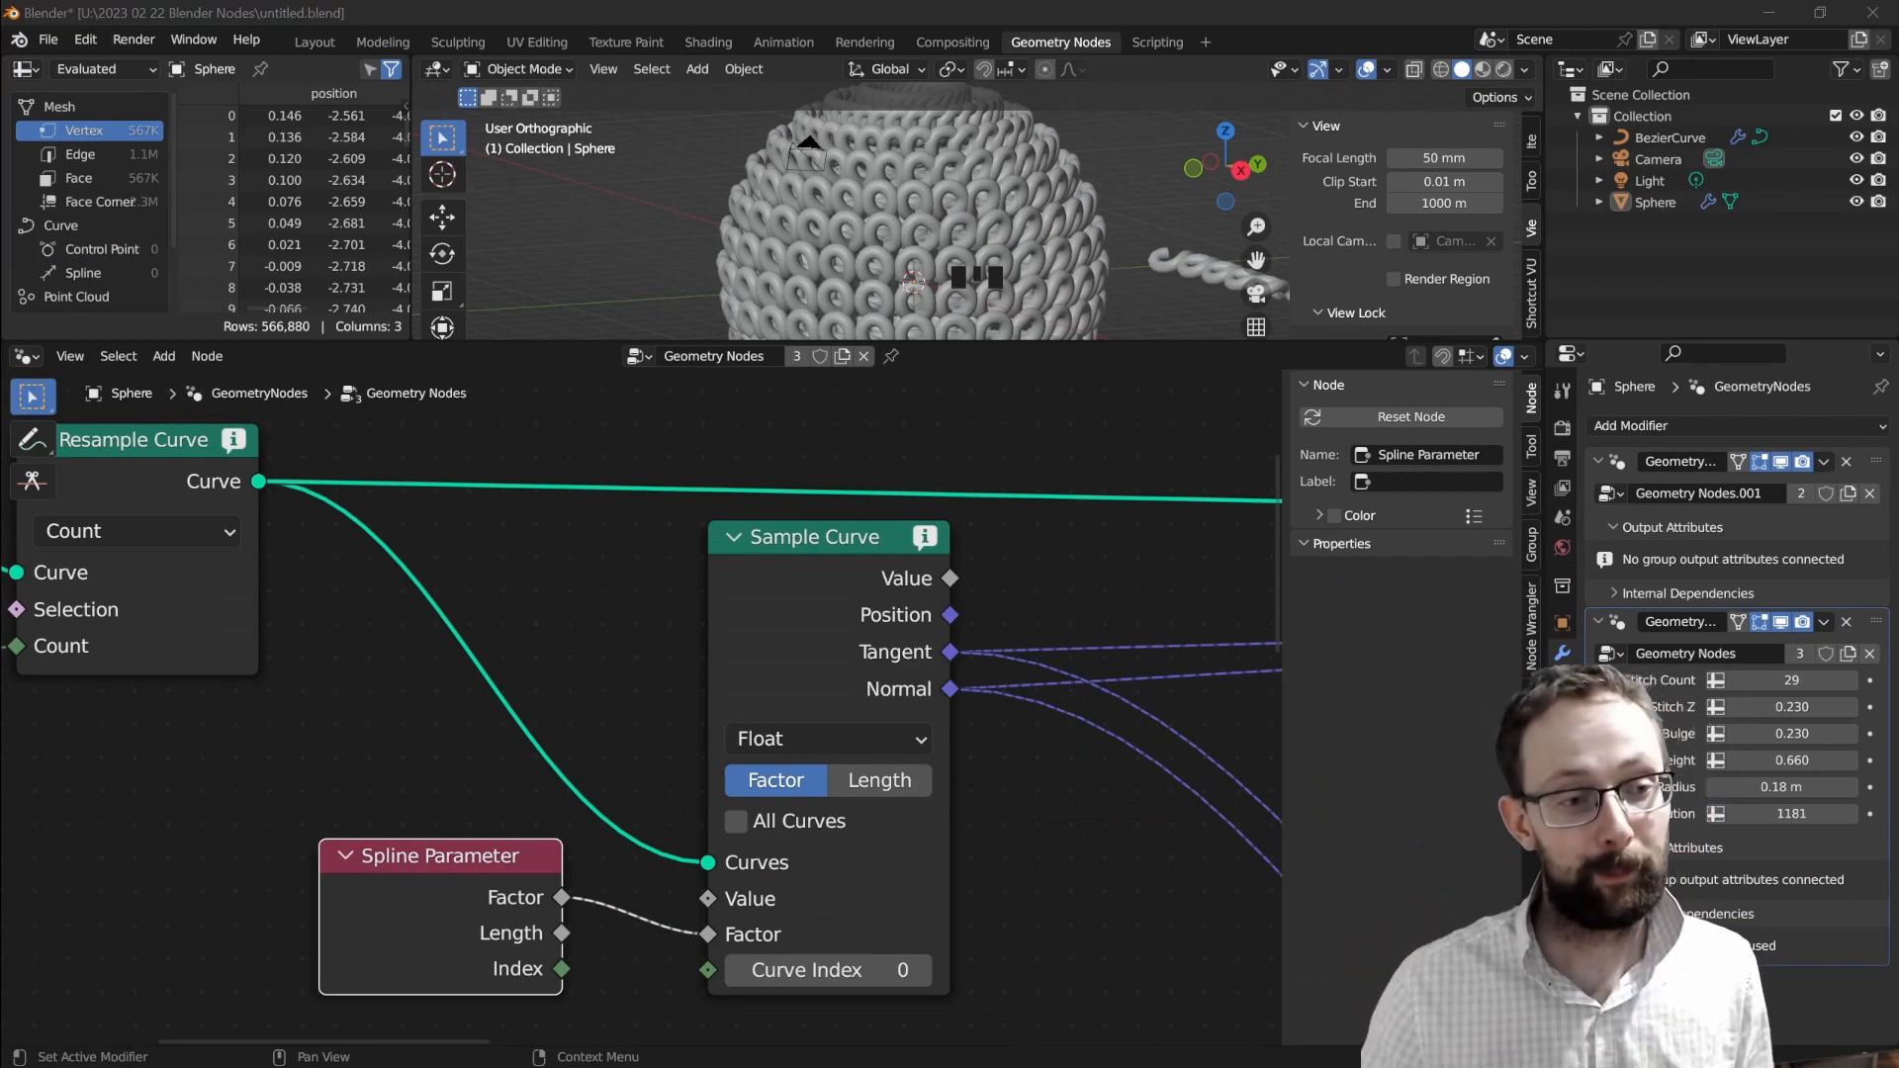
Step: Switch the stitch group's Sample Curve node from a single Curve Index to All Curves
scroll("up", 3)
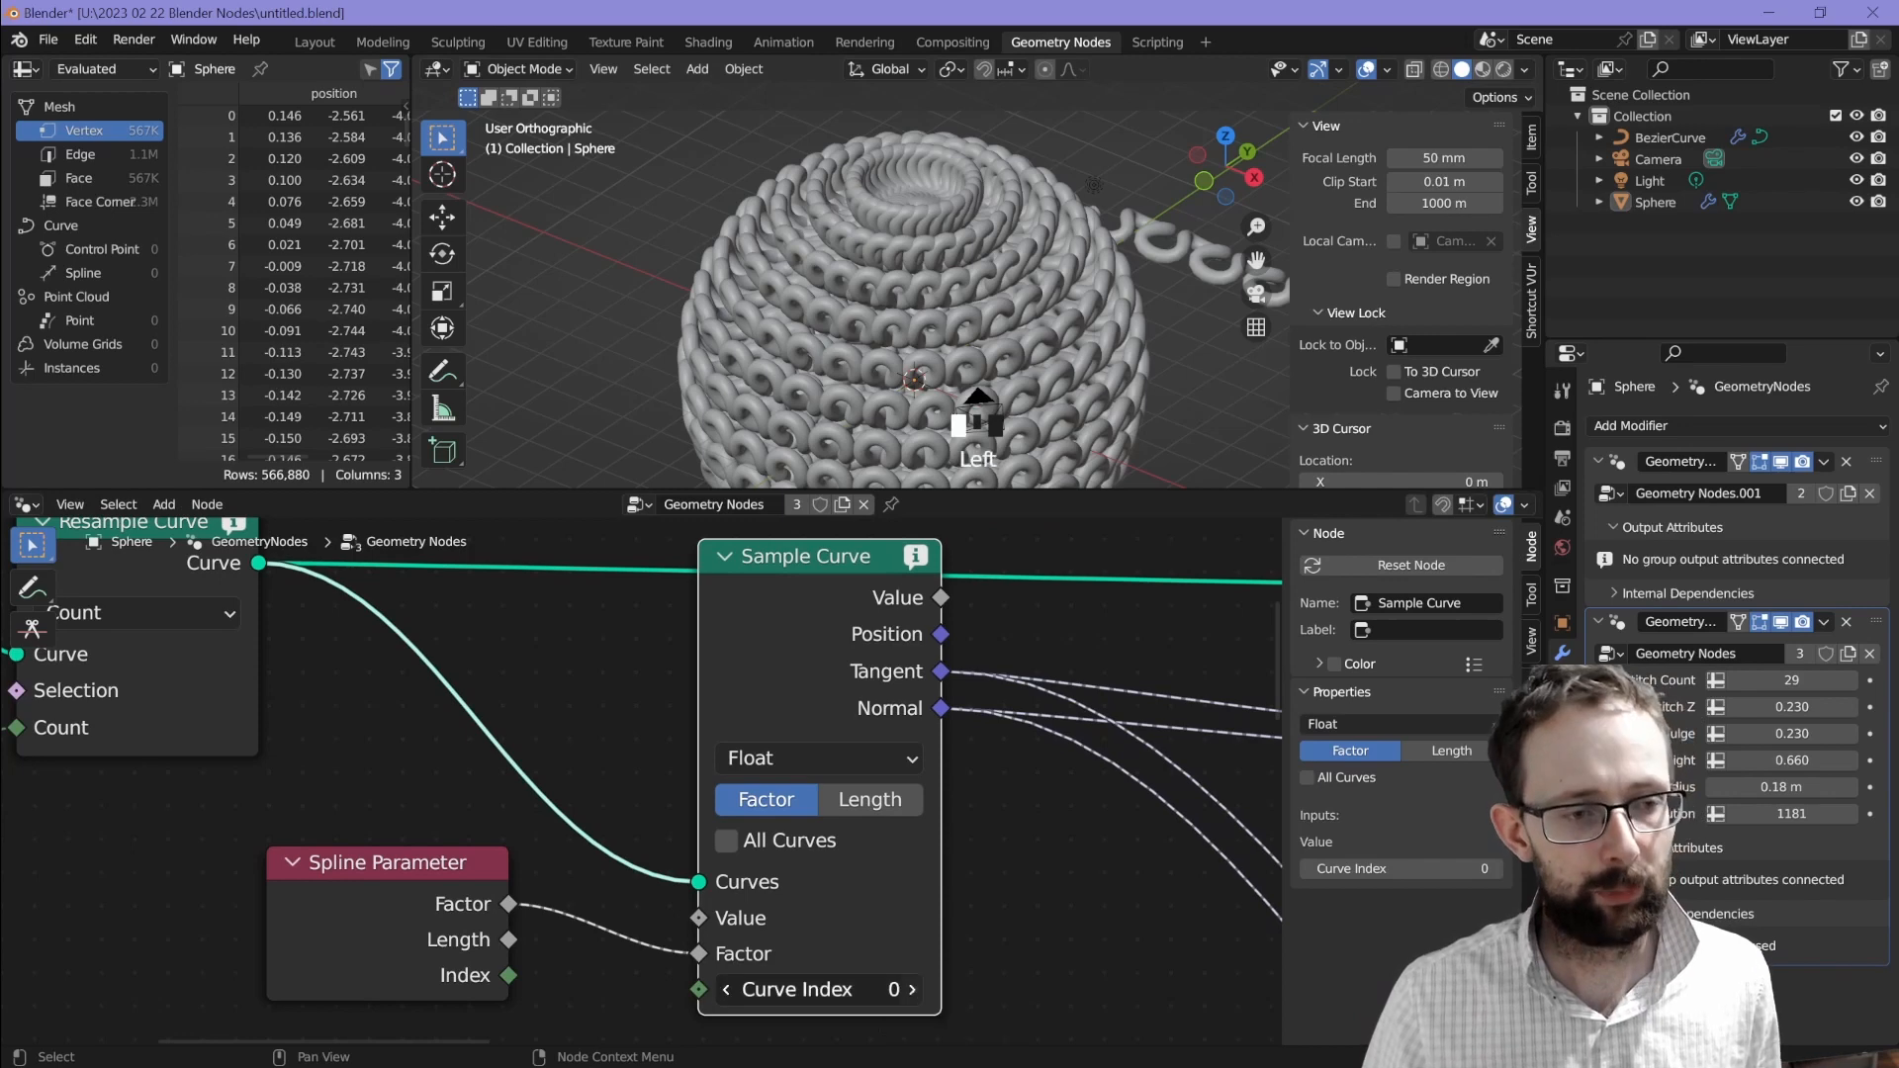
left_click(912, 989)
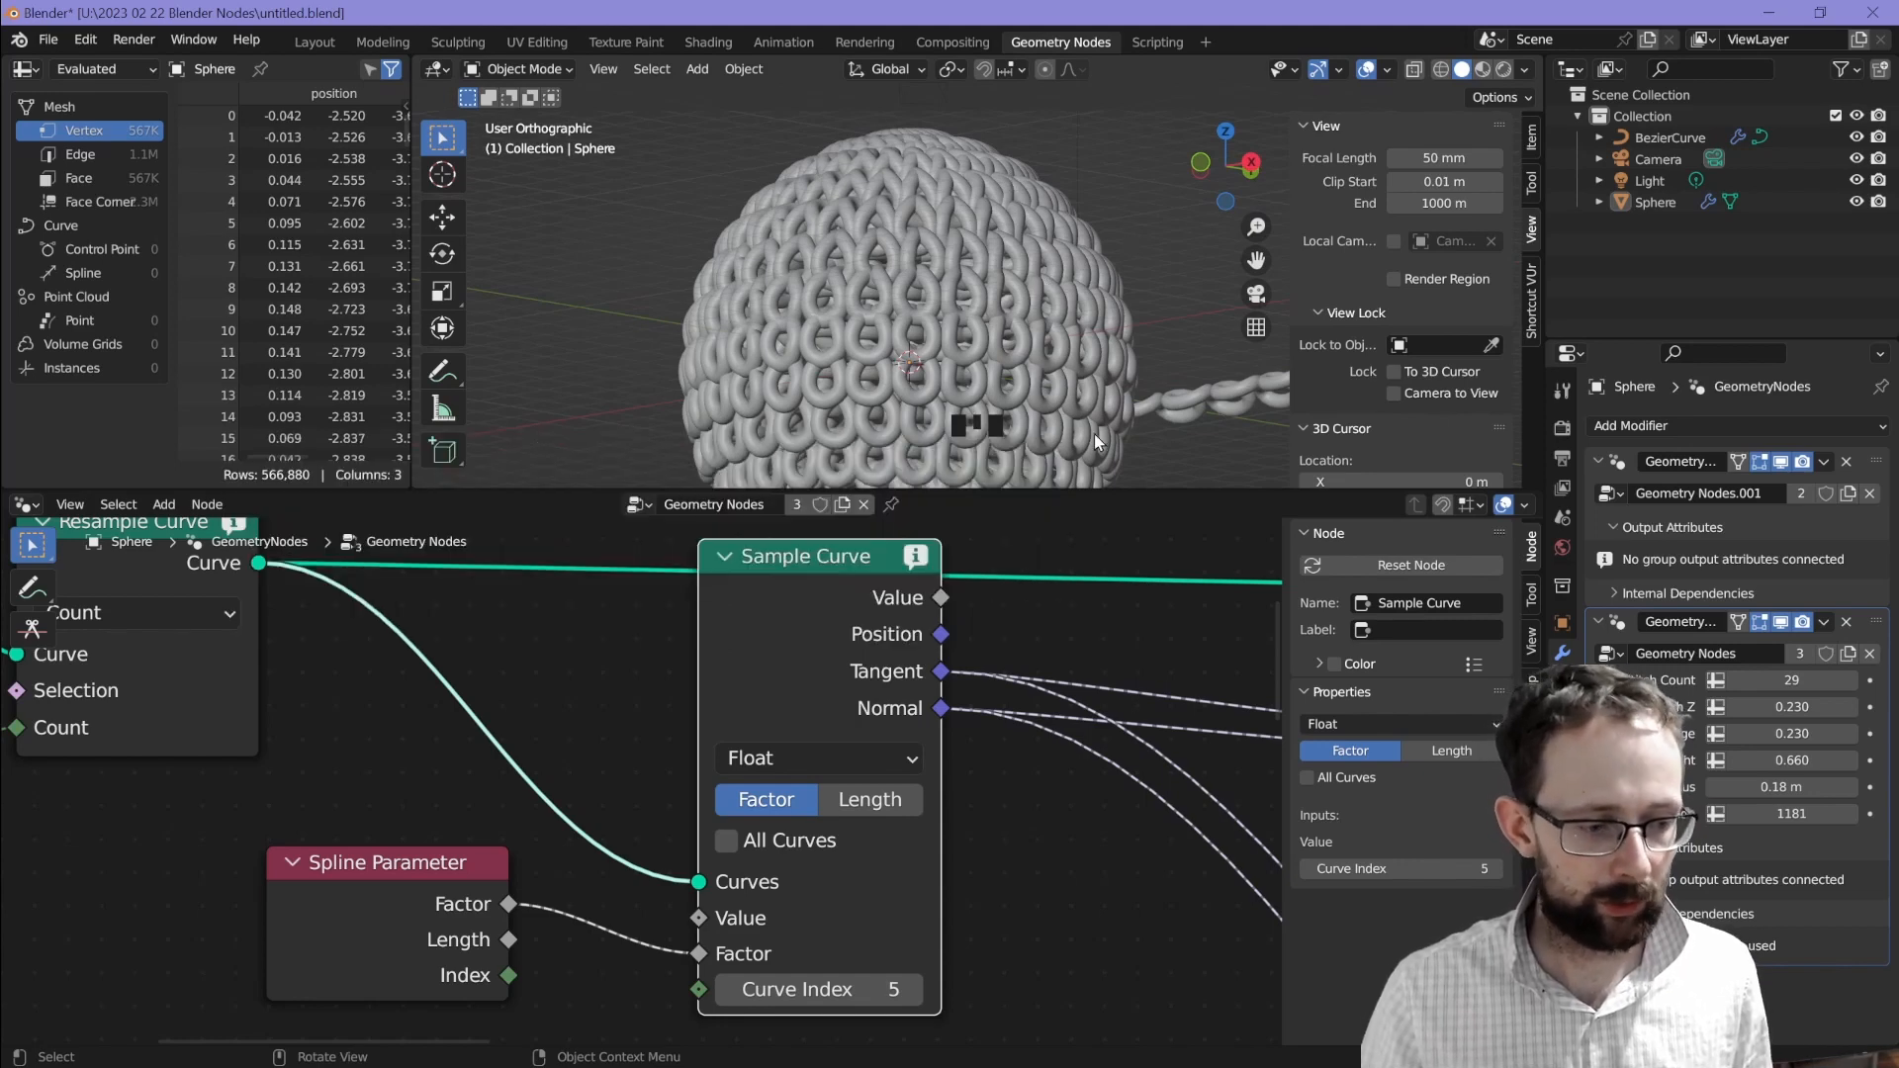
left_click(727, 841)
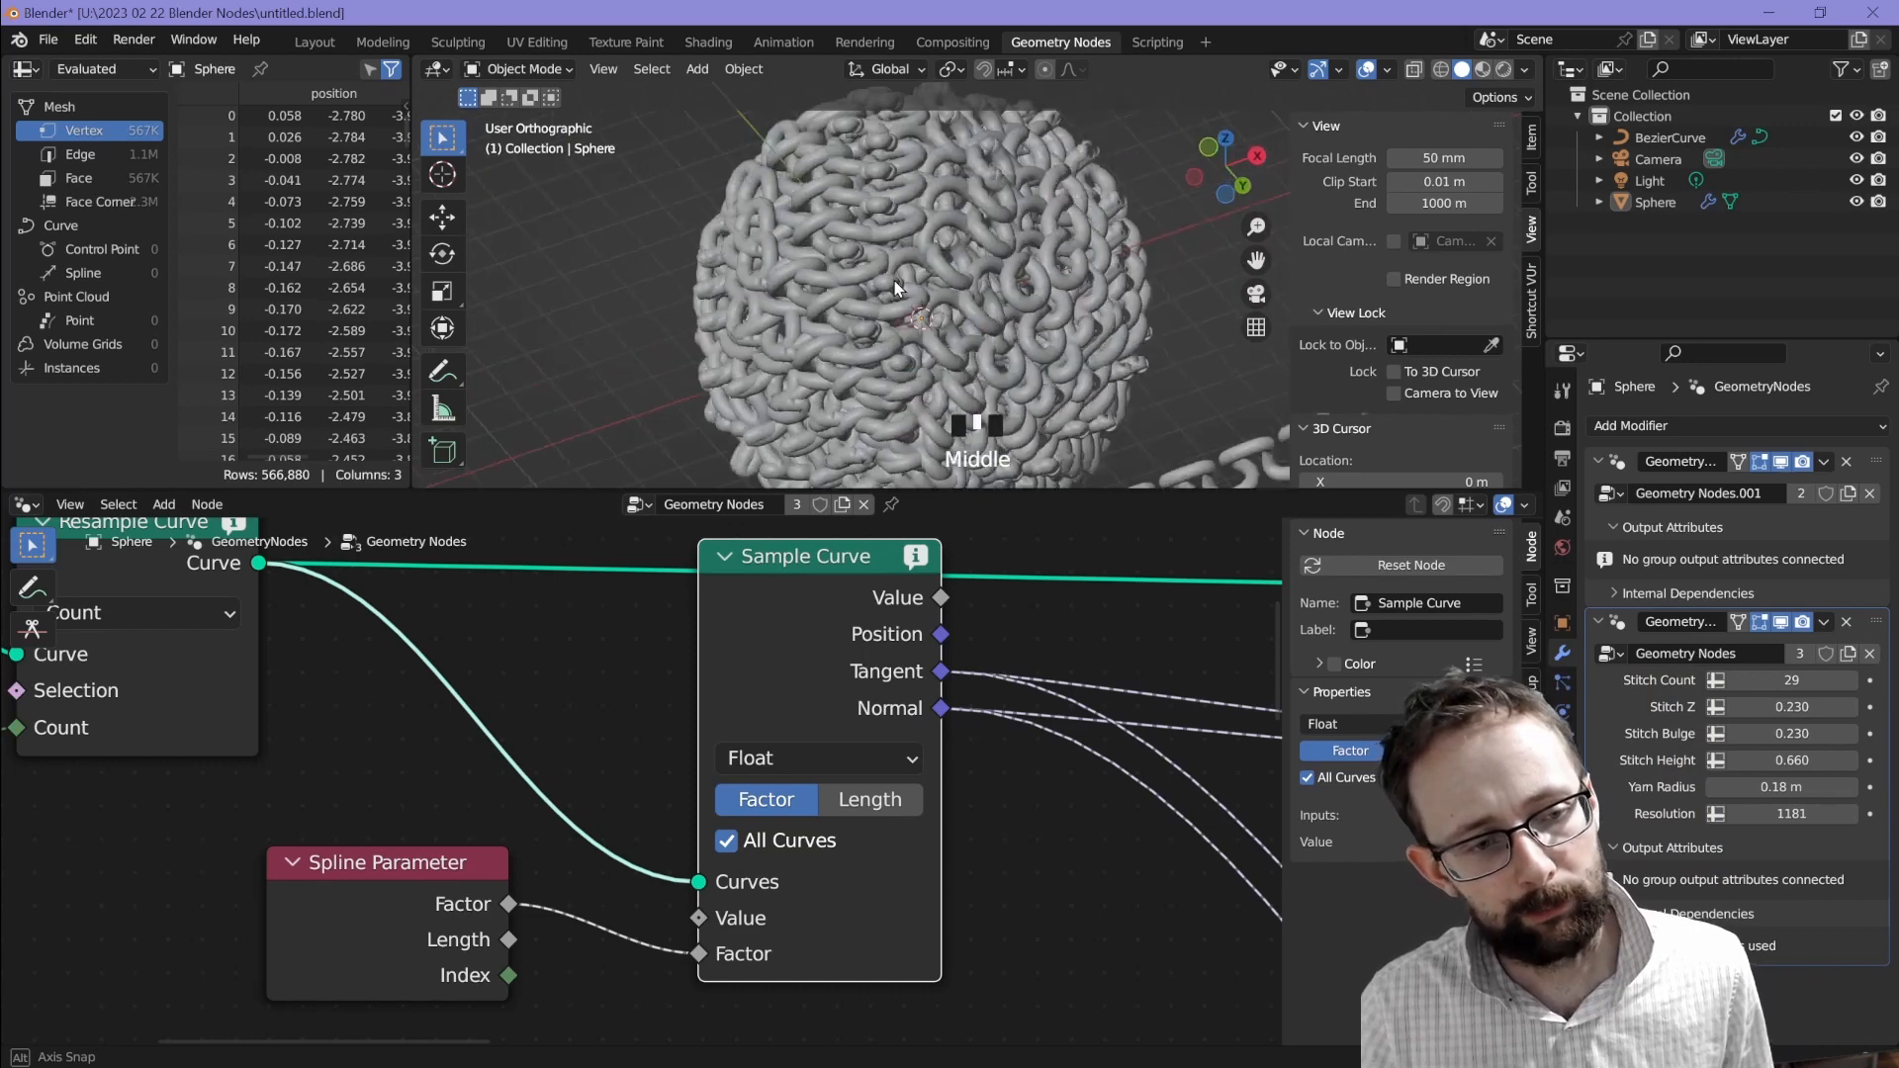
scroll("down", 3)
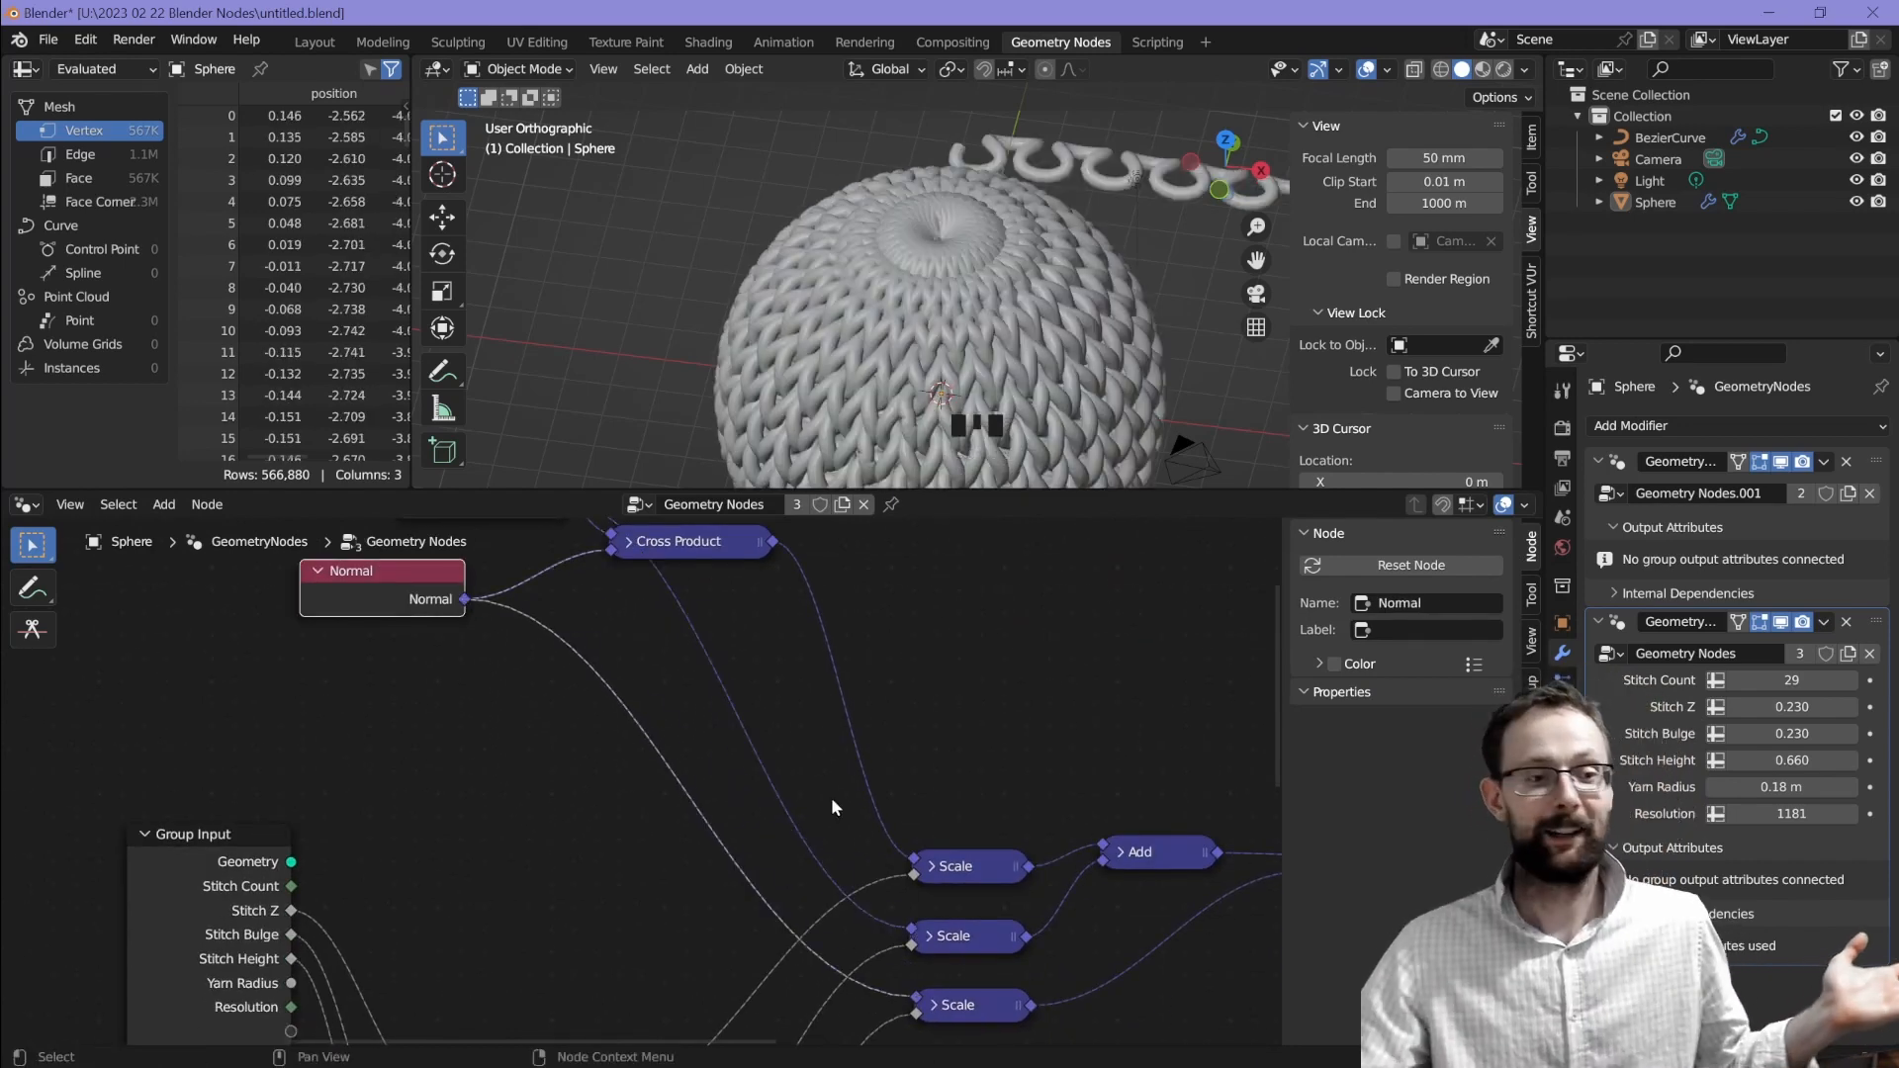
Step: Set Stitch Count 27, Stitch Z 0.29, Stitch Height 0.63 and Yarn Radius 0.21 m
scroll("down", 3)
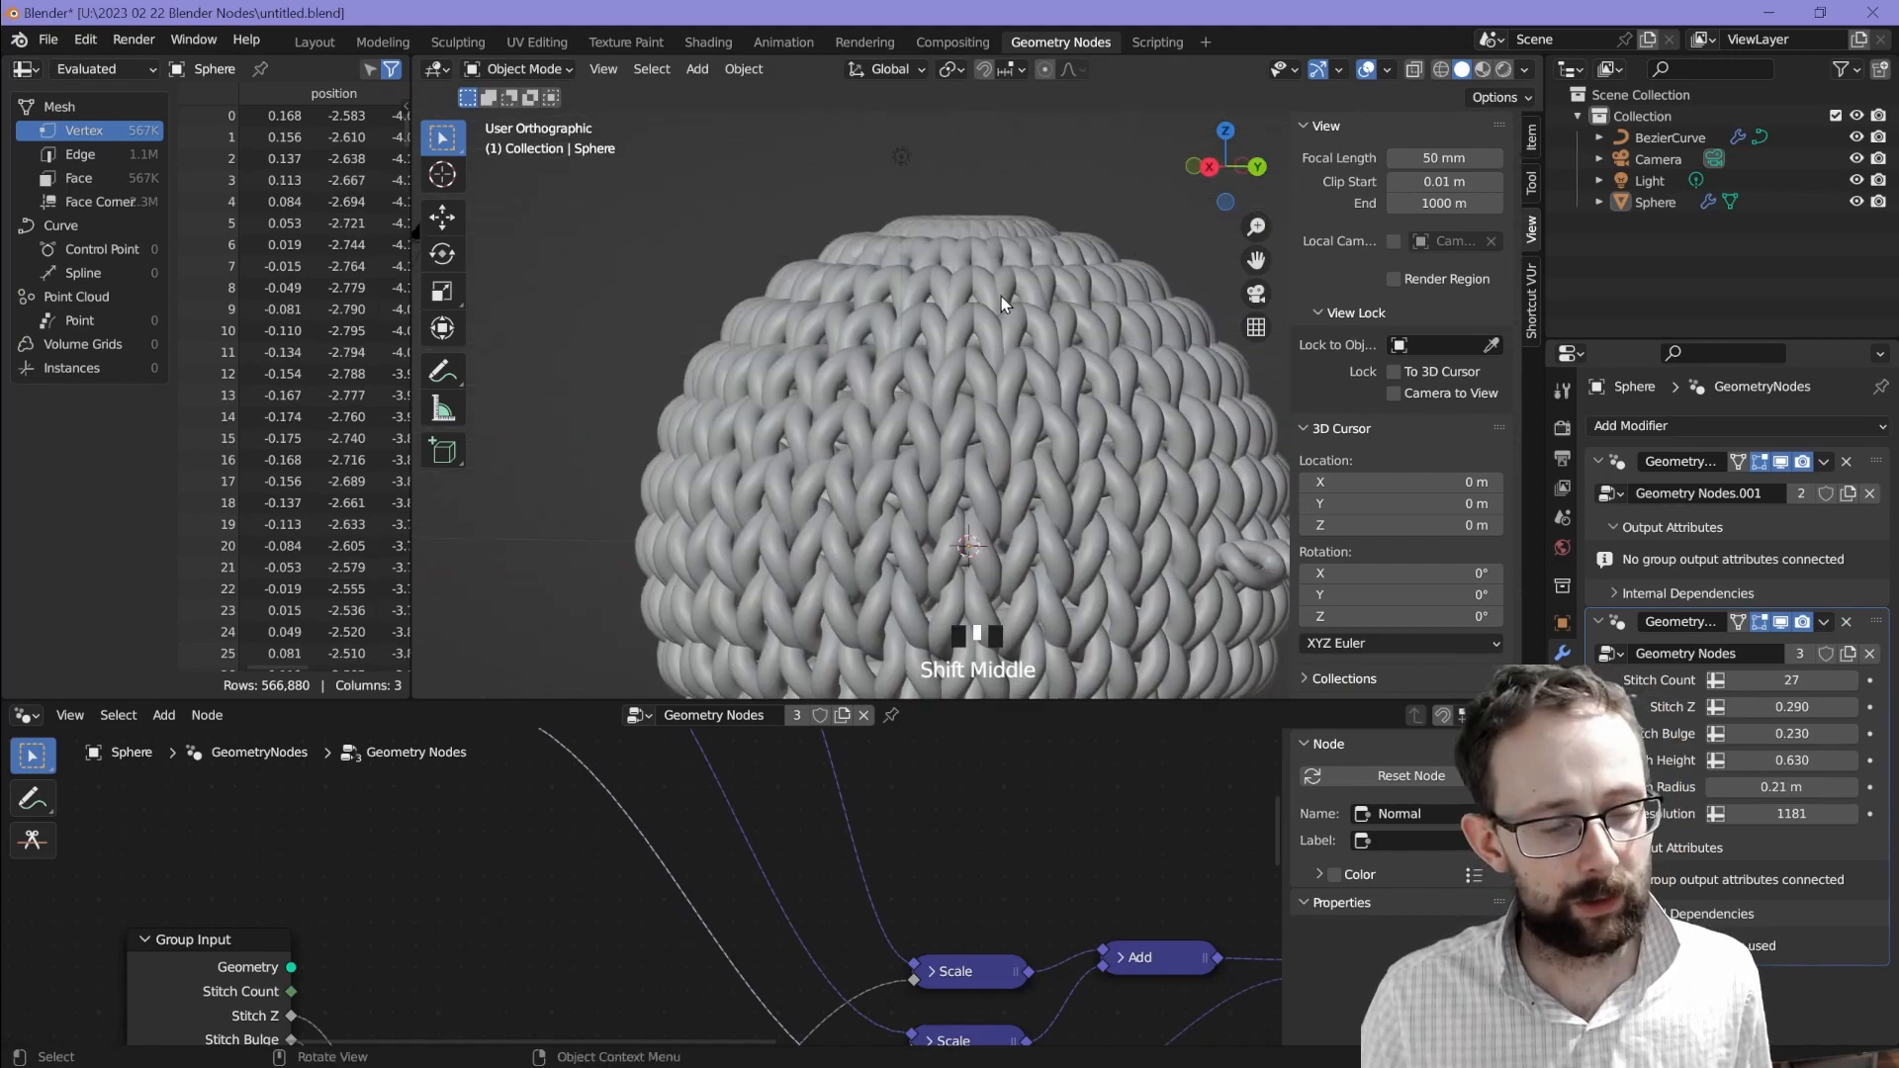
scroll("down", 3)
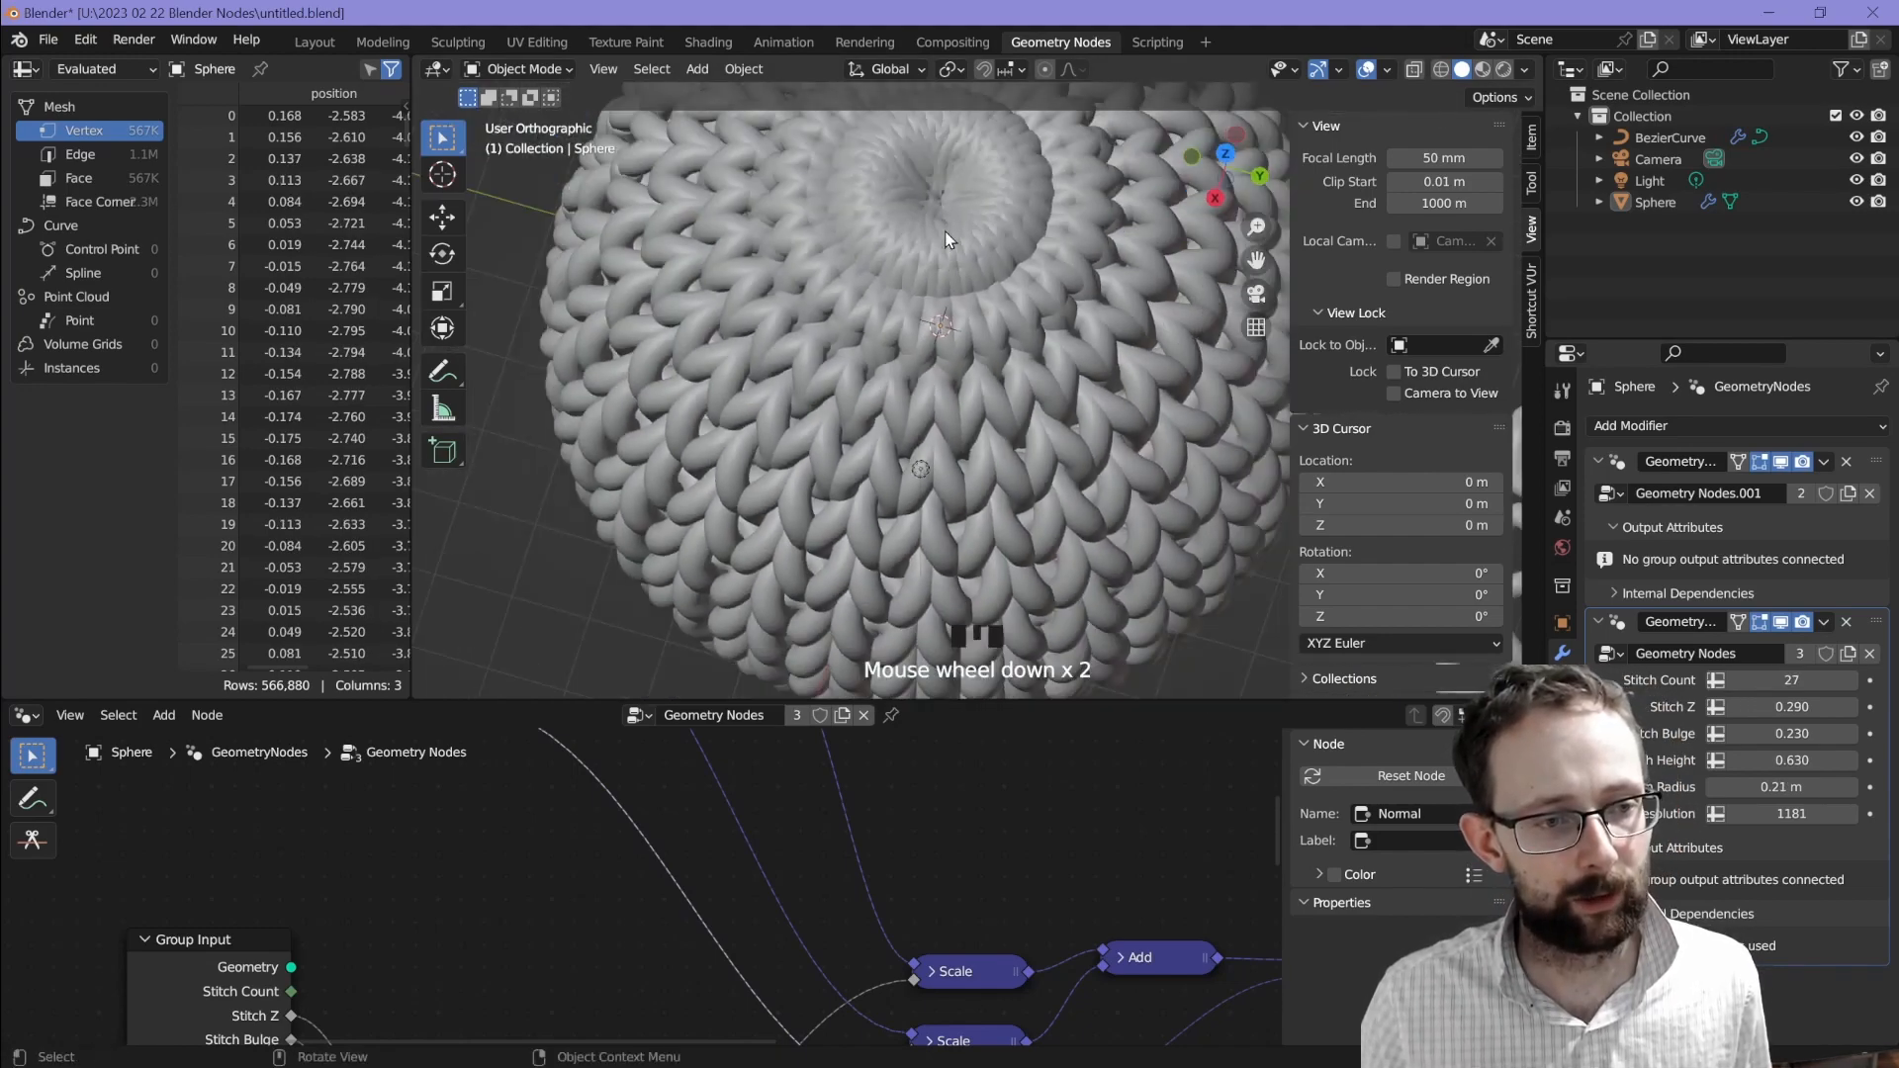
scroll("up", 3)
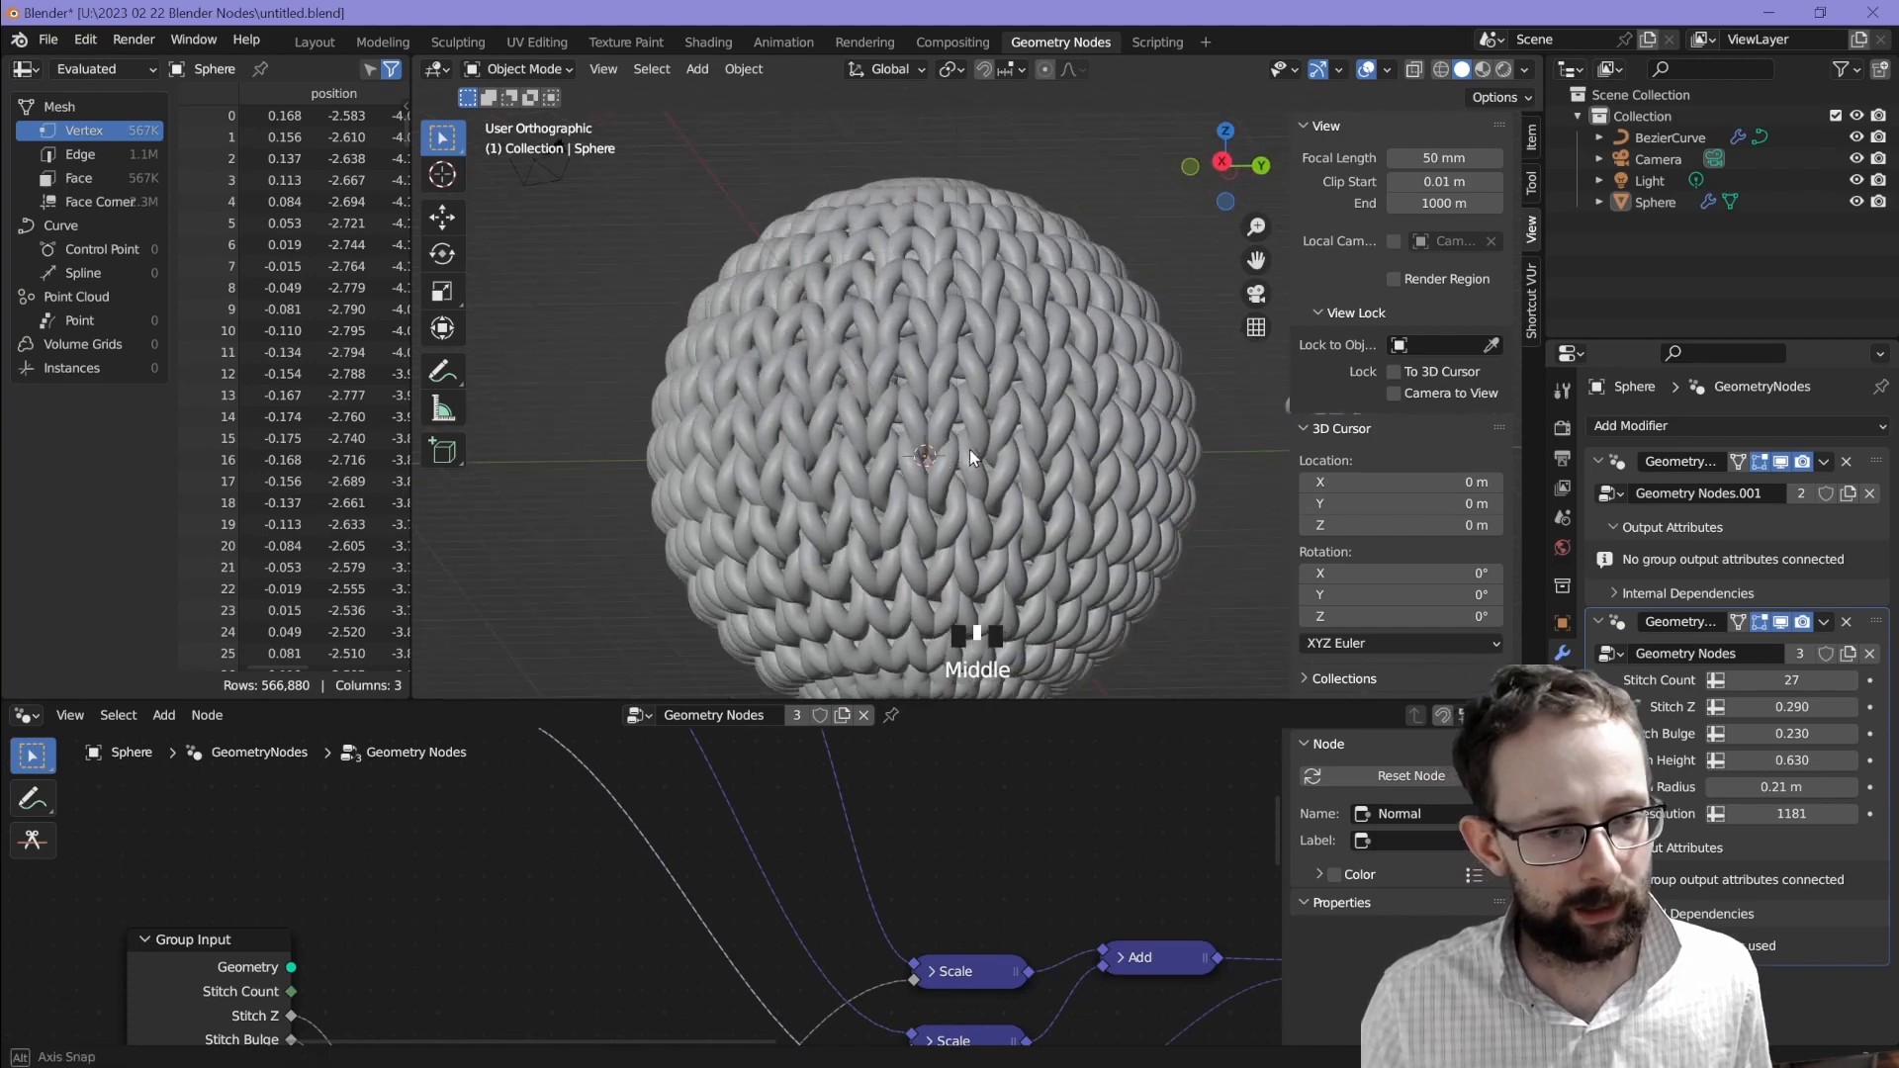
scroll("down", 3)
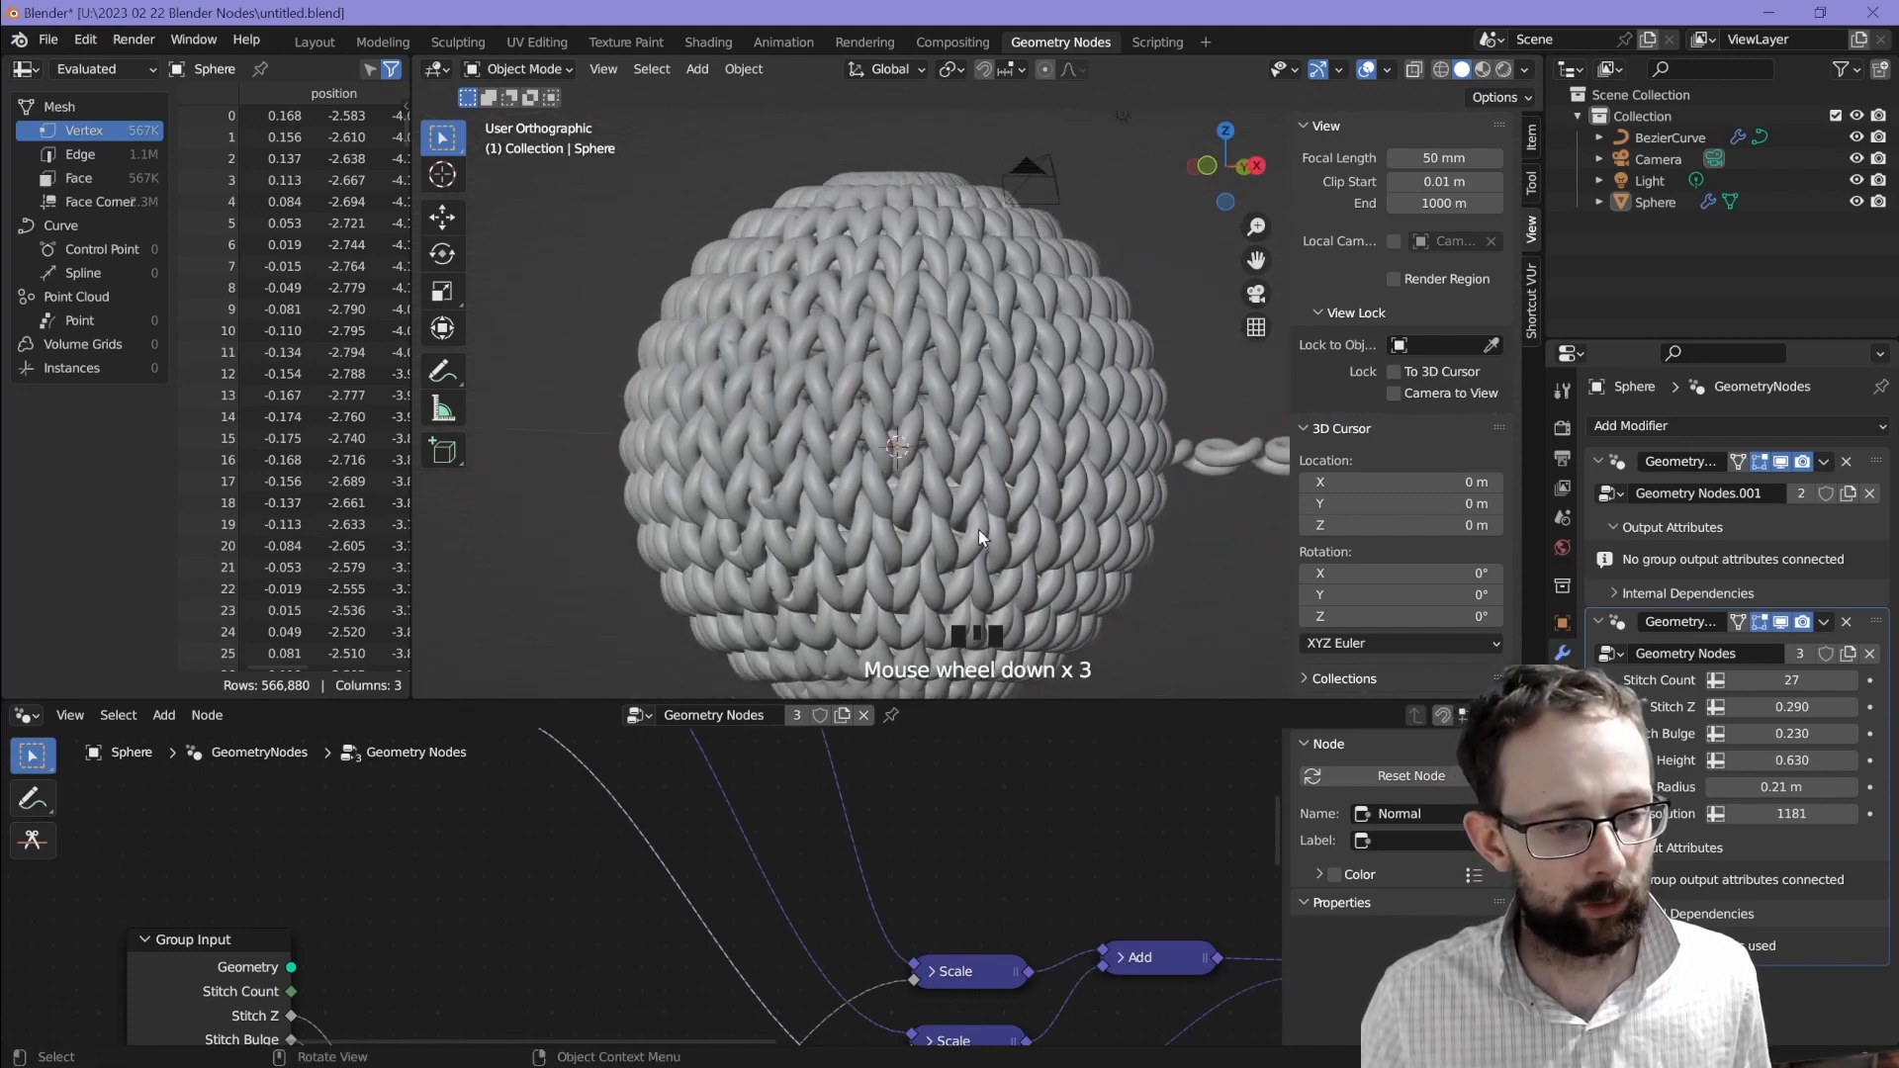